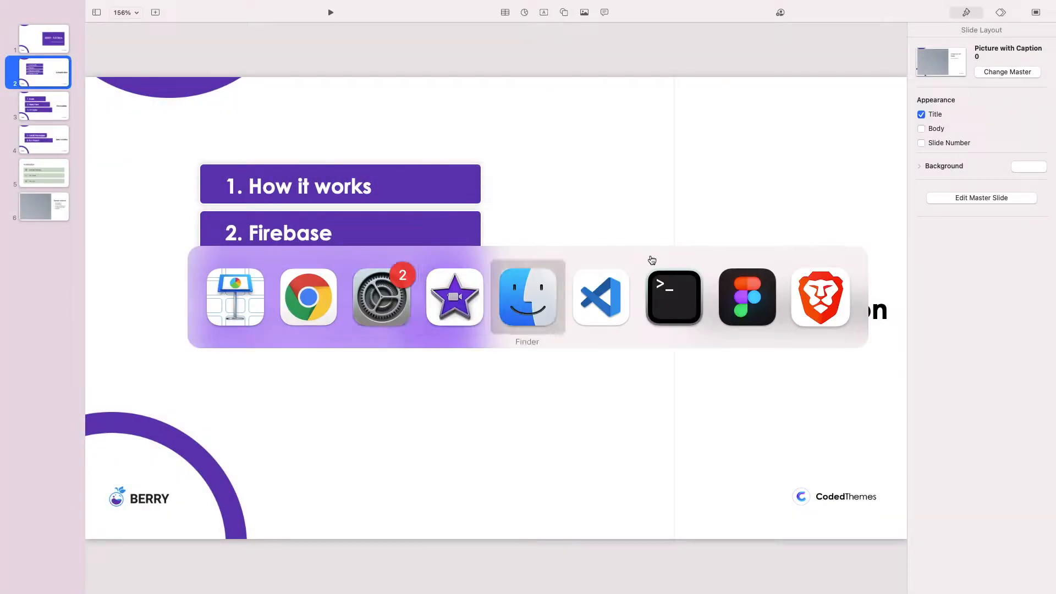
Step: Switch to VS Code, collapse the Explorer, then expand src and its contexts folder to show the auth context files
click(599, 296)
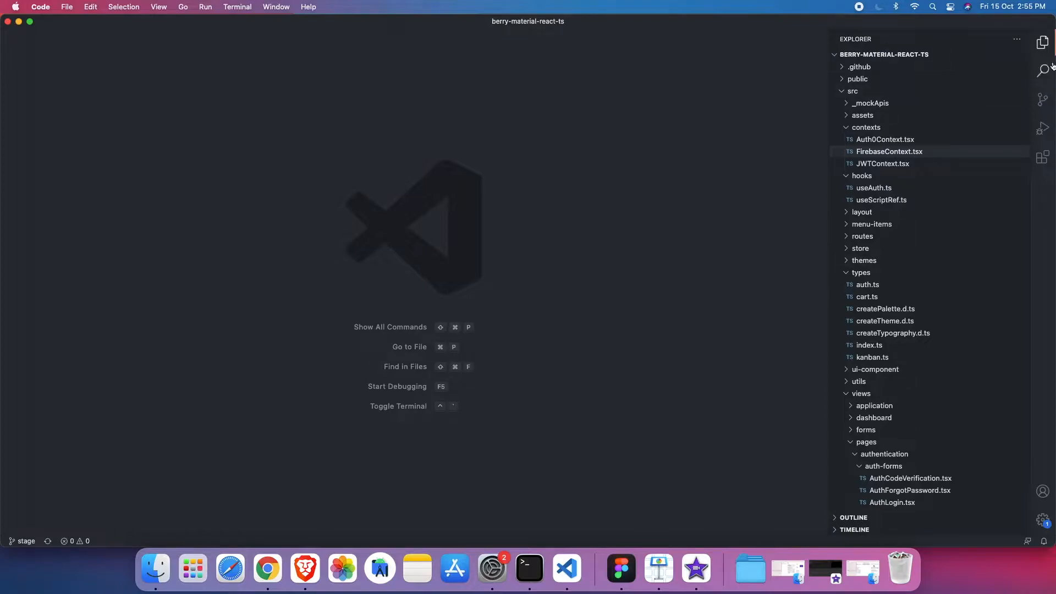
click(888, 151)
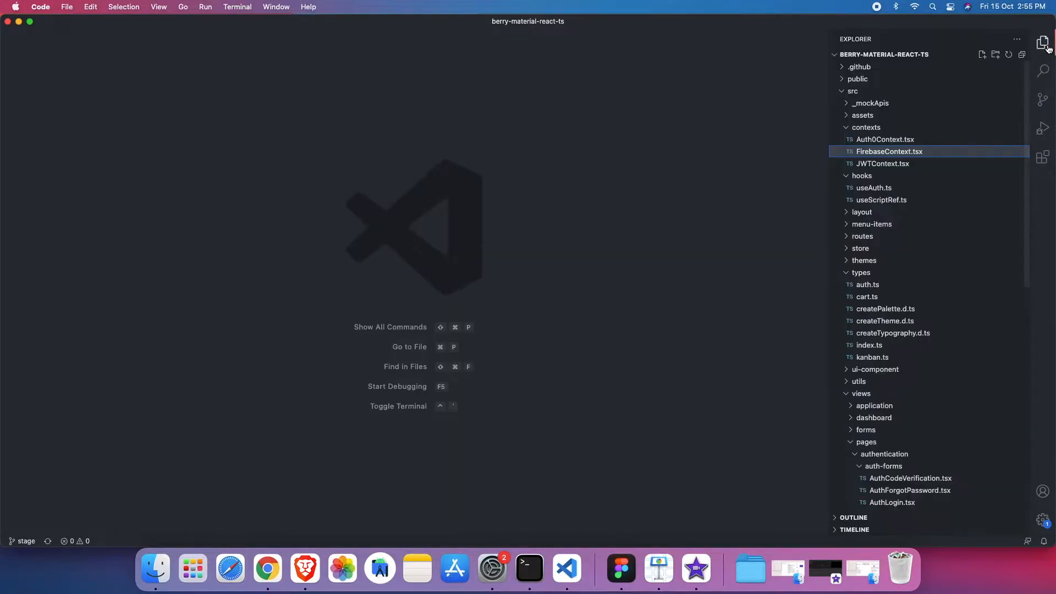
click(852, 92)
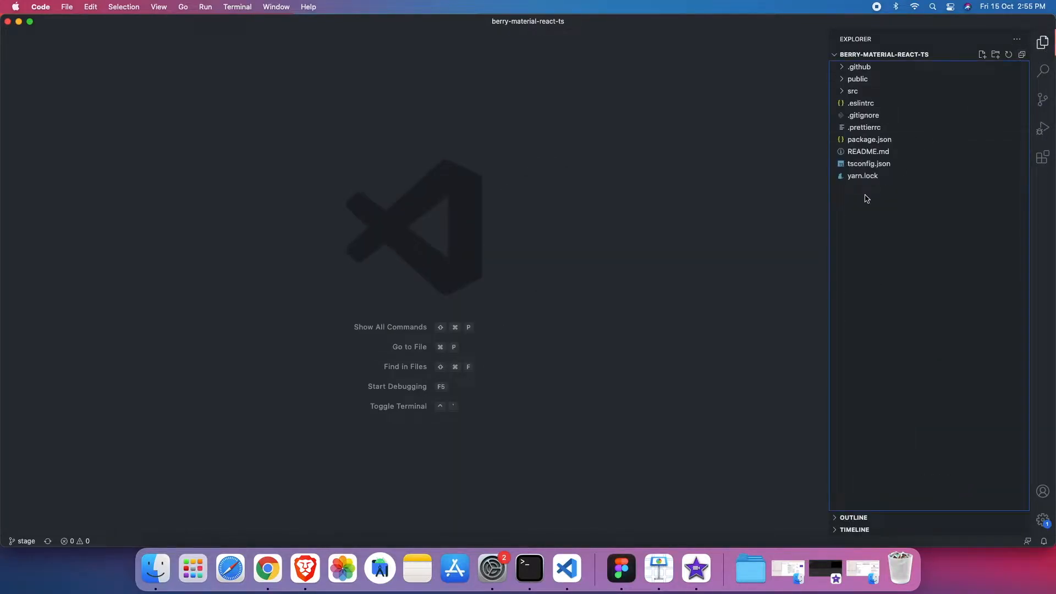
click(852, 91)
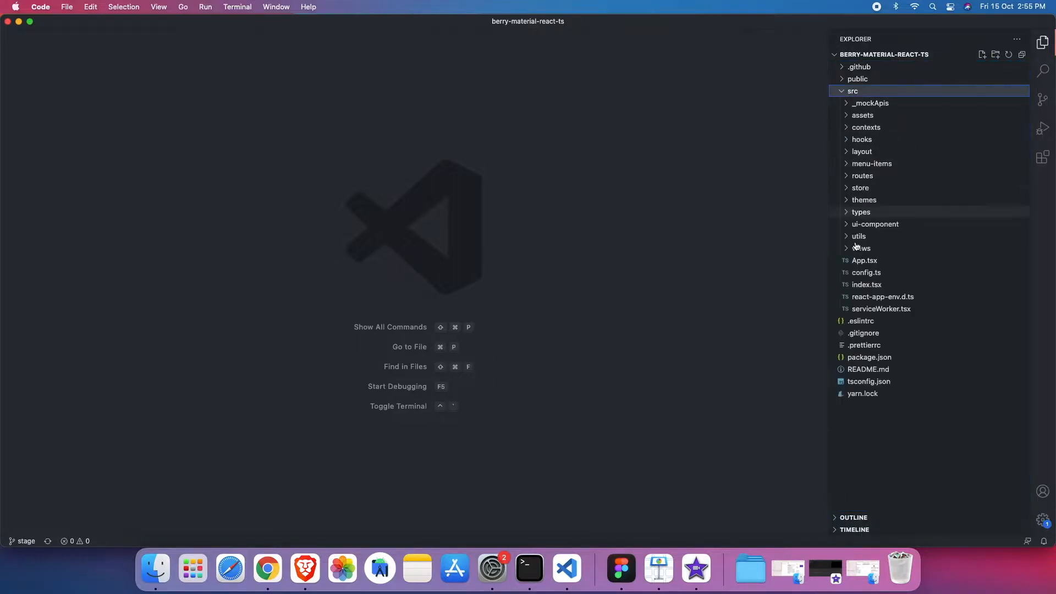
mouse_move(862, 247)
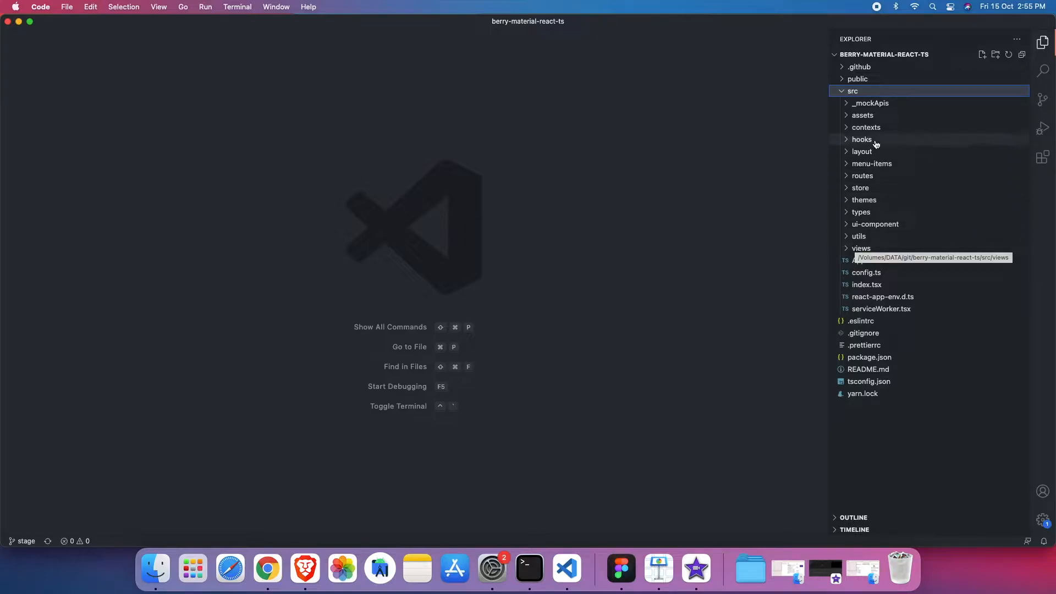
click(865, 127)
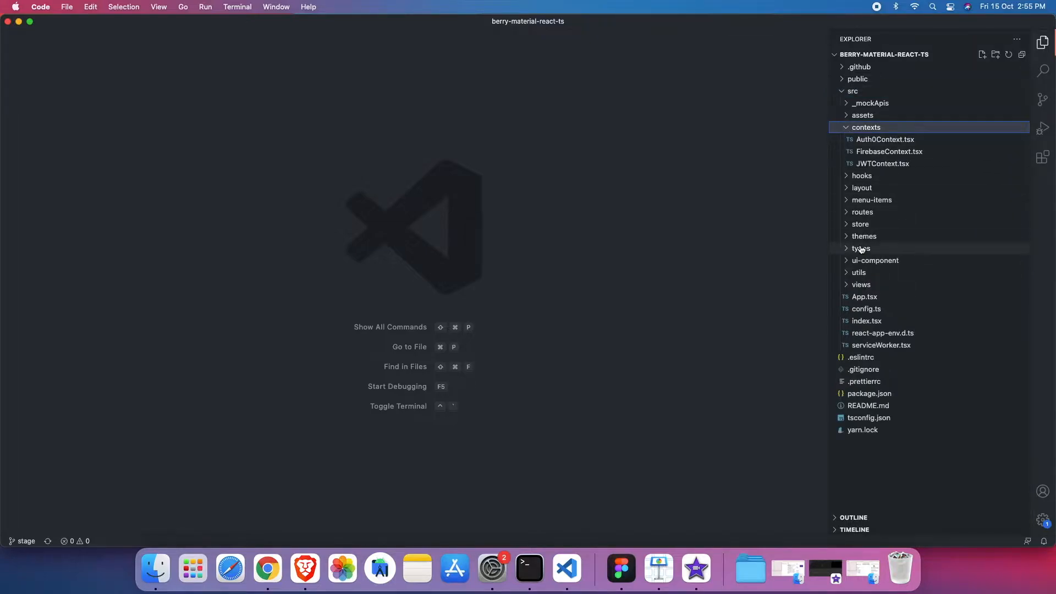
mouse_move(889, 152)
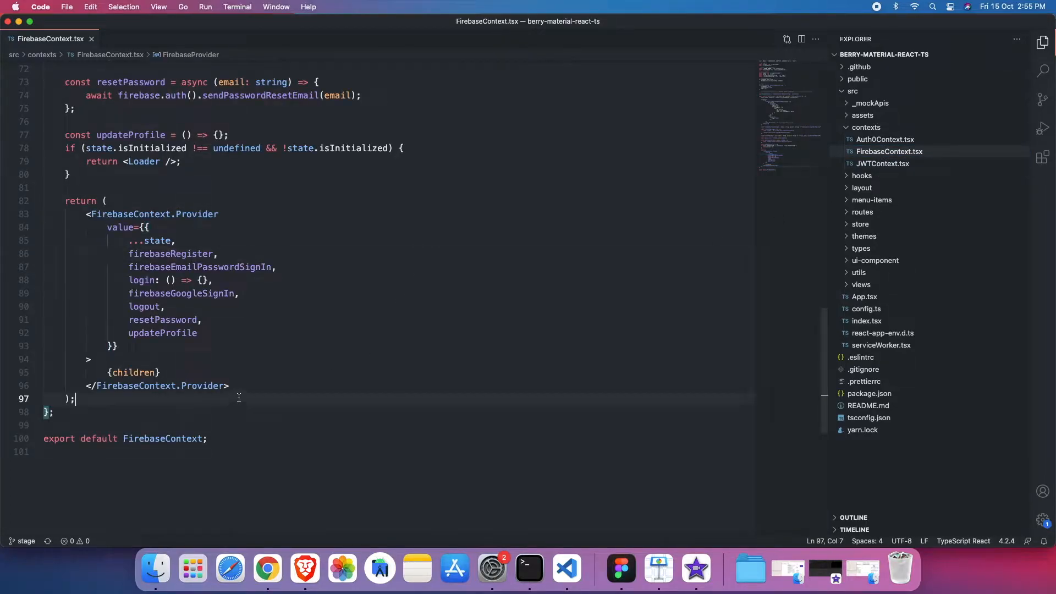
Step: Scroll through FirebaseContext.tsx, then open useAuth.ts from the hooks folder
scroll(up, 3)
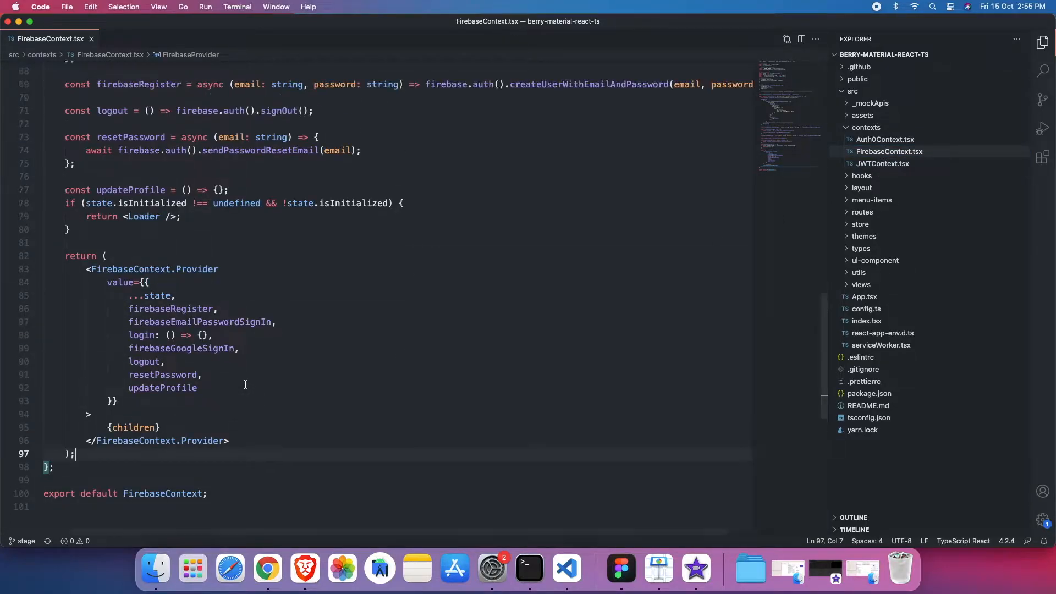
scroll(up, 3)
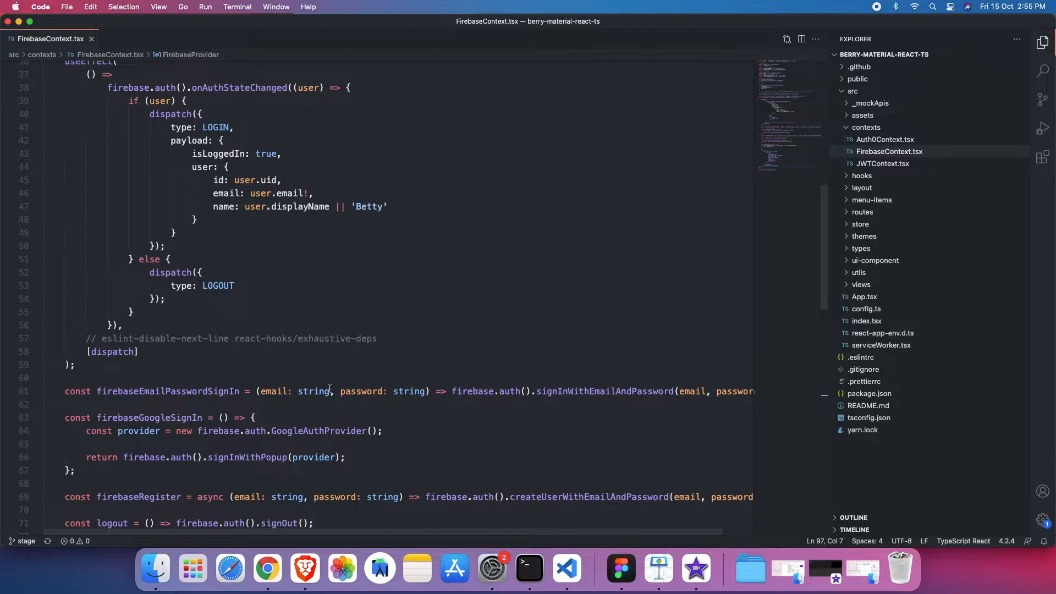
mouse_move(232, 354)
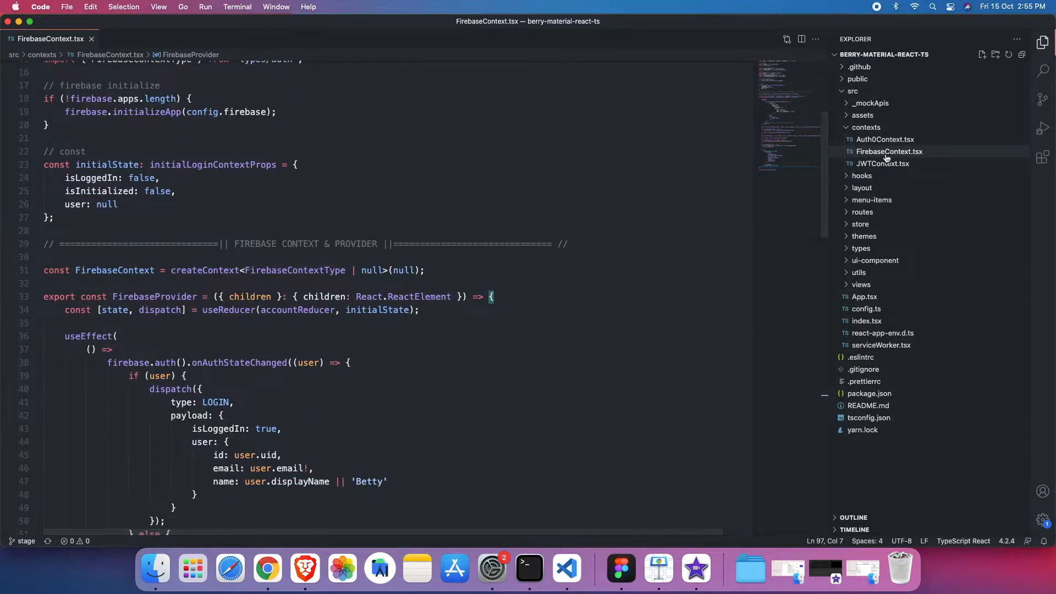
scroll(down, 3)
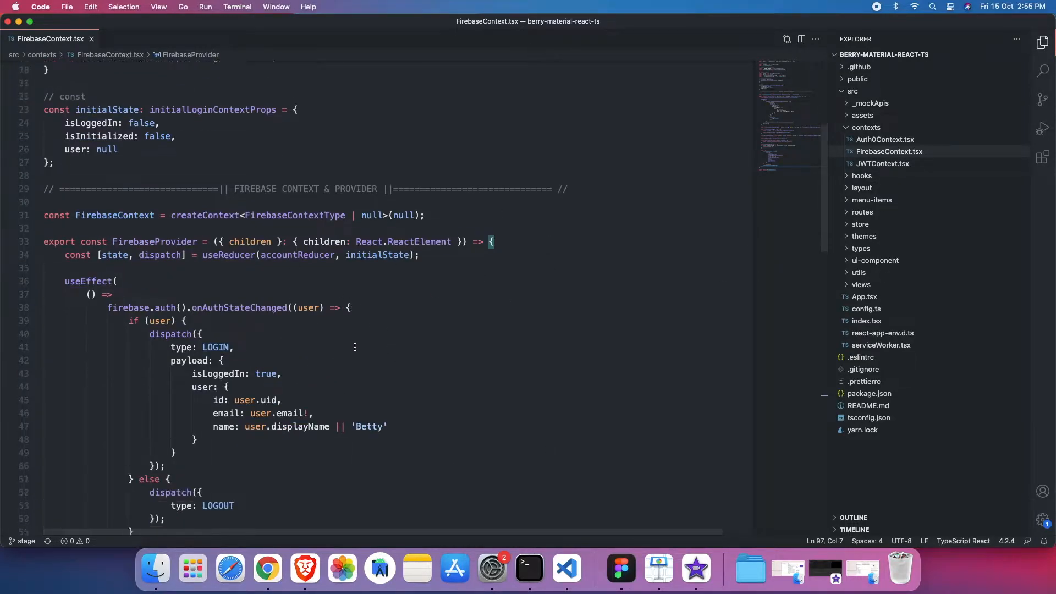
scroll(down, 3)
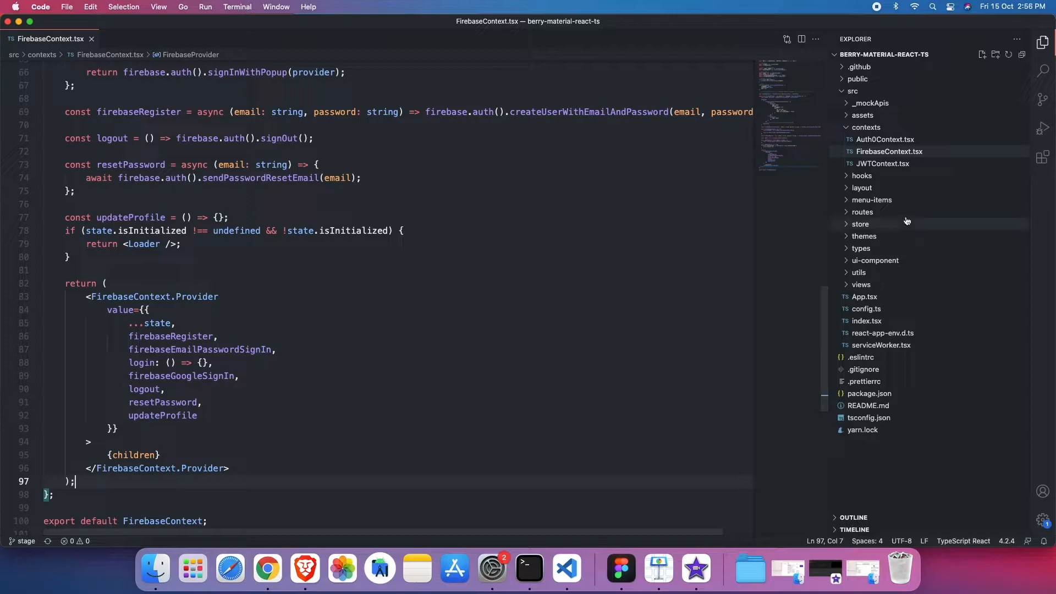
mouse_move(849, 180)
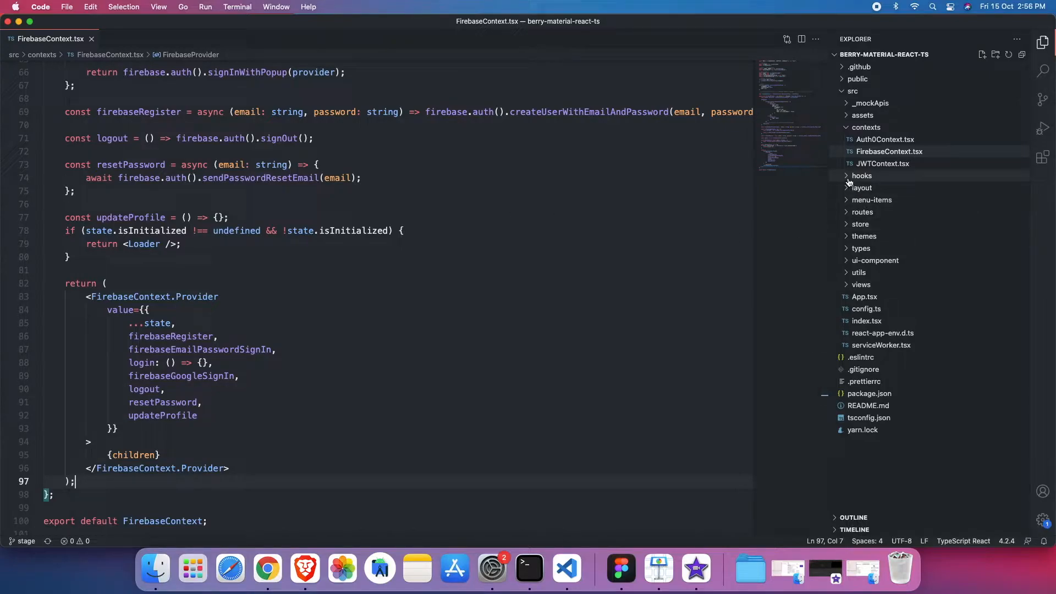
click(862, 176)
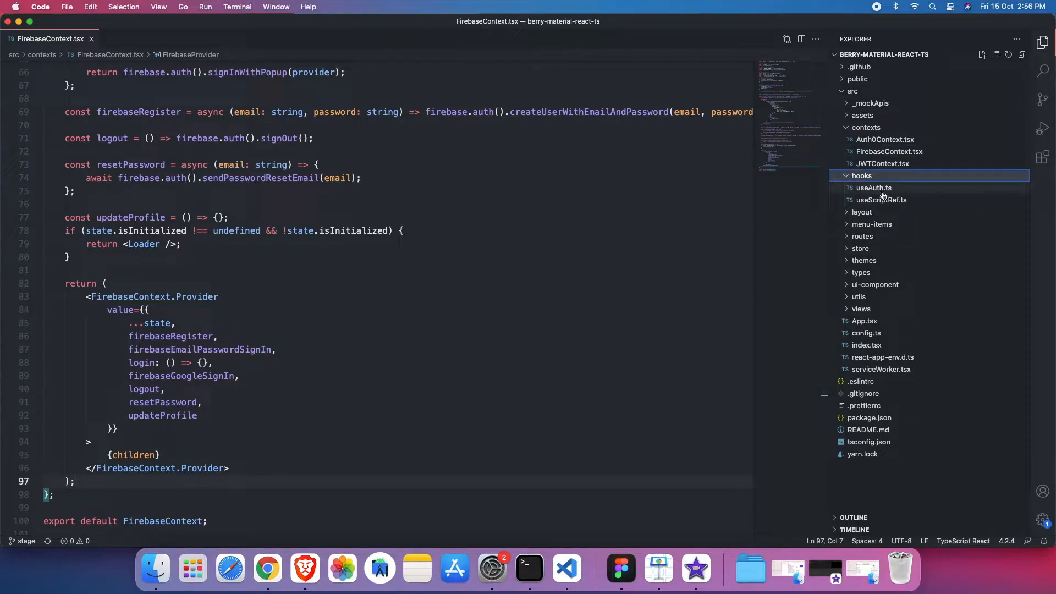
click(872, 188)
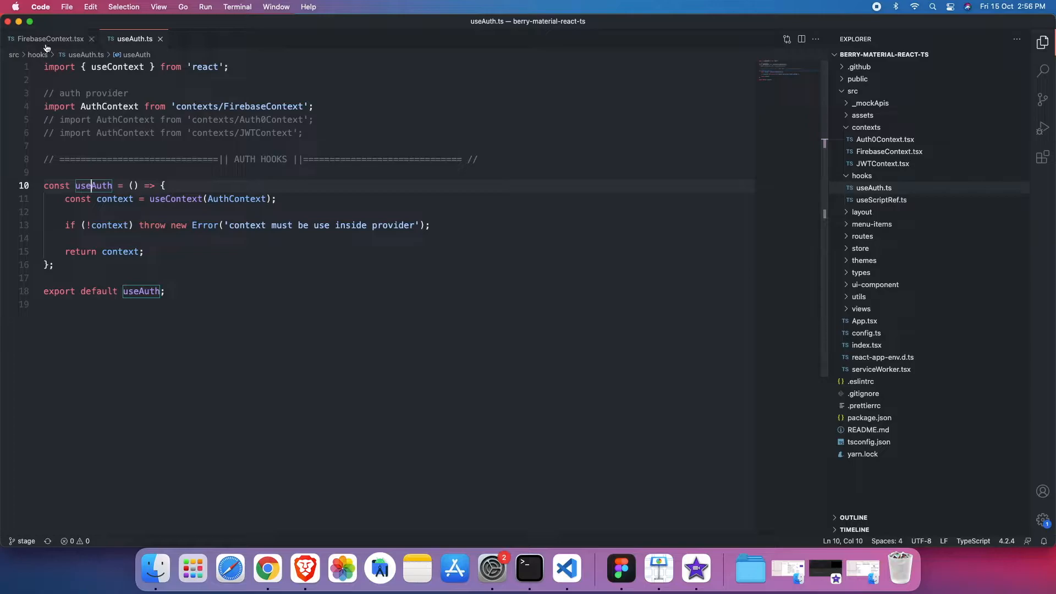
click(51, 38)
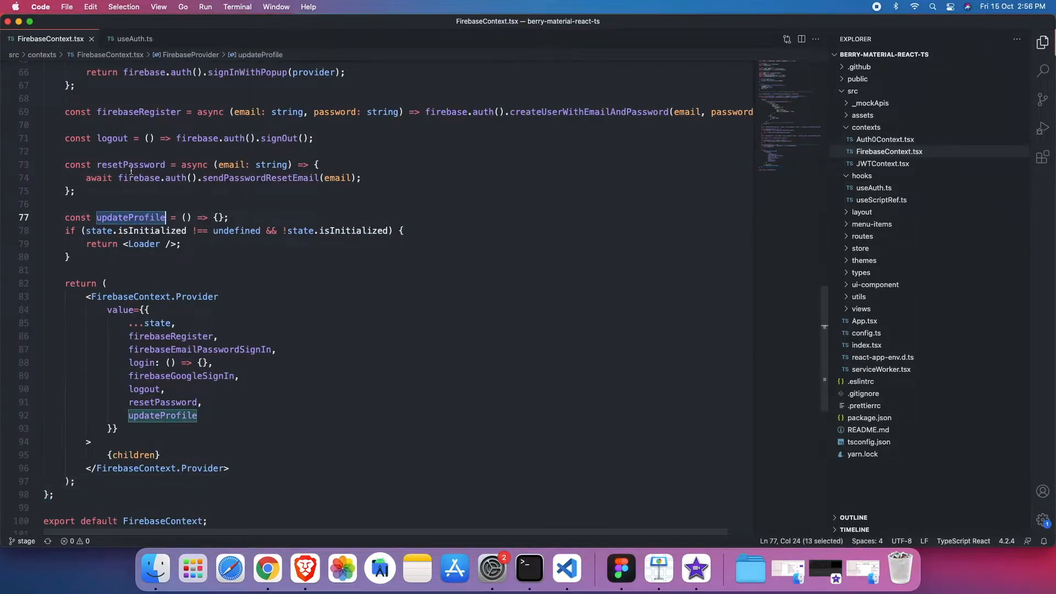
scroll(up, 3)
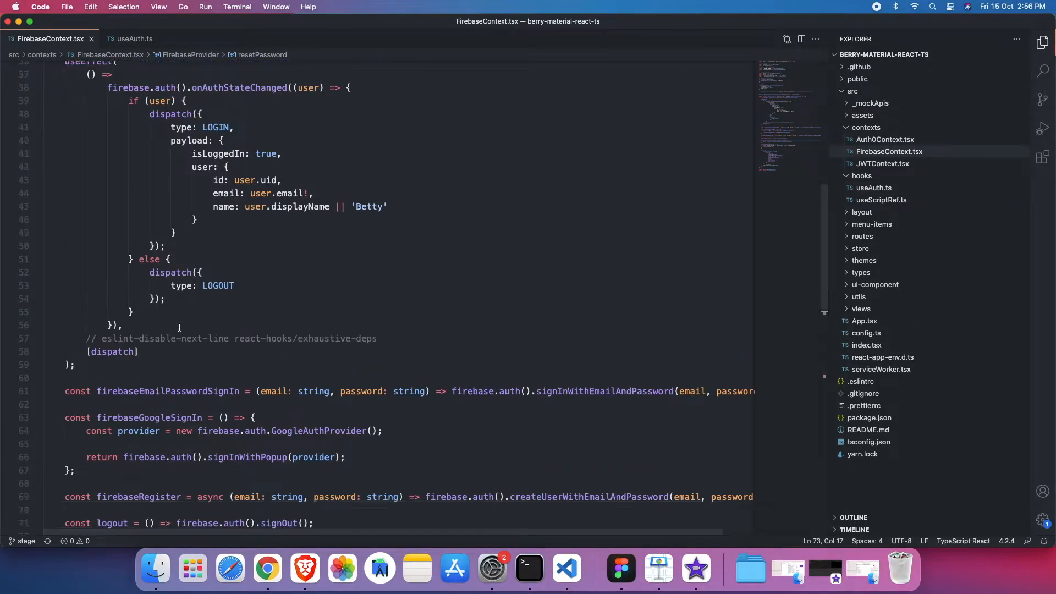
double_click(137, 249)
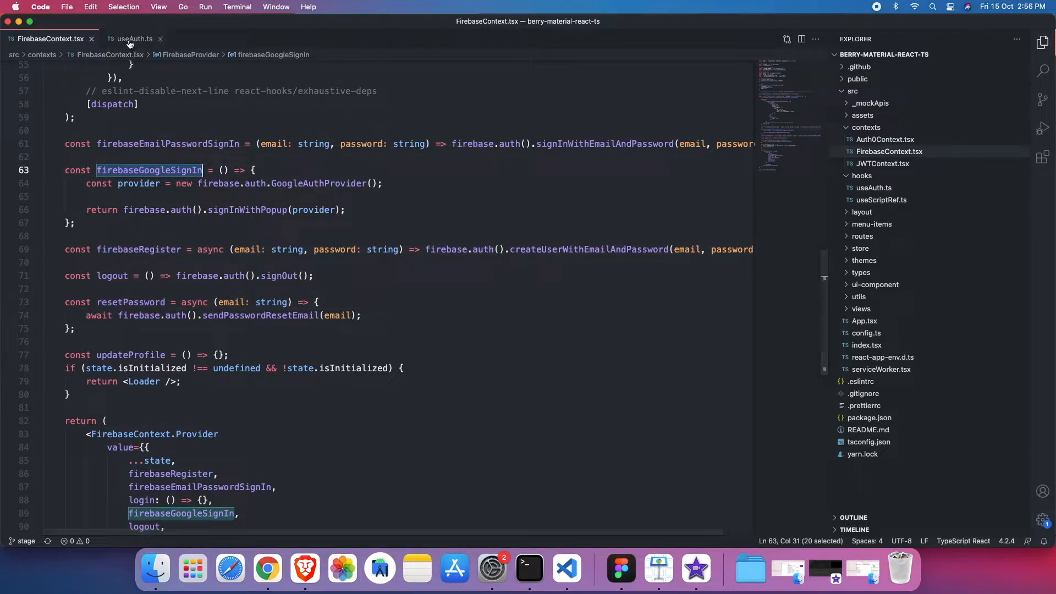
click(133, 38)
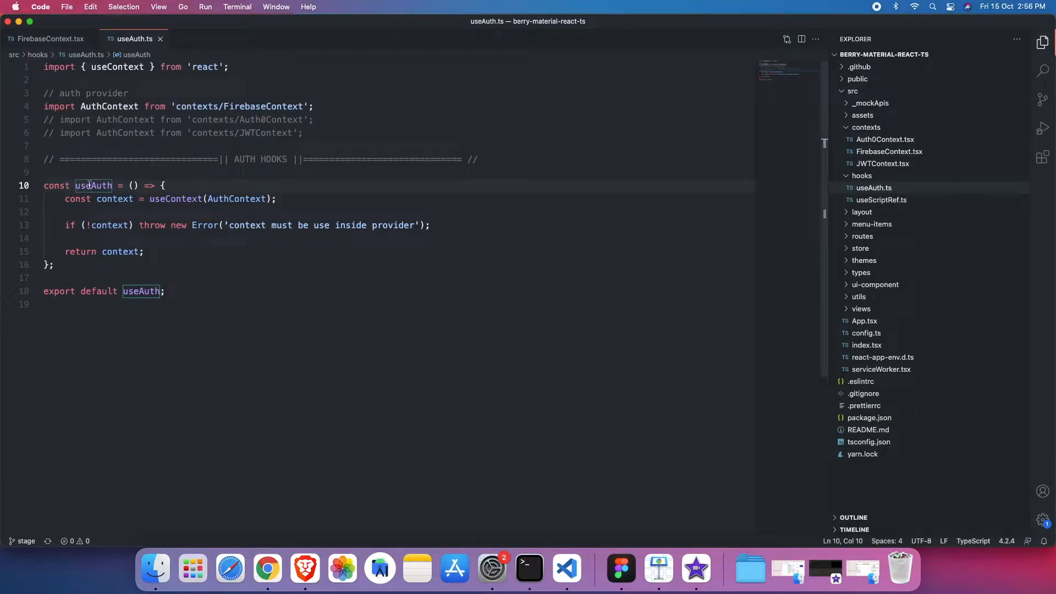
mouse_move(95, 185)
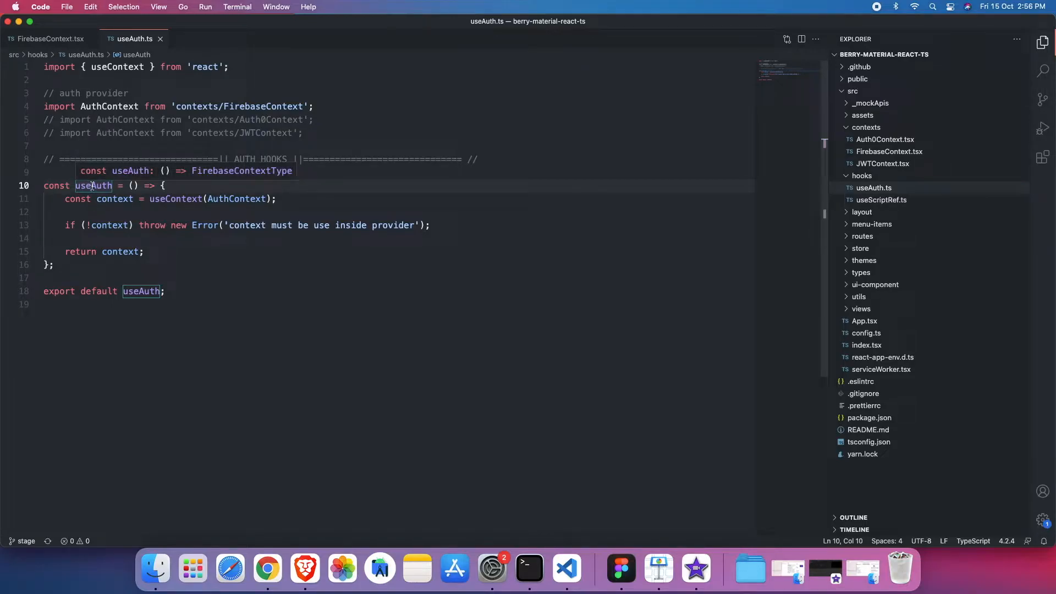
mouse_move(213, 216)
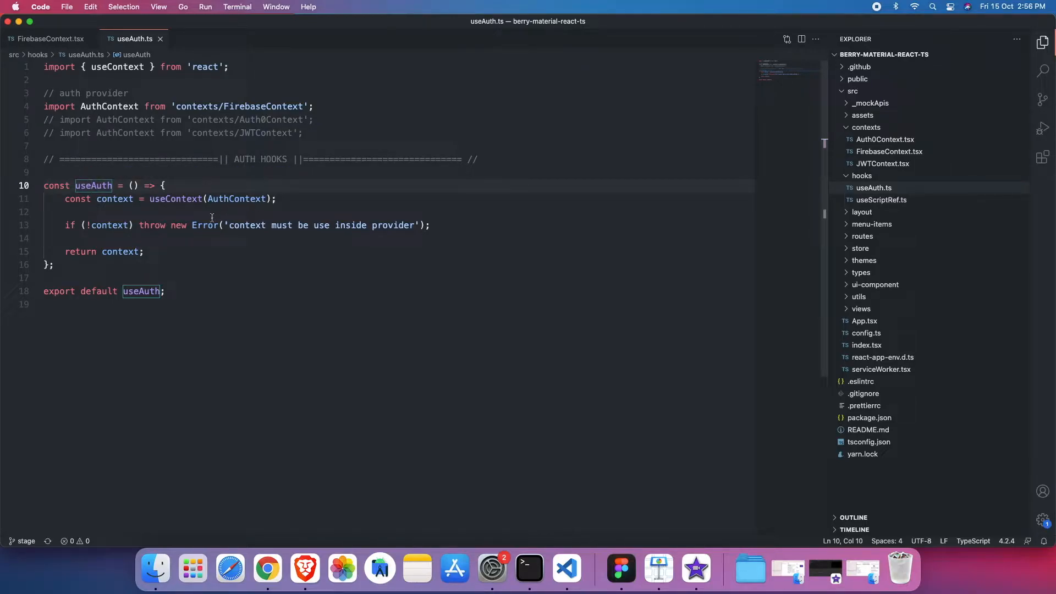
mouse_move(92, 185)
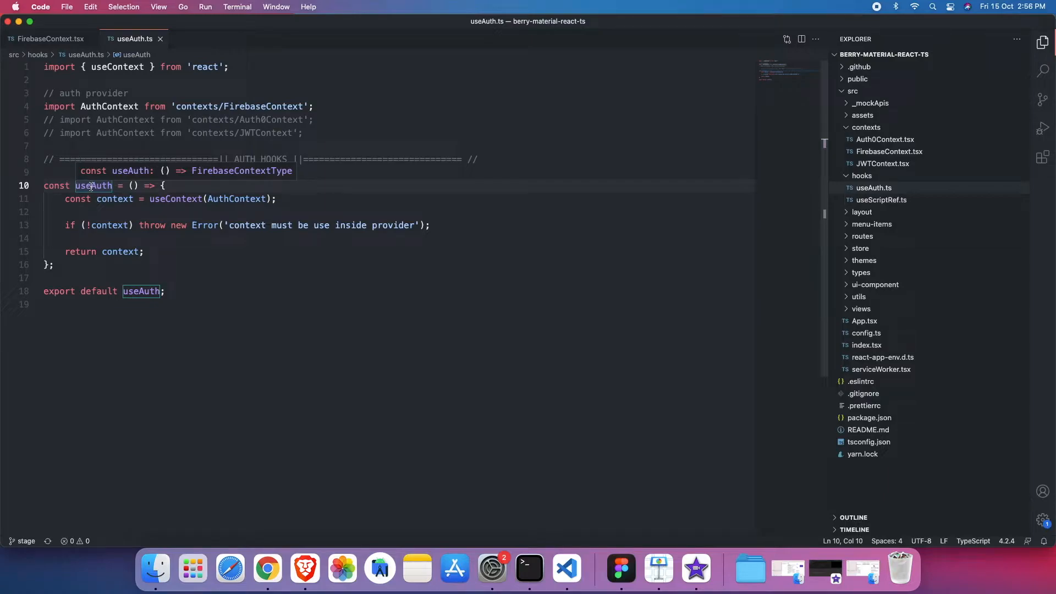
mouse_move(919, 284)
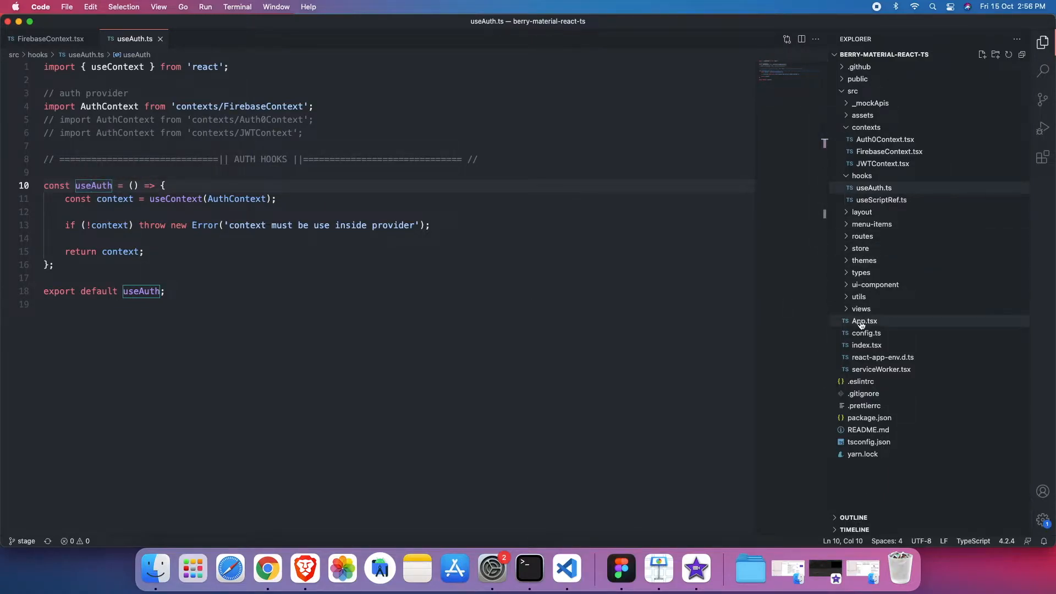
Step: Open App.tsx and select FirebaseProvider in its import and where it wraps the routes
click(864, 320)
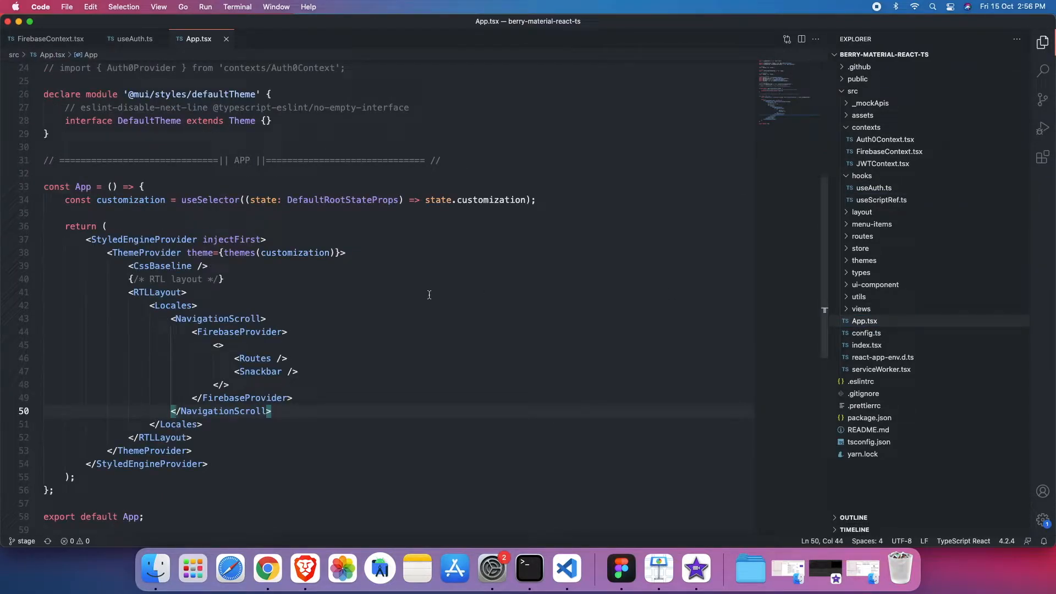
mouse_move(206, 332)
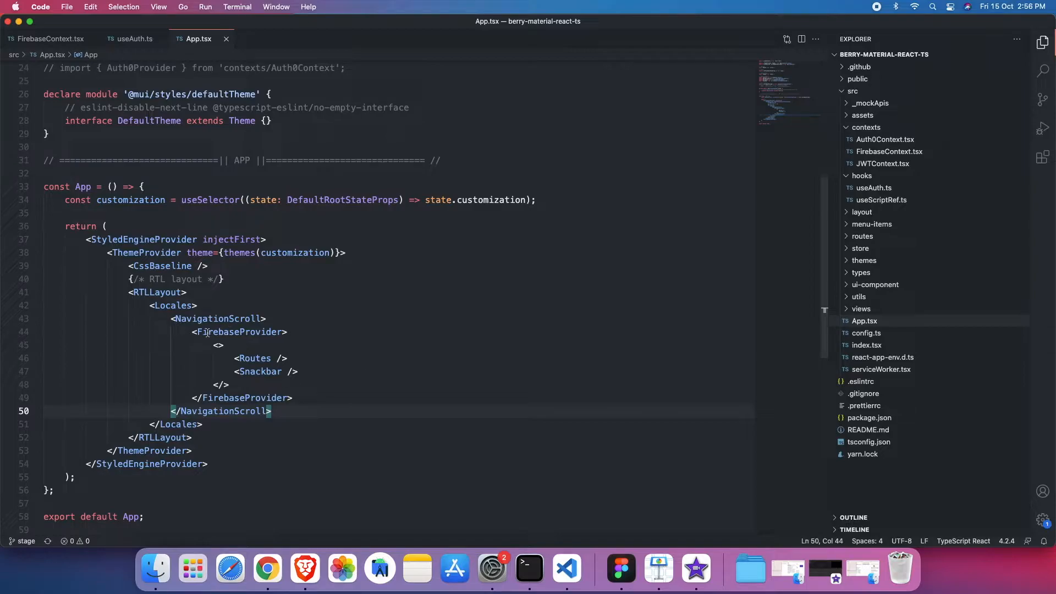
scroll(up, 3)
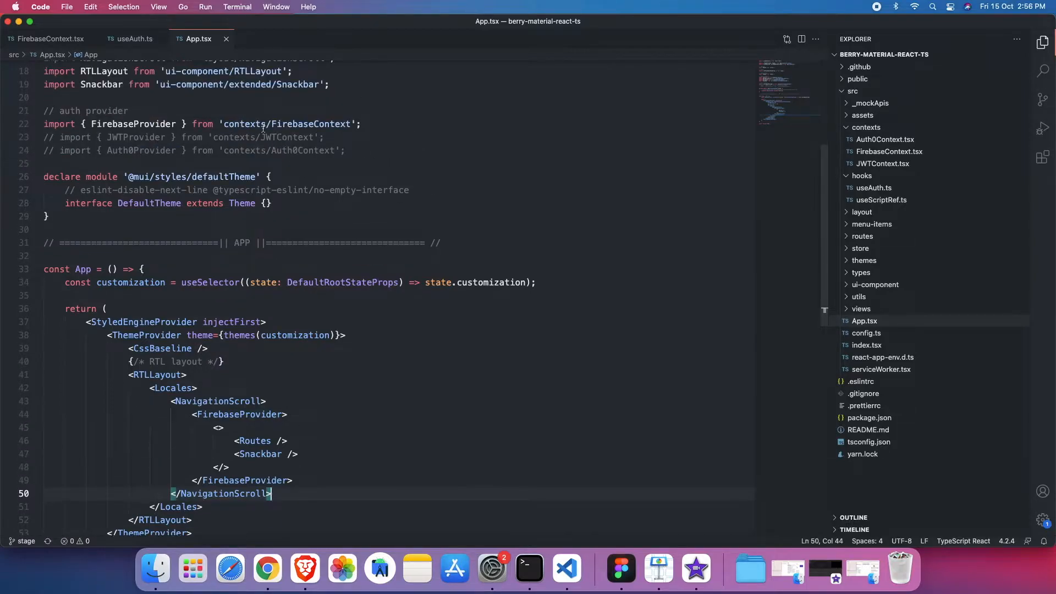
click(129, 124)
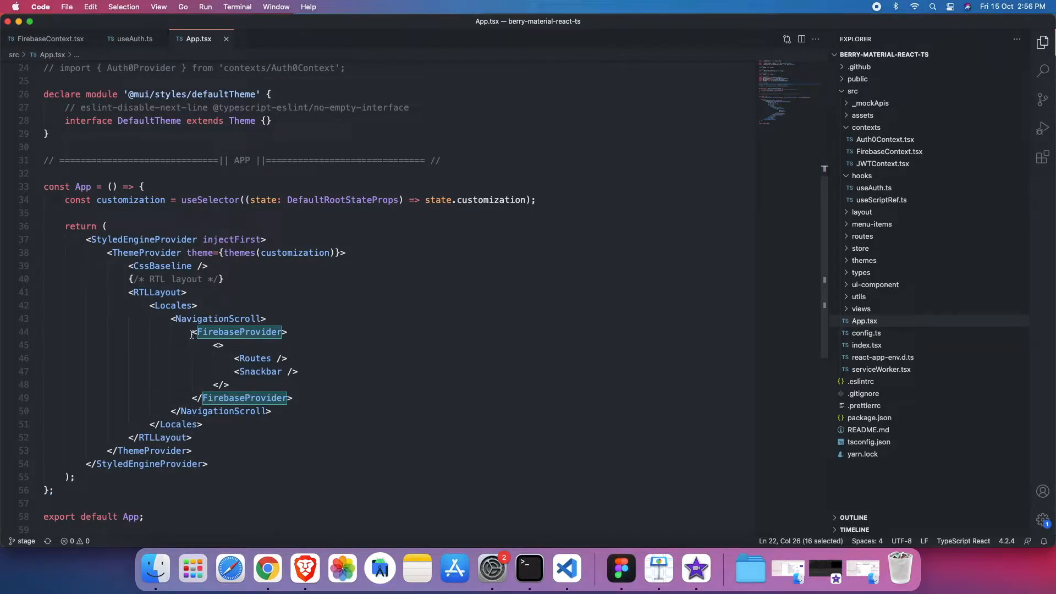
click(262, 397)
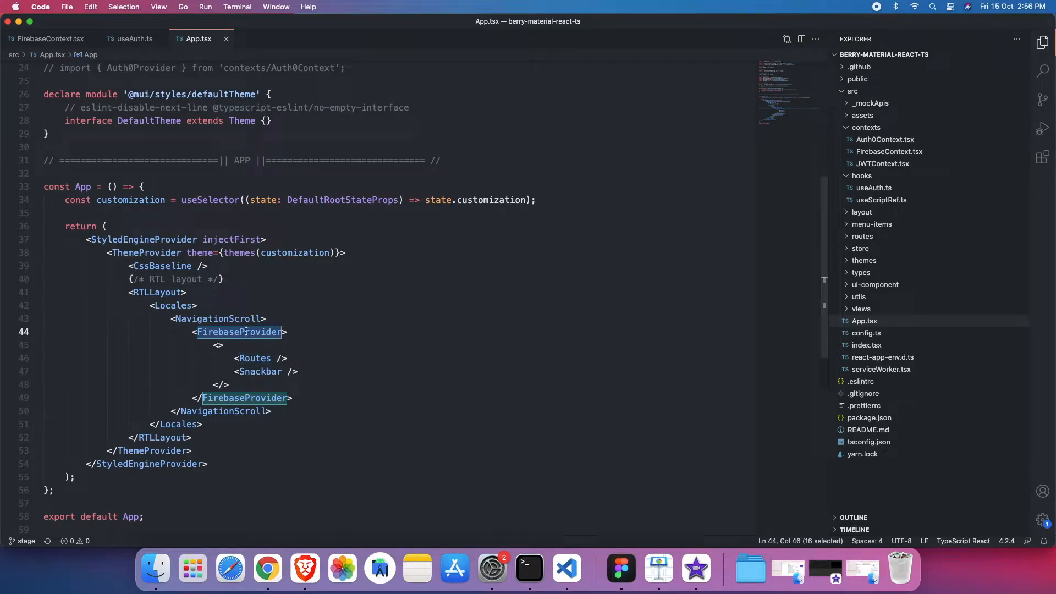
mouse_move(815, 429)
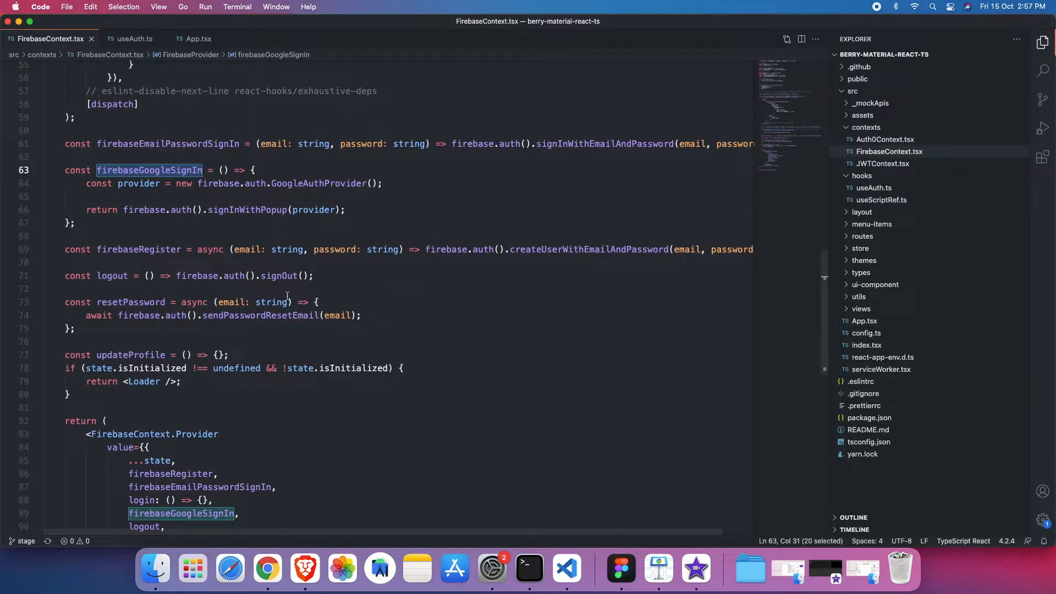
Step: Scroll to the config import in FirebaseContext.tsx and go to its definition in config.ts
scroll(up, 3)
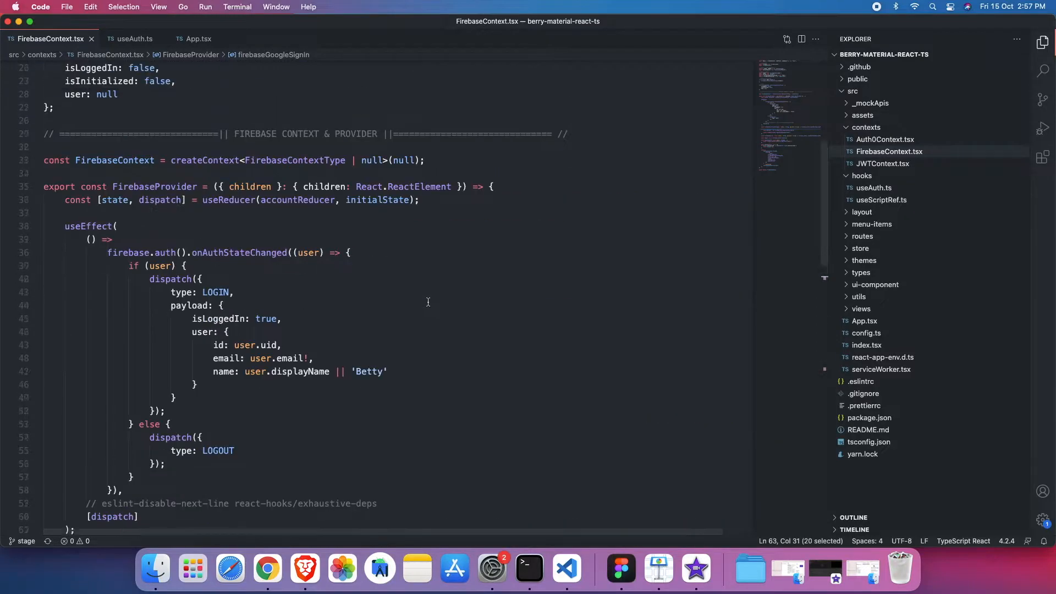
scroll(up, 3)
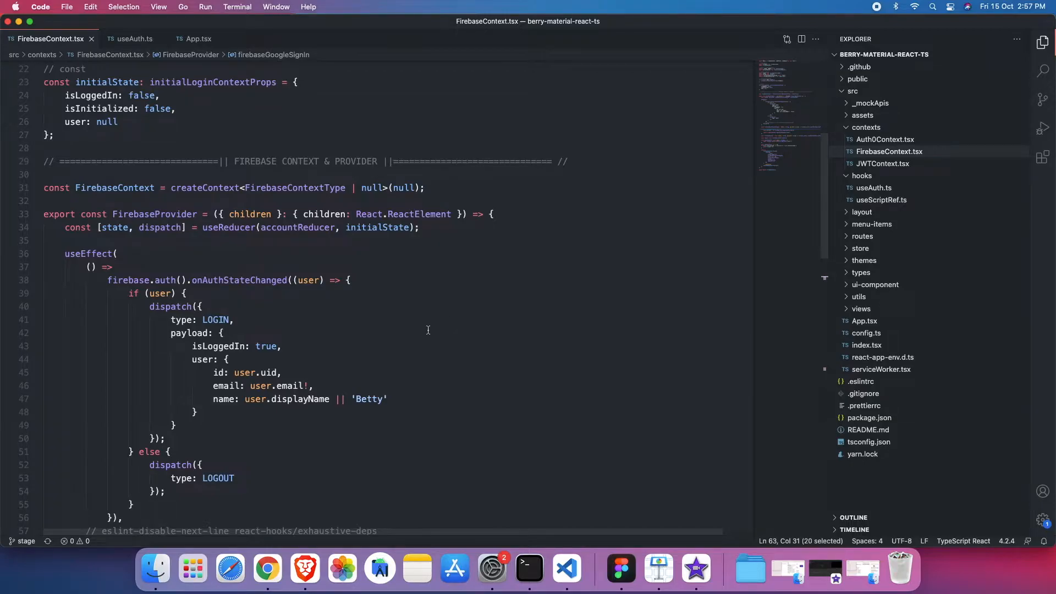
scroll(up, 3)
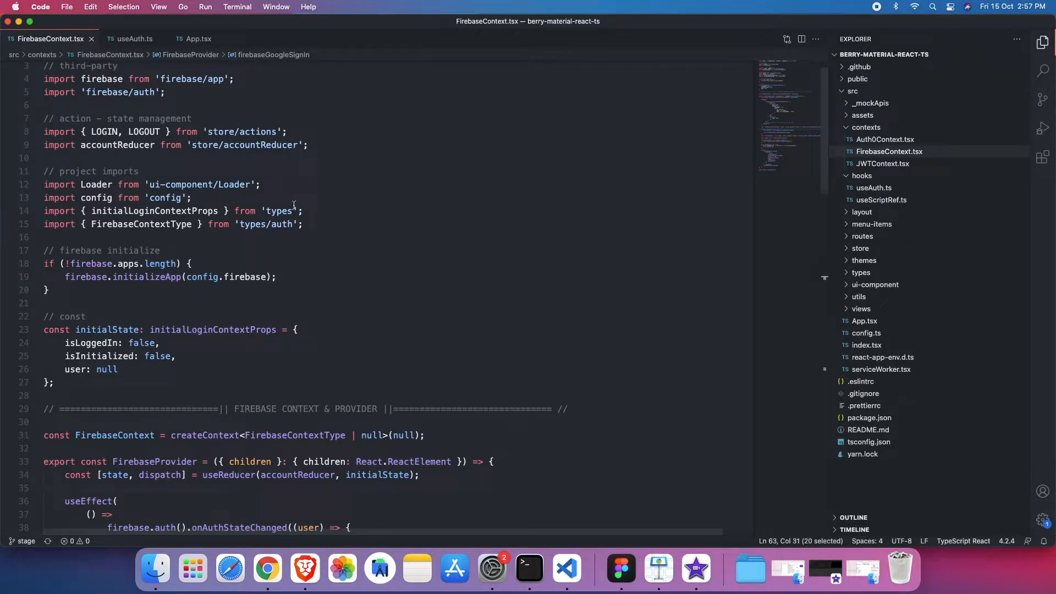
right_click(160, 197)
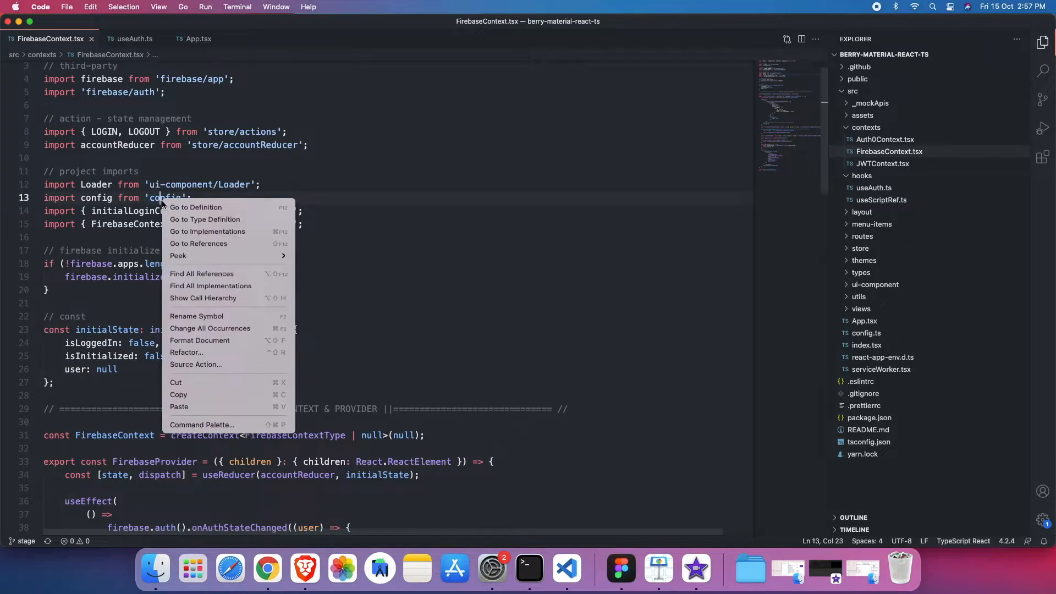
click(195, 207)
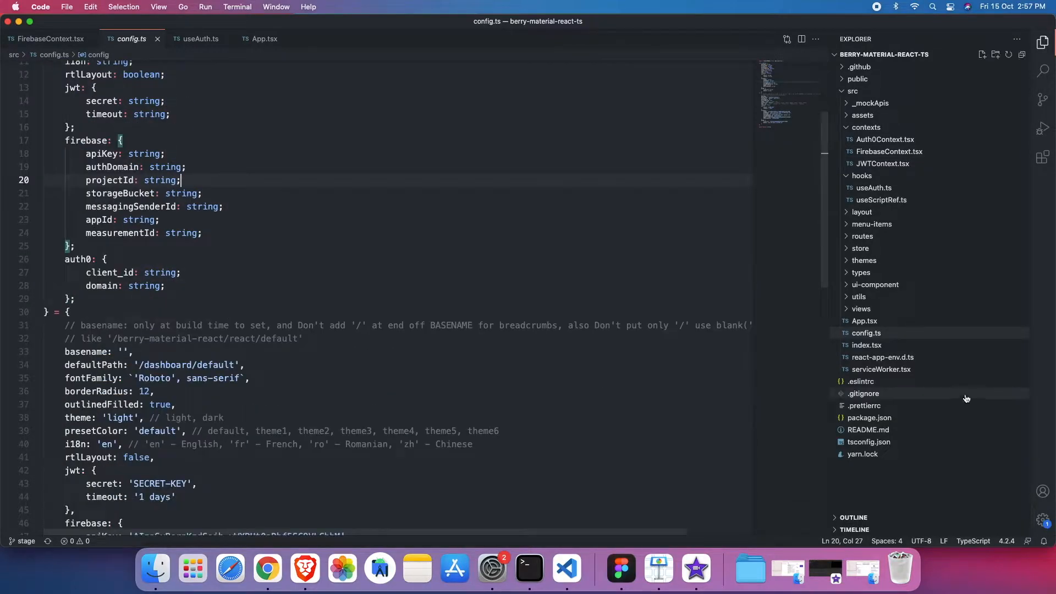
scroll(down, 3)
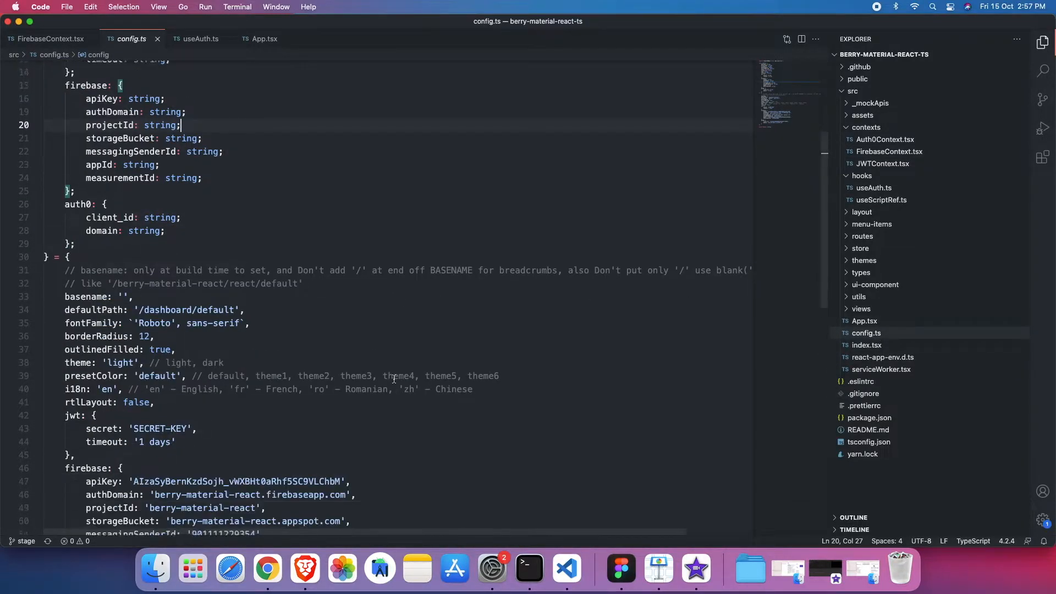
scroll(down, 3)
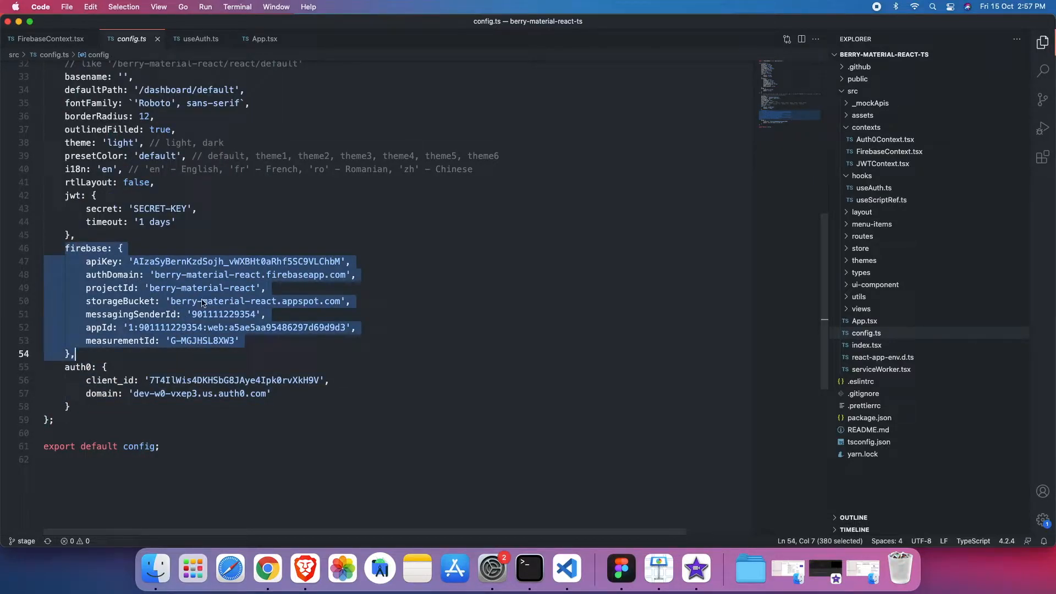
double_click(207, 275)
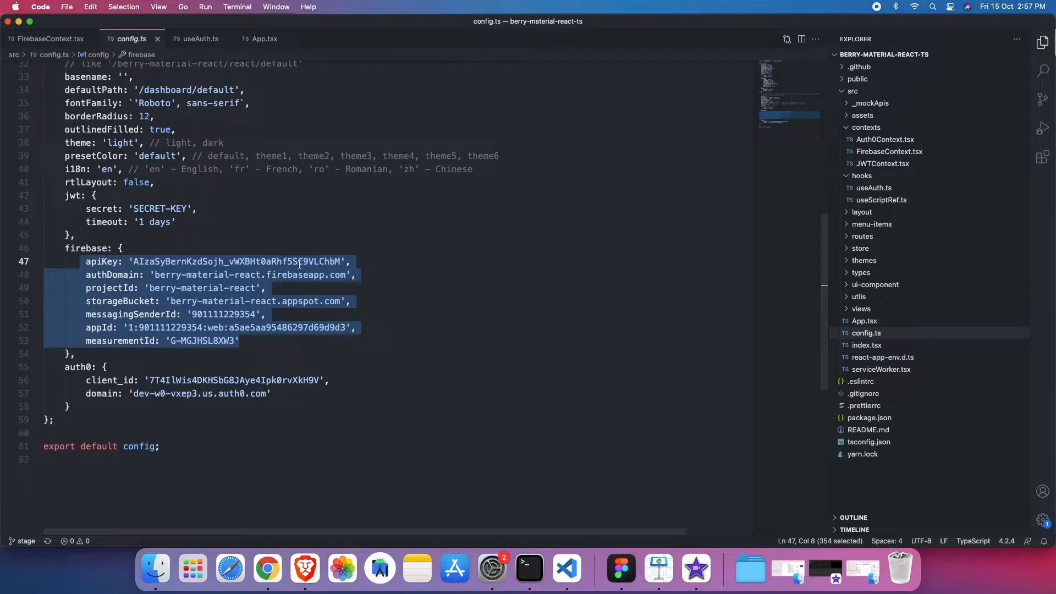
click(99, 367)
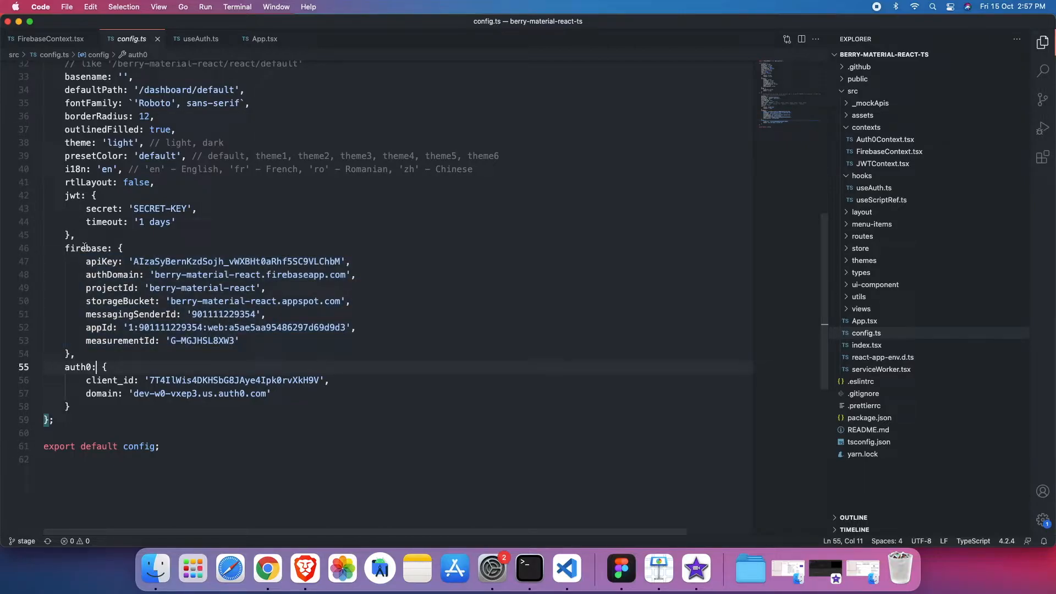
mouse_move(118, 275)
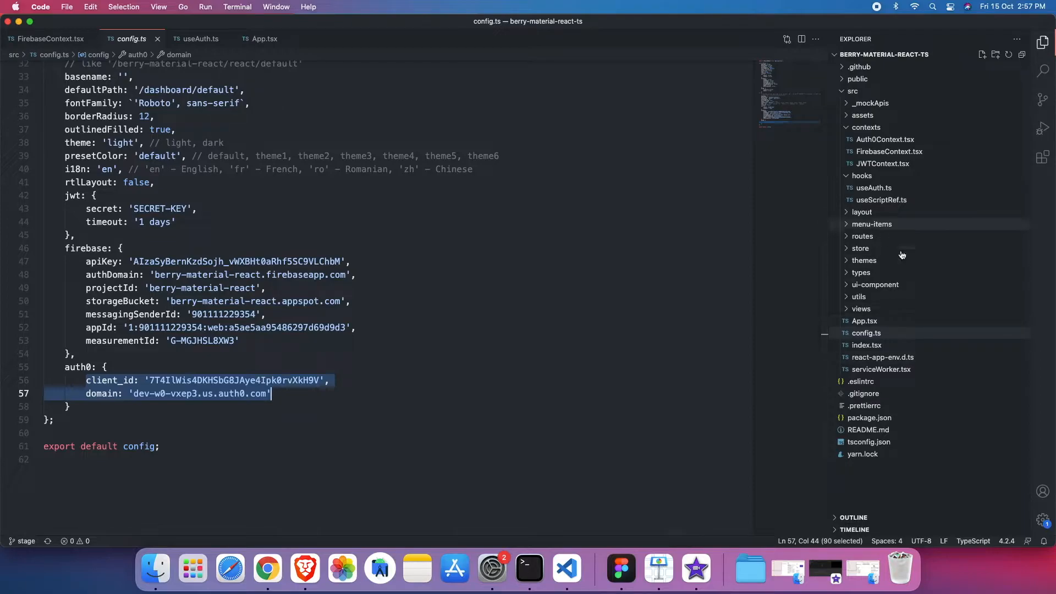
mouse_move(910, 264)
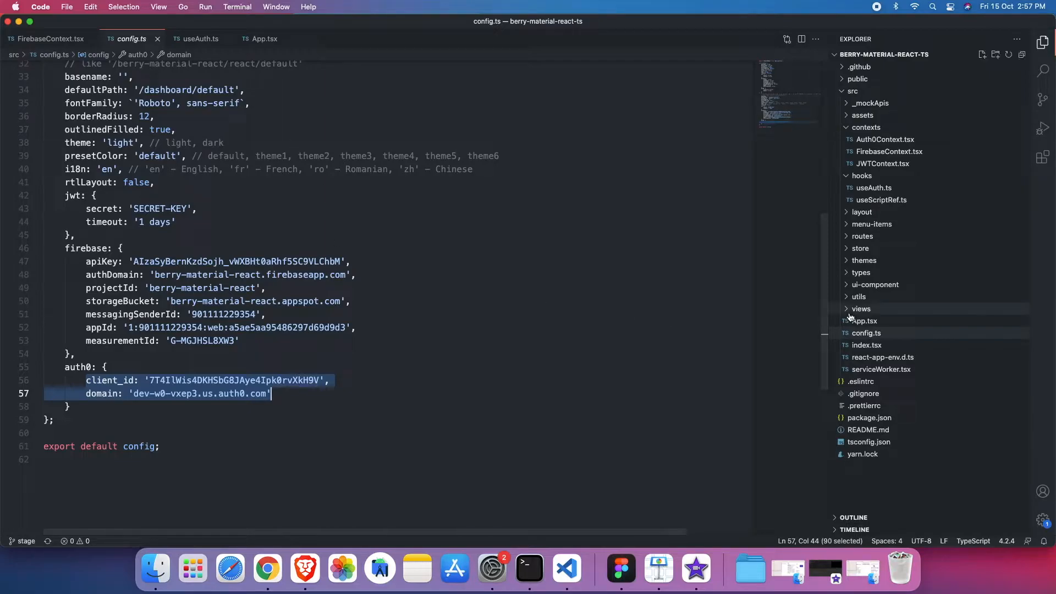
Step: Expand views > pages > authentication > authentication3 down to the auth-forms files
click(860, 308)
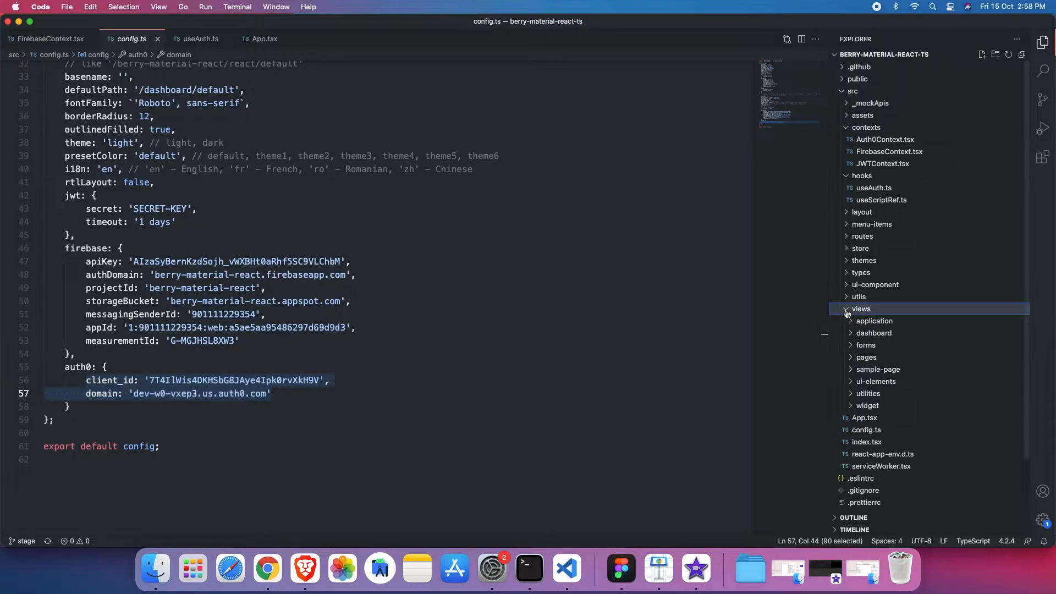
mouse_move(874, 320)
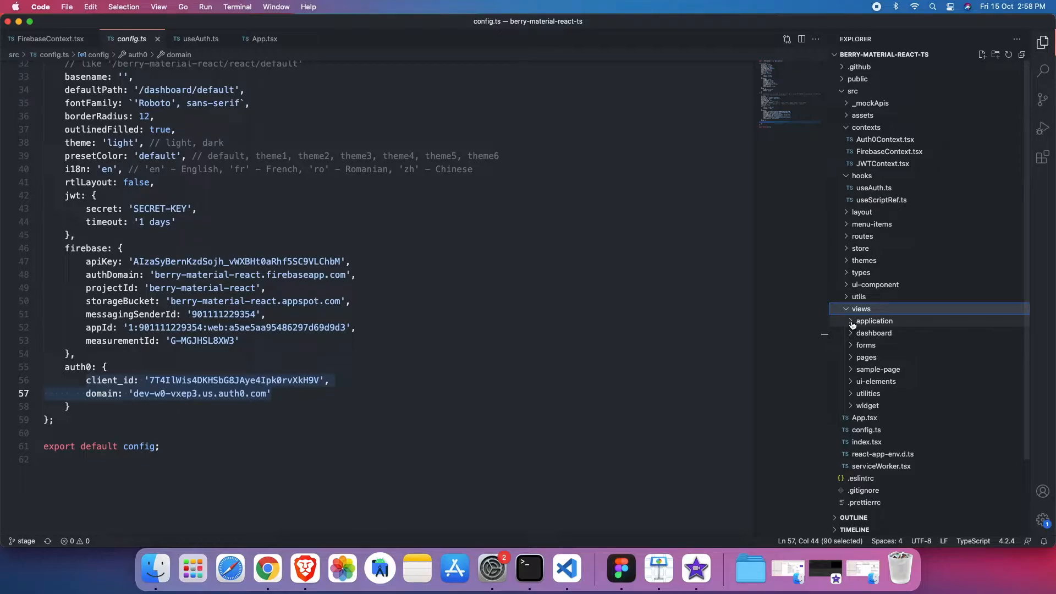
mouse_move(853, 353)
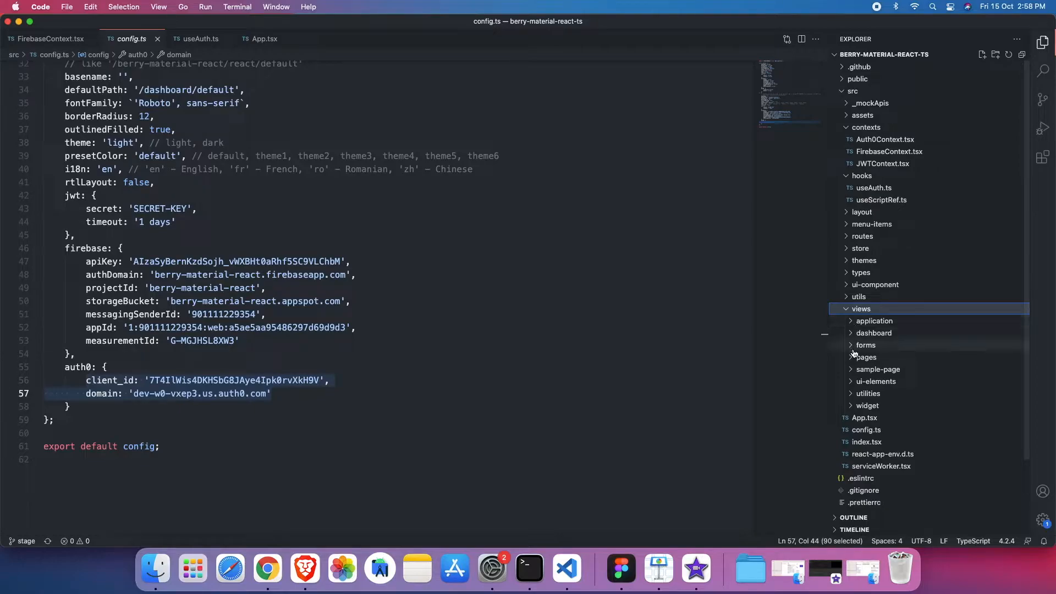
click(867, 357)
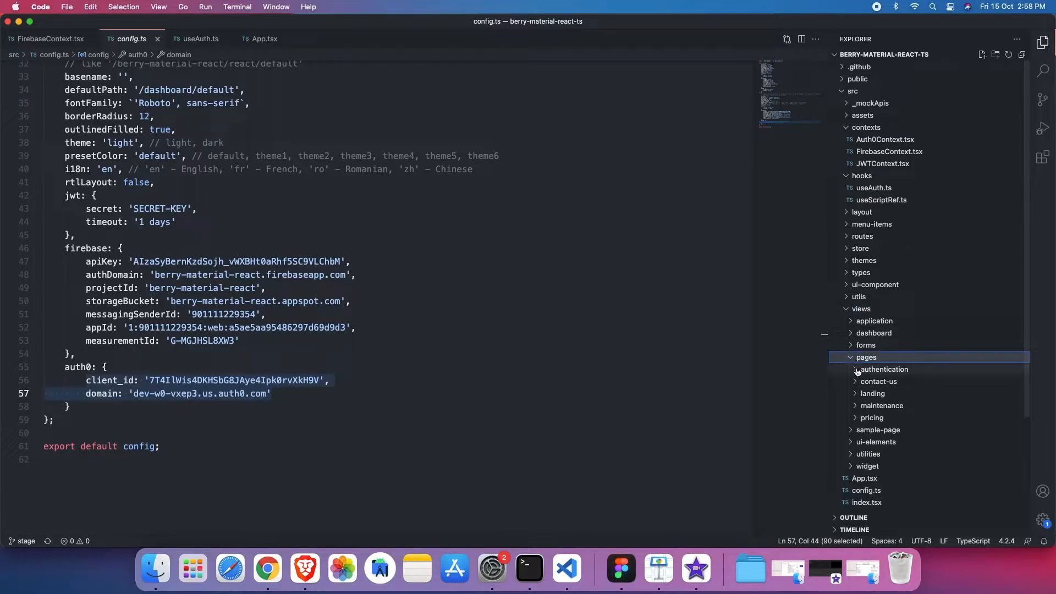
click(883, 369)
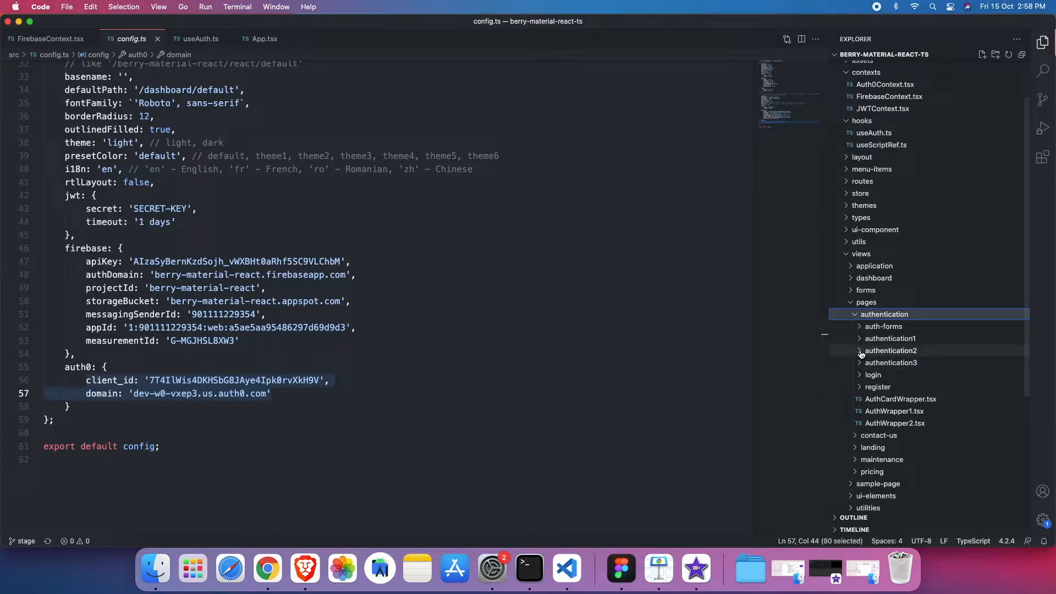
click(890, 338)
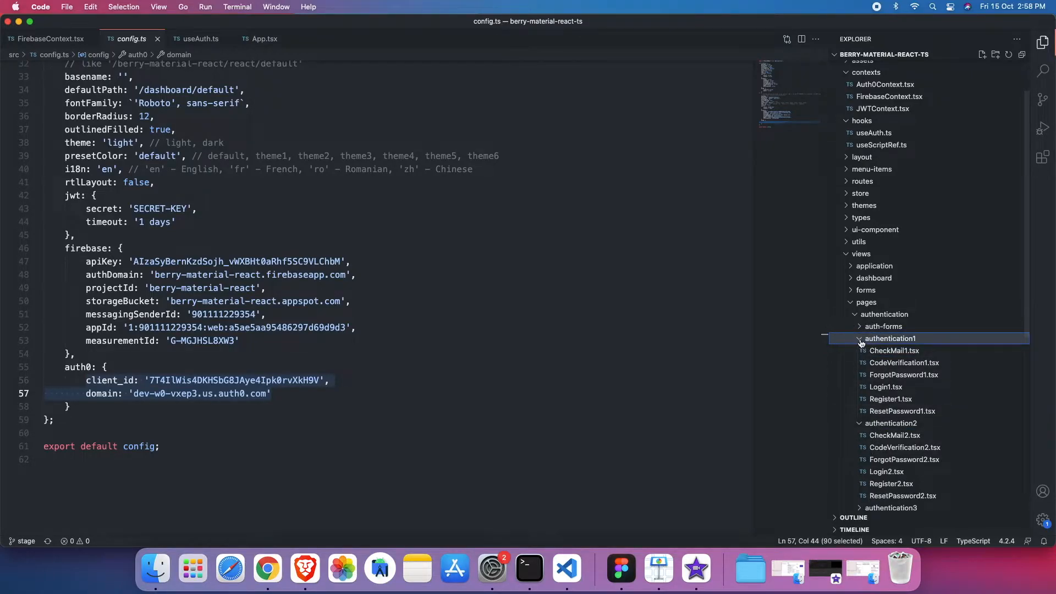
click(860, 338)
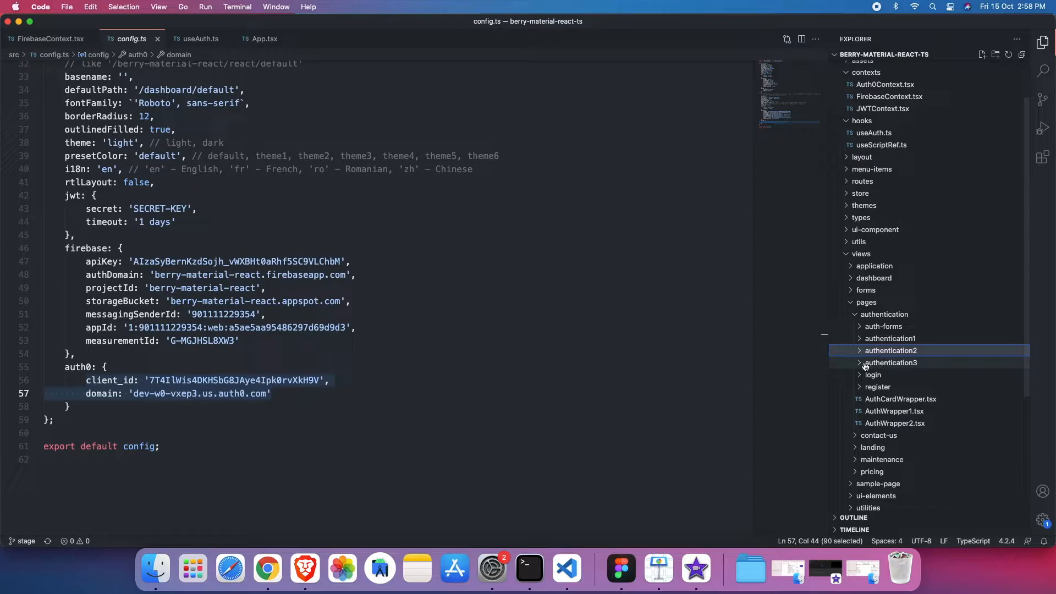
click(889, 361)
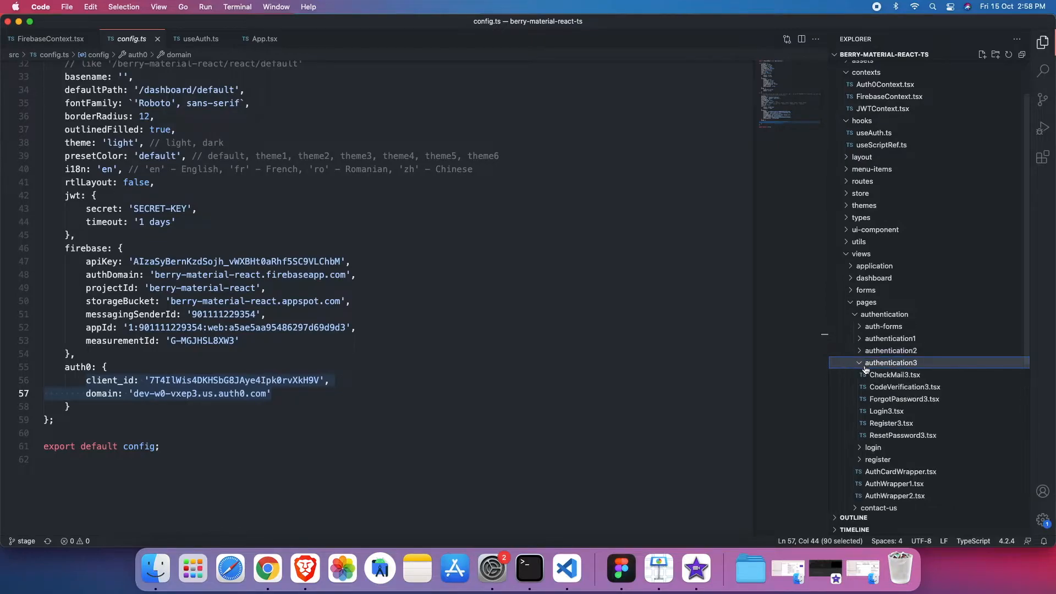
mouse_move(886, 386)
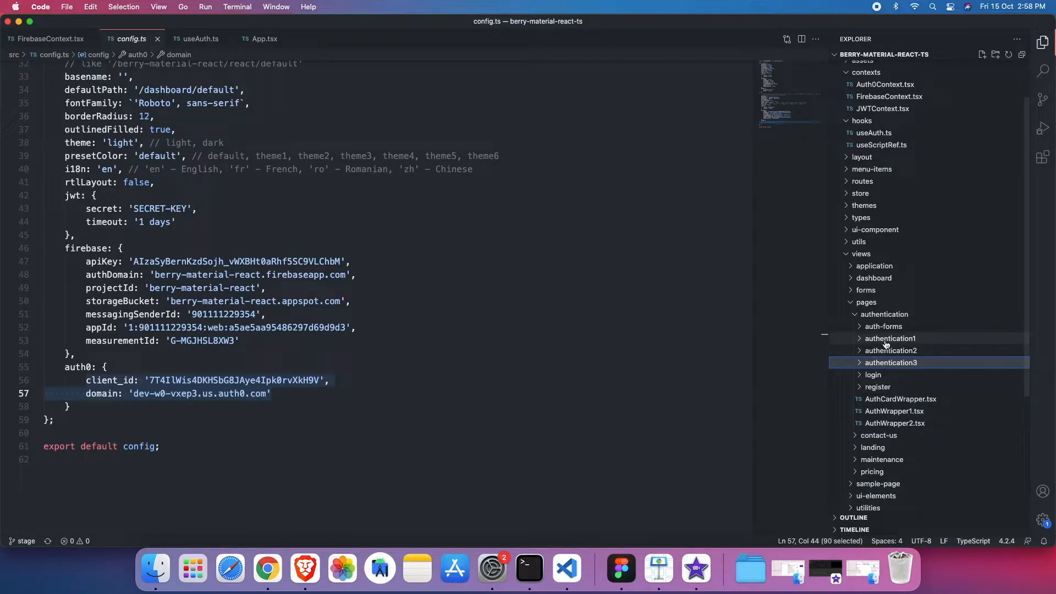
click(883, 326)
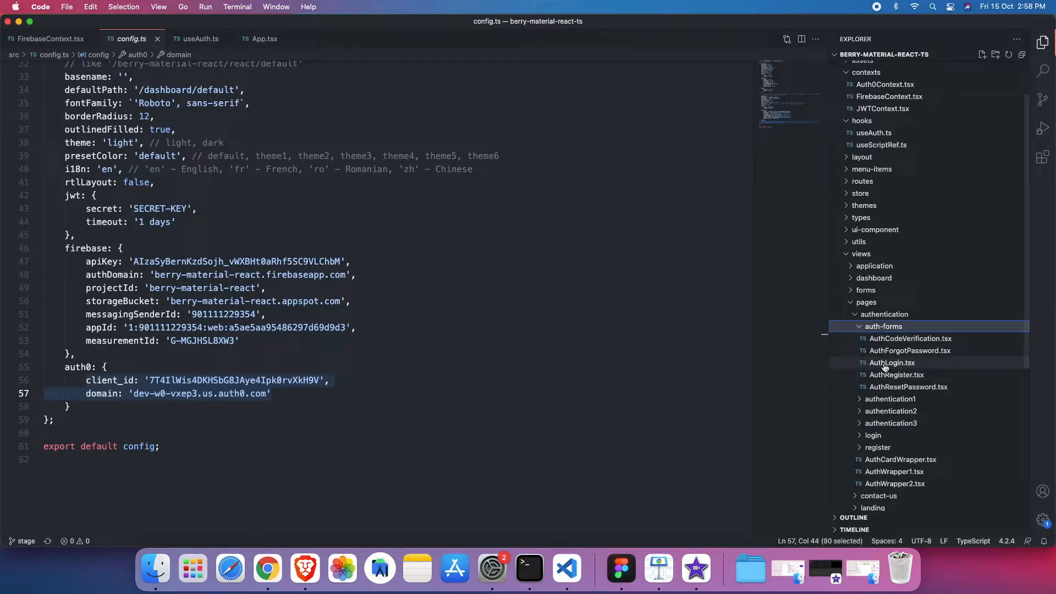
mouse_move(901, 370)
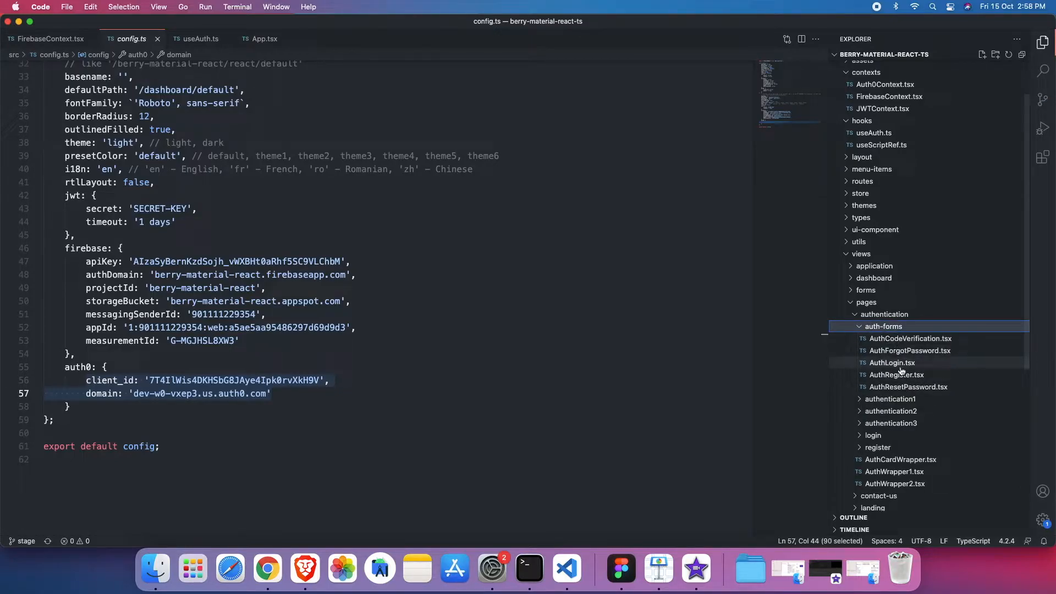
Step: Open AuthLogin.tsx, expand the login and register folders, and scroll to its Formik section
click(892, 362)
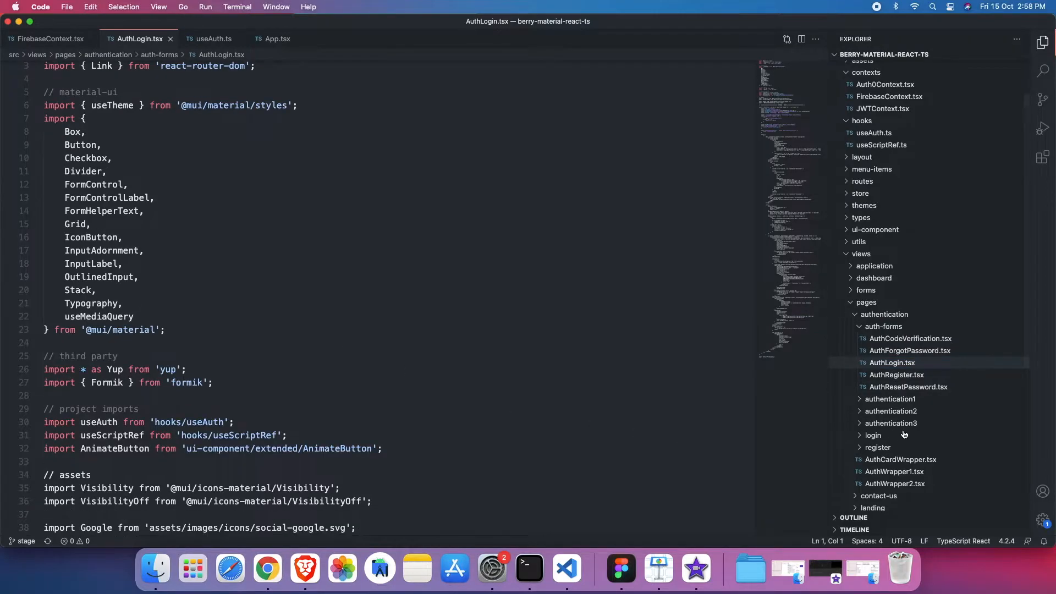
scroll(down, 3)
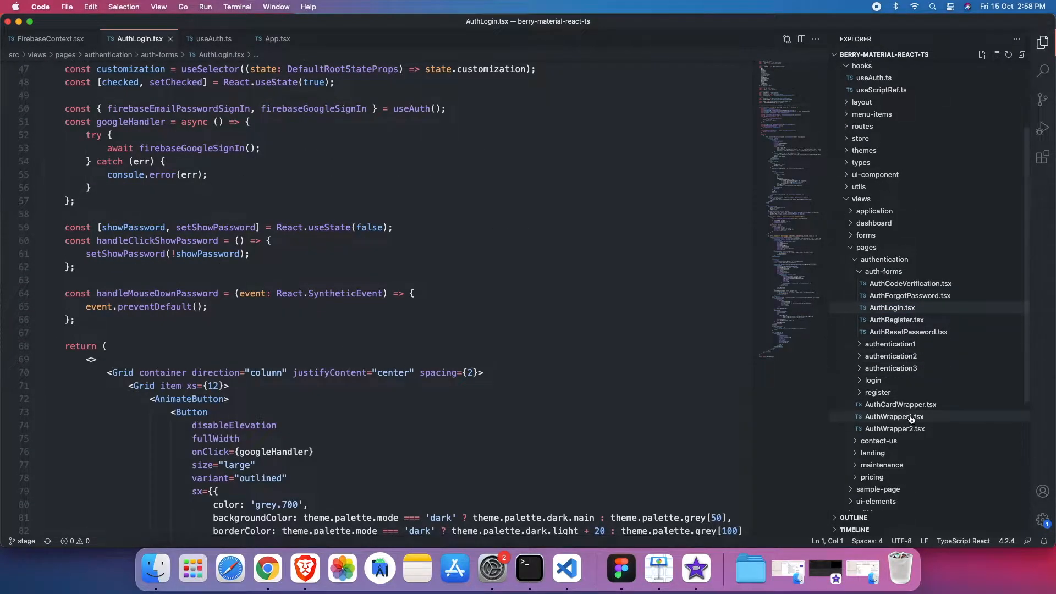
click(872, 379)
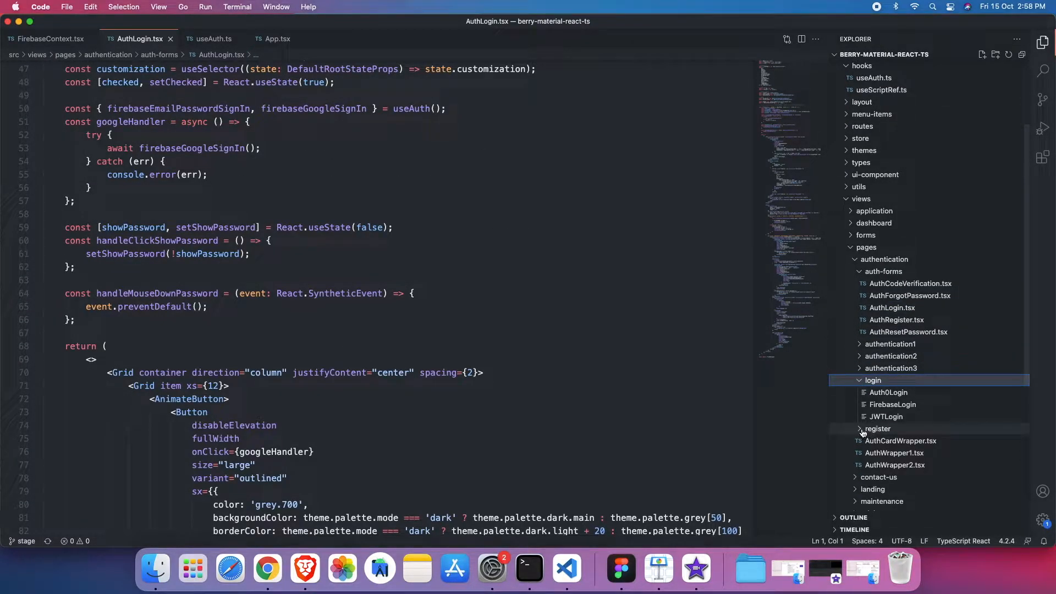
click(877, 428)
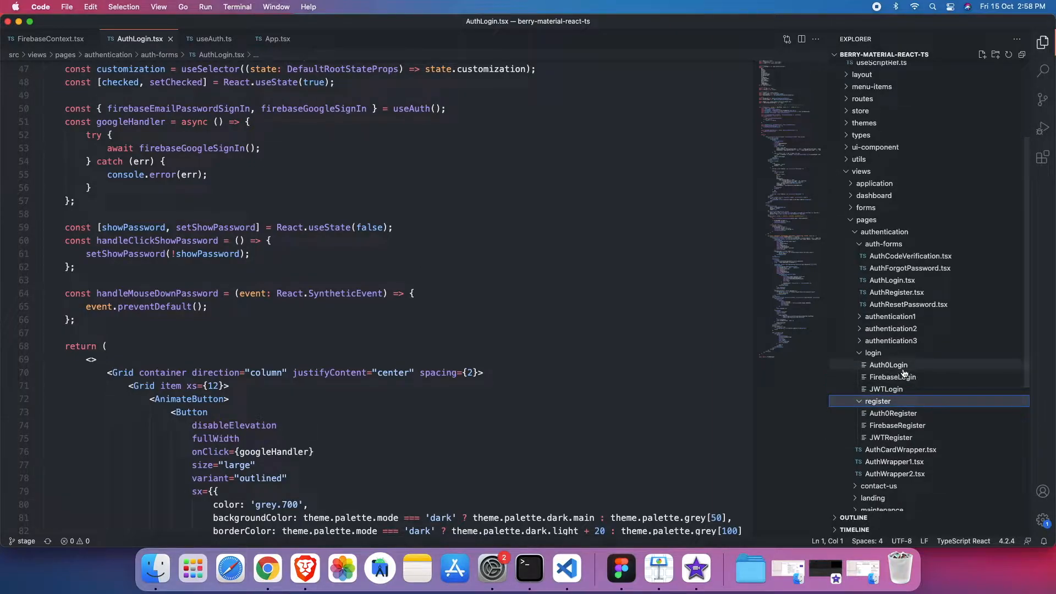
mouse_move(889, 364)
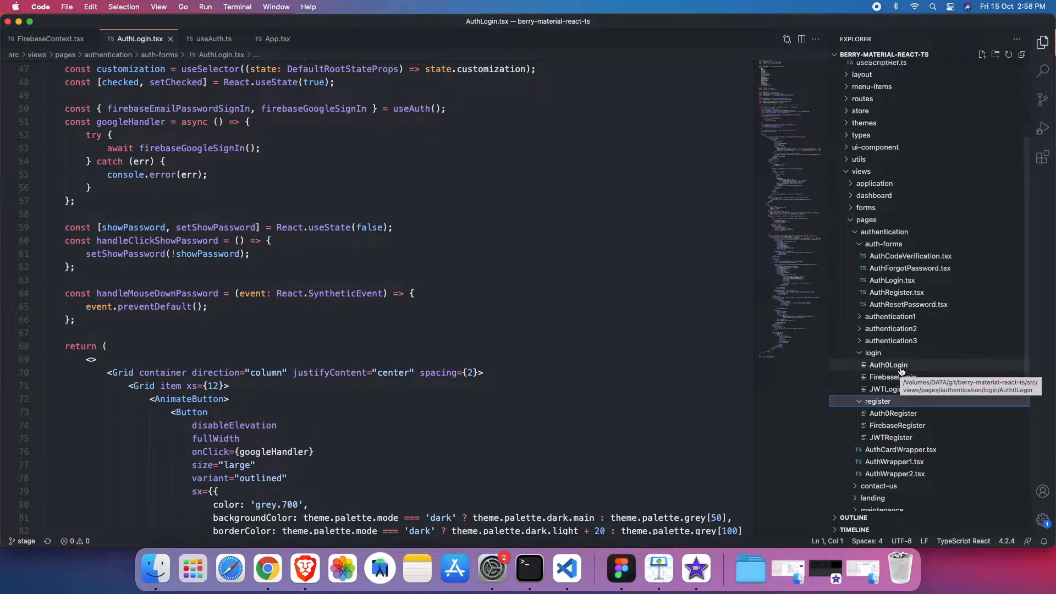
mouse_move(619, 406)
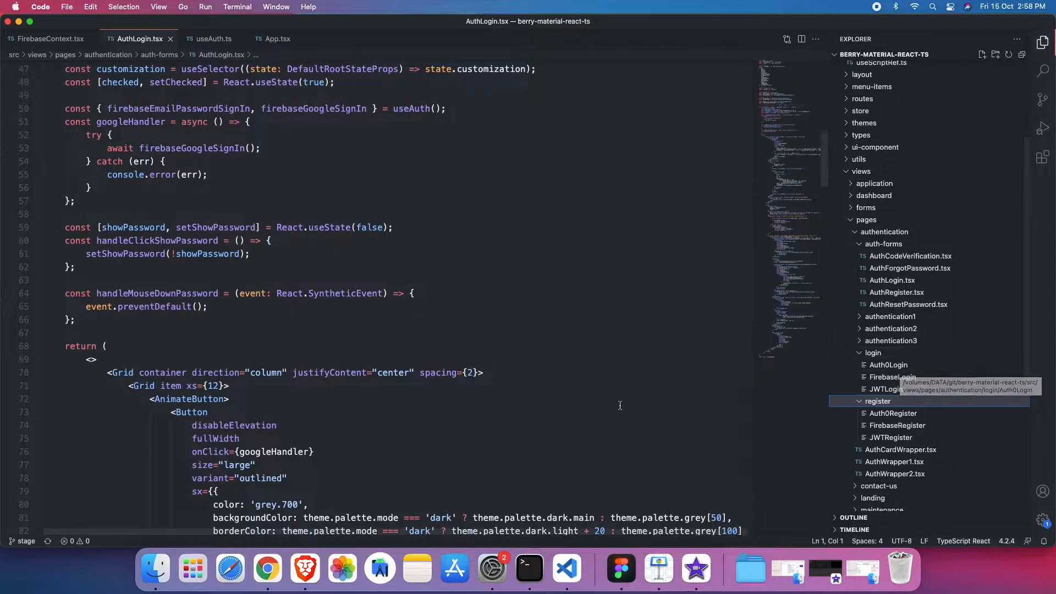
mouse_move(892, 376)
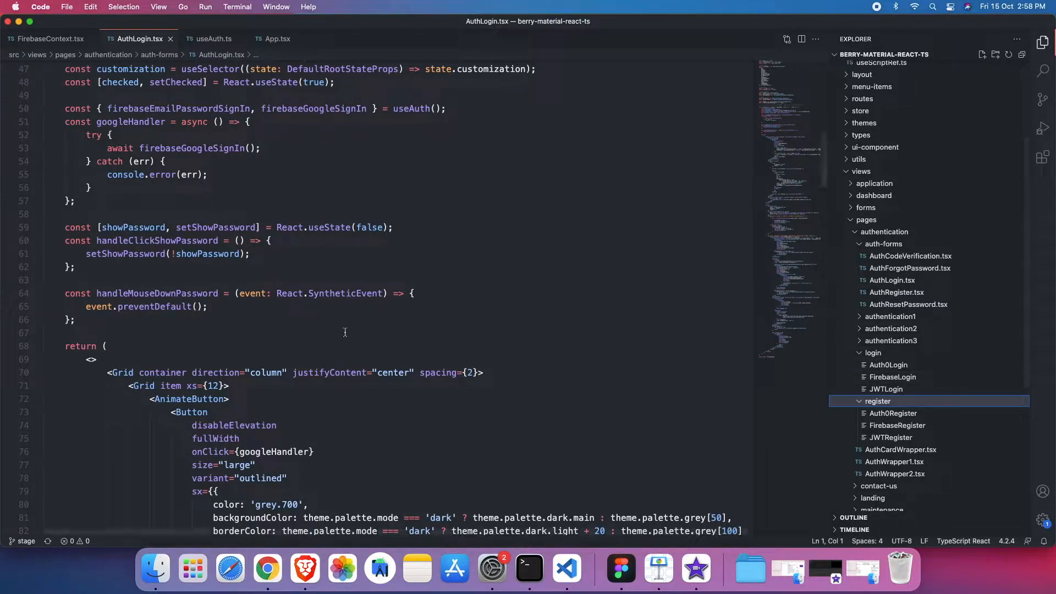
scroll(down, 3)
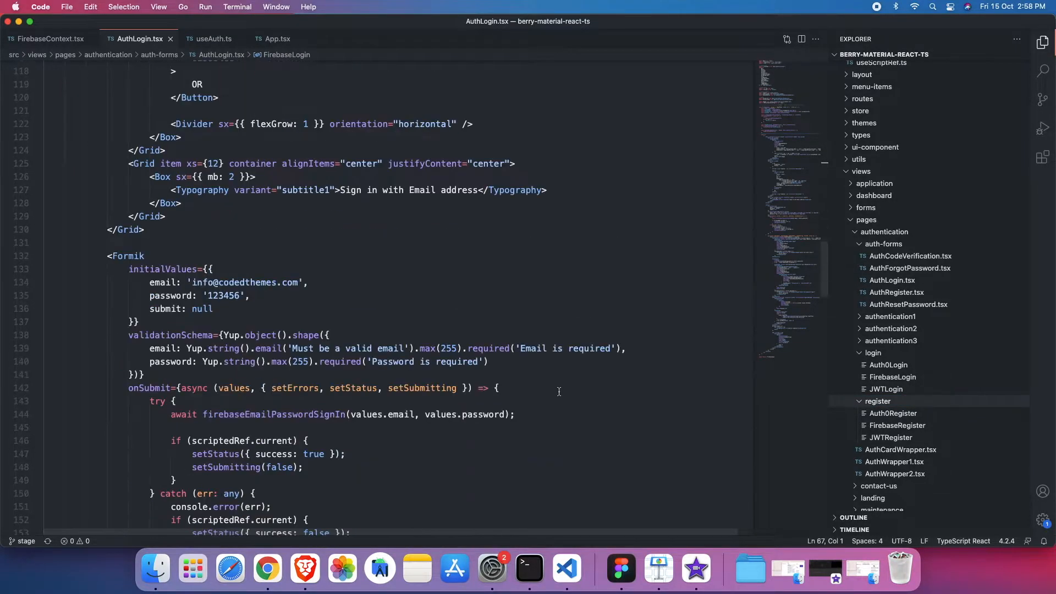
mouse_move(889, 364)
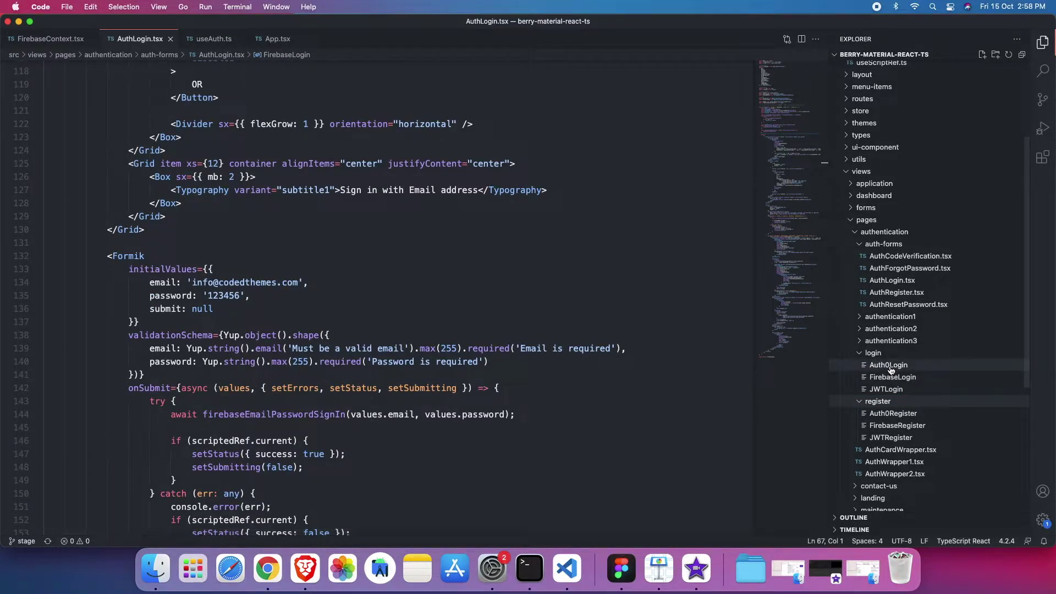
mouse_move(899, 422)
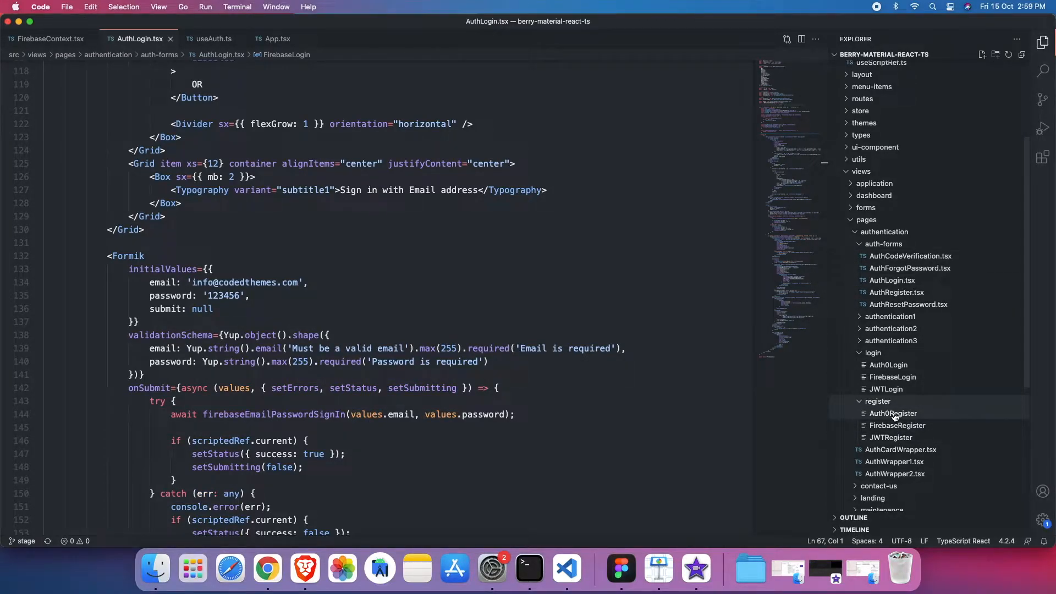
mouse_move(895, 424)
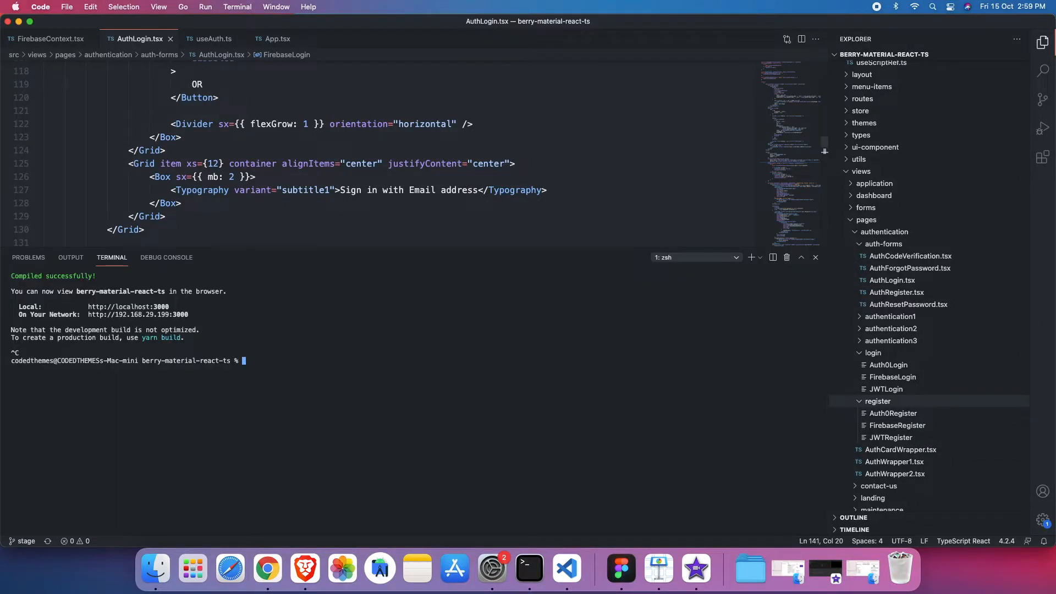
Step: Run yarn start in the integrated terminal to launch react-scripts
text(yarn)
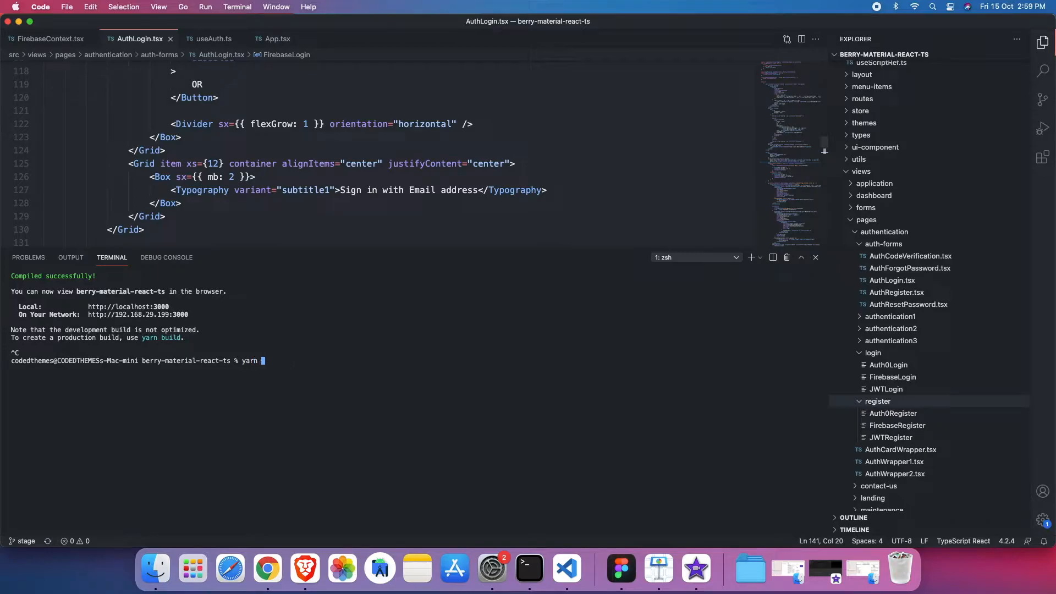
text(star)
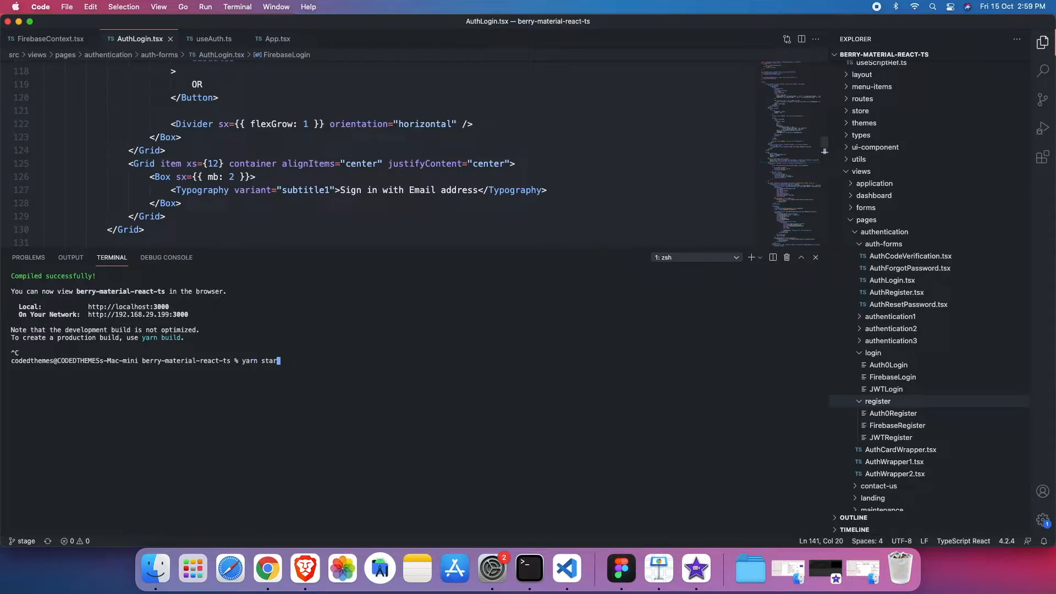
key(Return)
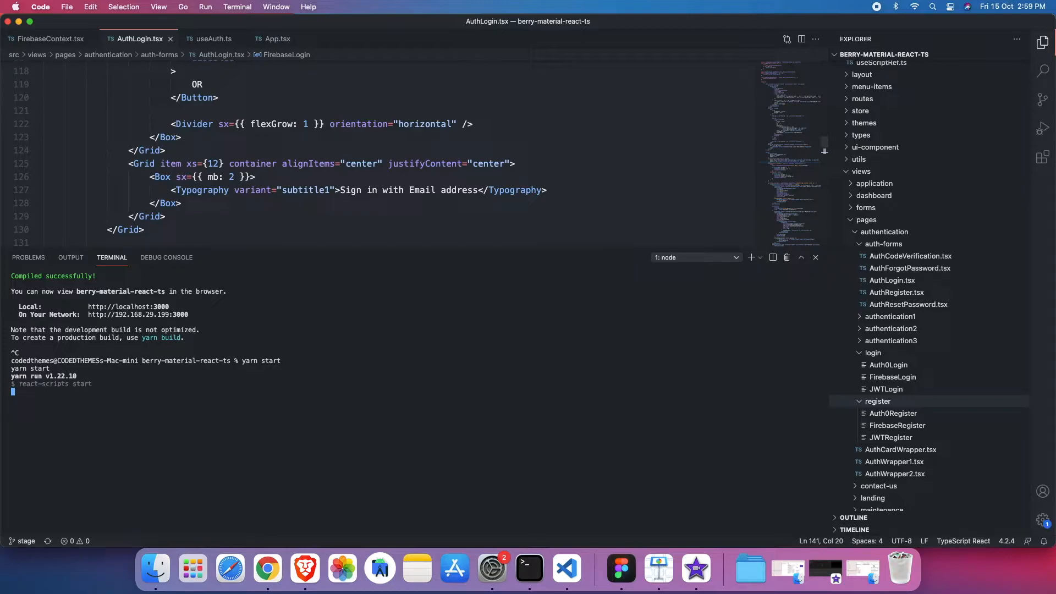
mouse_move(252, 550)
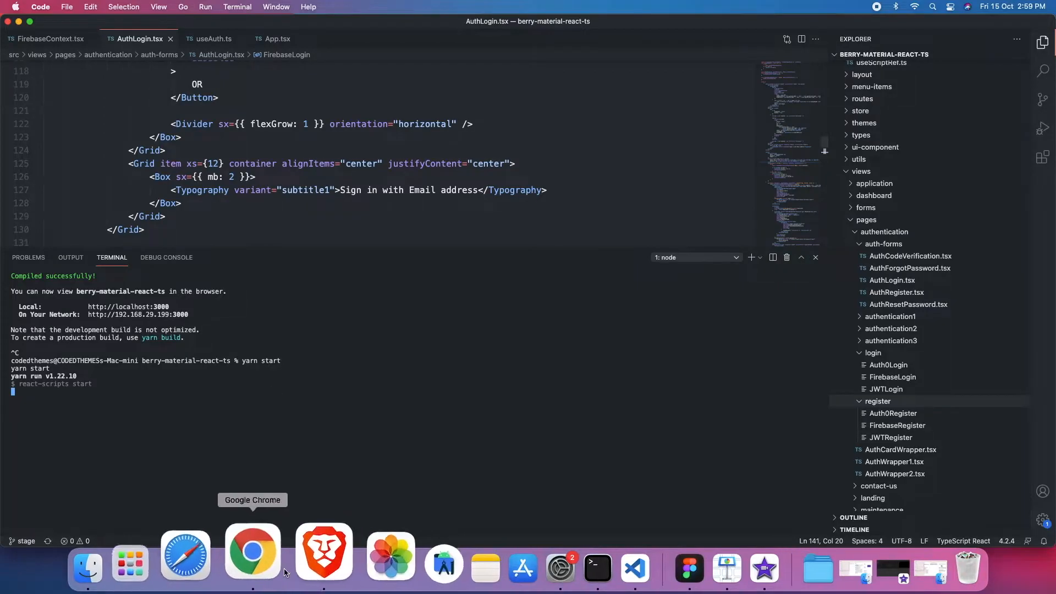
Step: Bring Chrome forward and go from the Berry landing page to the dashboard, reaching the login page
click(252, 550)
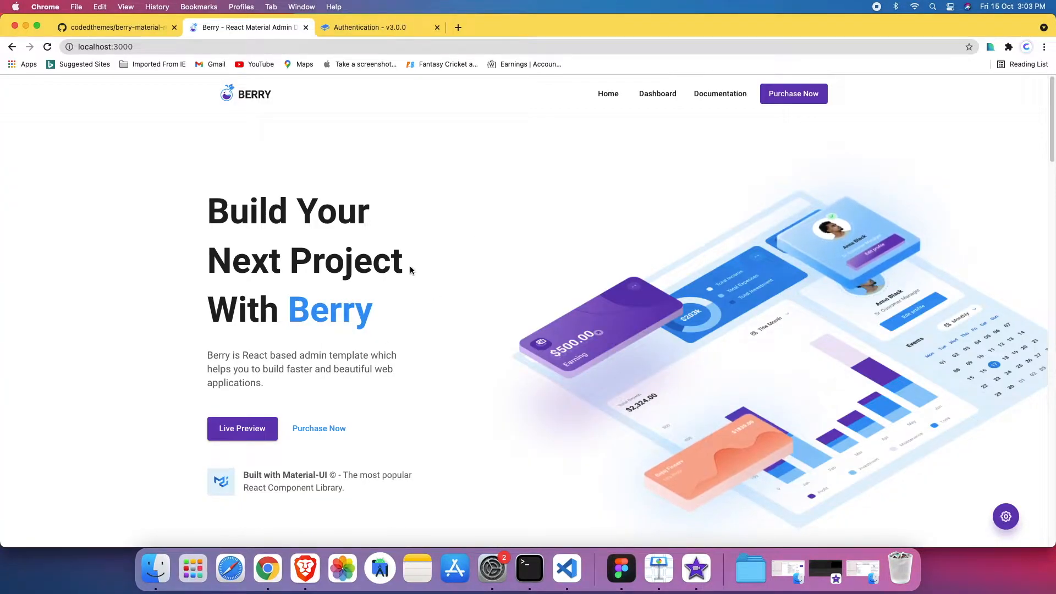
mouse_move(658, 94)
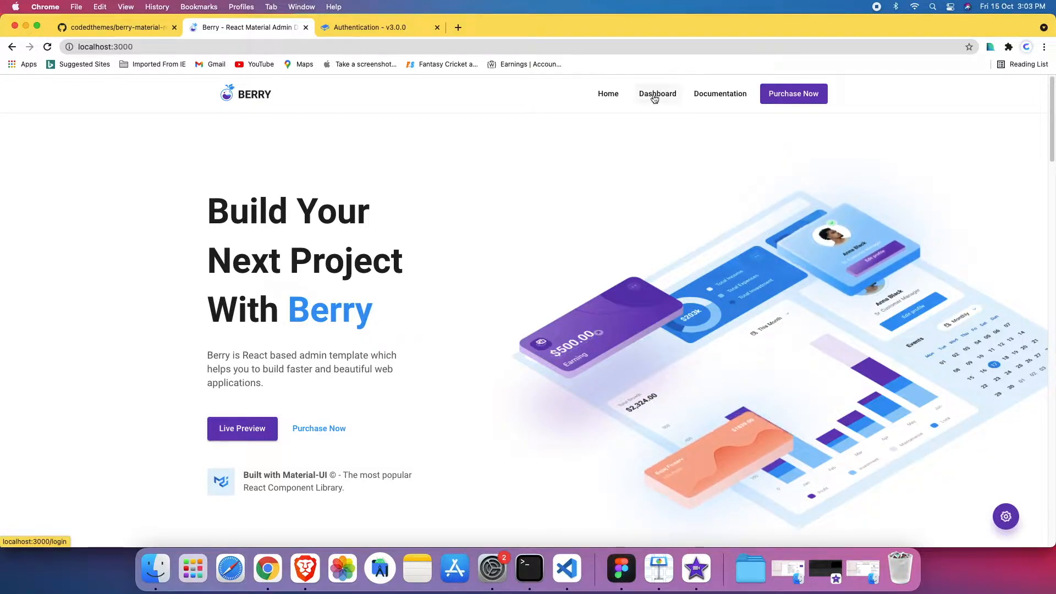
click(658, 93)
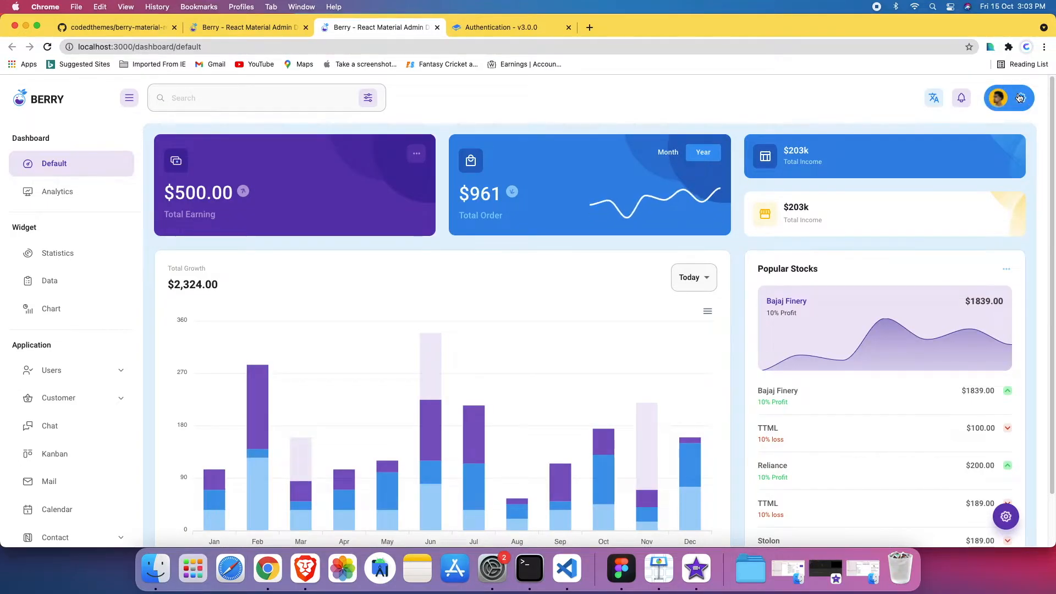
mouse_move(979, 367)
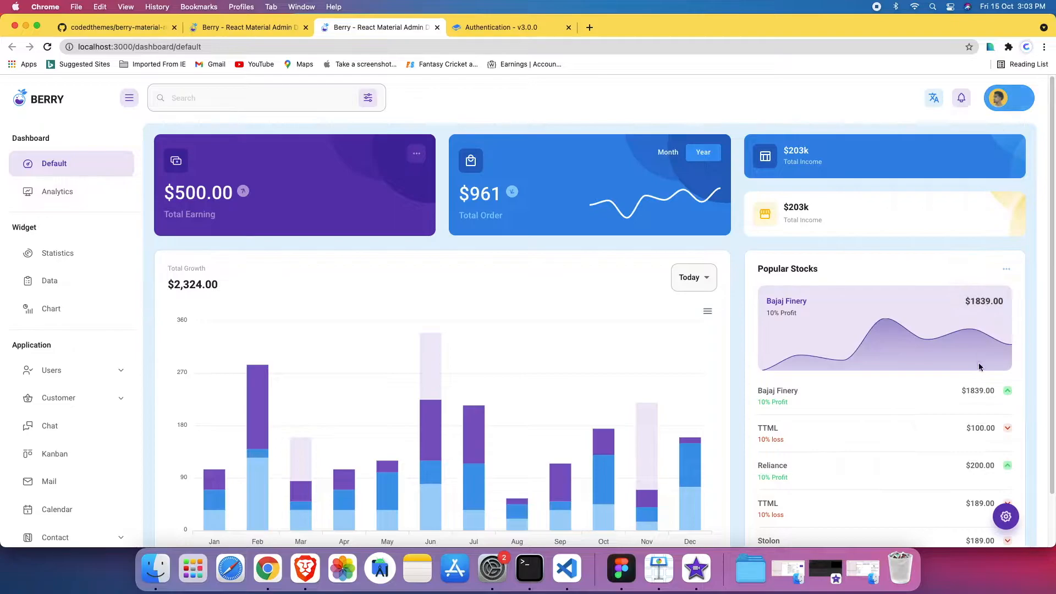
click(999, 98)
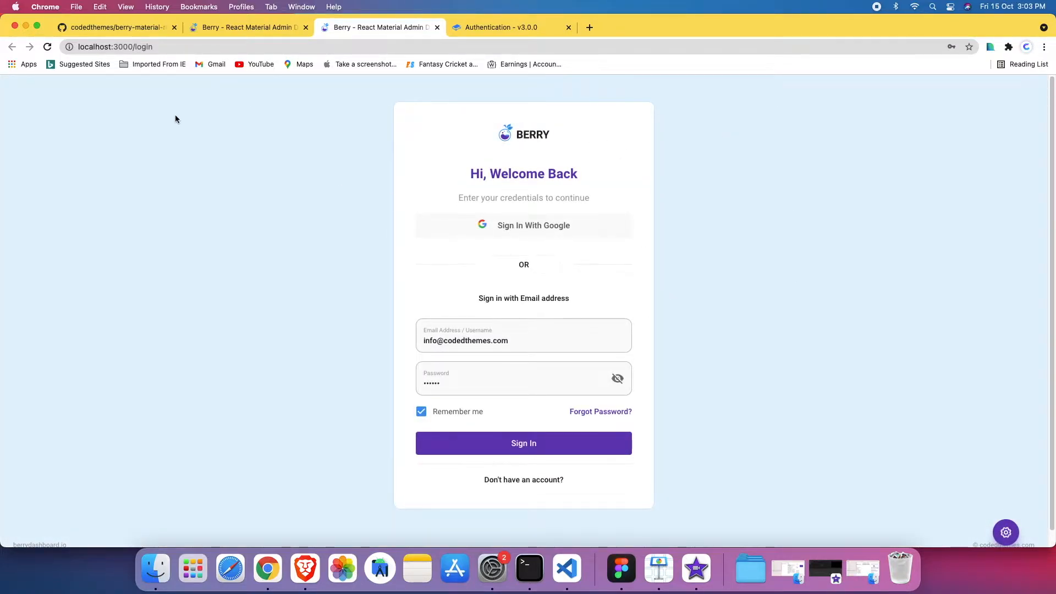
mouse_move(497, 235)
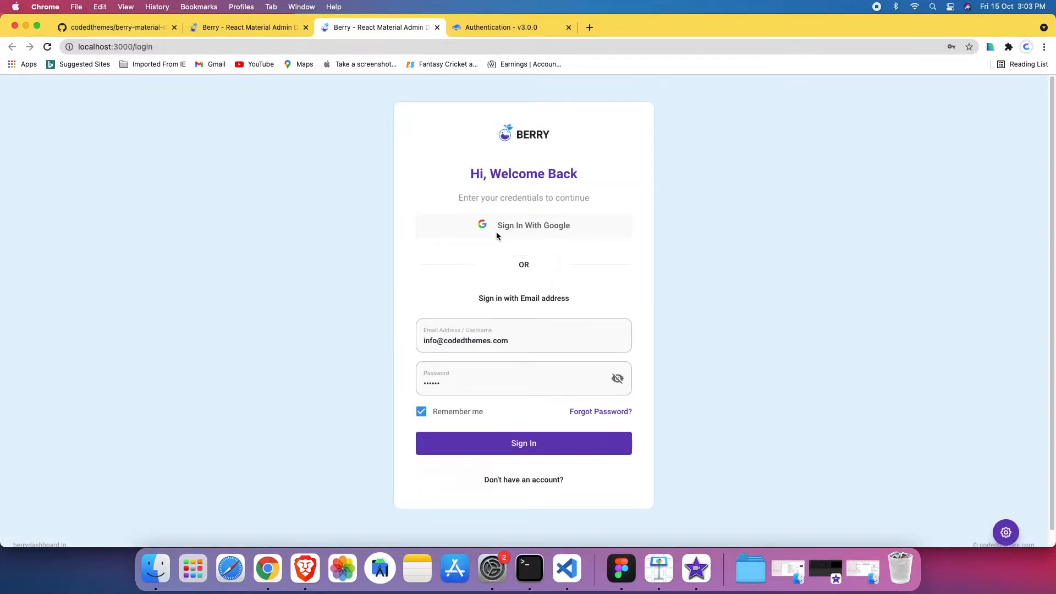
click(534, 335)
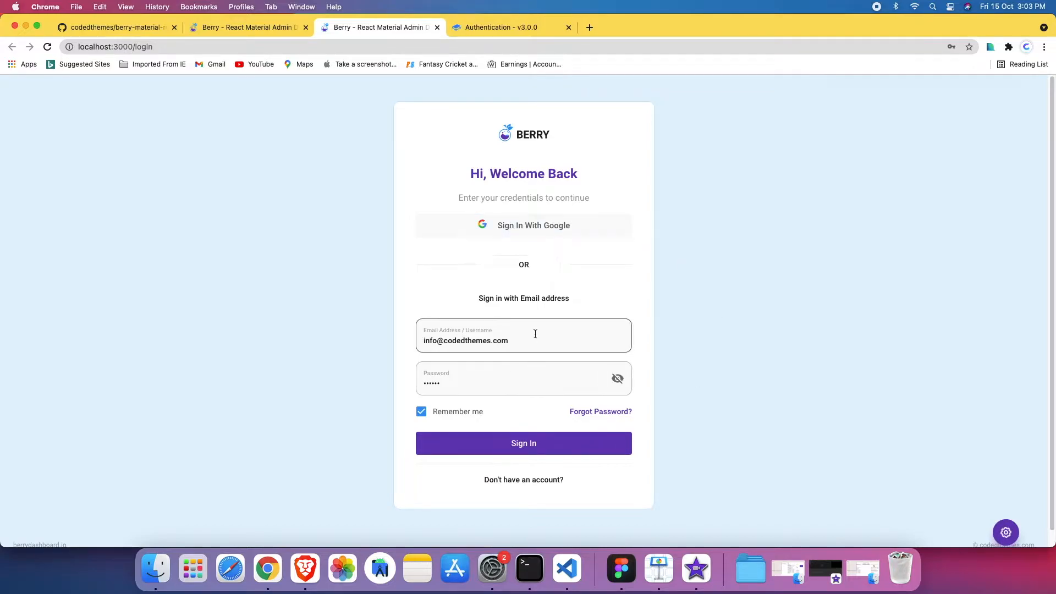
mouse_move(523, 444)
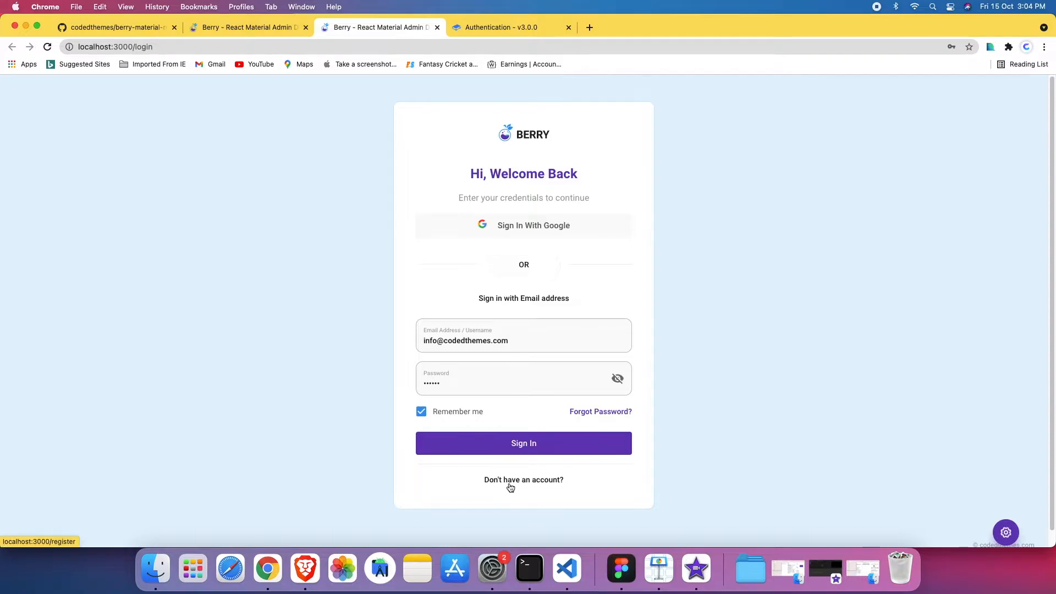
click(524, 479)
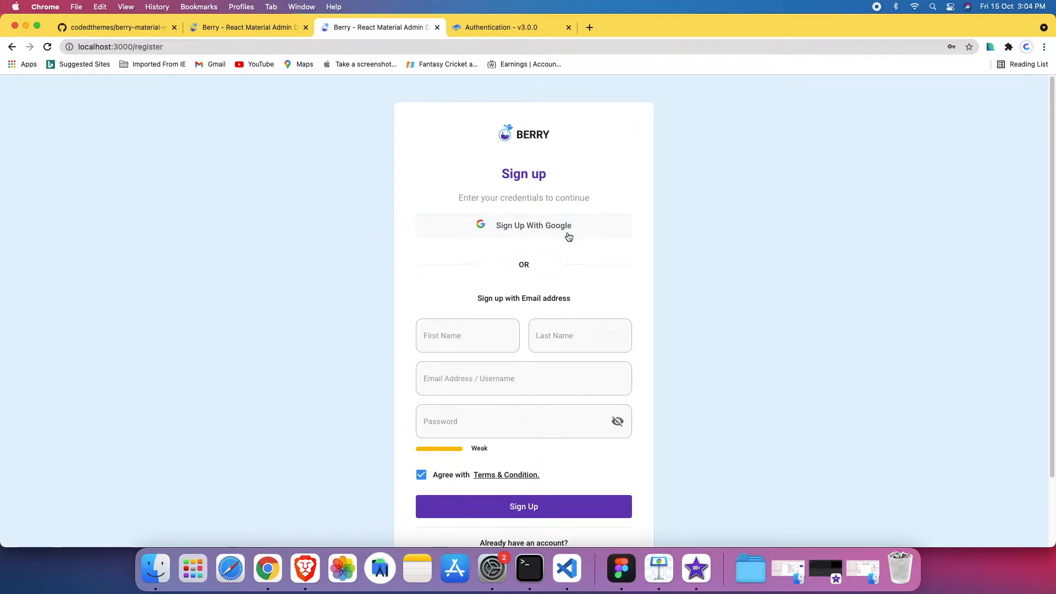
mouse_move(745, 322)
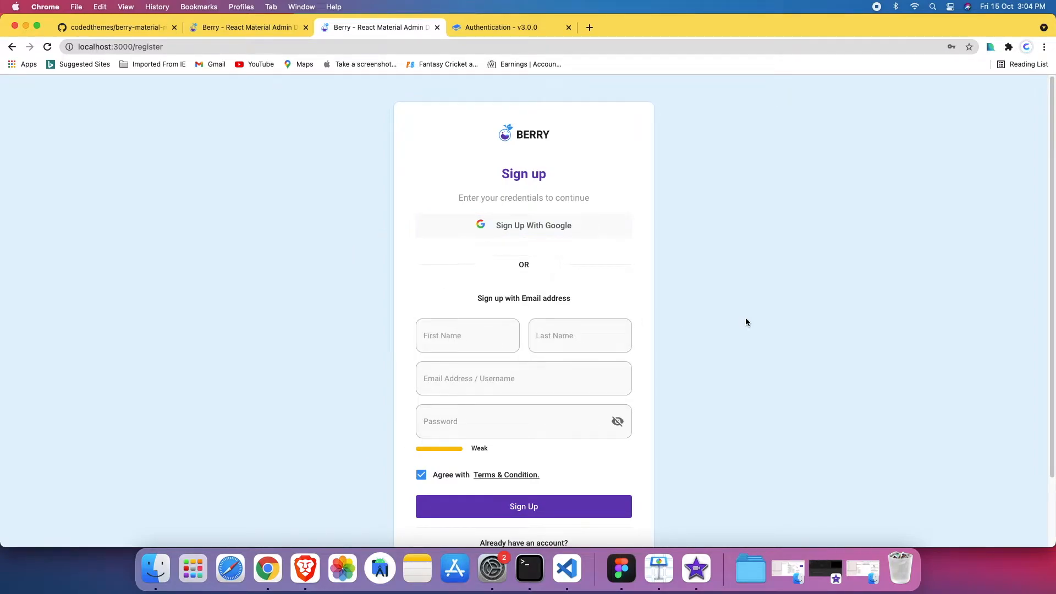
scroll(down, 3)
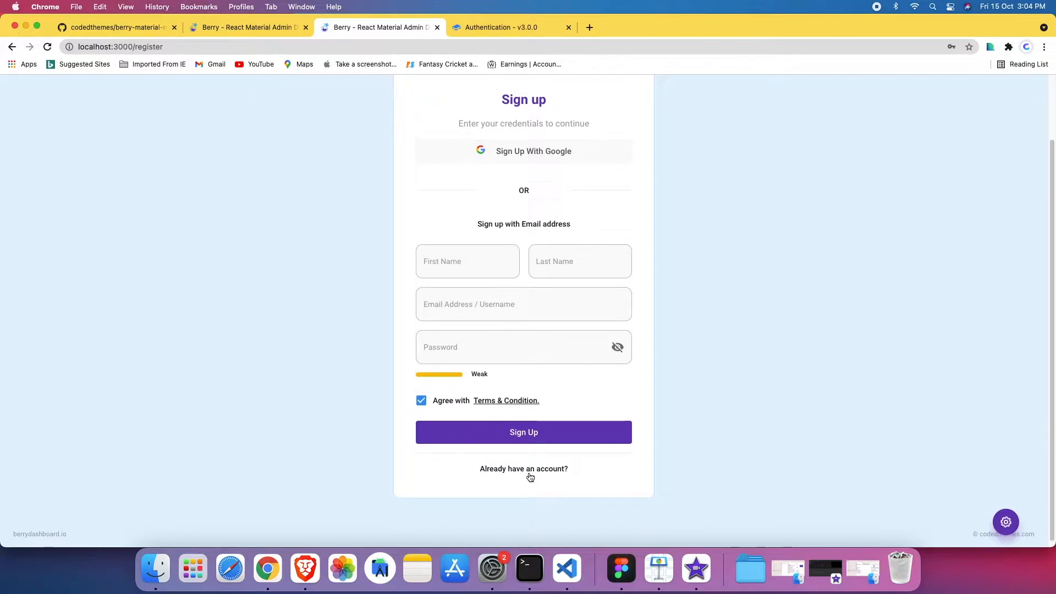
click(524, 468)
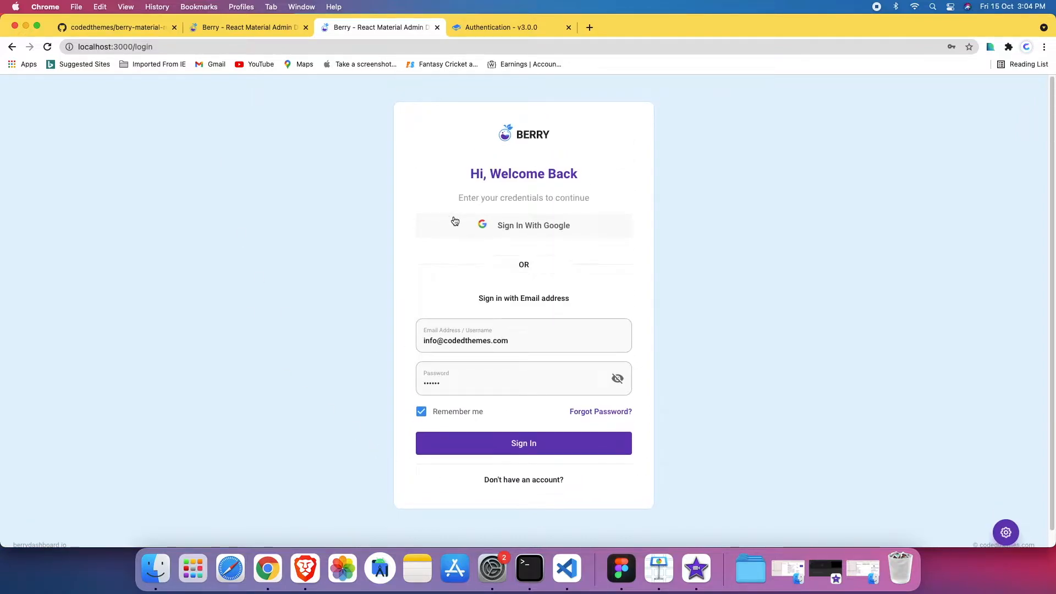
mouse_move(569, 550)
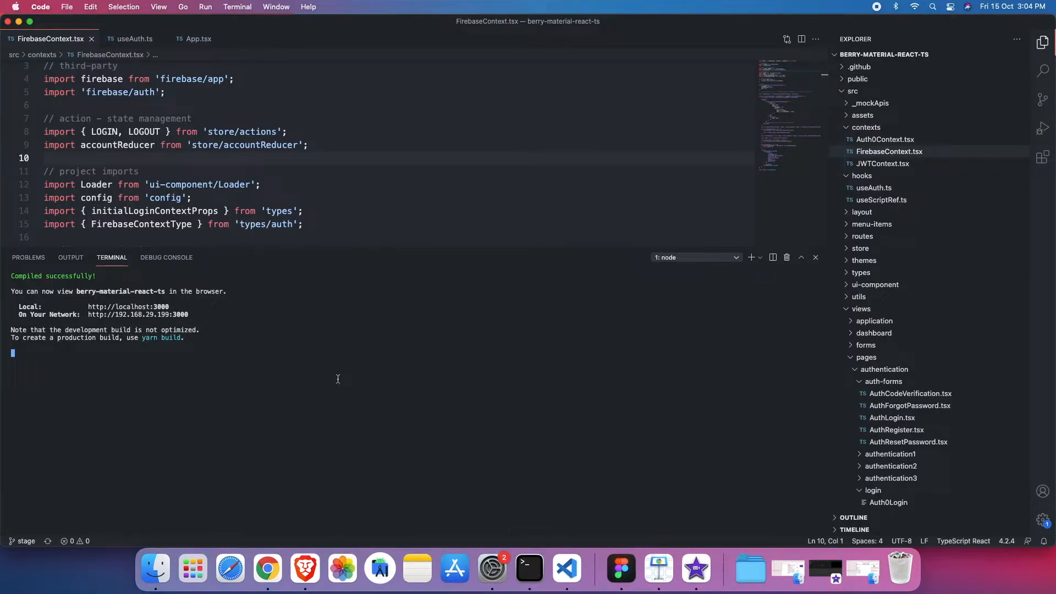
Step: Hide the terminal, select FirebaseProvider in App.tsx, and expand the authentication3 pages folder
click(815, 257)
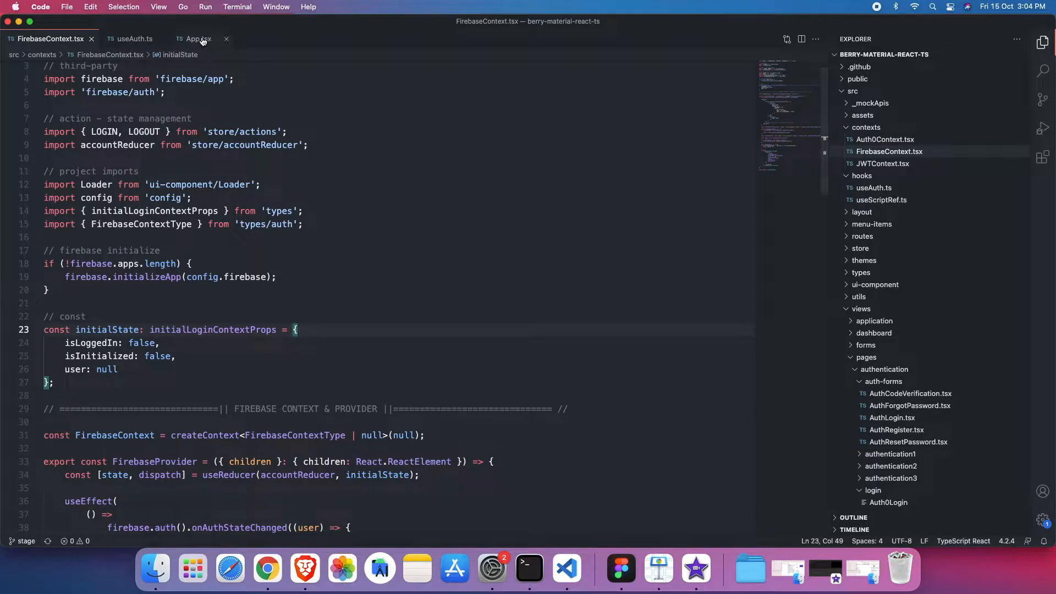
click(196, 38)
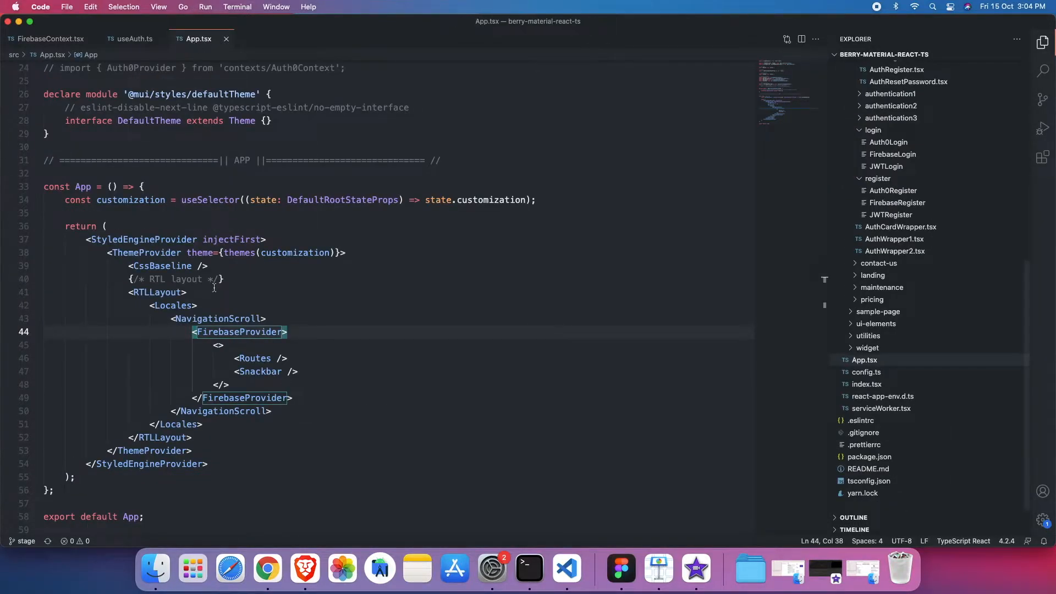
double_click(237, 331)
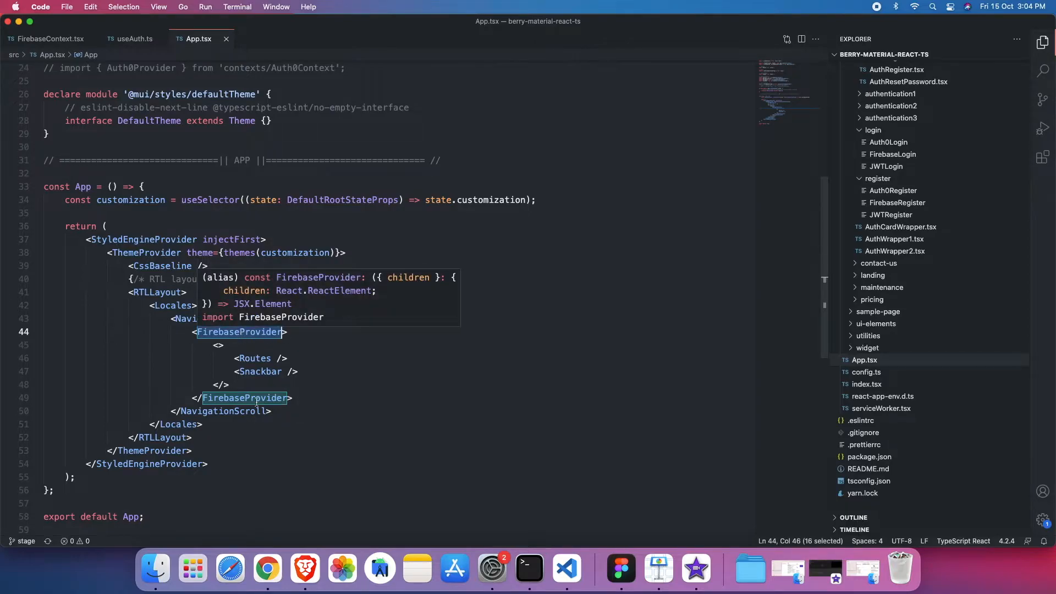
mouse_move(262, 371)
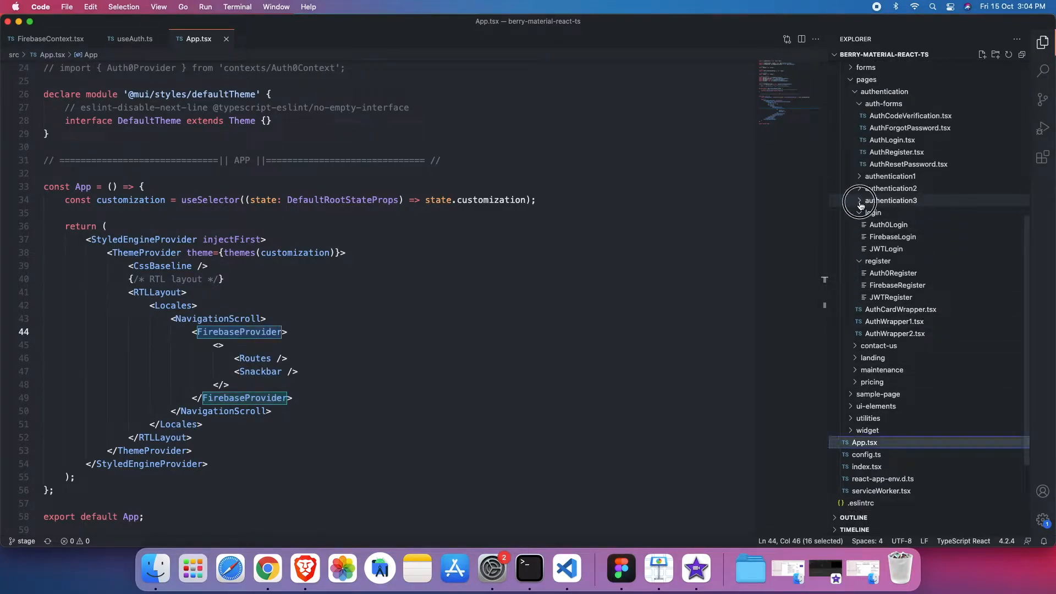
click(892, 200)
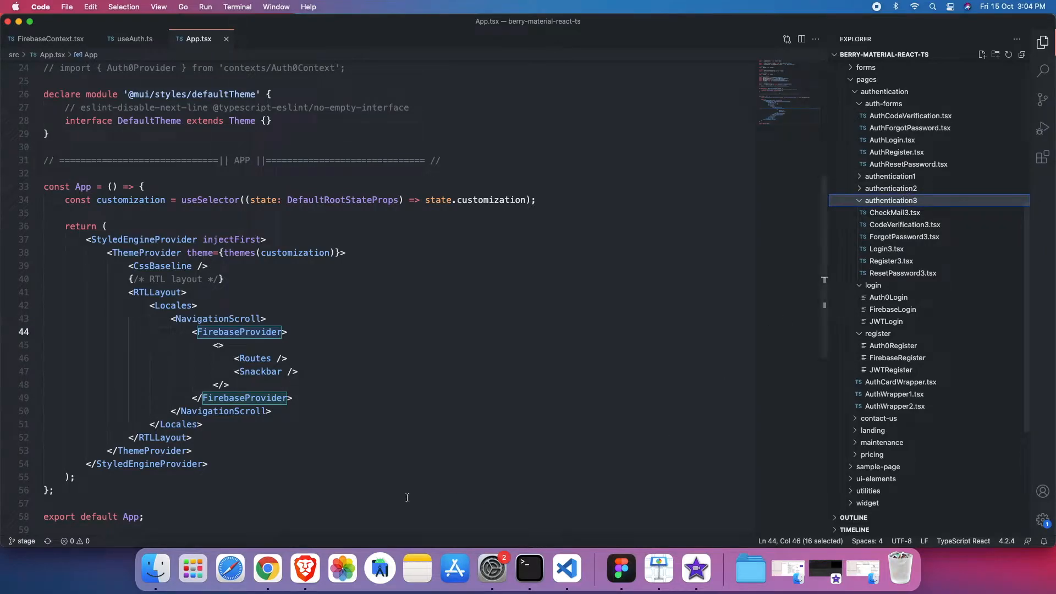
Step: Sign in with the prefilled credentials in Chrome and dismiss the password breach warning to reach the dashboard
click(267, 567)
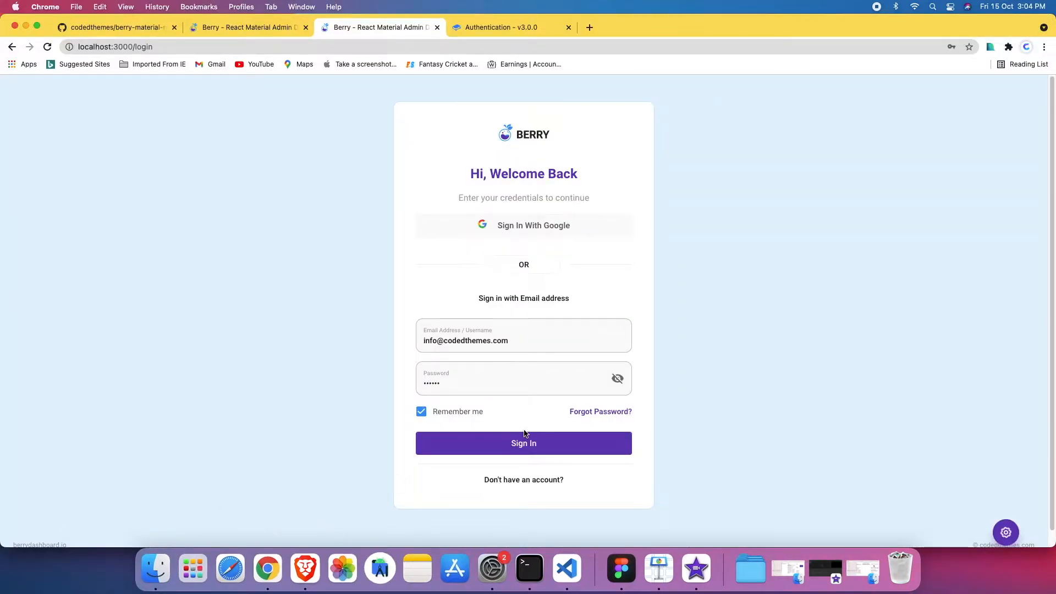
click(523, 443)
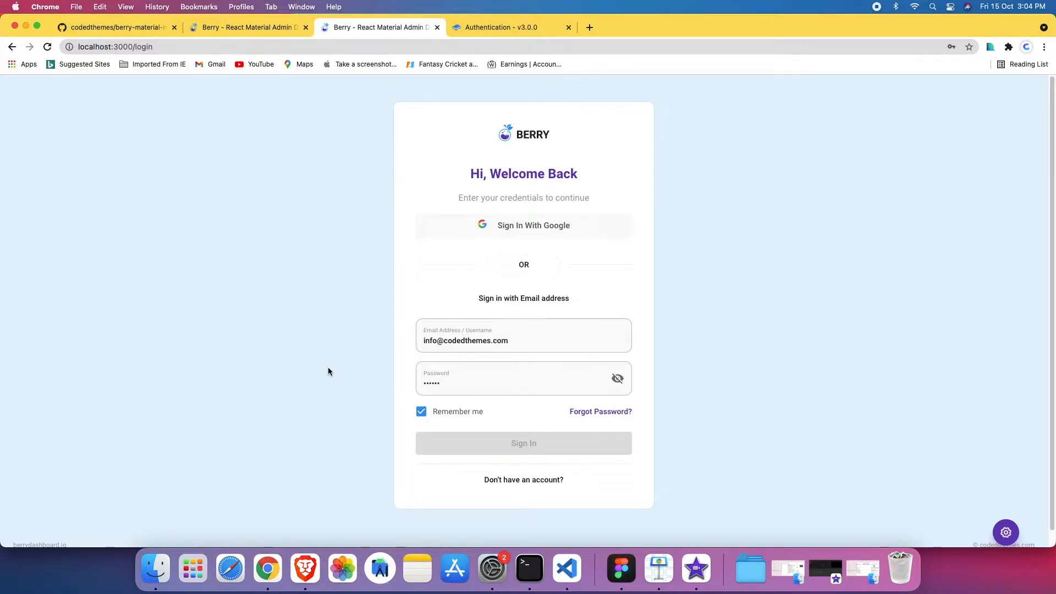
click(524, 443)
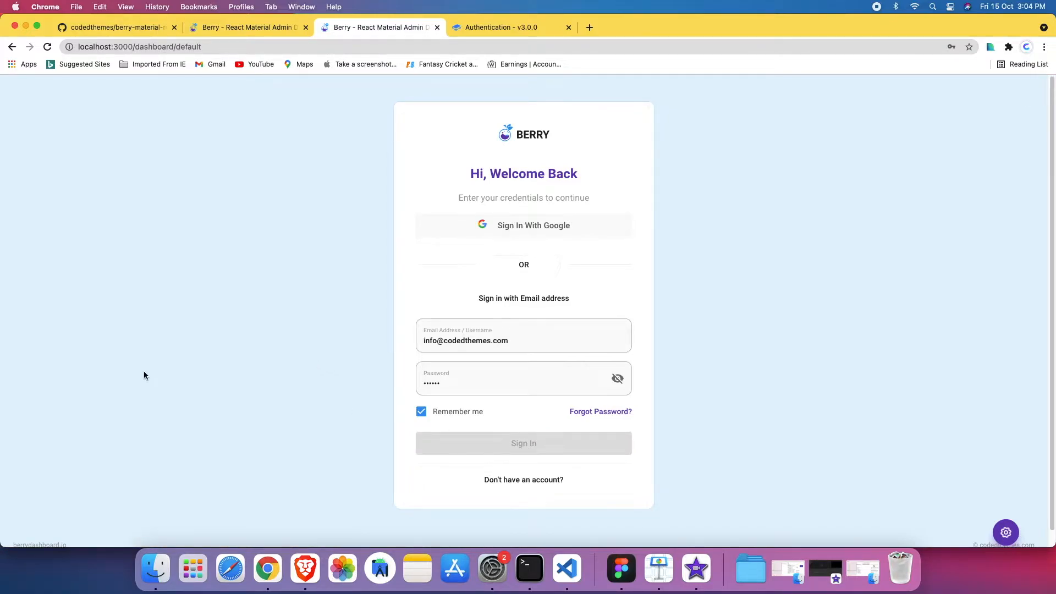
mouse_move(161, 329)
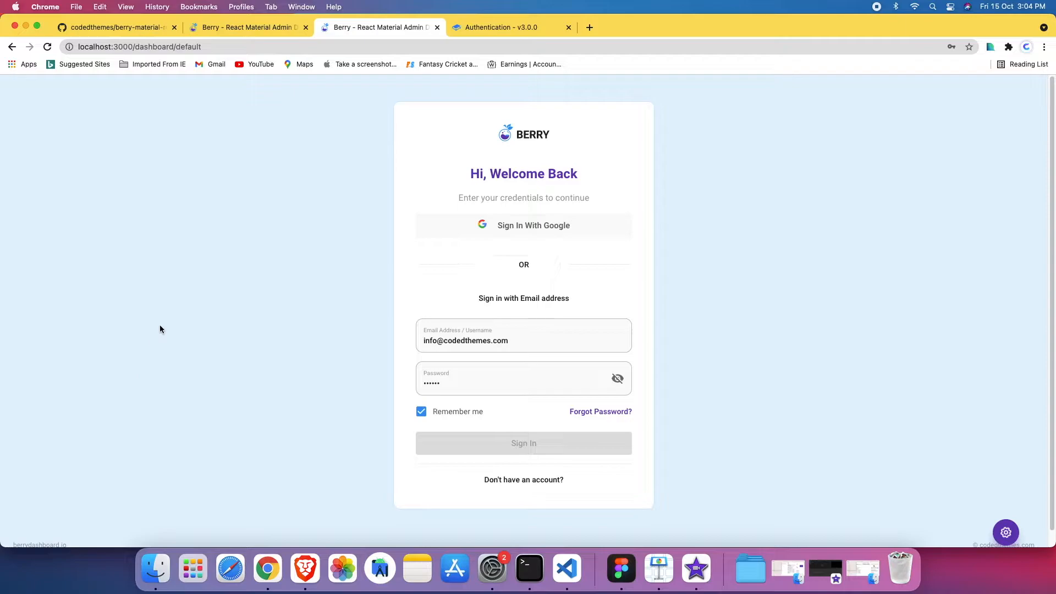
mouse_move(199, 351)
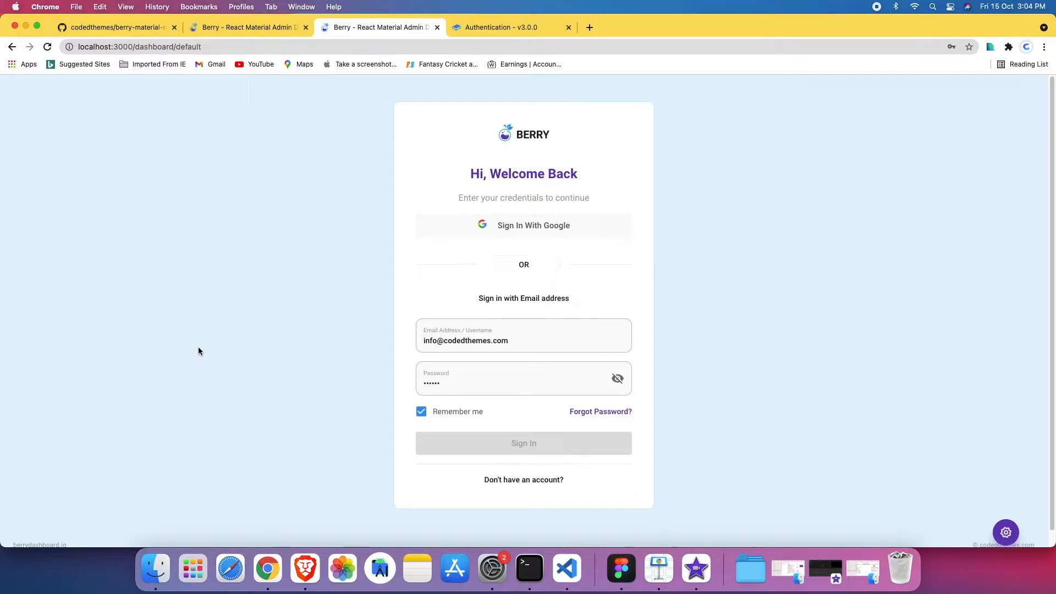
mouse_move(254, 321)
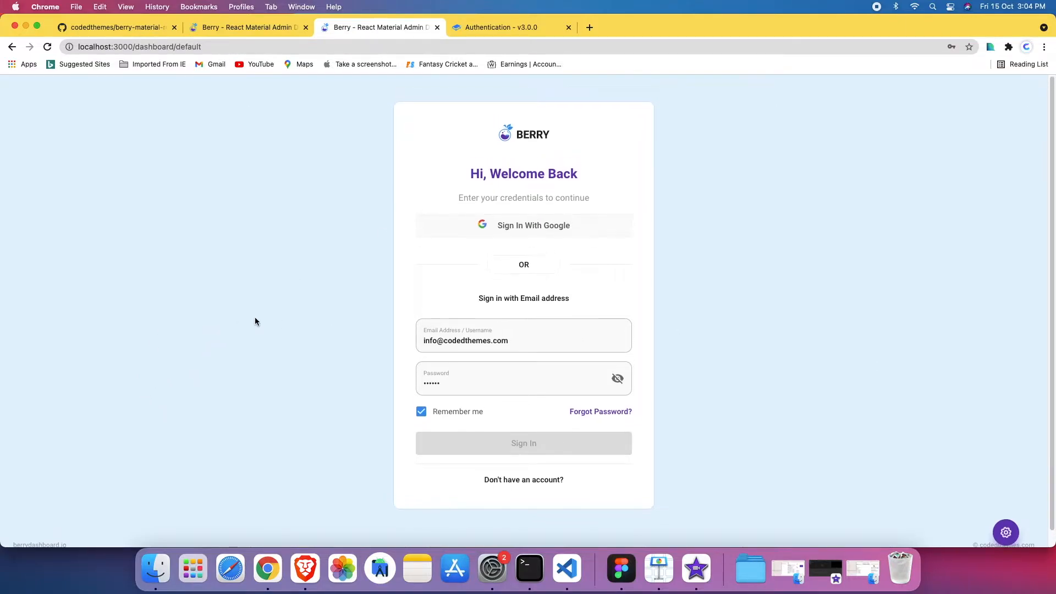
scroll(up, 3)
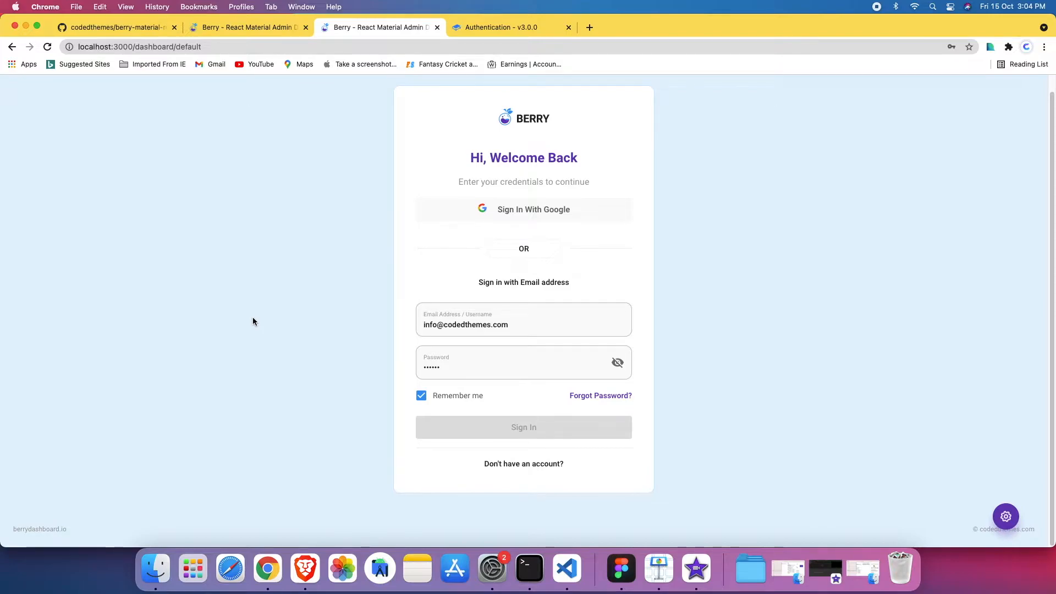
click(524, 426)
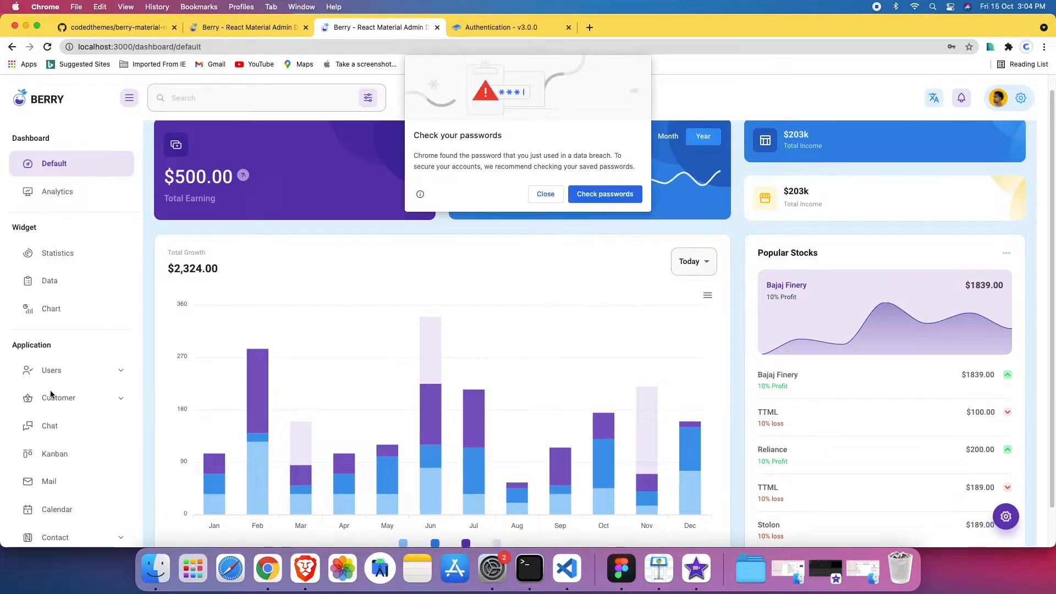
click(545, 193)
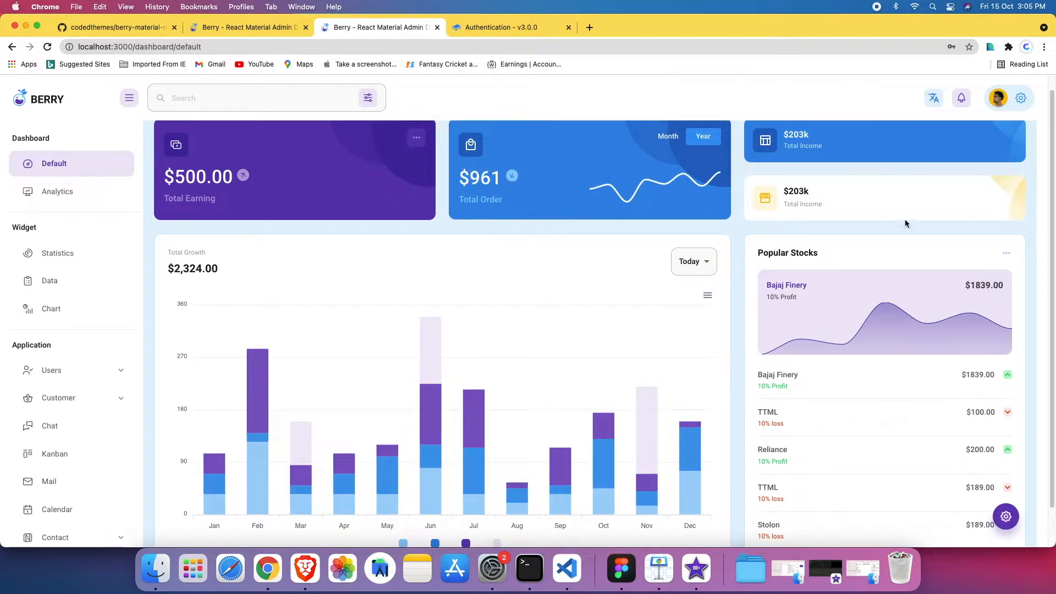
scroll(down, 3)
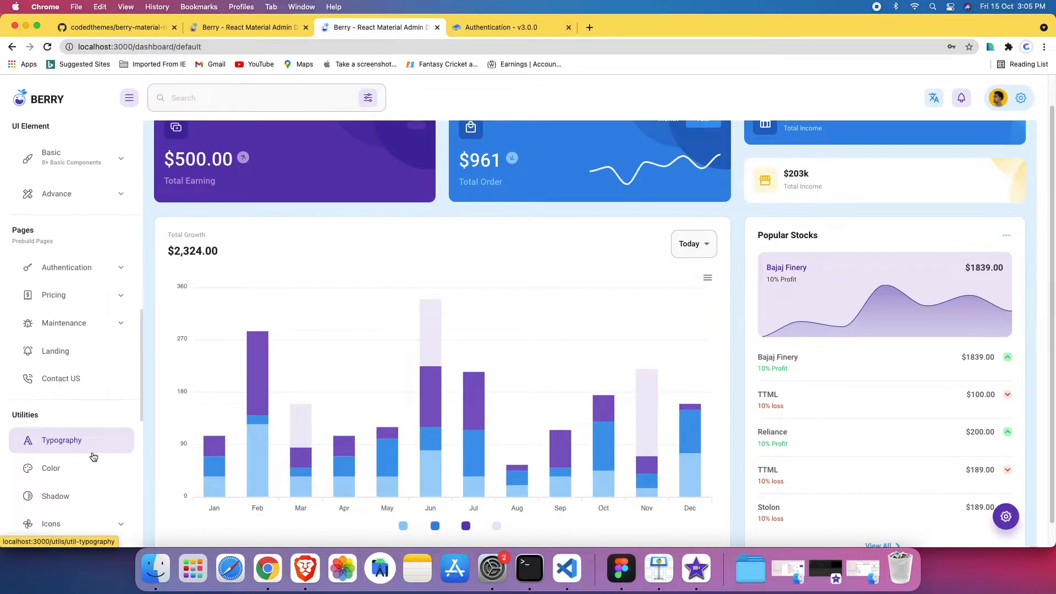
scroll(down, 3)
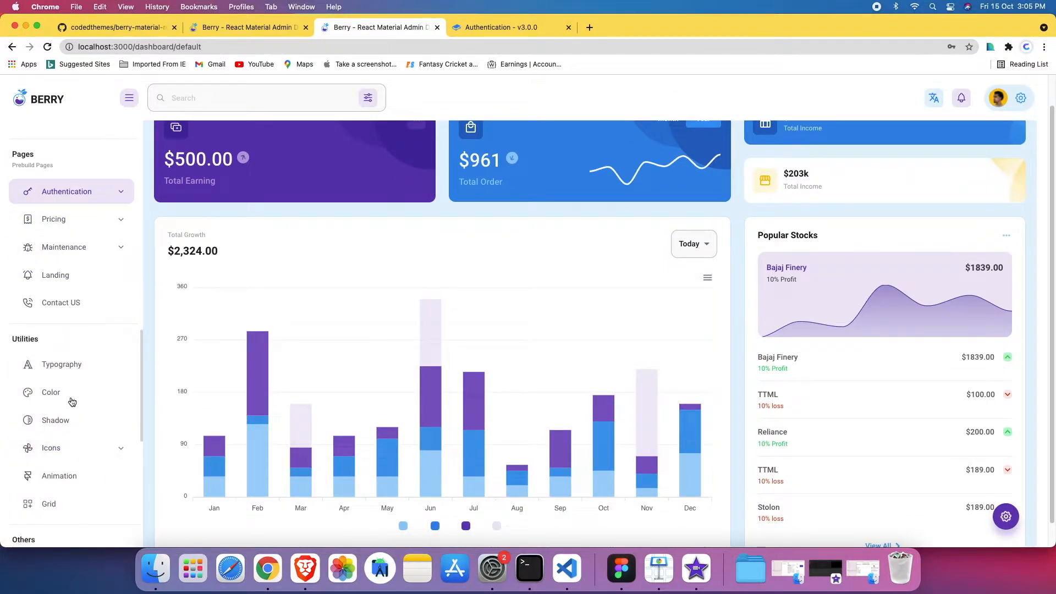
click(66, 191)
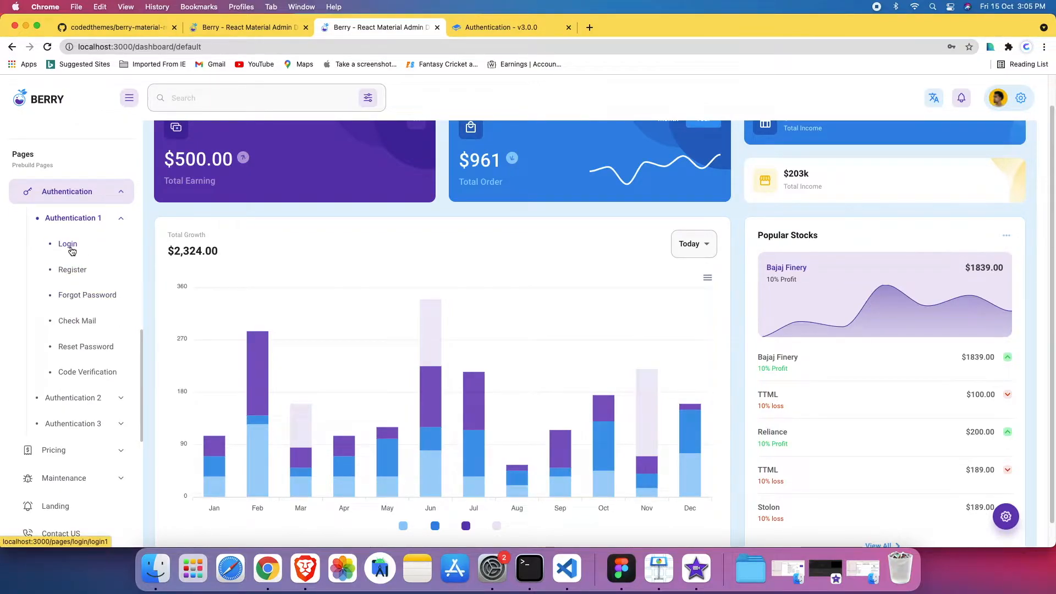
mouse_move(155, 232)
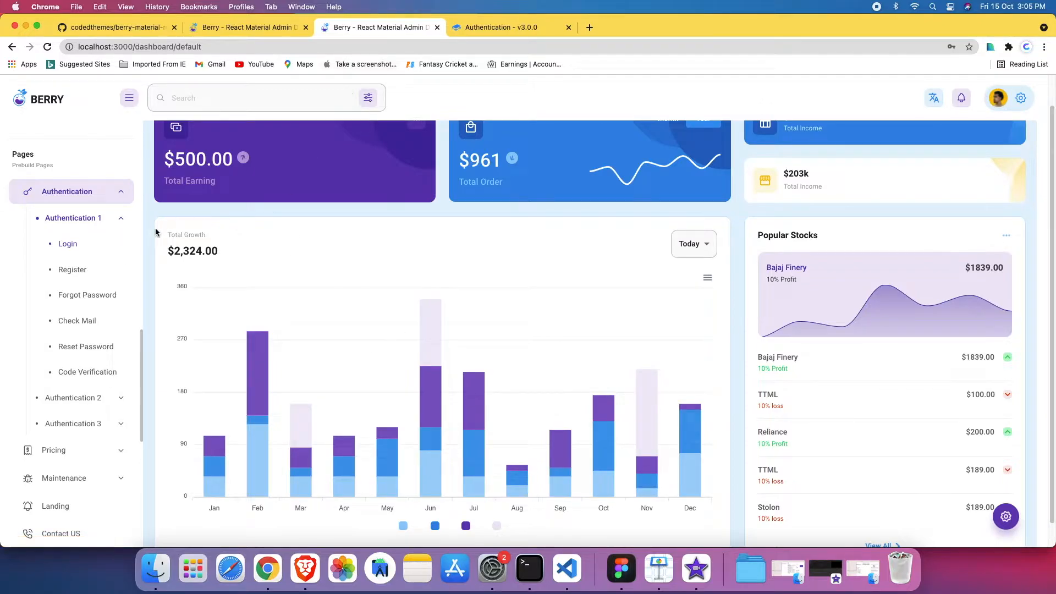
mouse_move(68, 250)
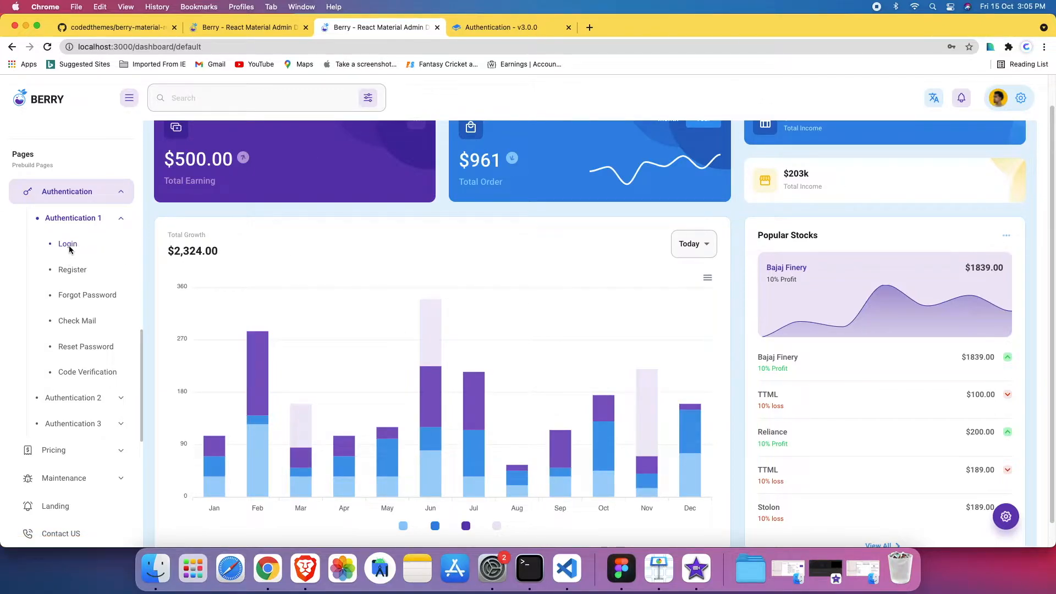
mouse_move(508, 273)
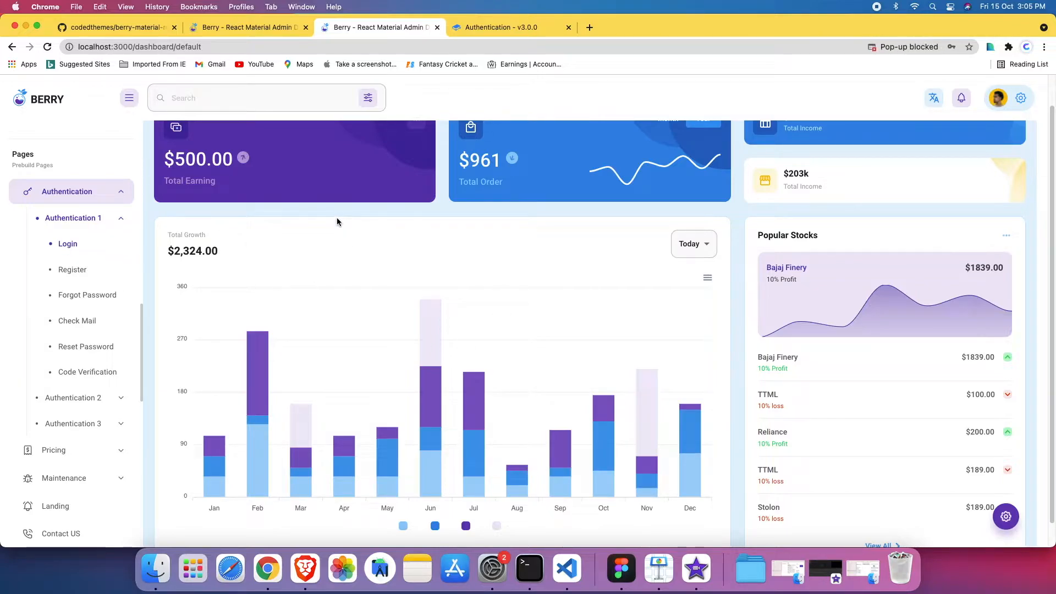
click(871, 46)
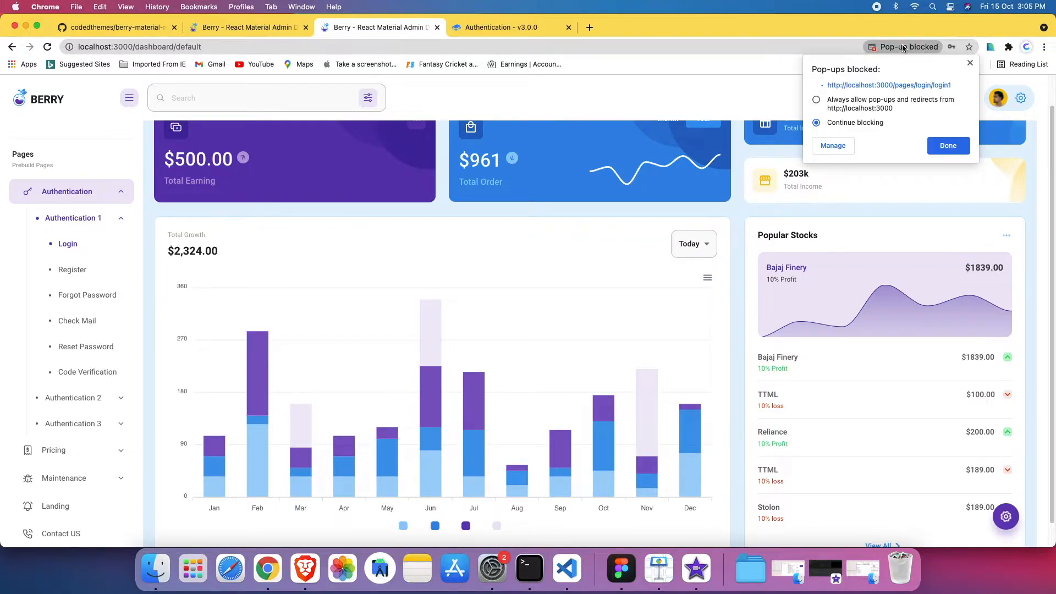
click(947, 145)
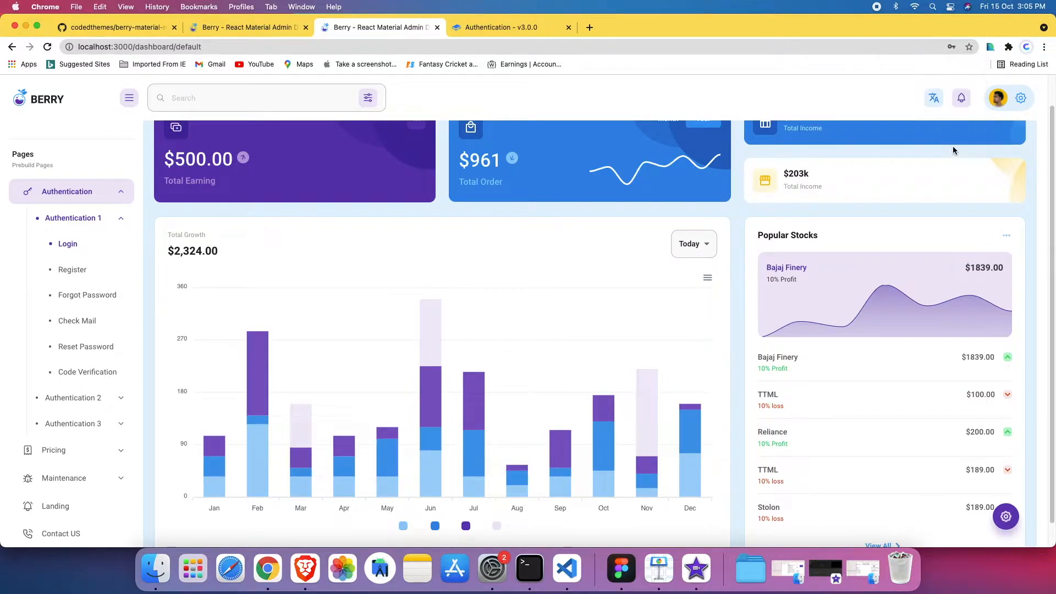
mouse_move(67, 244)
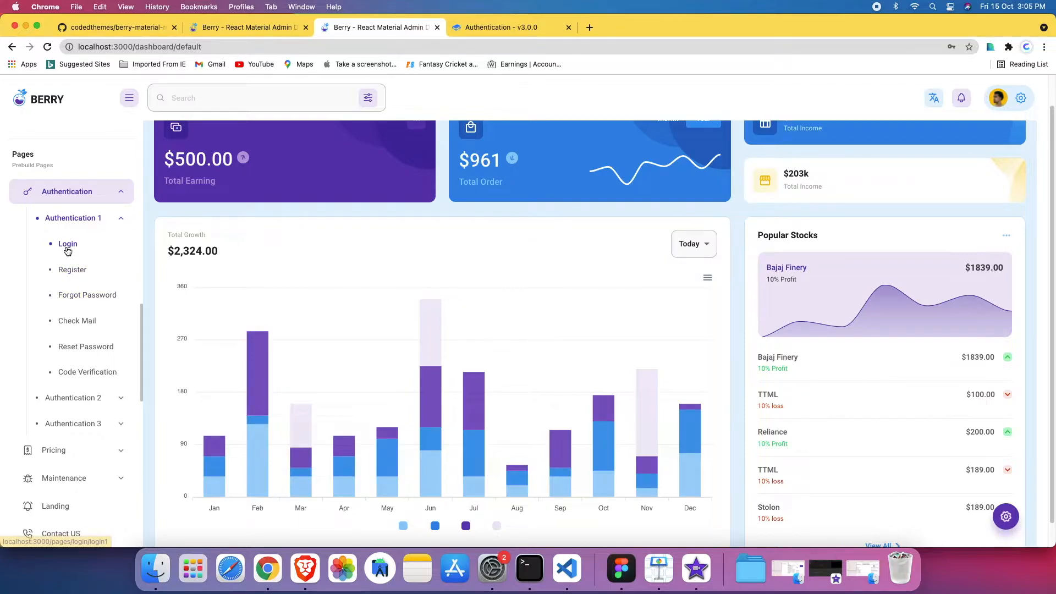
click(67, 245)
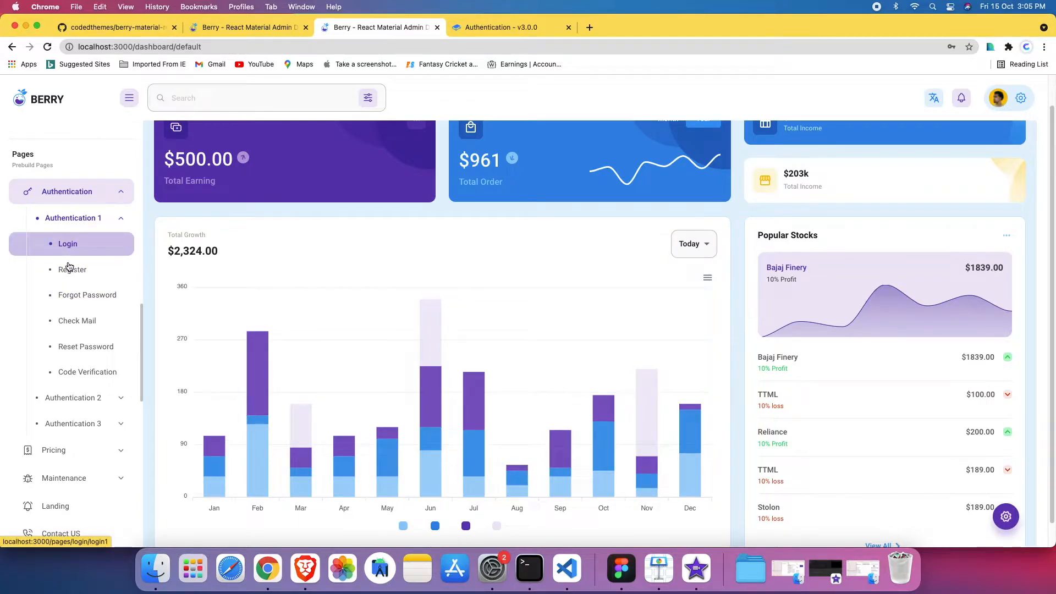
mouse_move(429, 227)
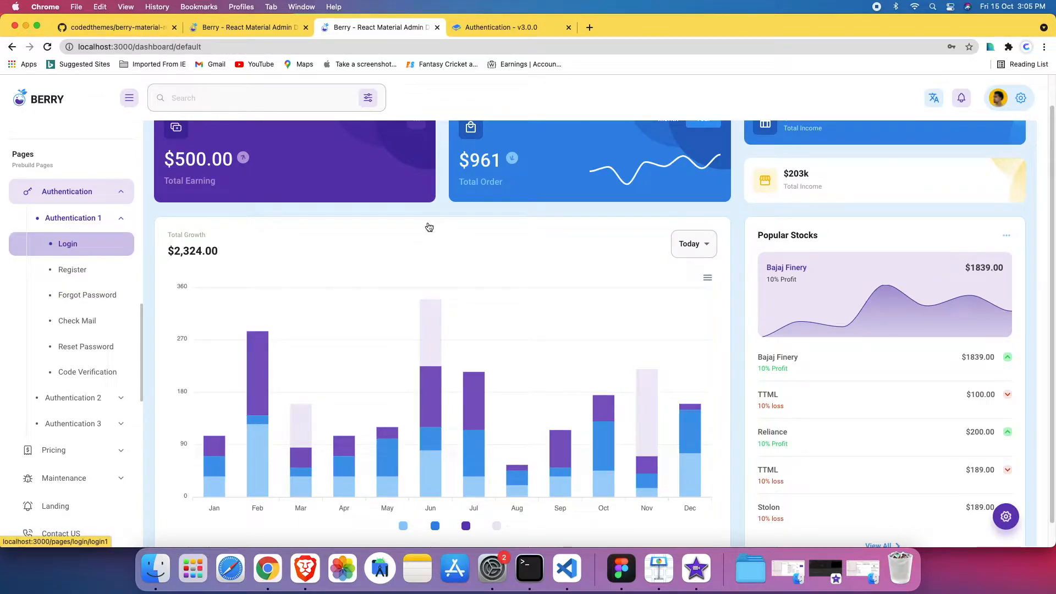
mouse_move(444, 181)
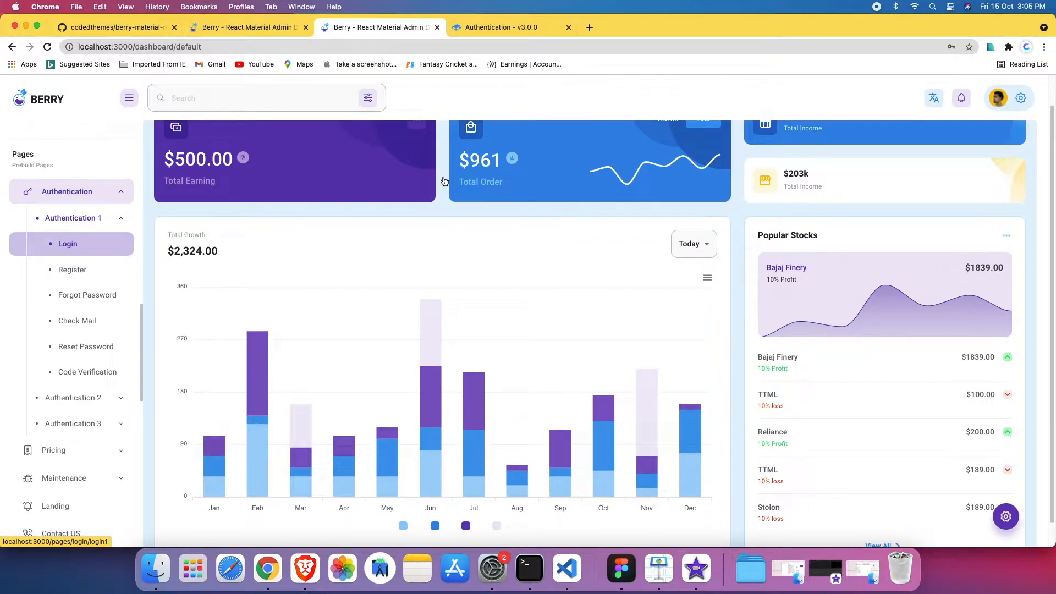
mouse_move(73, 276)
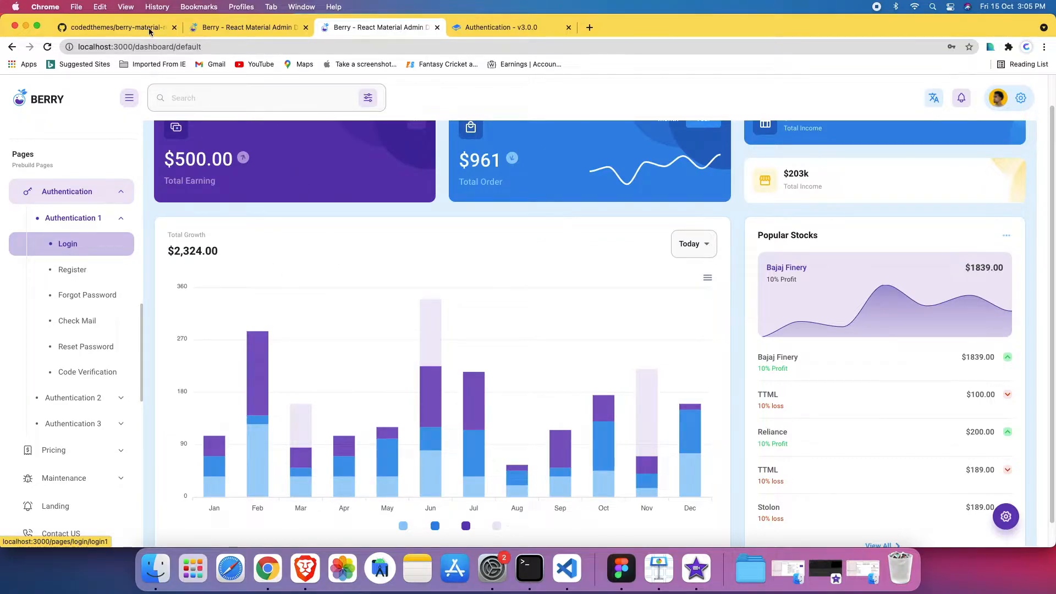
Step: Open the Authentication 1 and Authentication 2 login demos in new tabs, then return to the dashboard
click(67, 244)
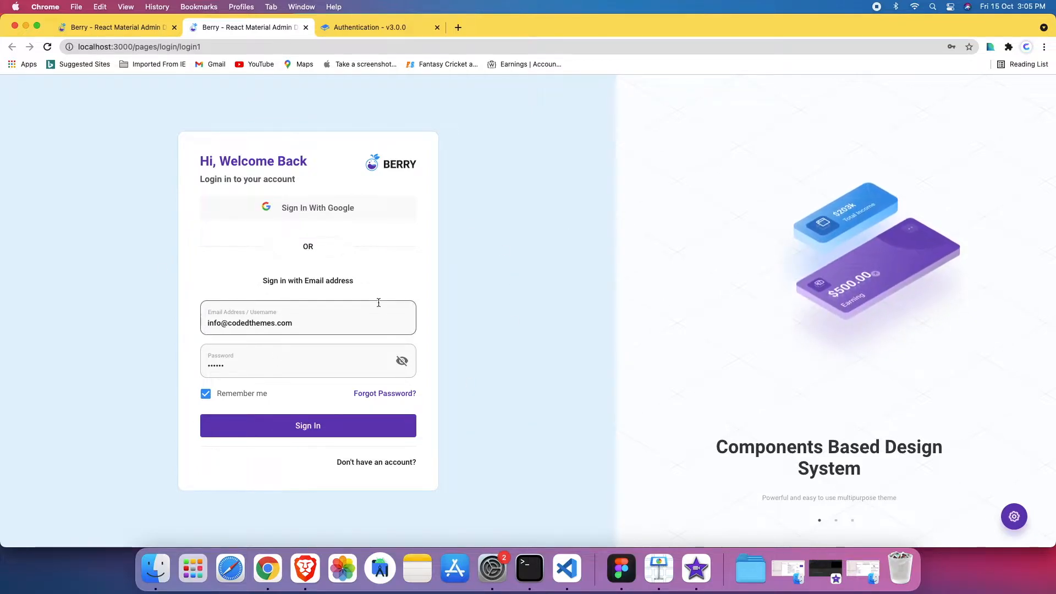
click(306, 424)
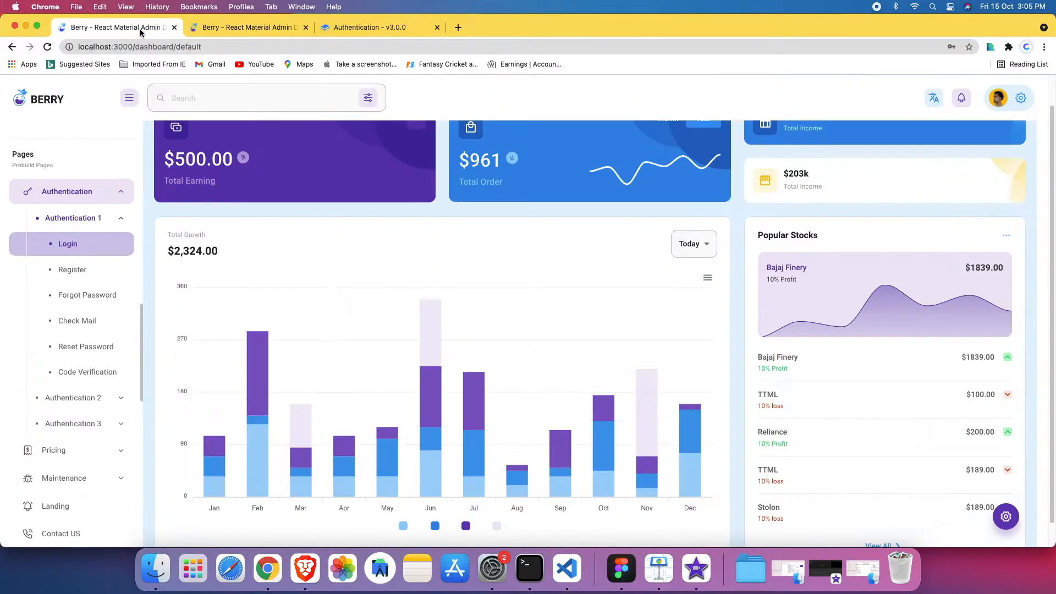
mouse_move(120, 409)
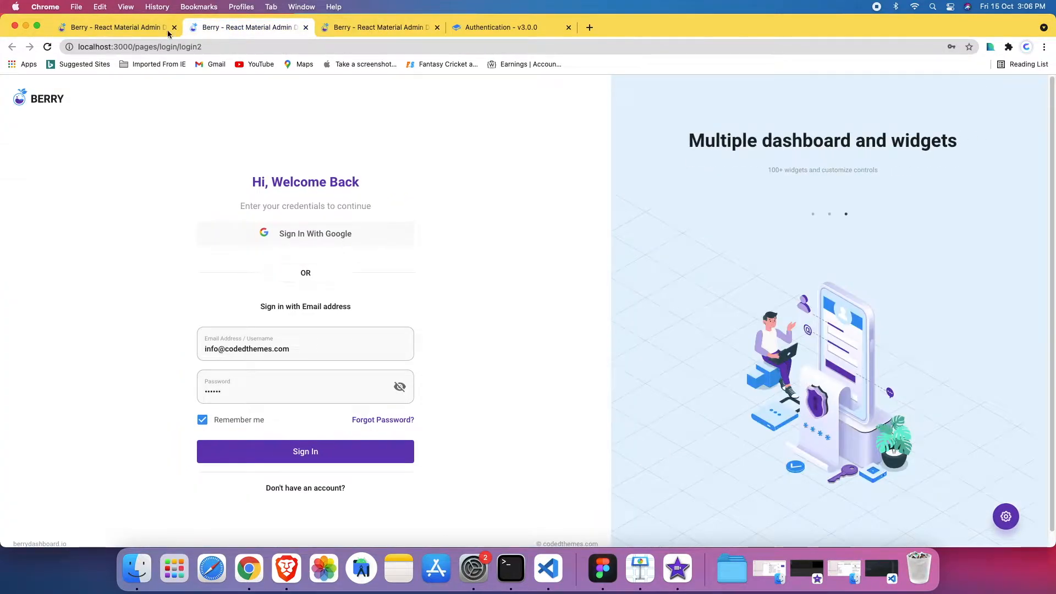
click(305, 451)
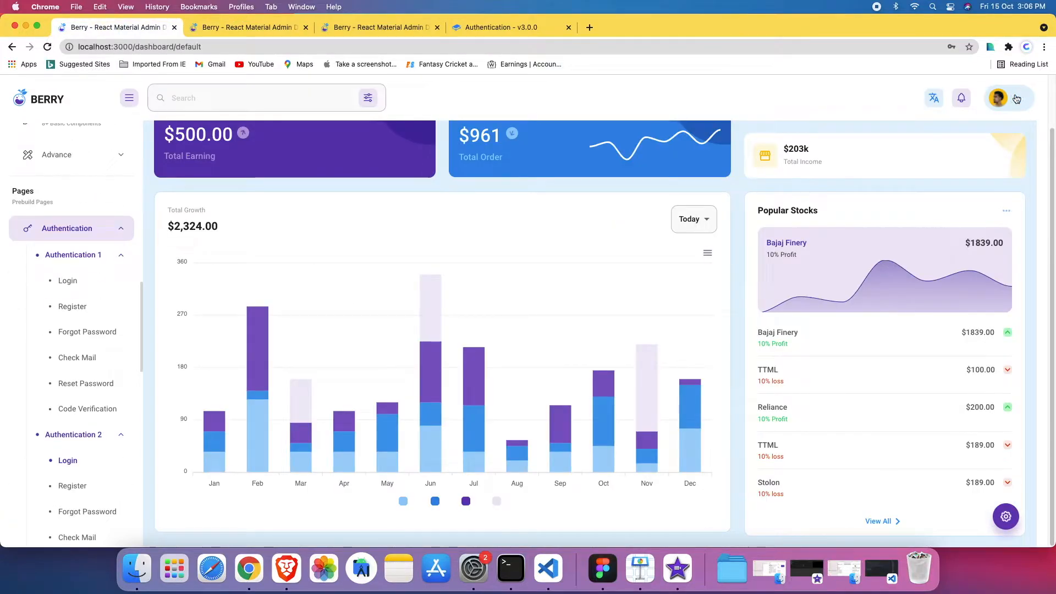
mouse_move(1018, 99)
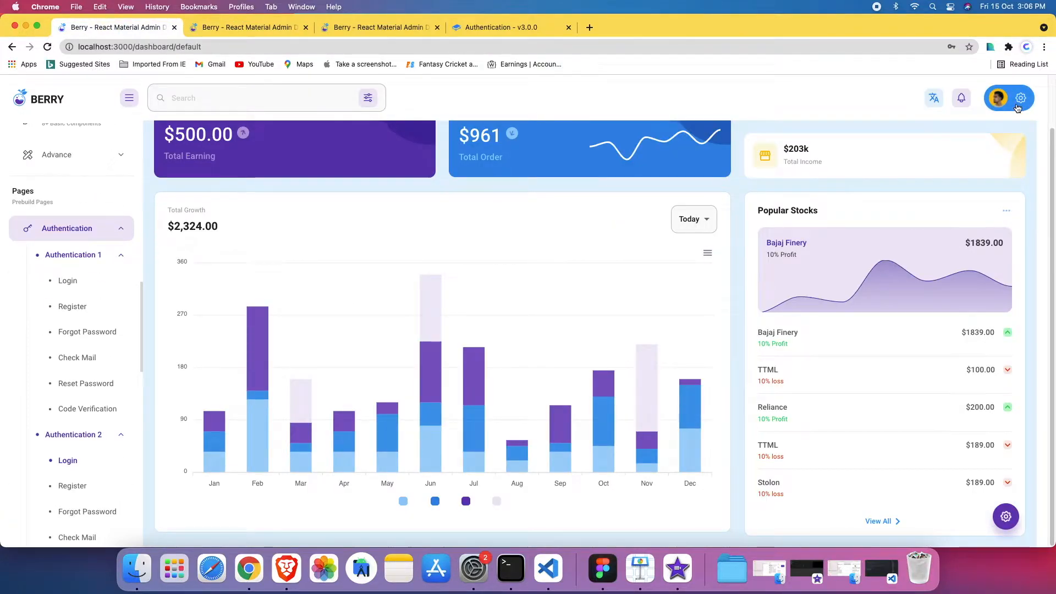
Step: Log out via the header profile avatar so the Berry login page is shown
click(997, 98)
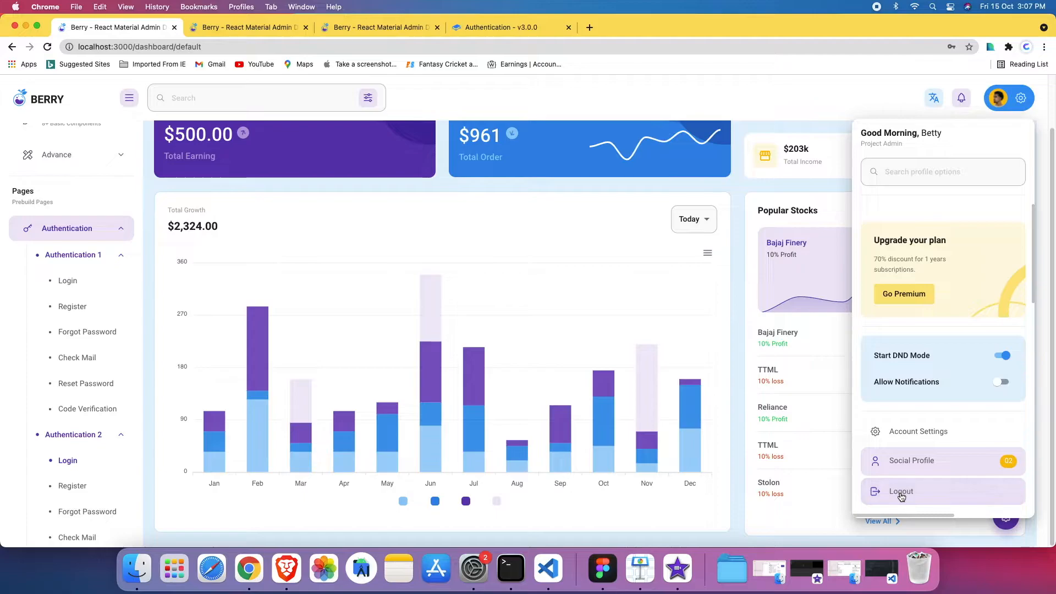
click(900, 490)
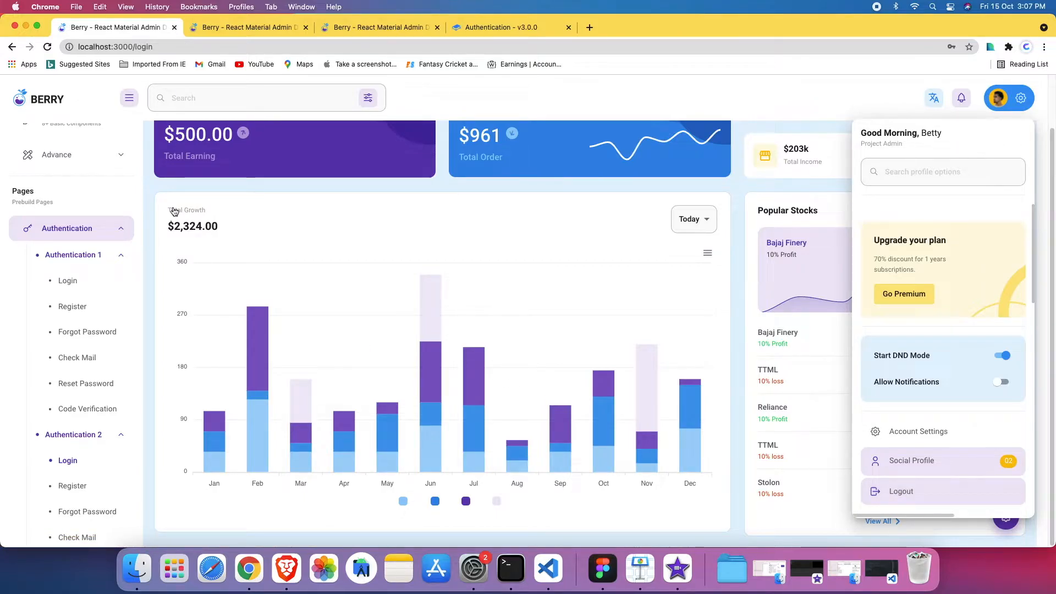
mouse_move(340, 179)
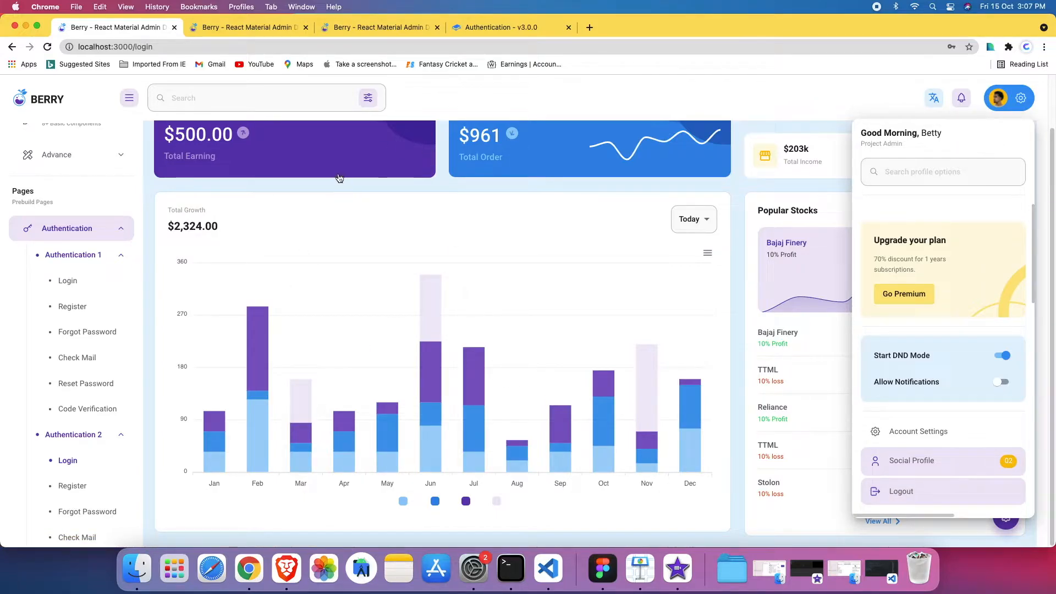
mouse_move(447, 187)
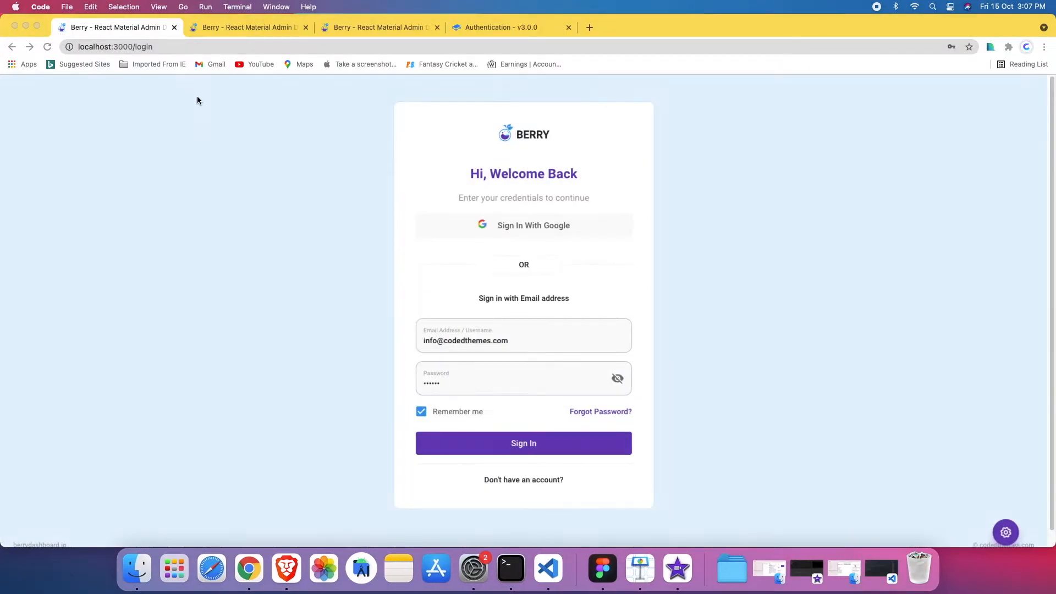
mouse_move(309, 280)
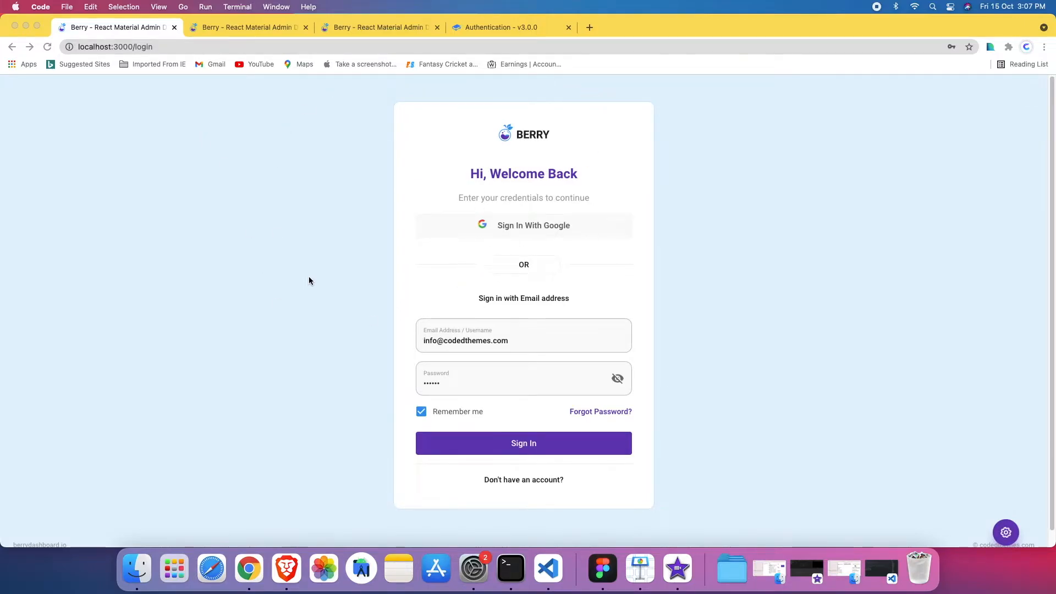
click(248, 26)
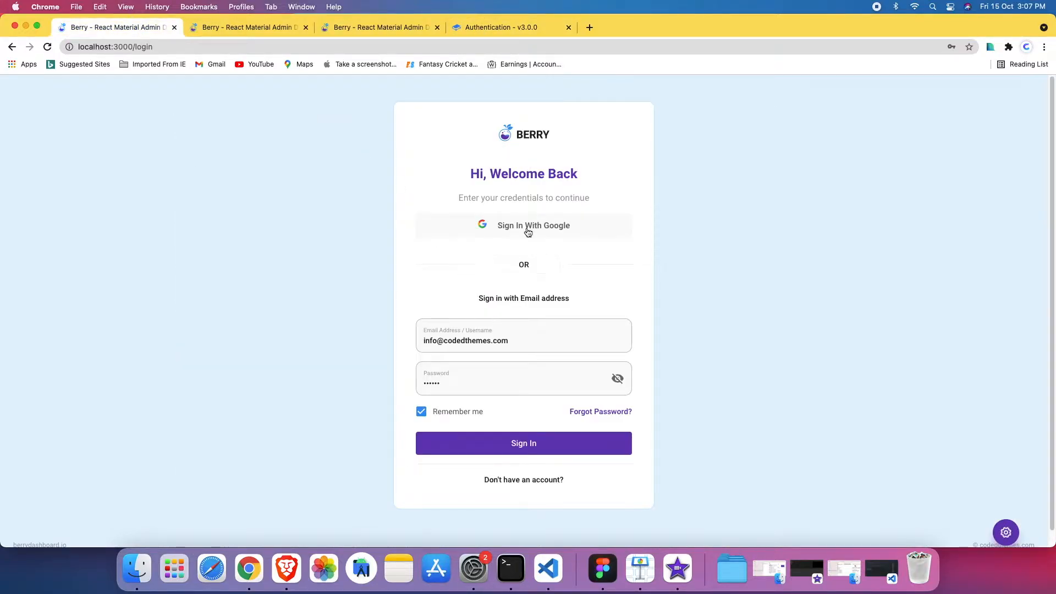
mouse_move(531, 552)
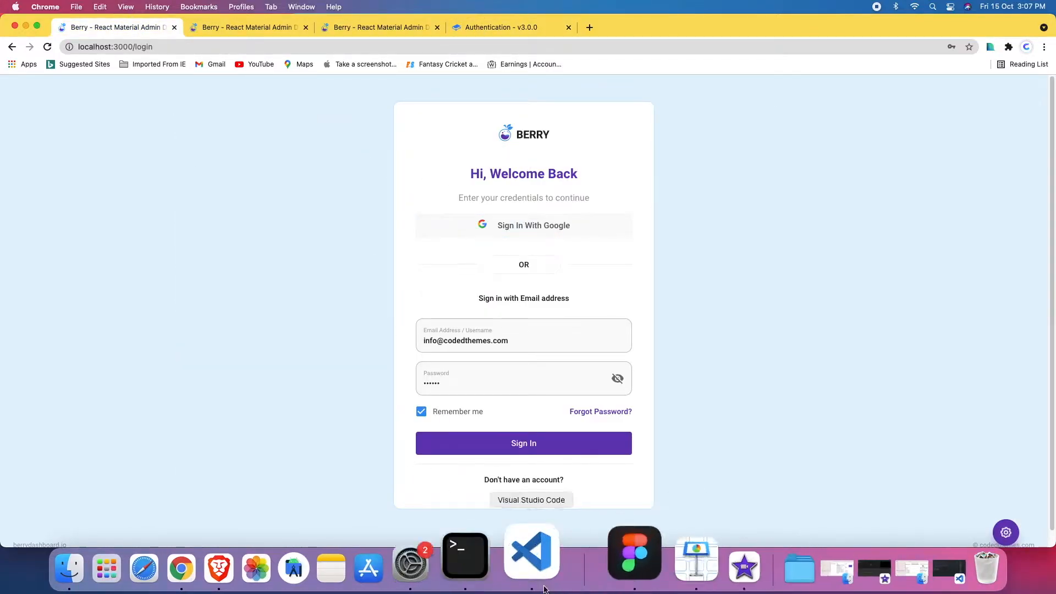
mouse_move(647, 552)
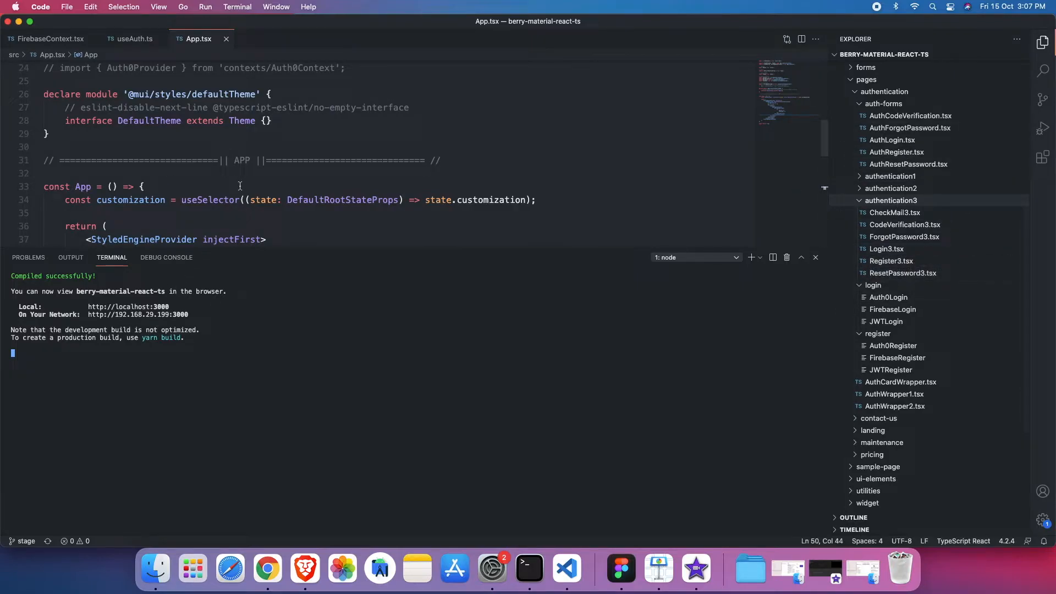
Step: Locate the FirebaseProvider wrapper in App.tsx, then view useAuth.ts importing FirebaseContext
scroll(down, 3)
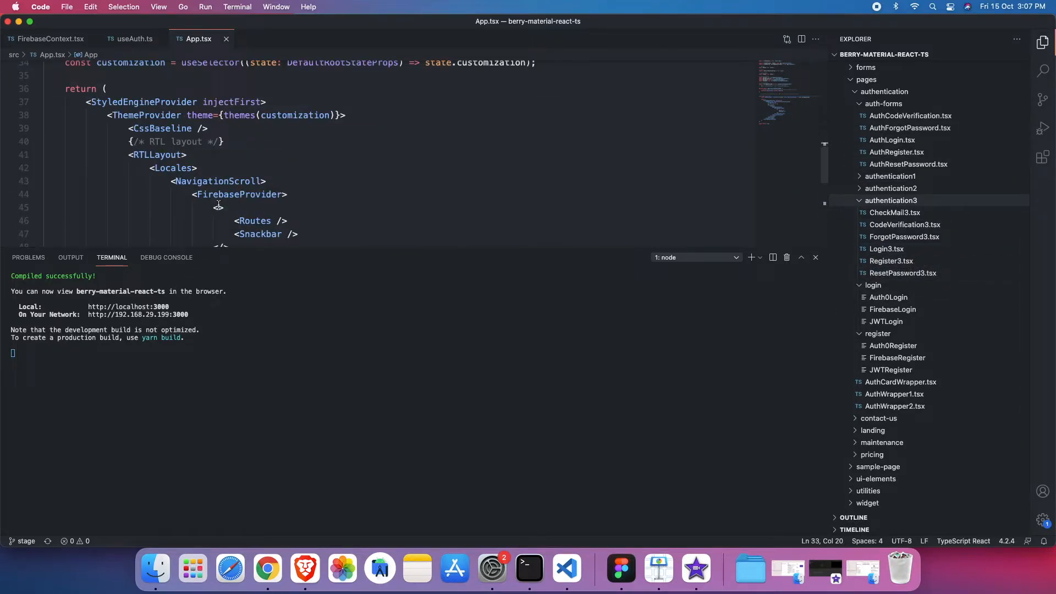
double_click(239, 195)
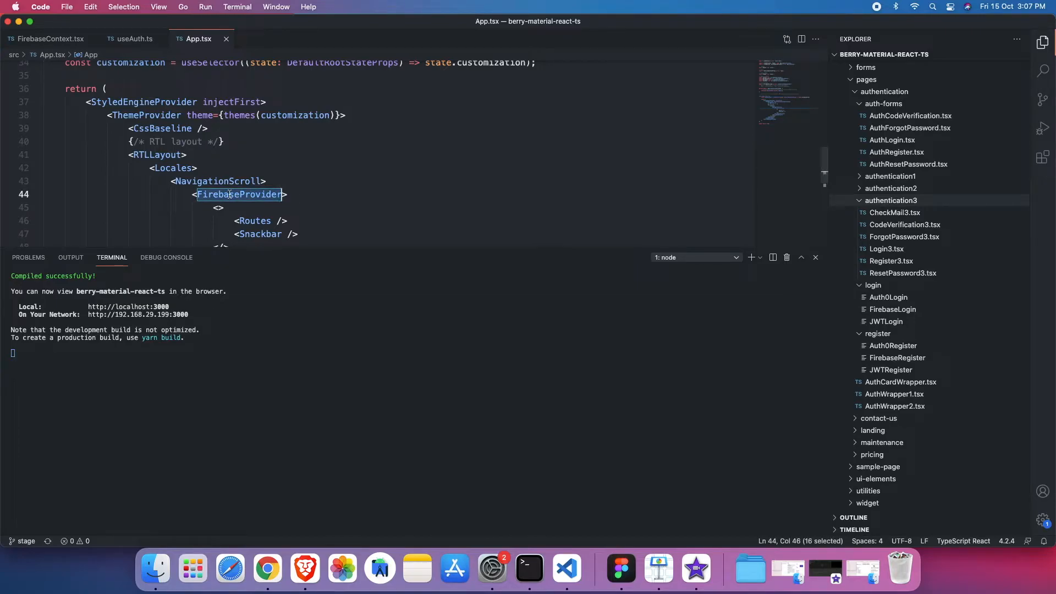
click(132, 39)
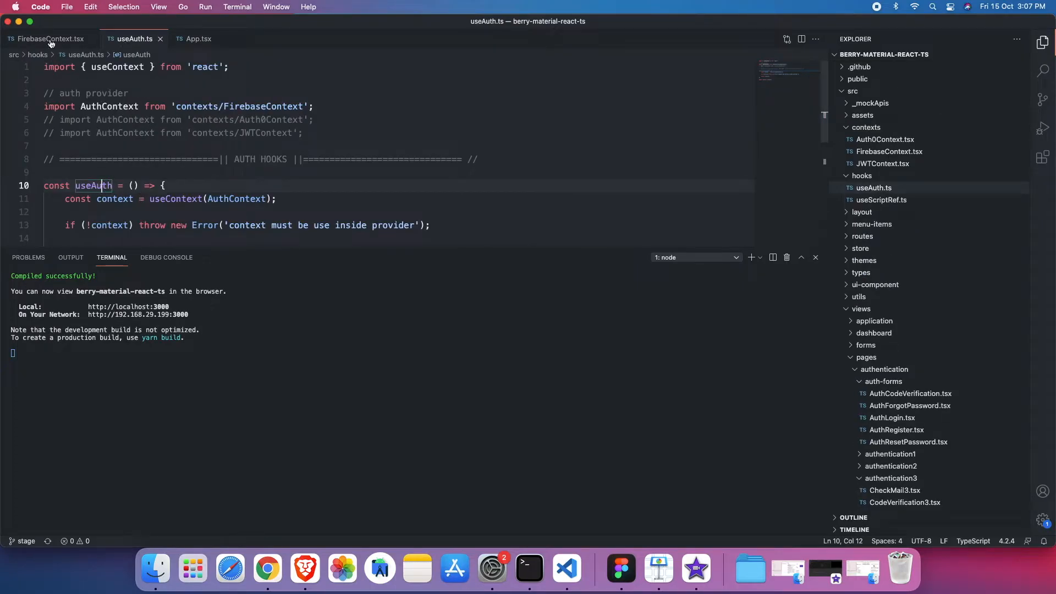
mouse_move(940, 219)
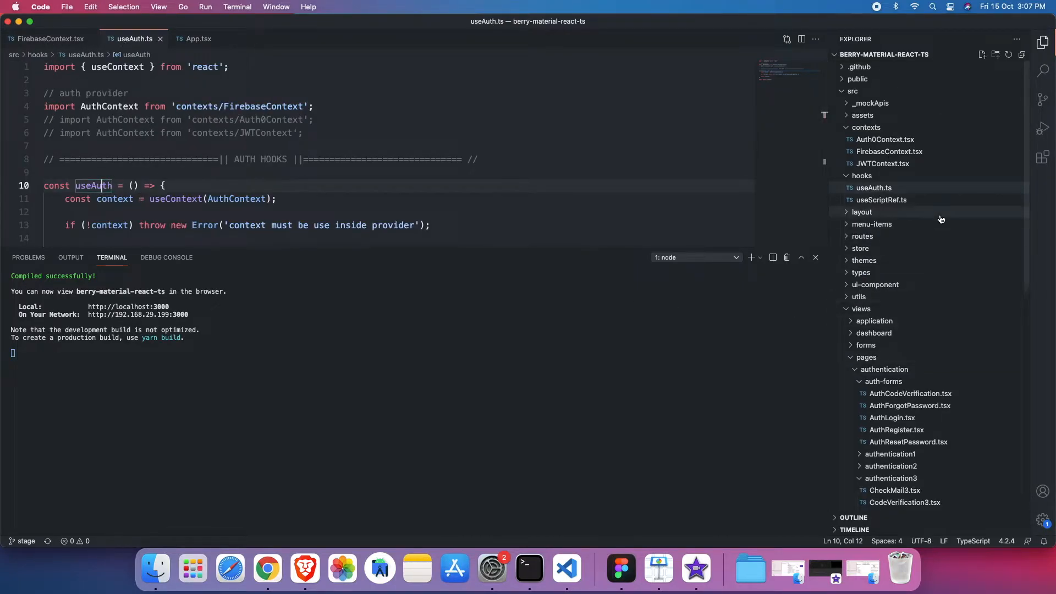
scroll(down, 3)
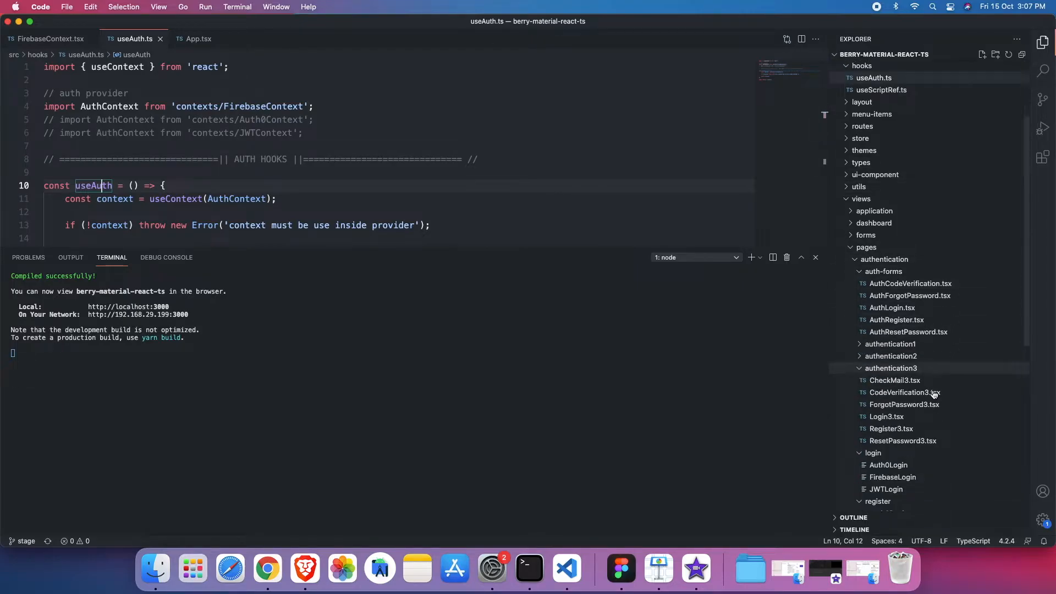
scroll(down, 3)
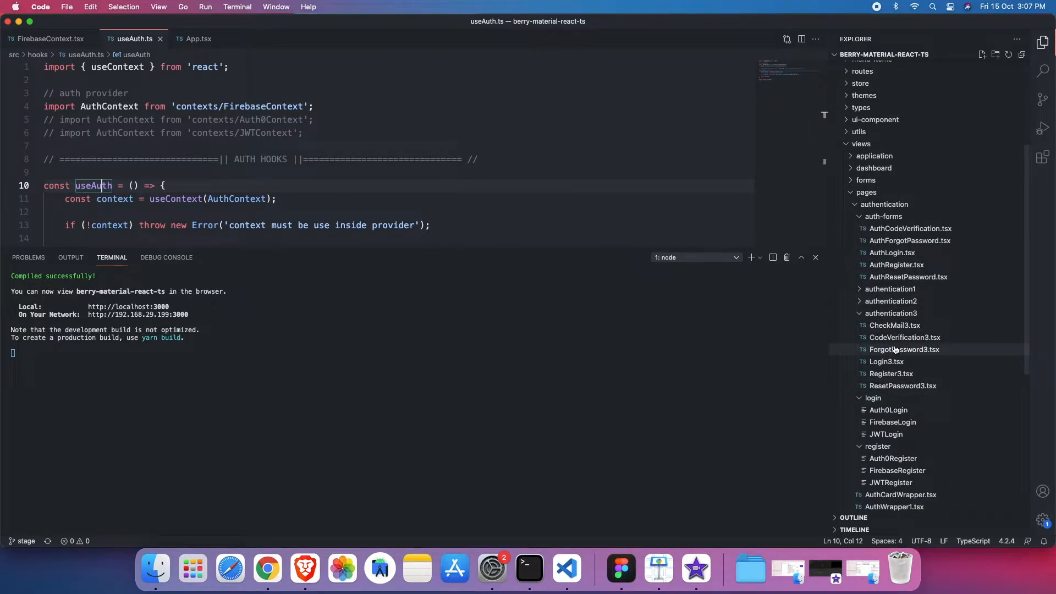
click(892, 253)
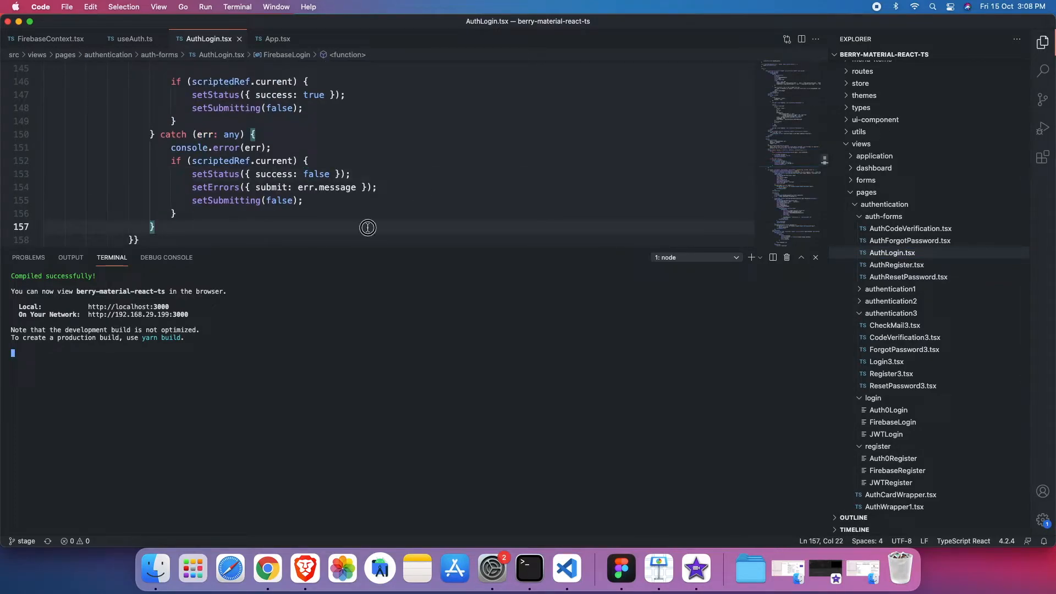
mouse_move(288, 447)
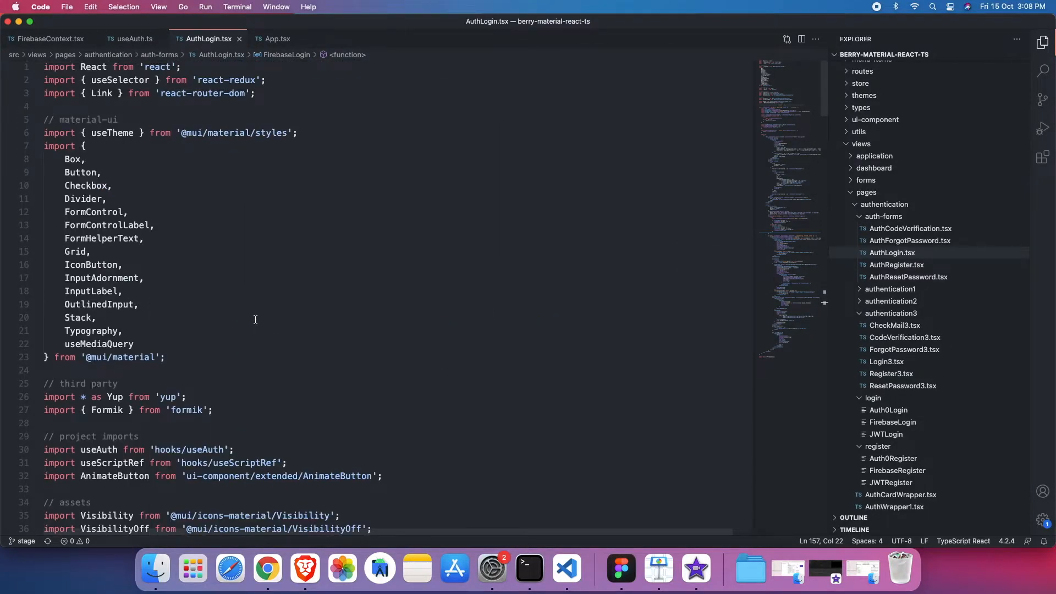
scroll(down, 3)
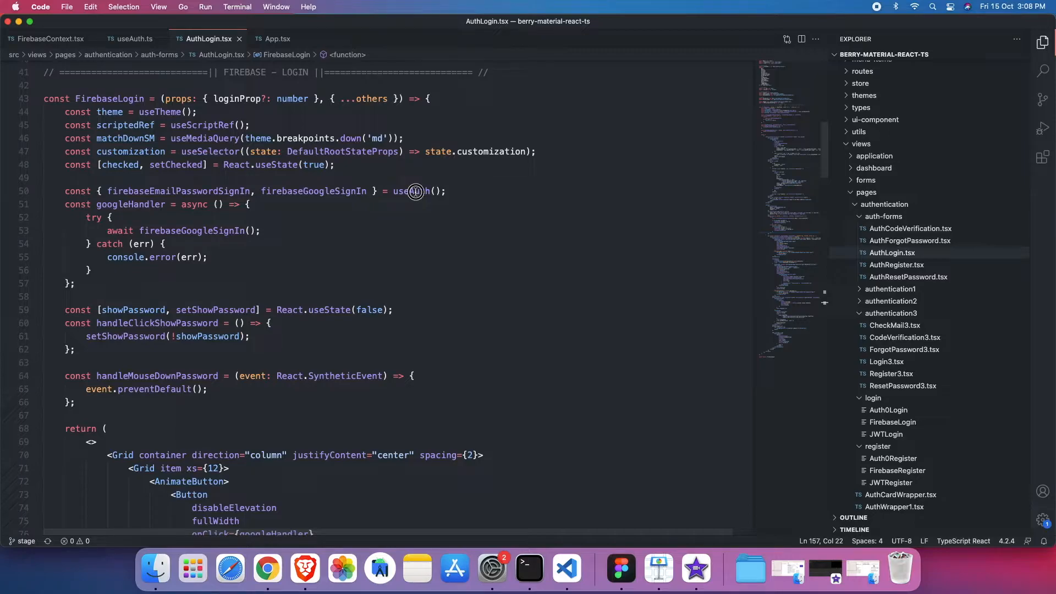
double_click(410, 191)
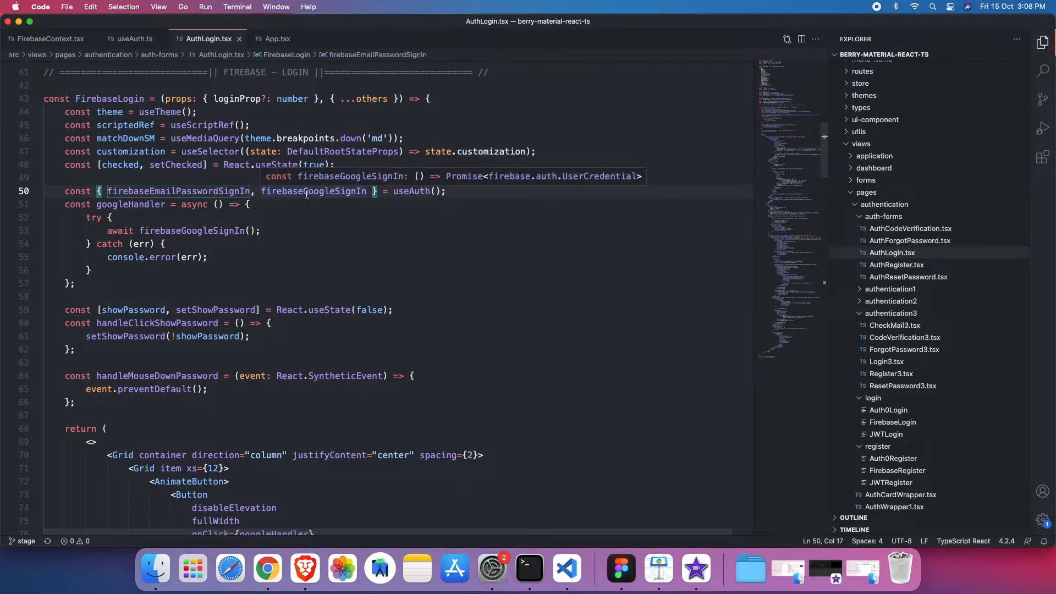
double_click(313, 192)
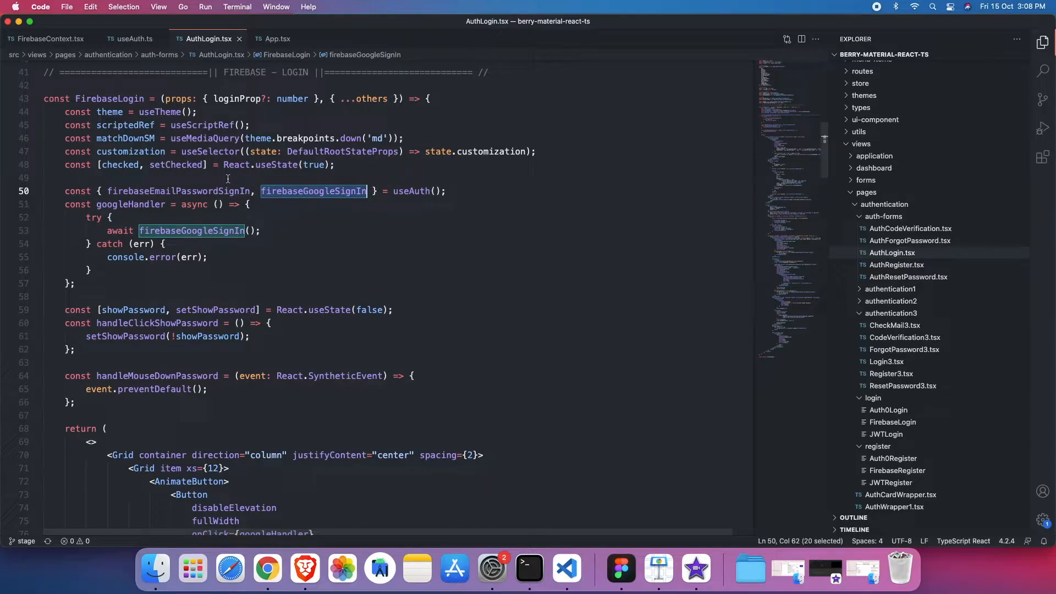
mouse_move(208, 71)
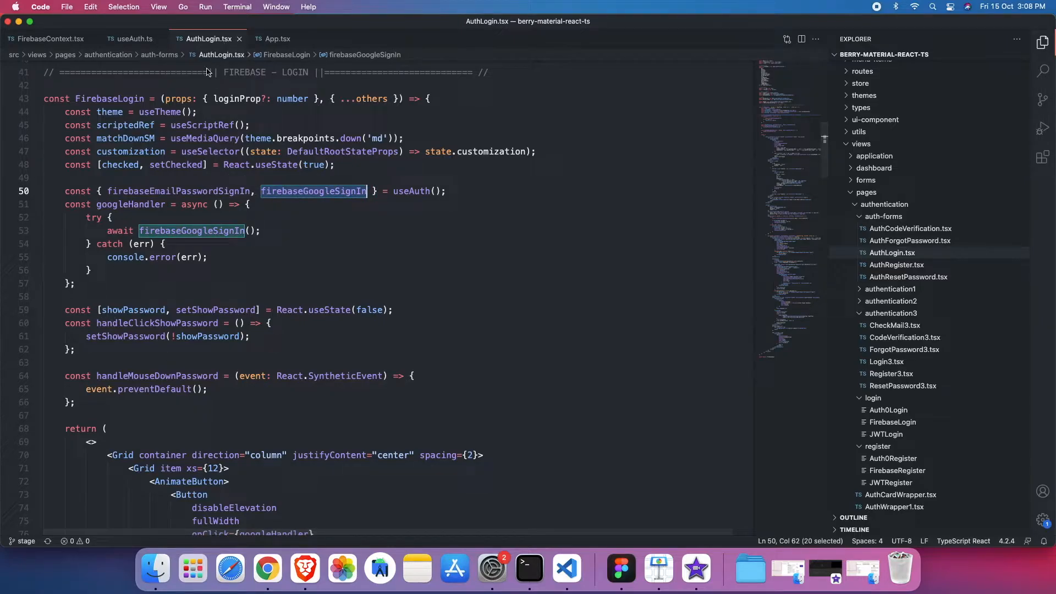
Step: In AuthRegister.tsx, highlight firebaseGoogleSignIn and firebaseRegister and view the Formik onSubmit handler
click(896, 265)
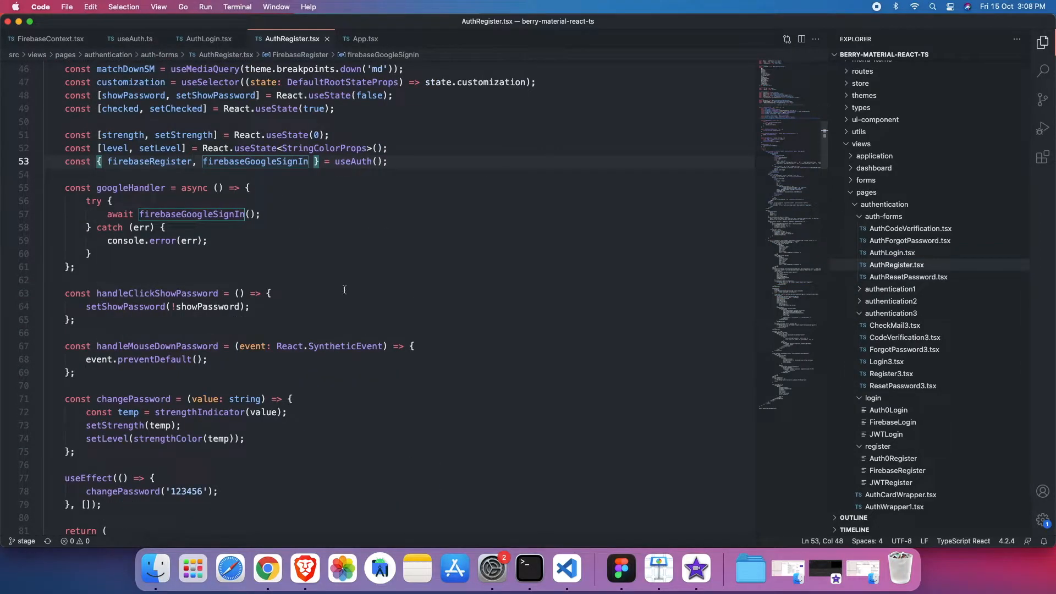
double_click(148, 162)
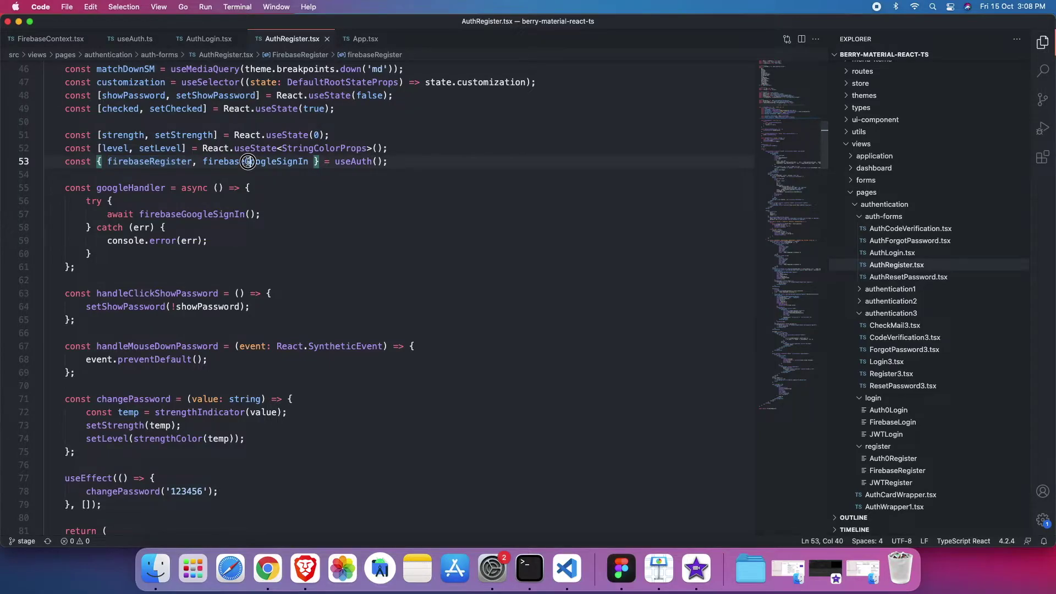
double_click(254, 160)
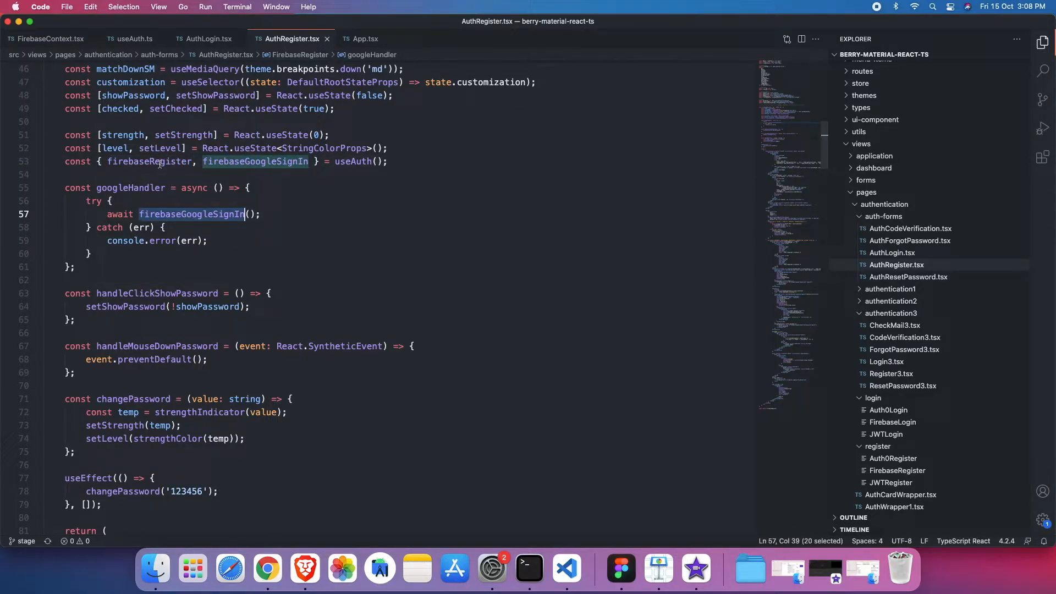
scroll(down, 3)
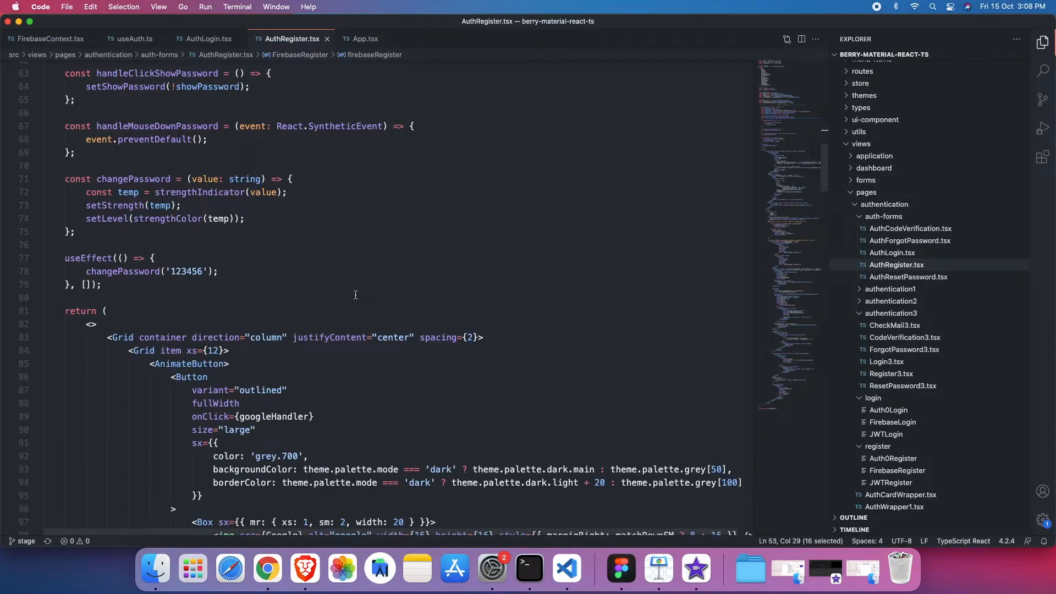
scroll(down, 3)
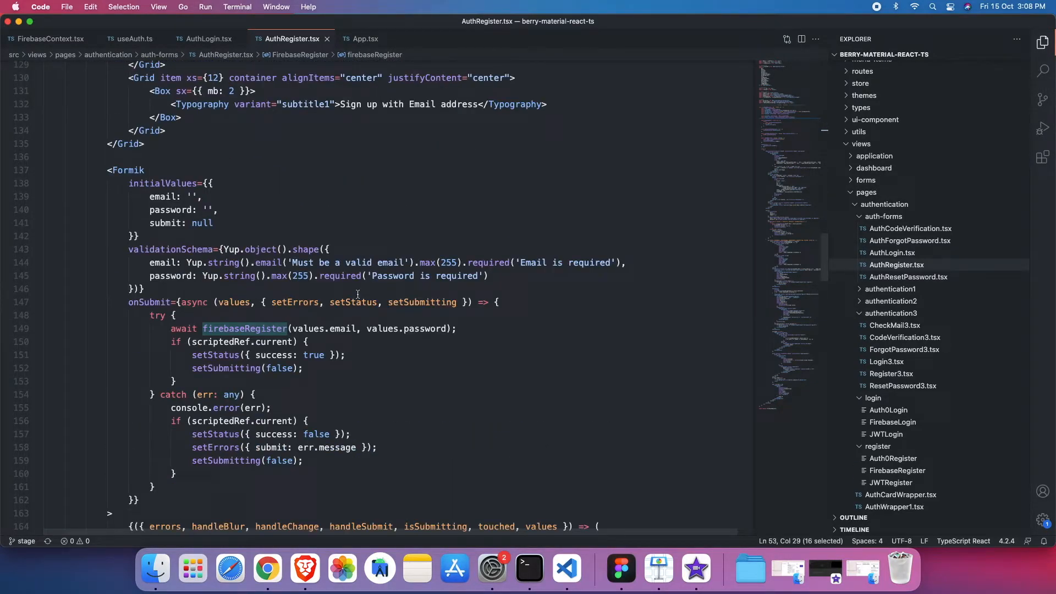
Step: On Berry's sign-up page enter the new user's first and last name (Test Test)
click(270, 551)
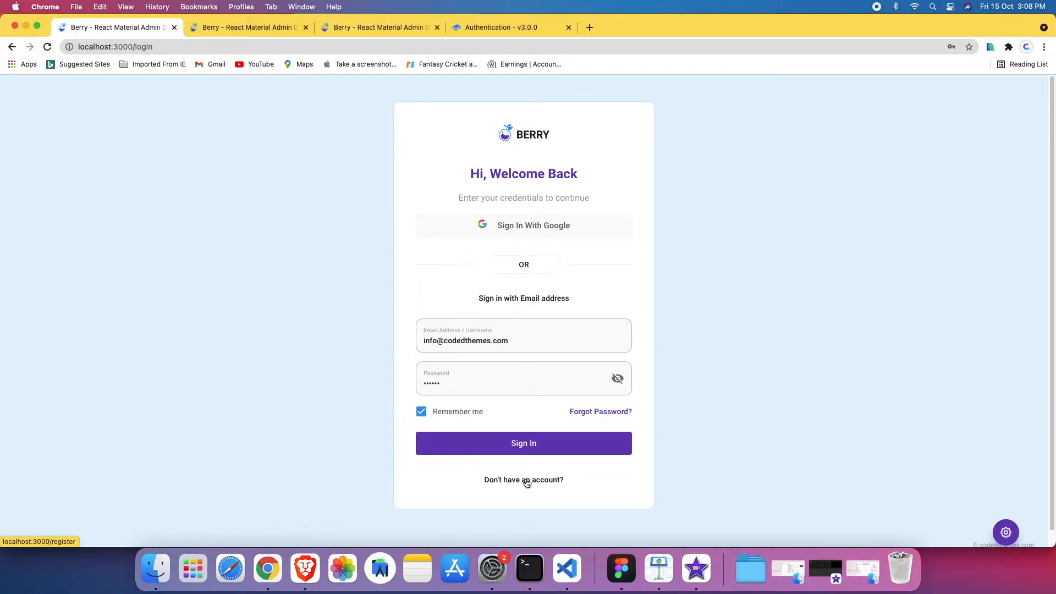
click(524, 479)
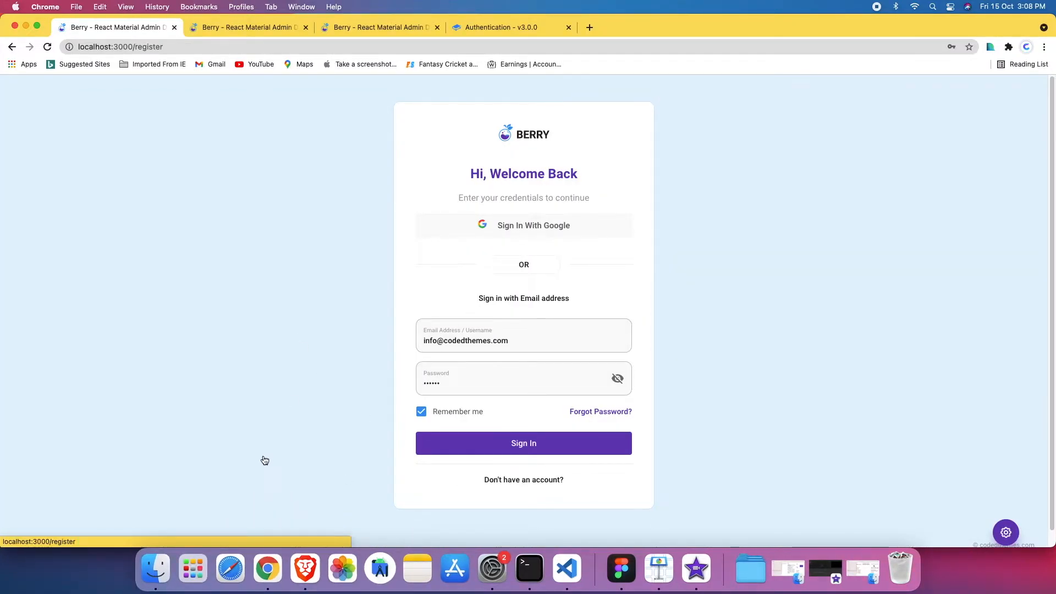
click(524, 479)
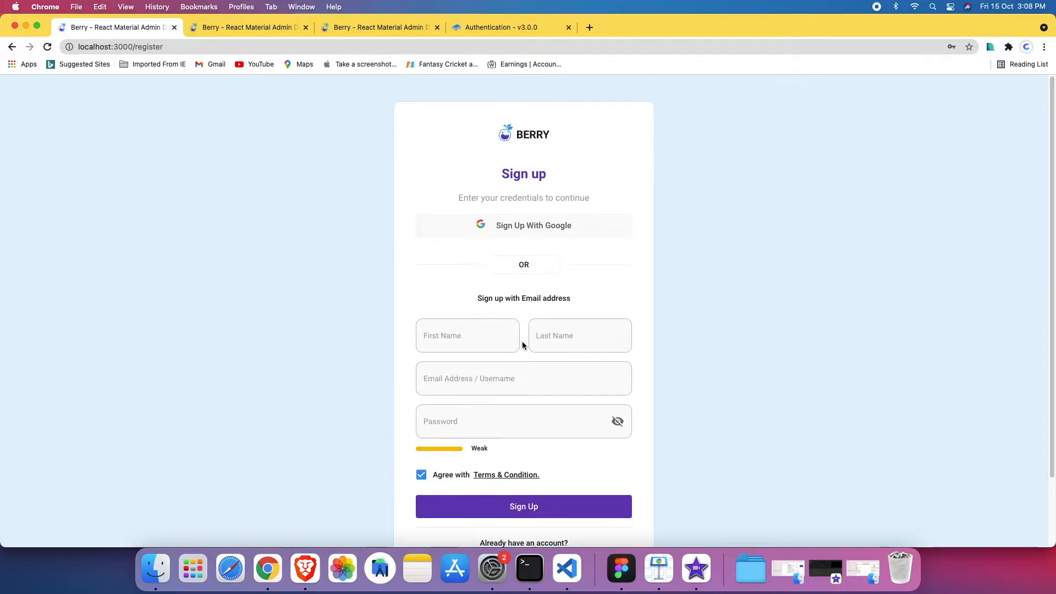
text(Rtes)
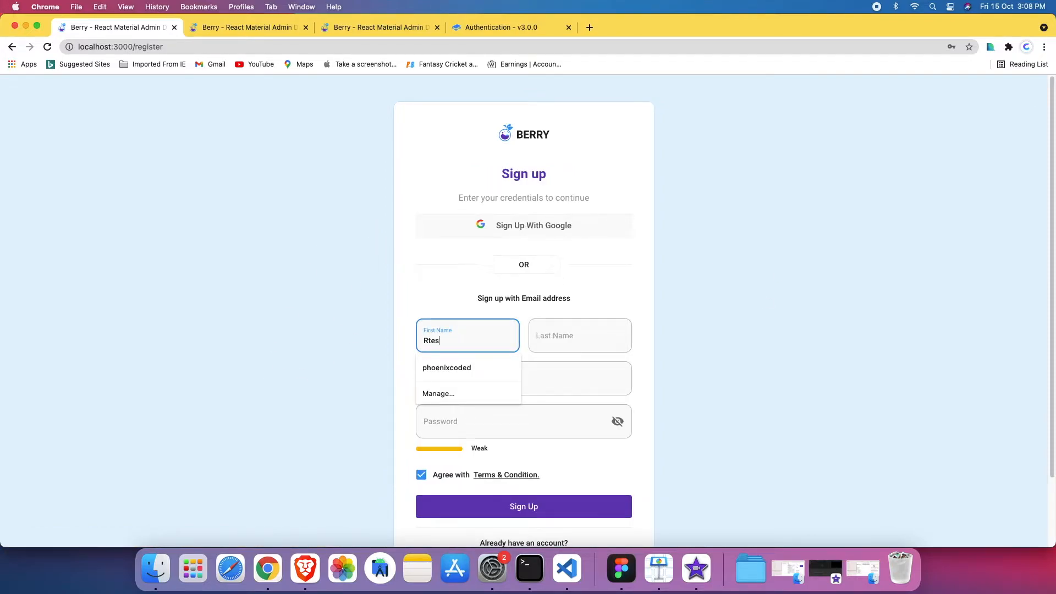
click(578, 335)
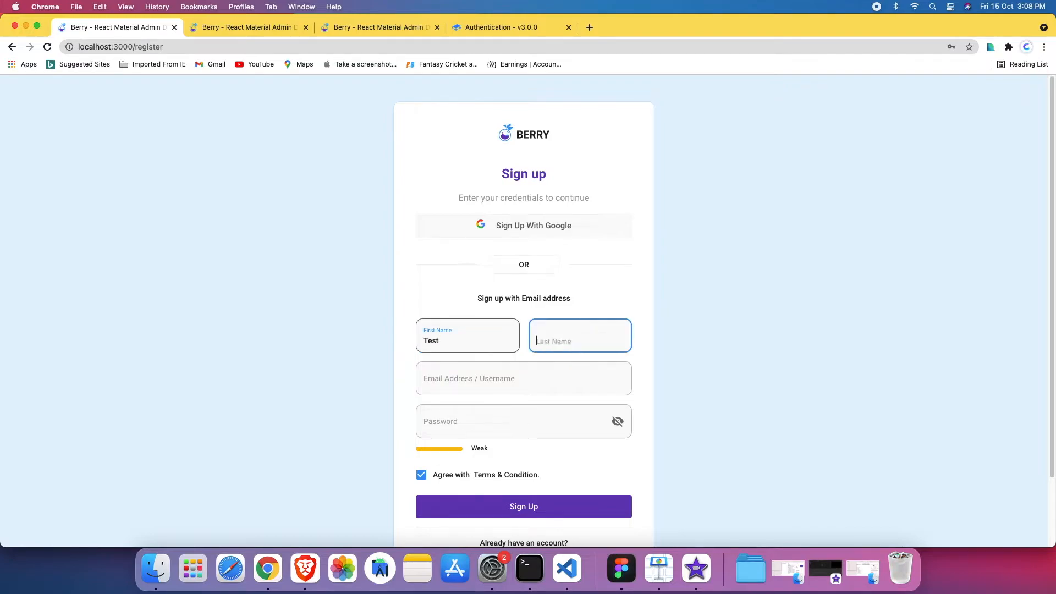
text(Test)
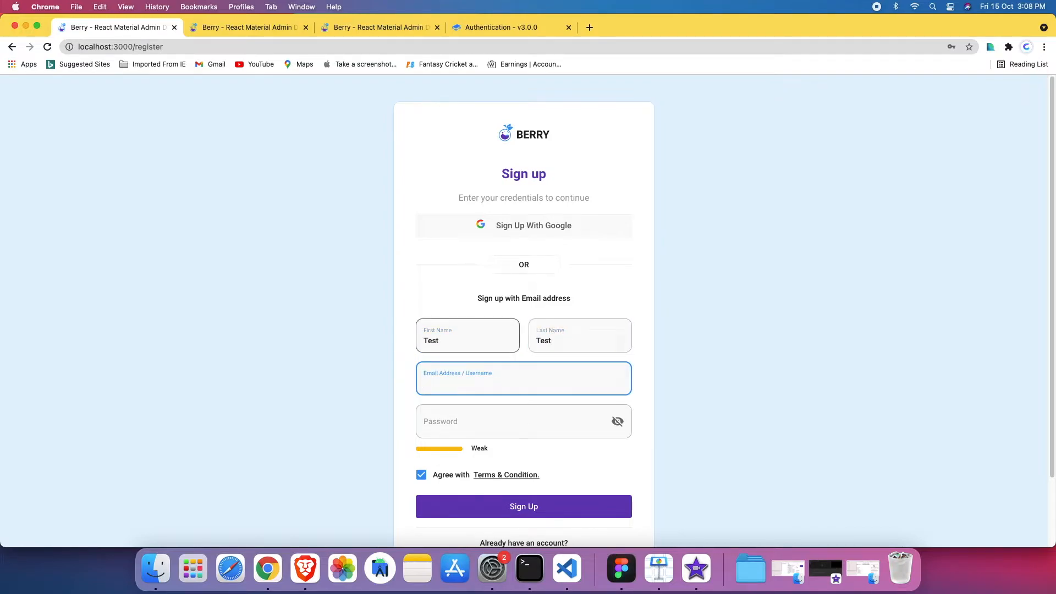
click(523, 421)
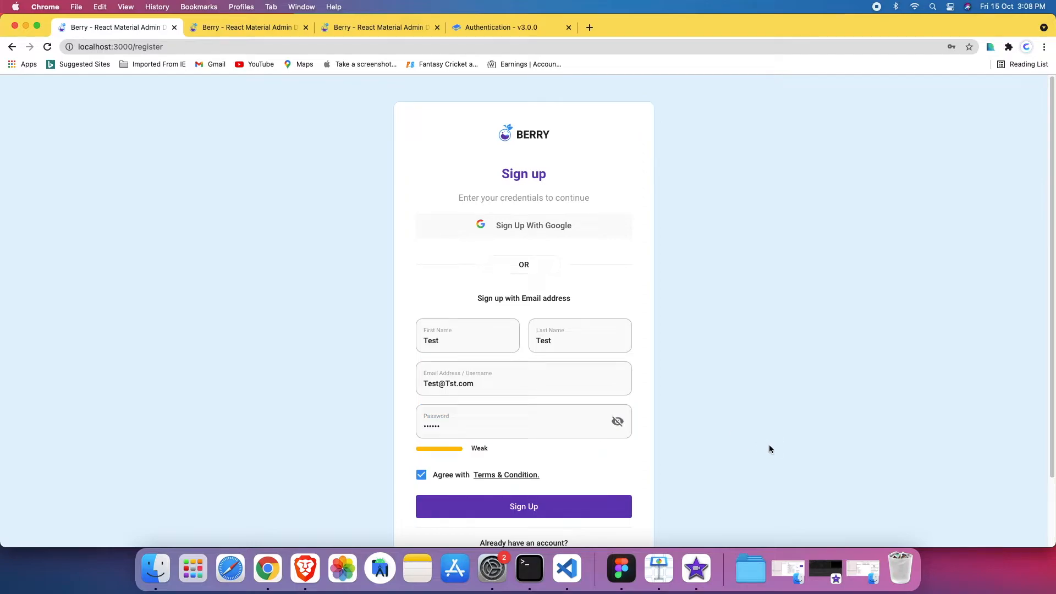
click(523, 506)
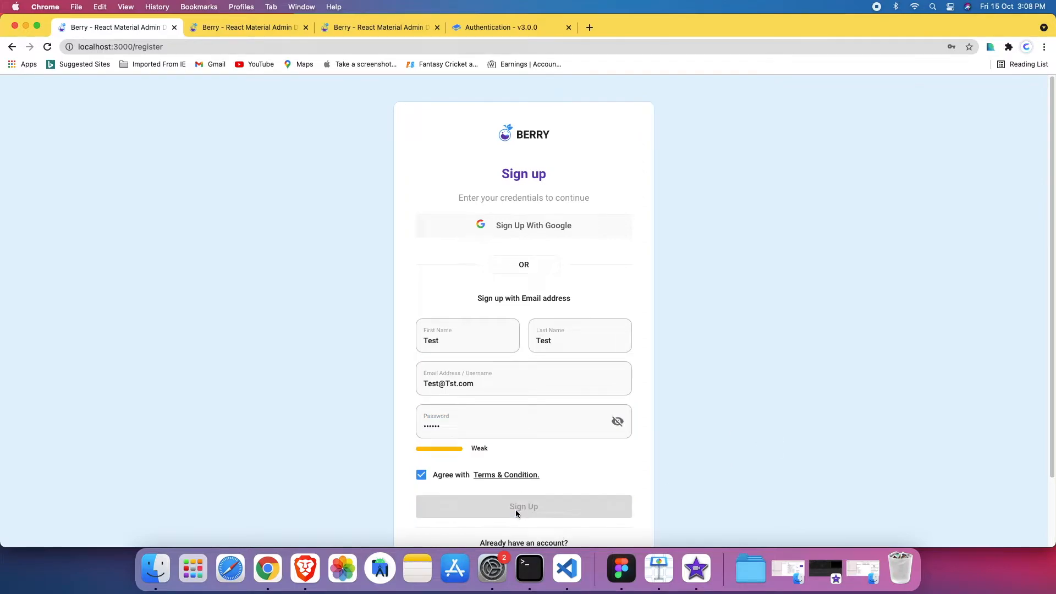
click(524, 506)
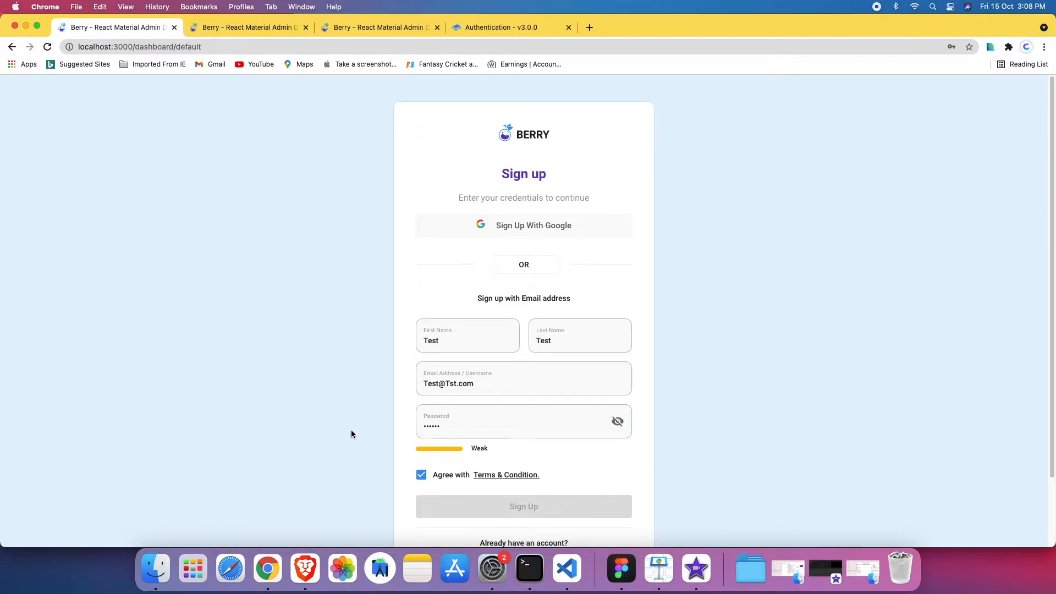
mouse_move(304, 295)
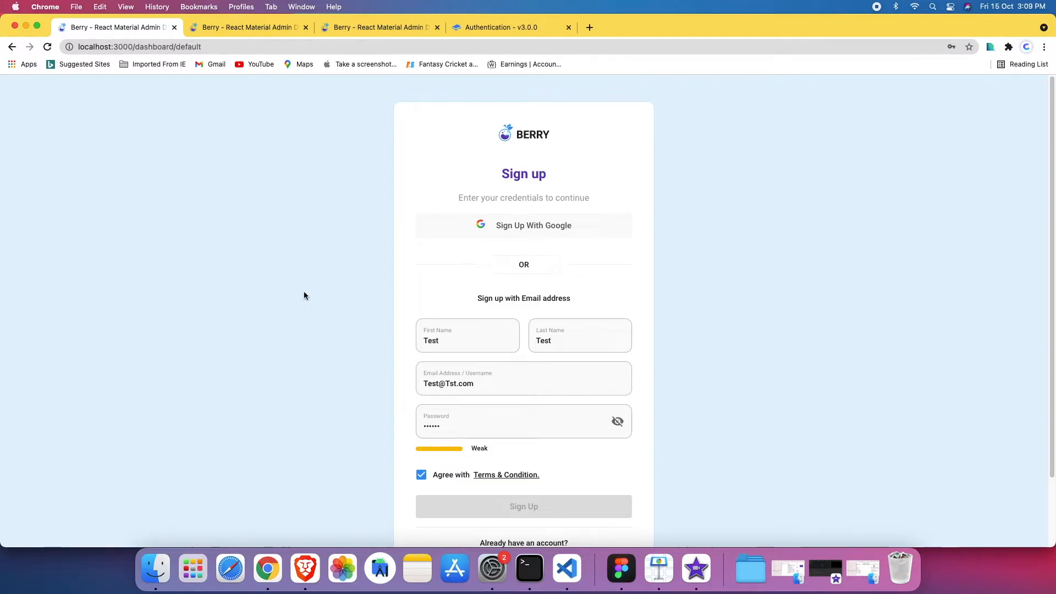
mouse_move(355, 357)
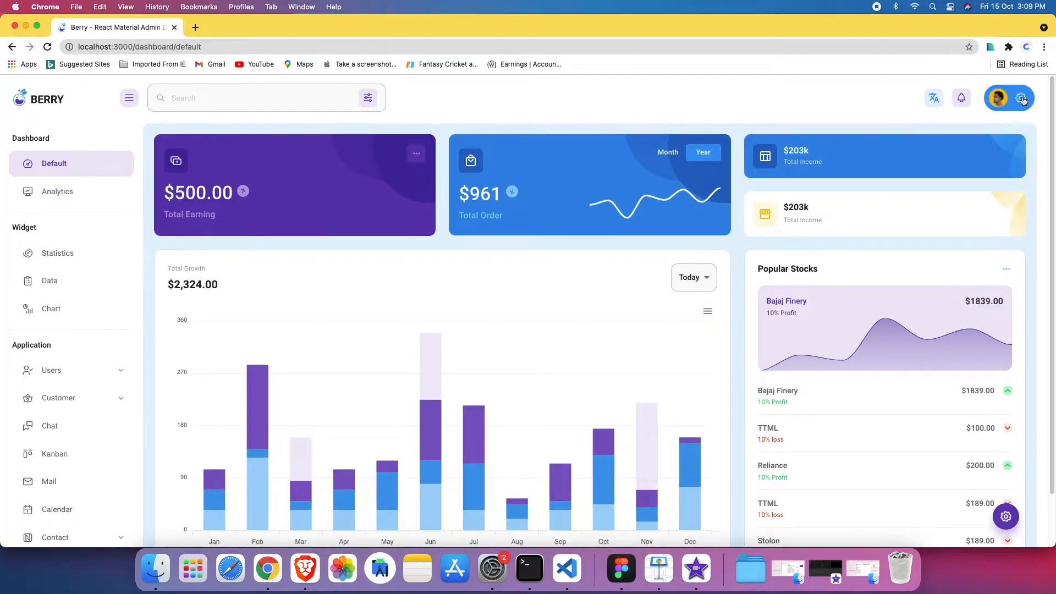
click(997, 98)
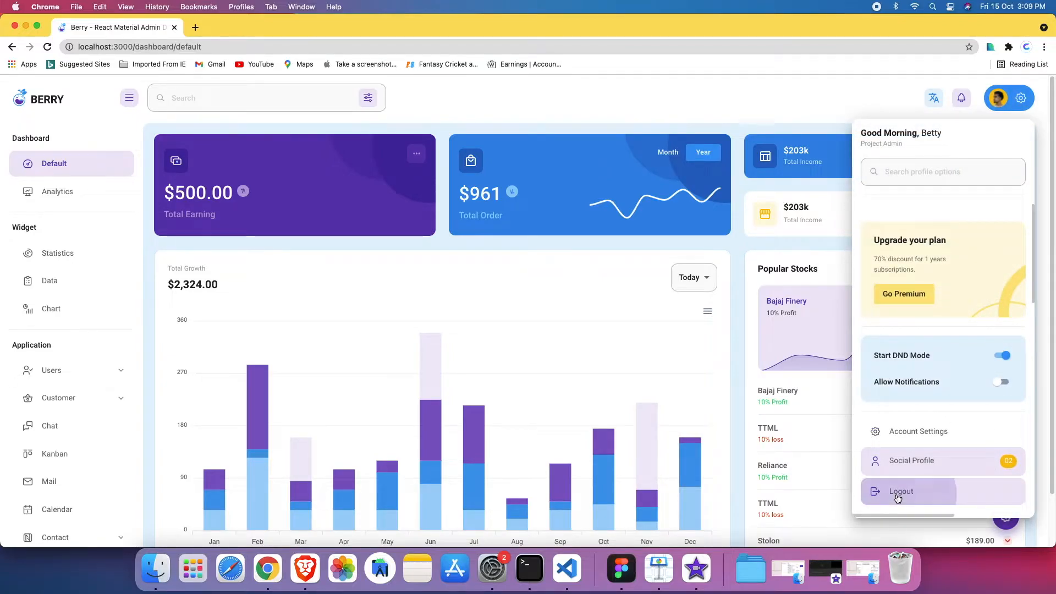
click(901, 491)
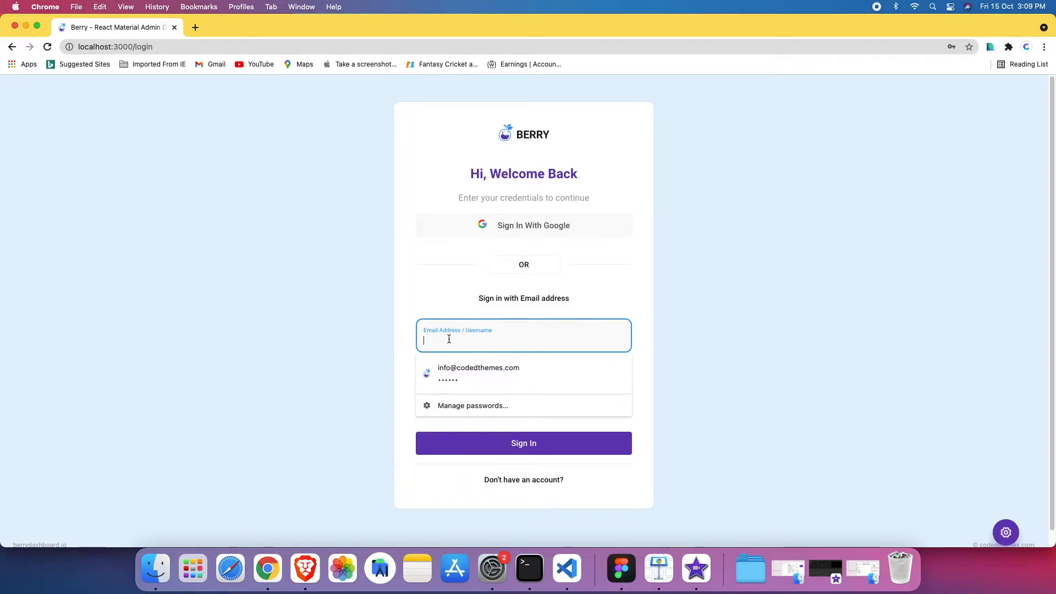
text(test)
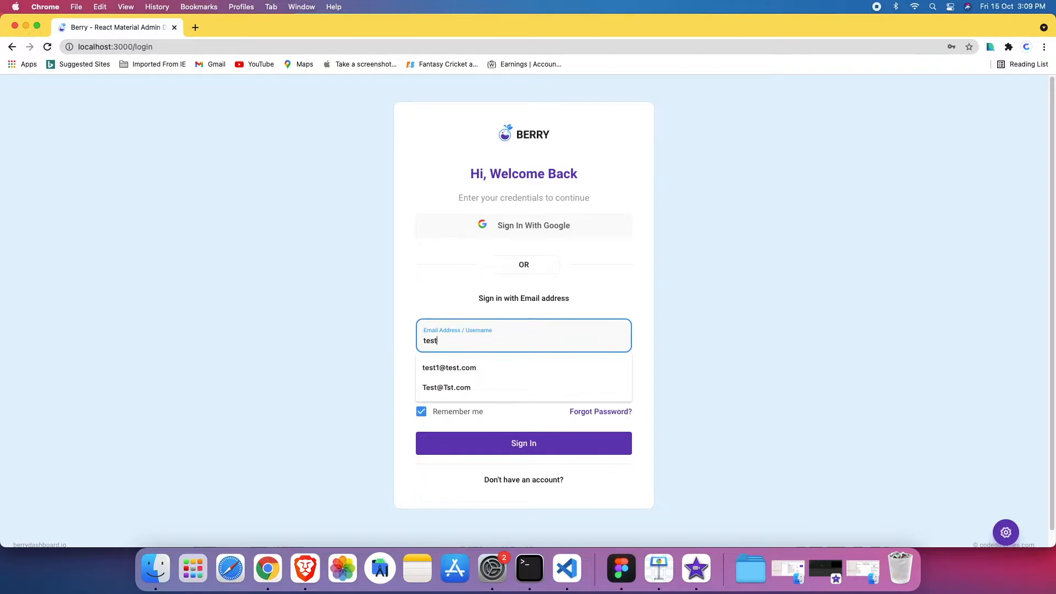
click(445, 387)
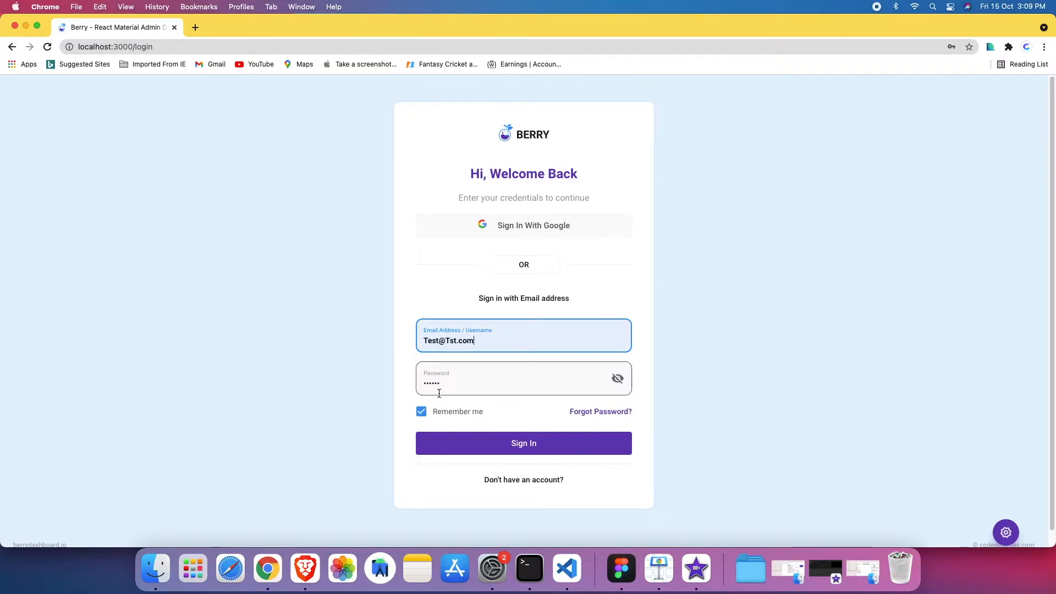
click(524, 377)
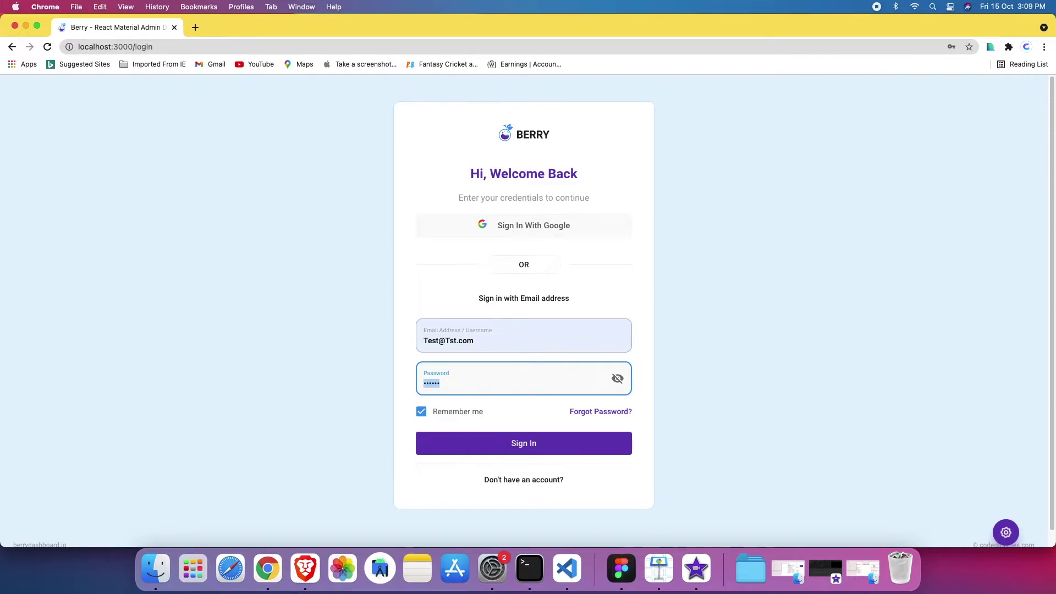
click(523, 443)
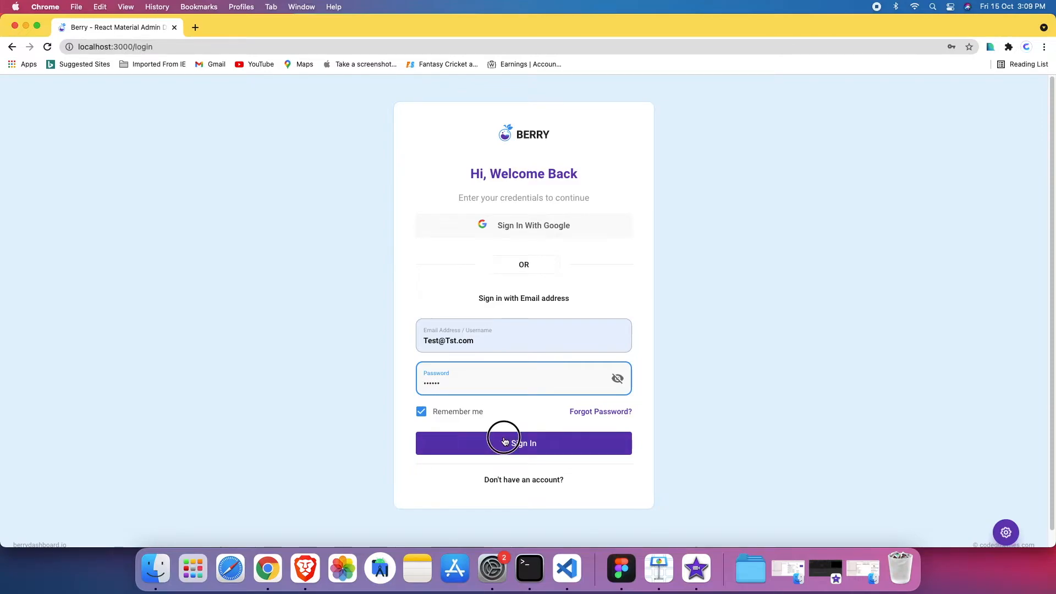
click(523, 443)
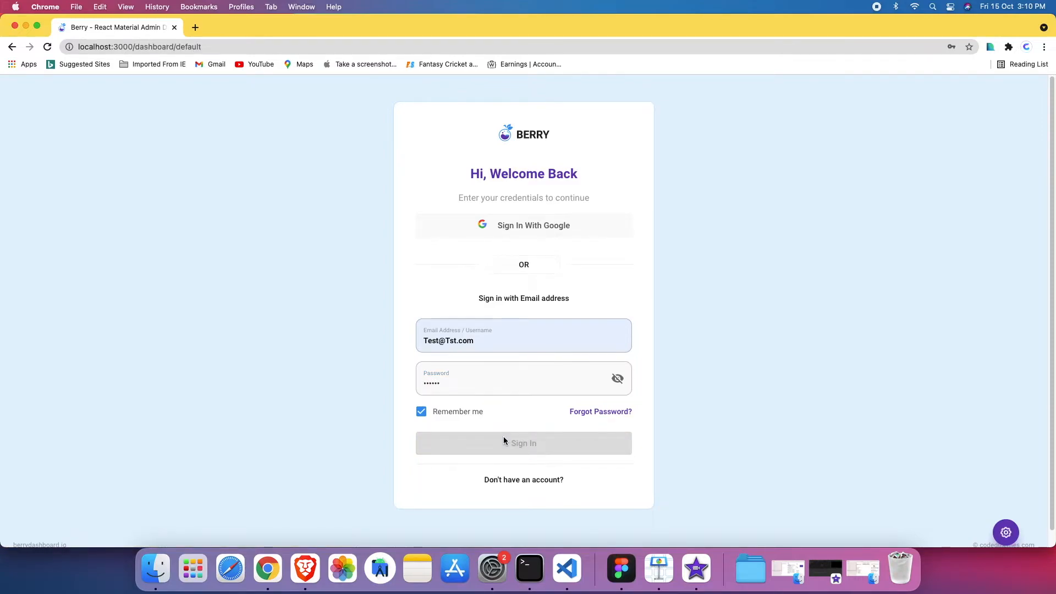
Step: Reload the dashboard address and open a second tab showing the login page
click(140, 46)
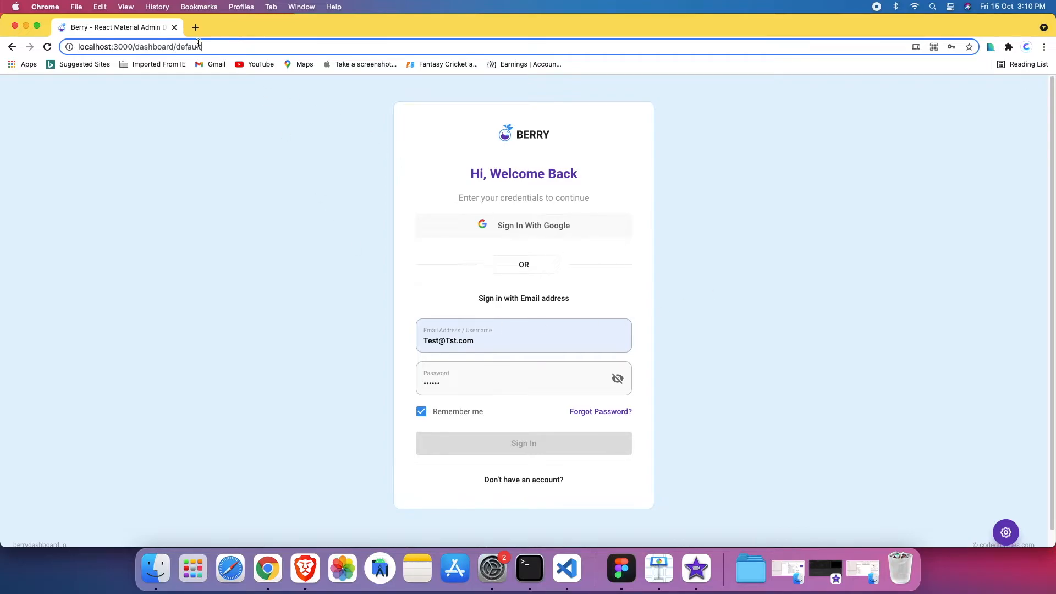
click(523, 443)
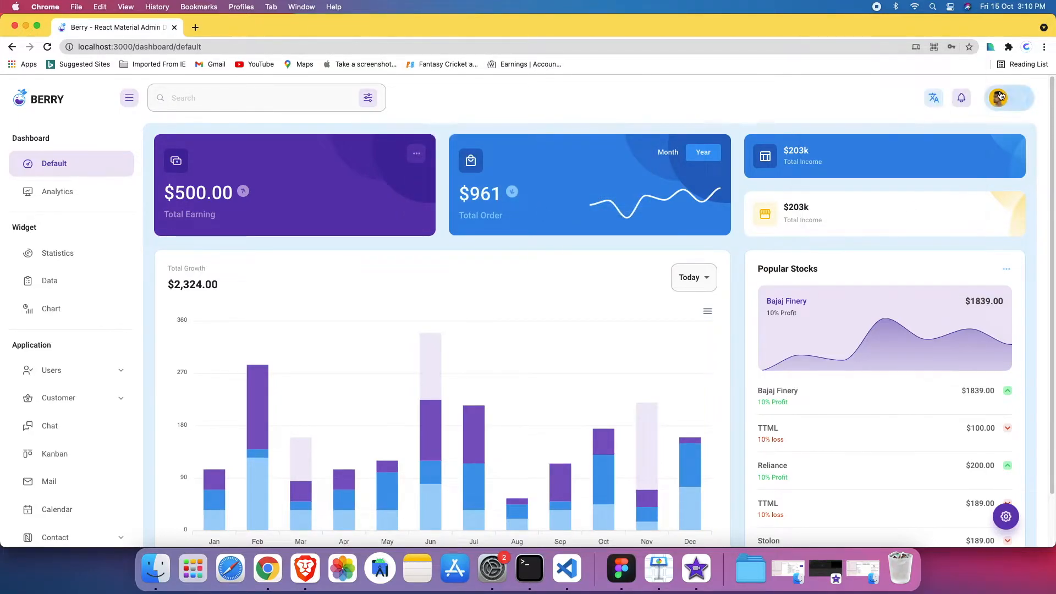
click(1044, 47)
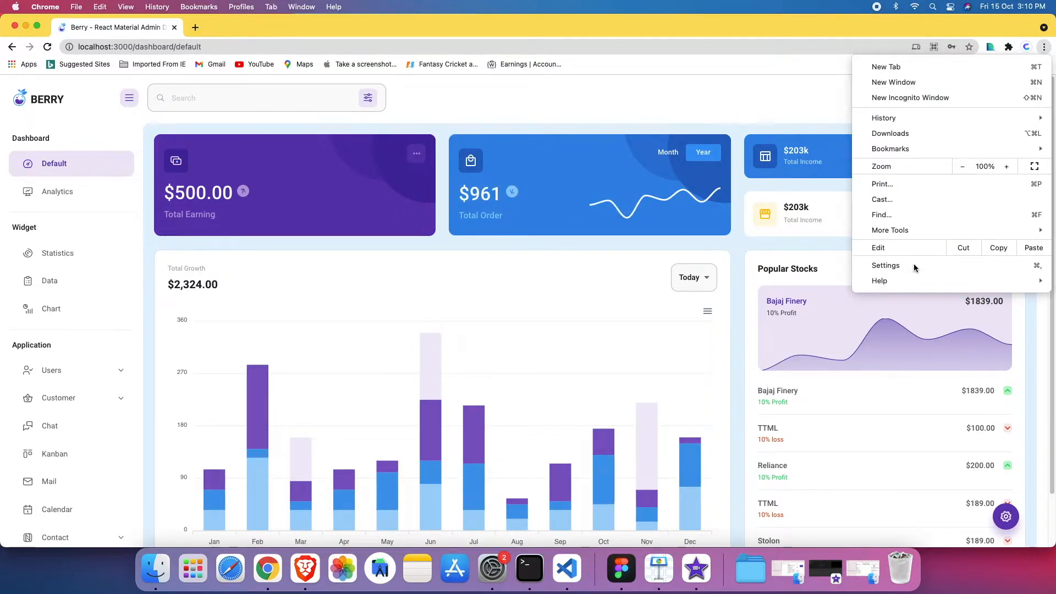
click(887, 66)
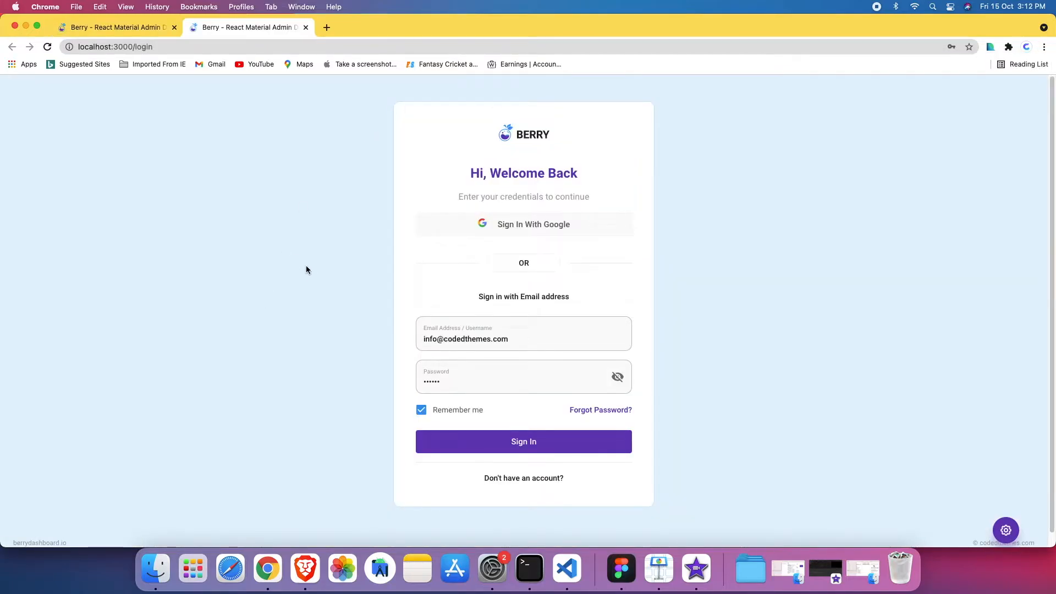
mouse_move(180, 257)
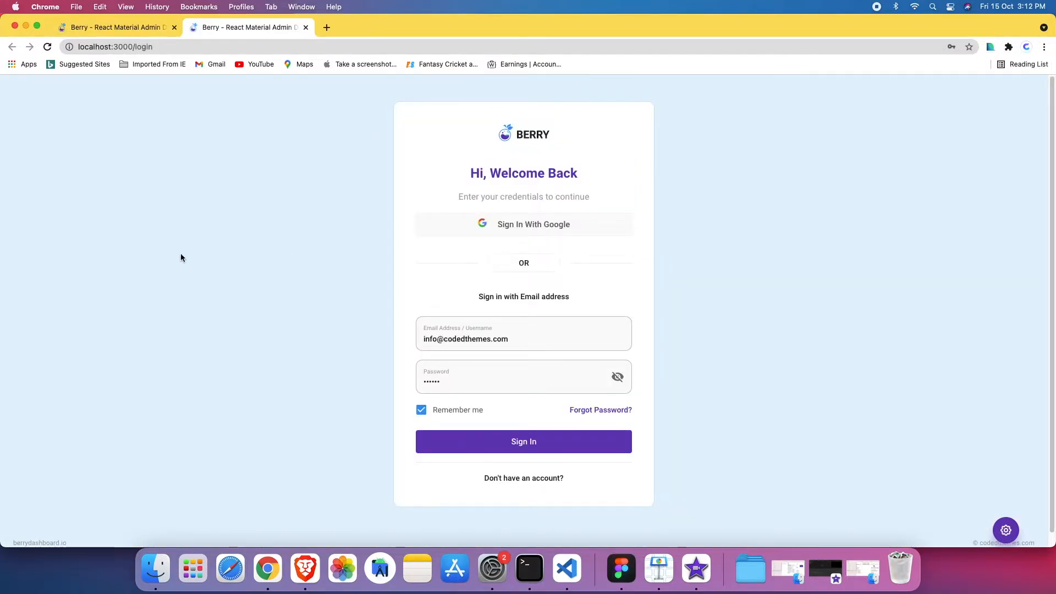
mouse_move(523, 224)
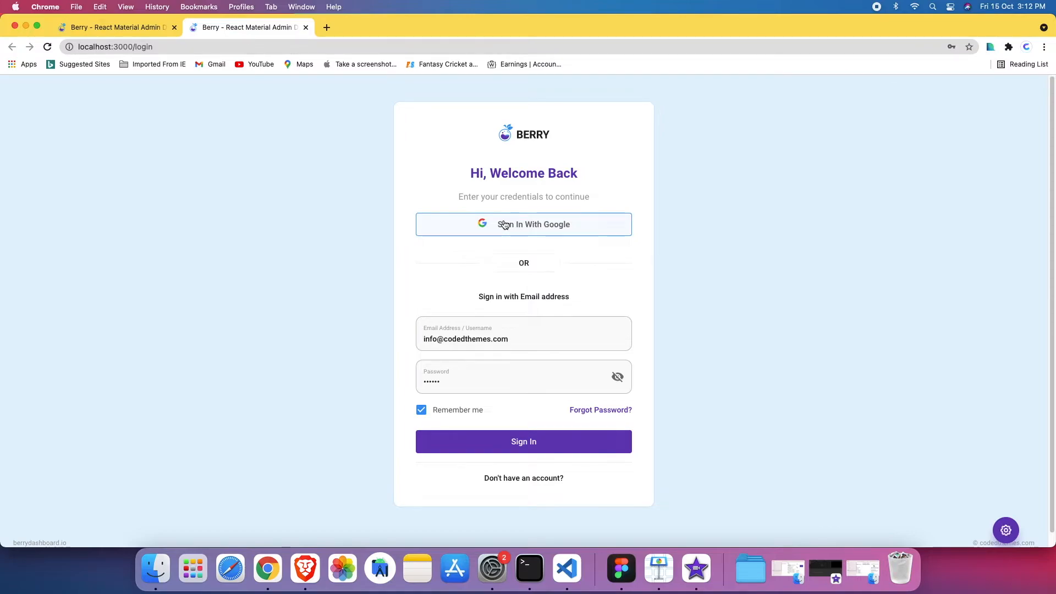
mouse_move(511, 232)
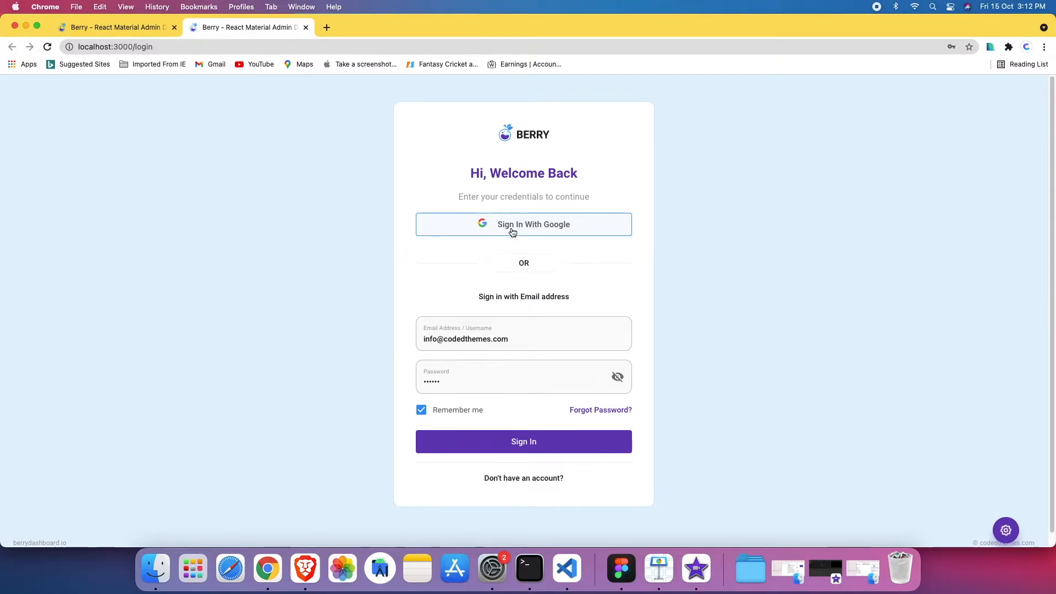
Step: Start 'Sign In With Google' from Berry's login page, bringing up the Firebase popup
click(523, 225)
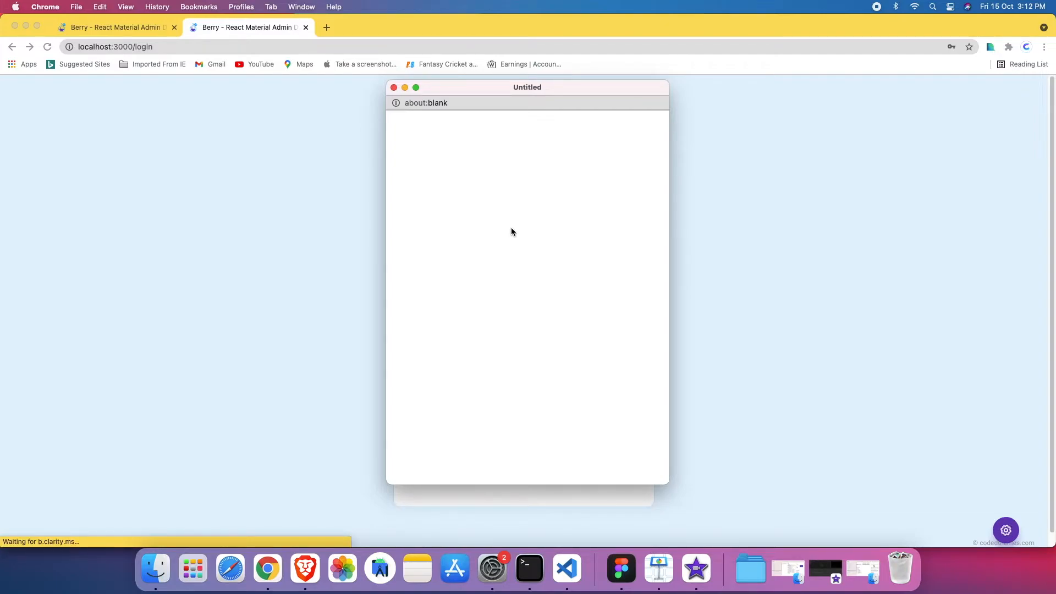
mouse_move(567, 567)
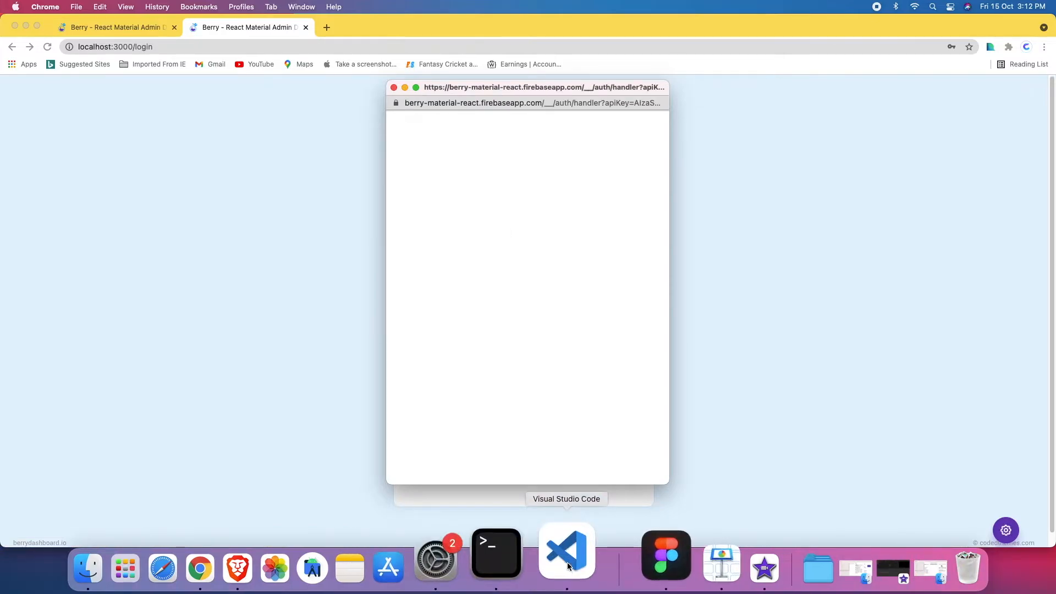
Step: In FirebaseContext.tsx, go to the definition of the firebase import
click(566, 551)
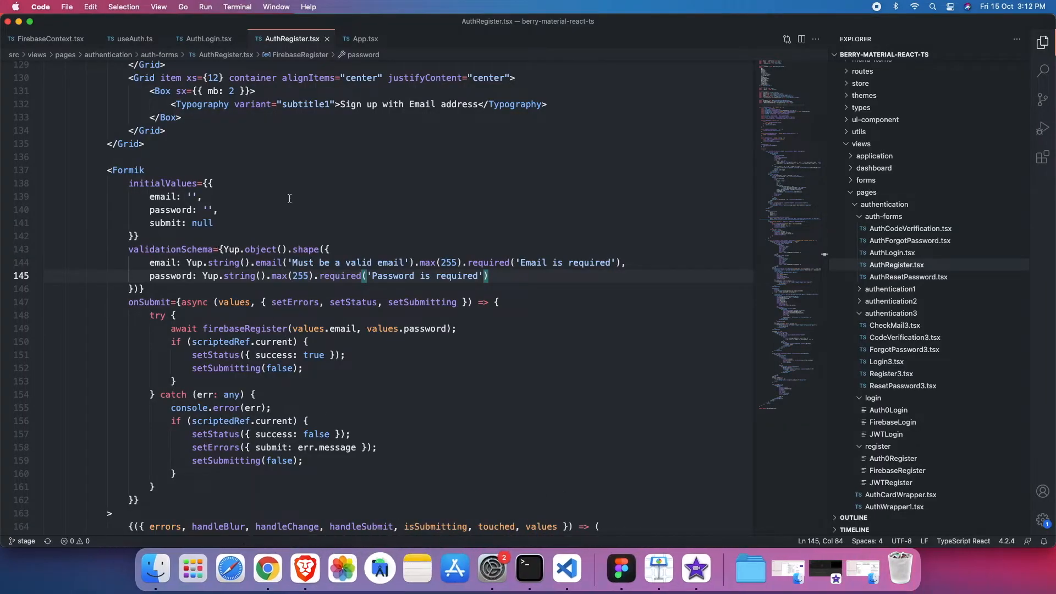
mouse_move(48, 40)
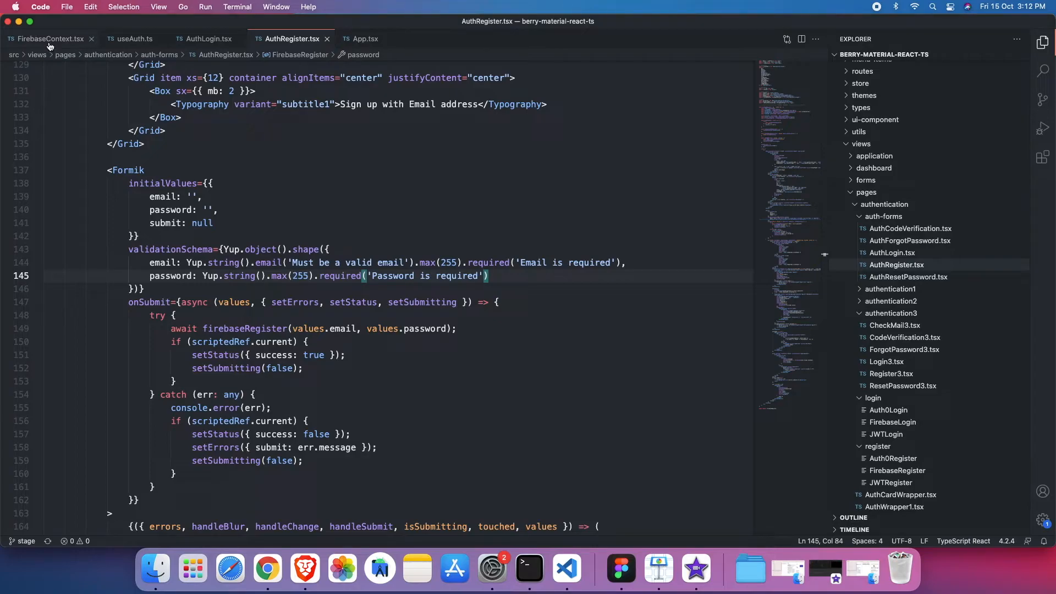
click(50, 39)
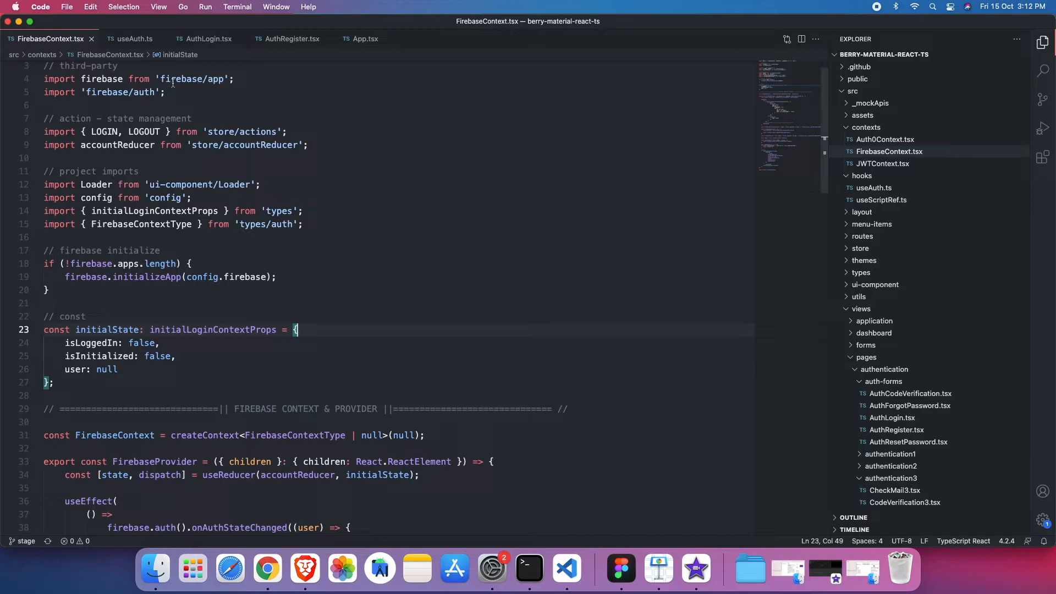
scroll(up, 3)
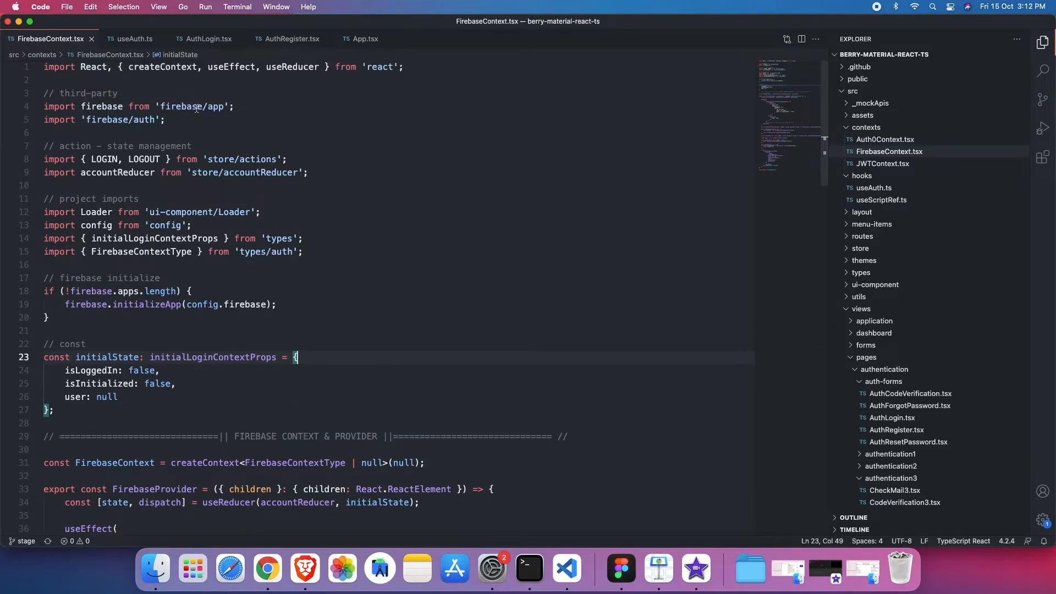
right_click(194, 110)
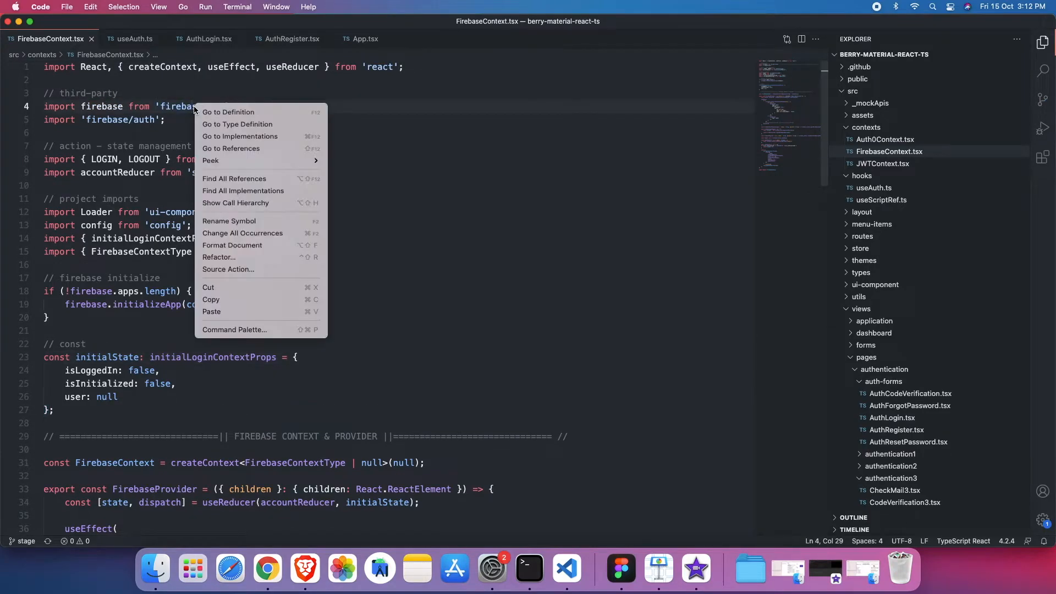
click(228, 112)
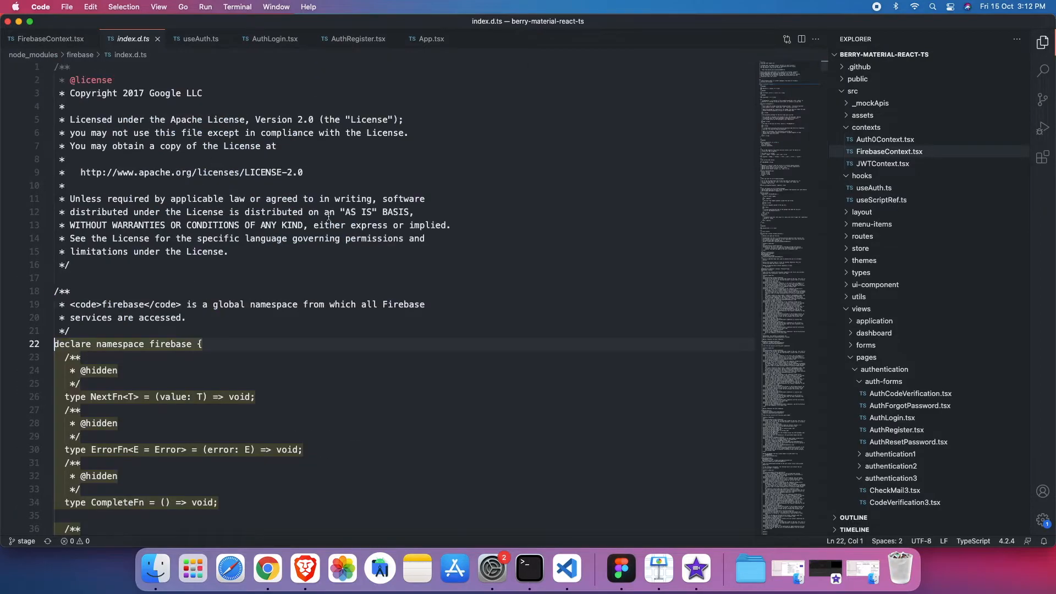
Step: Scroll through the firebase package's index.d.ts type definitions, then close it
scroll(down, 3)
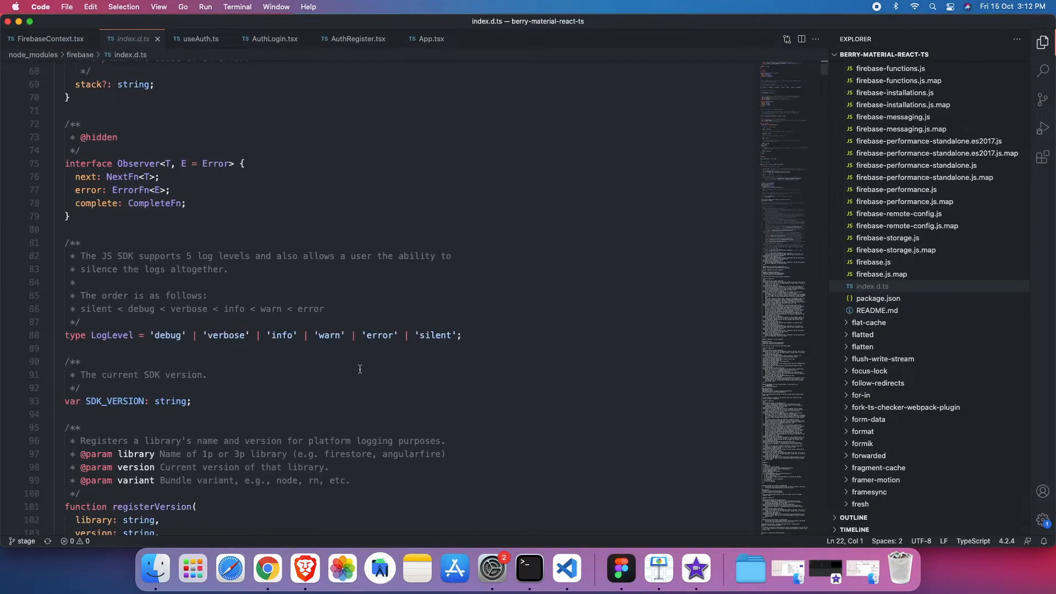
scroll(down, 3)
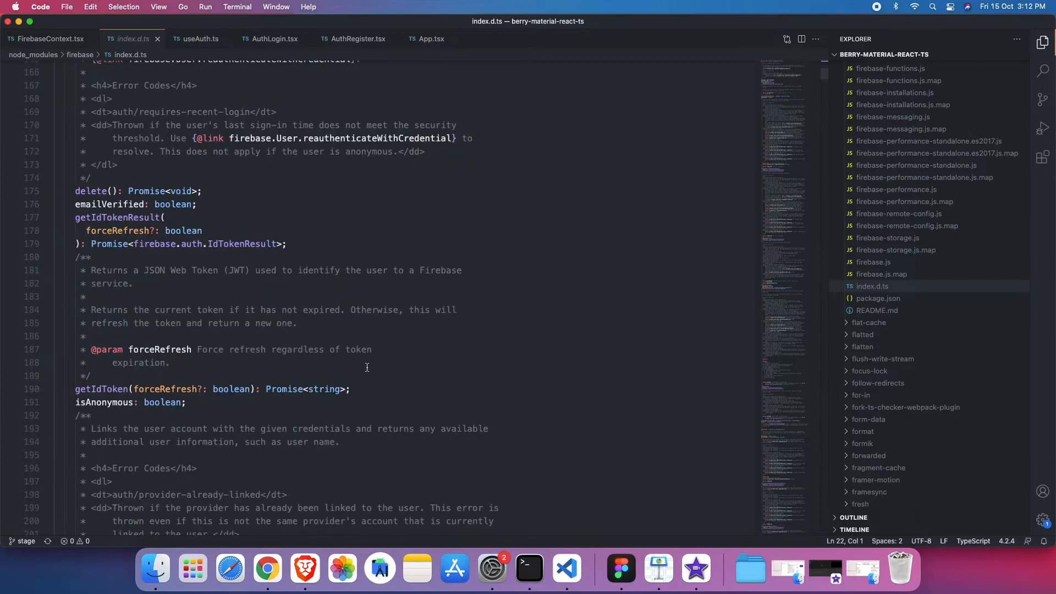
scroll(down, 3)
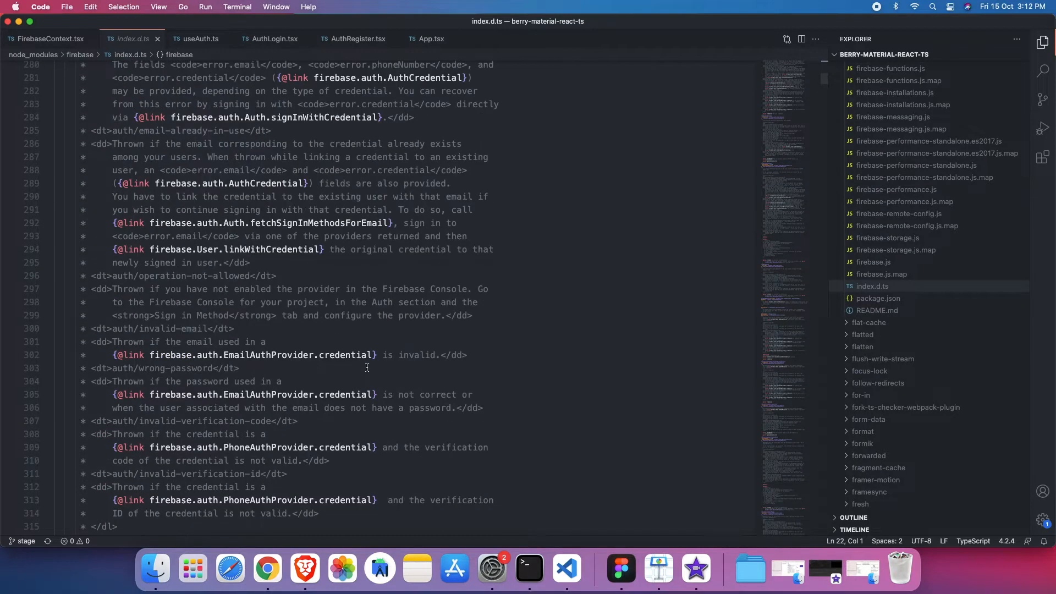
scroll(down, 3)
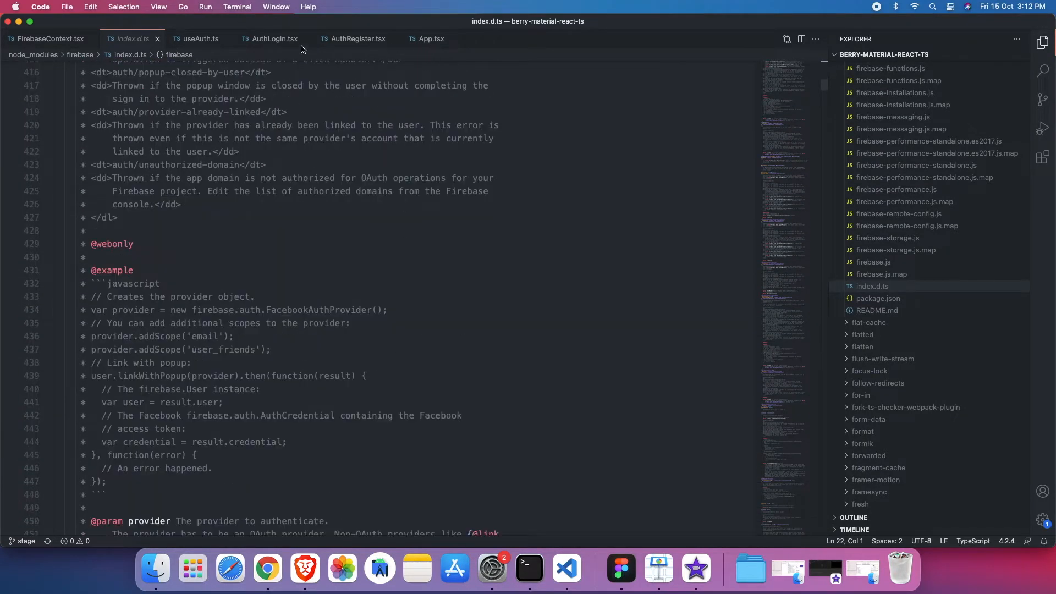
click(46, 39)
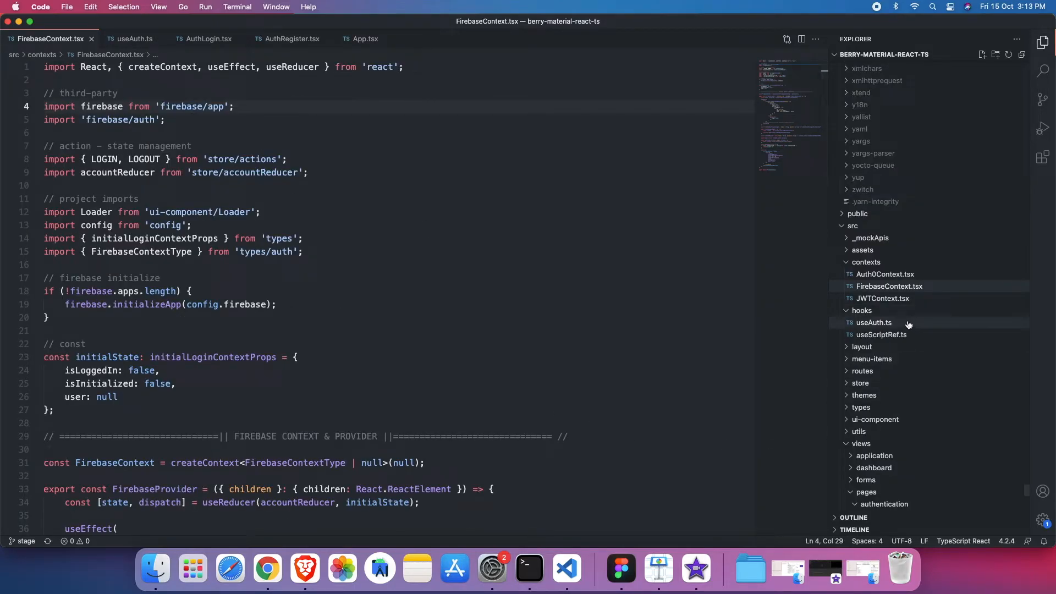
mouse_move(957, 377)
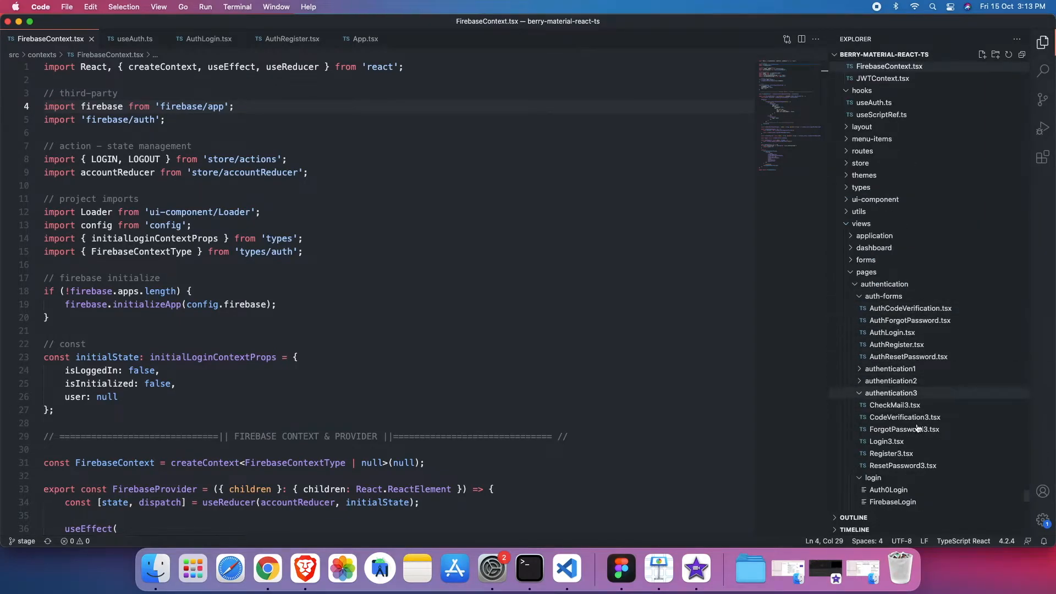
scroll(down, 3)
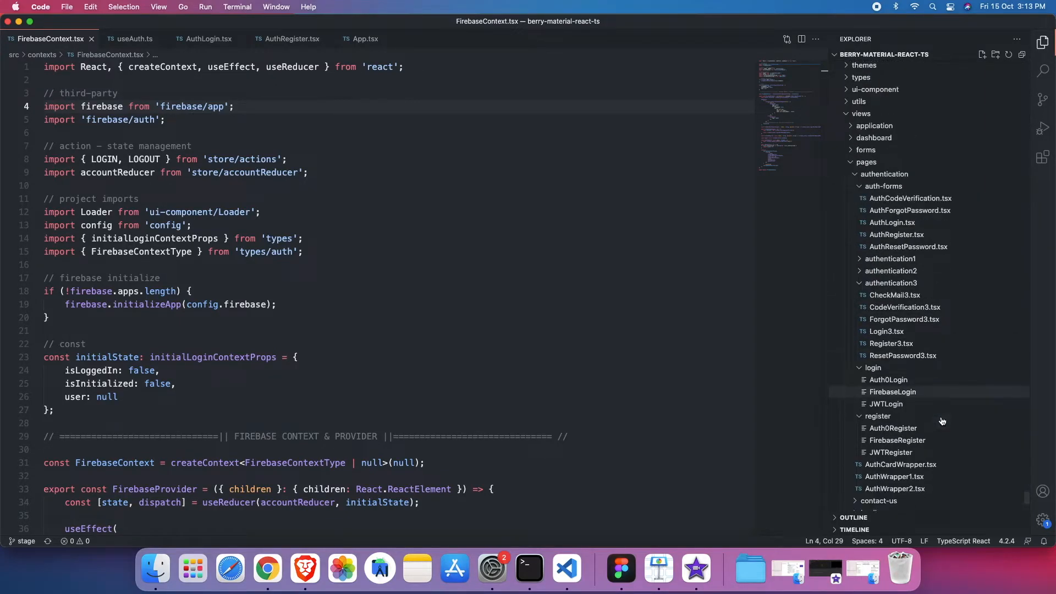
scroll(down, 3)
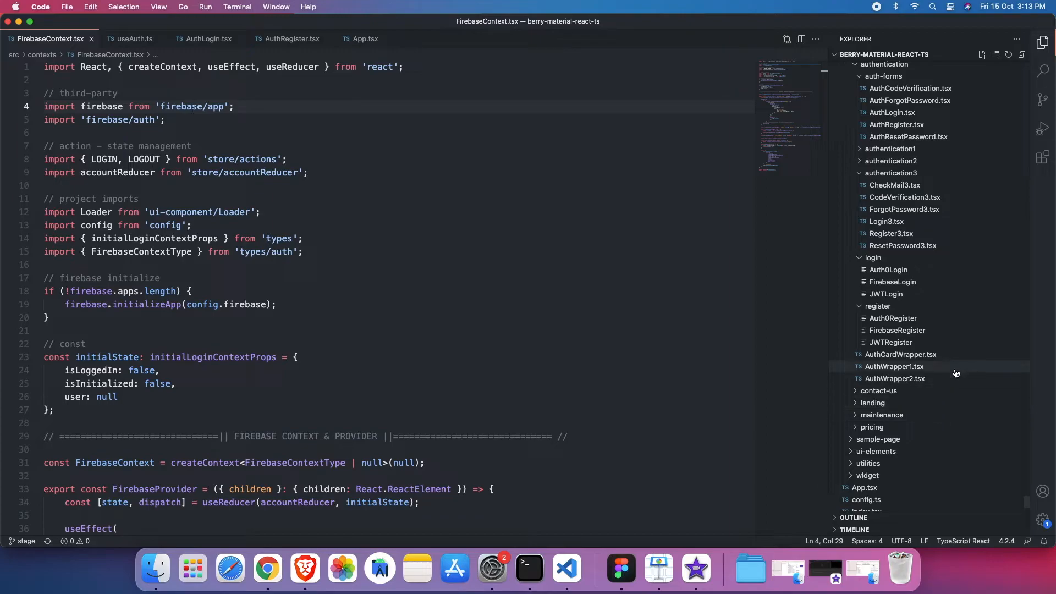
mouse_move(891, 402)
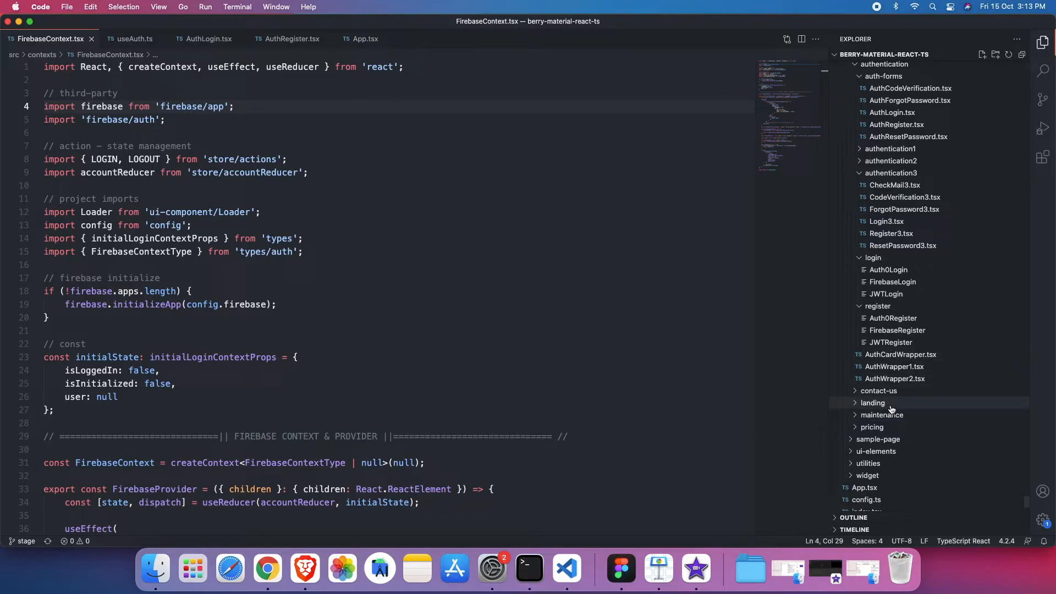
mouse_move(781, 314)
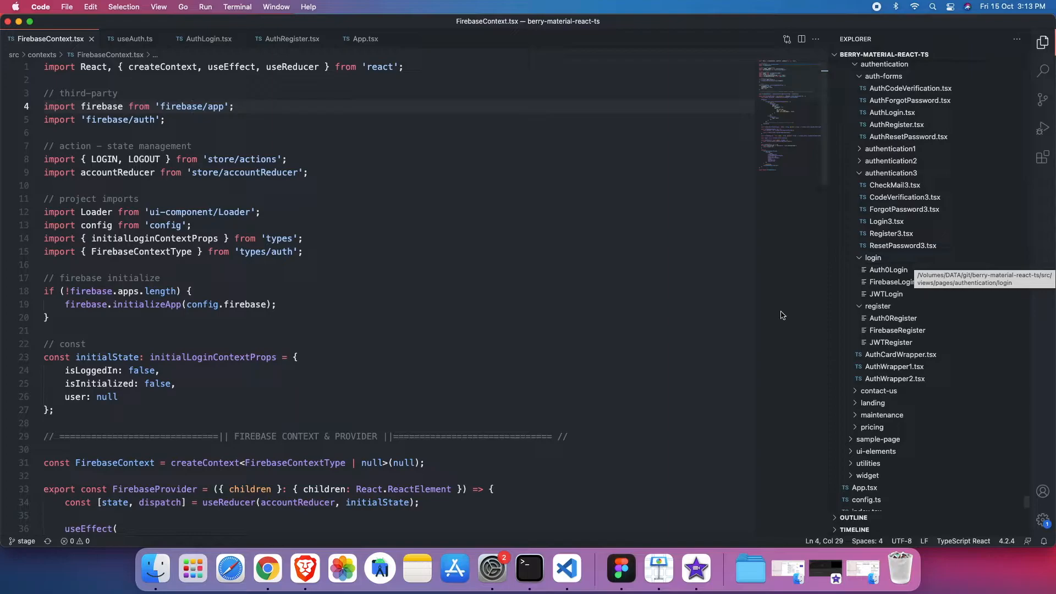
click(511, 290)
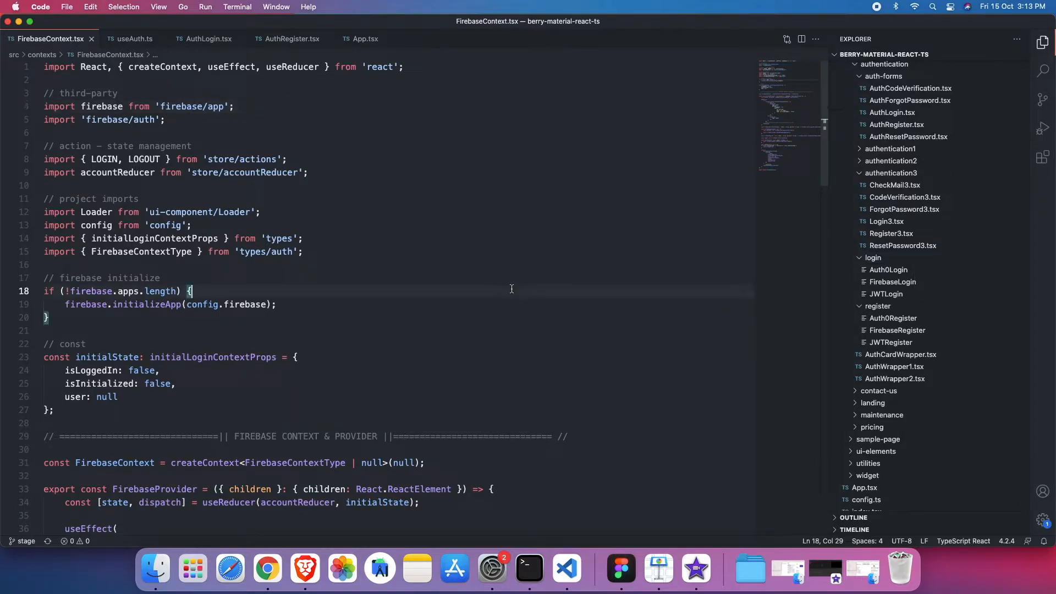
mouse_move(331, 308)
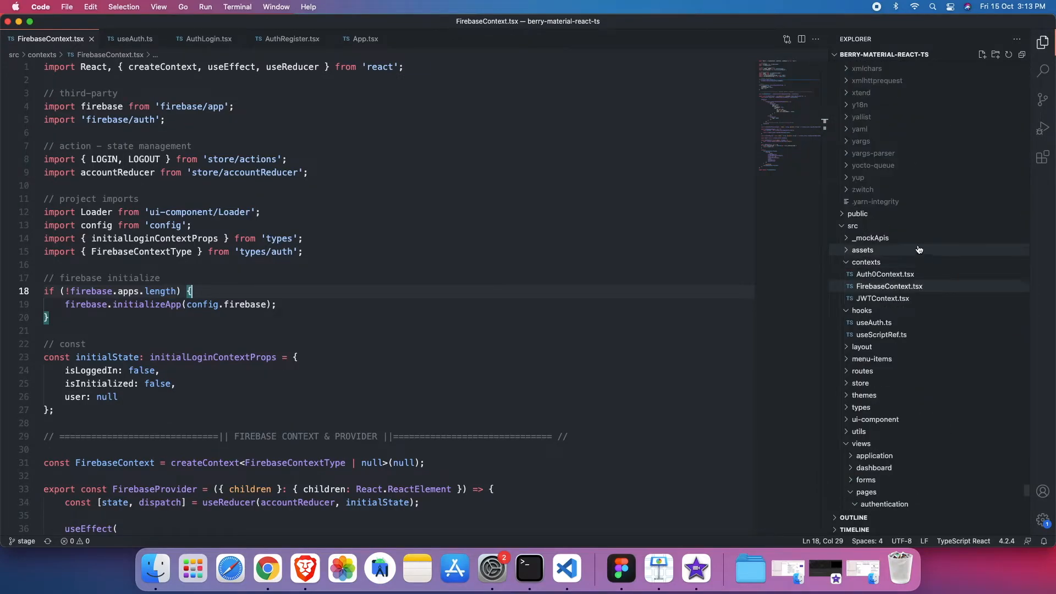
mouse_move(258, 45)
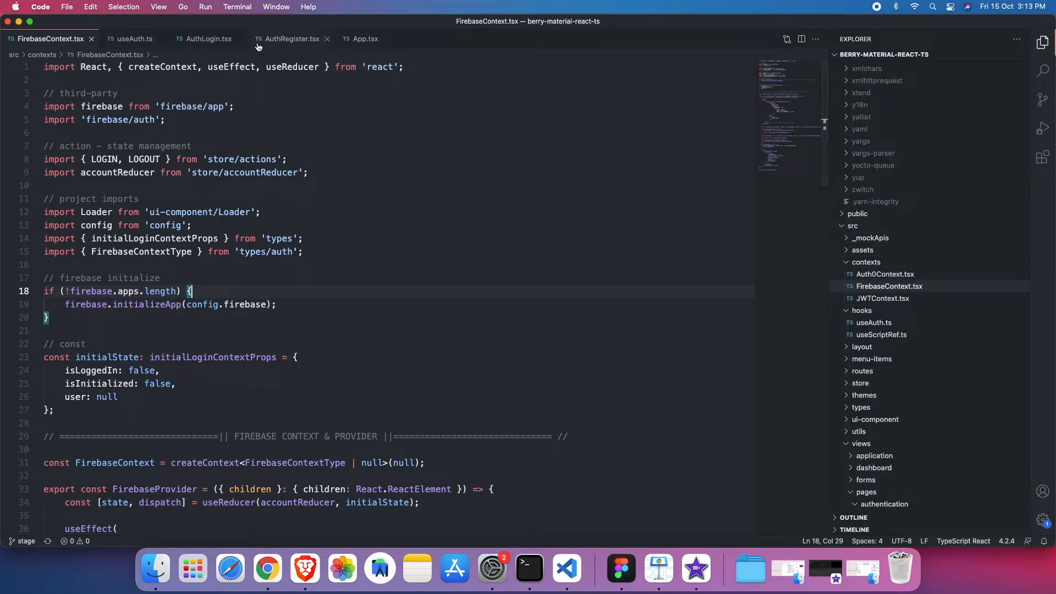
Step: In App.tsx, disable the FirebaseProvider import and enable the Auth0Provider import
click(364, 39)
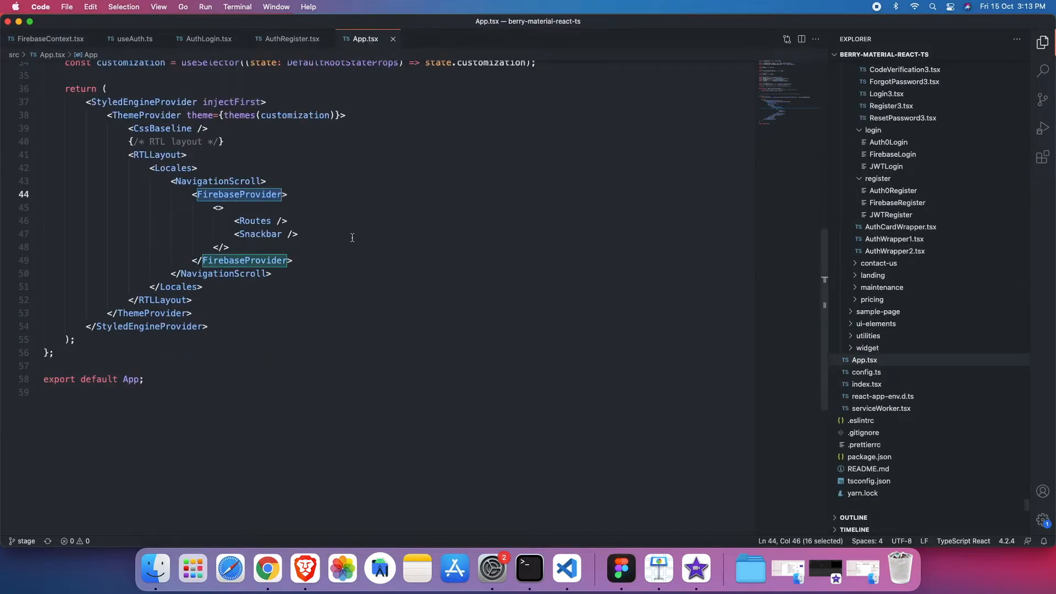
scroll(up, 3)
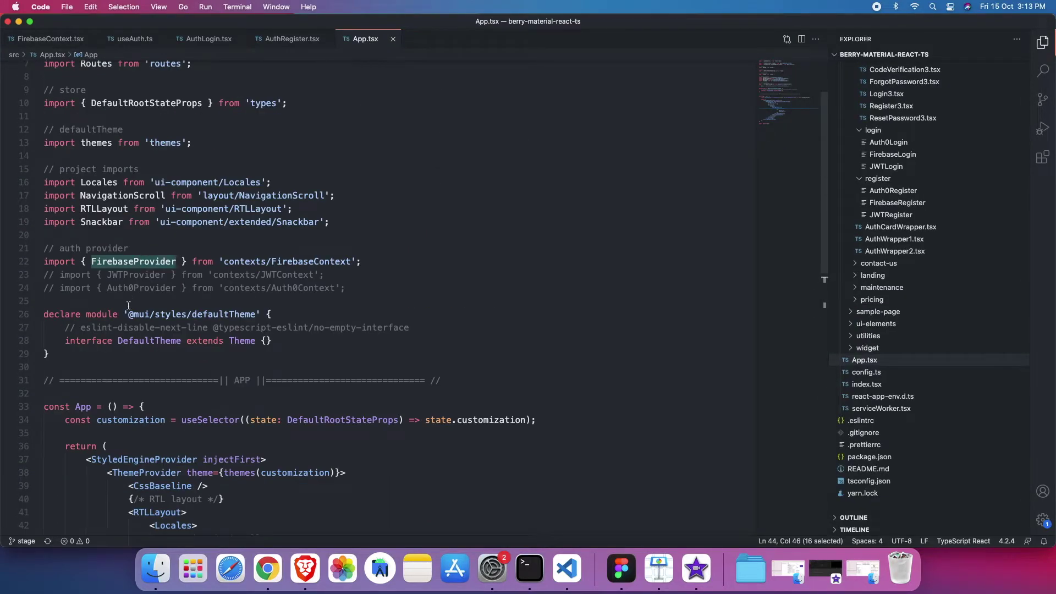
click(45, 261)
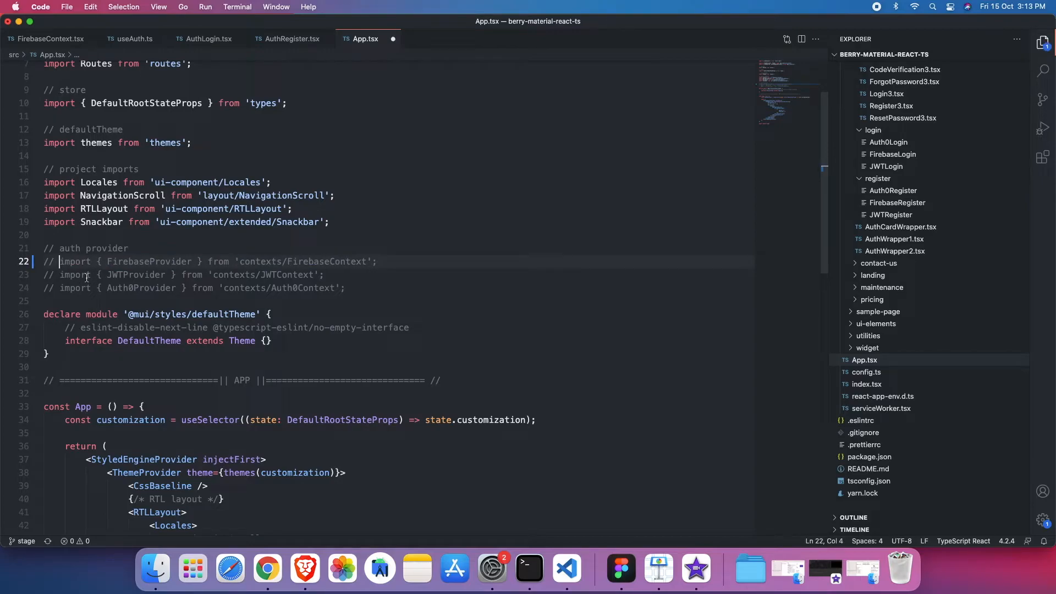
click(43, 287)
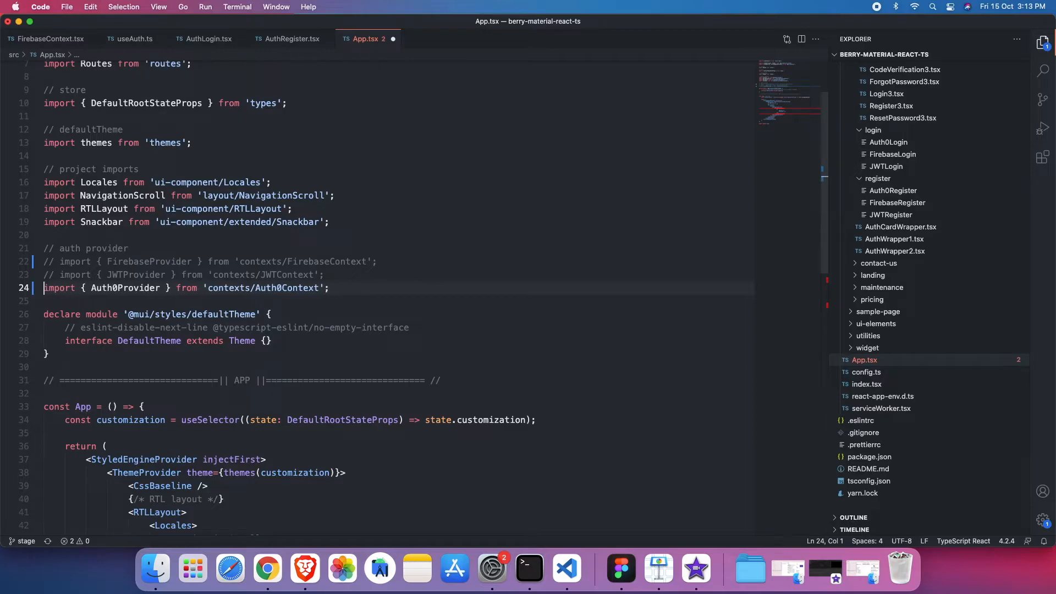
double_click(124, 287)
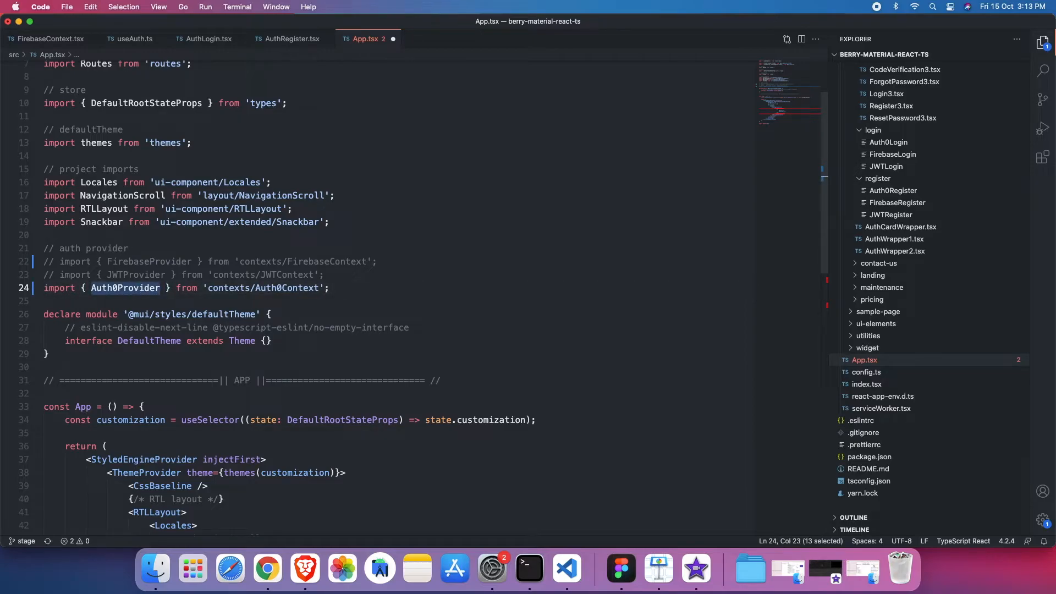
Step: Replace the FirebaseProvider wrapper tag around Routes and Snackbar with Auth0Provider and save
scroll(down, 3)
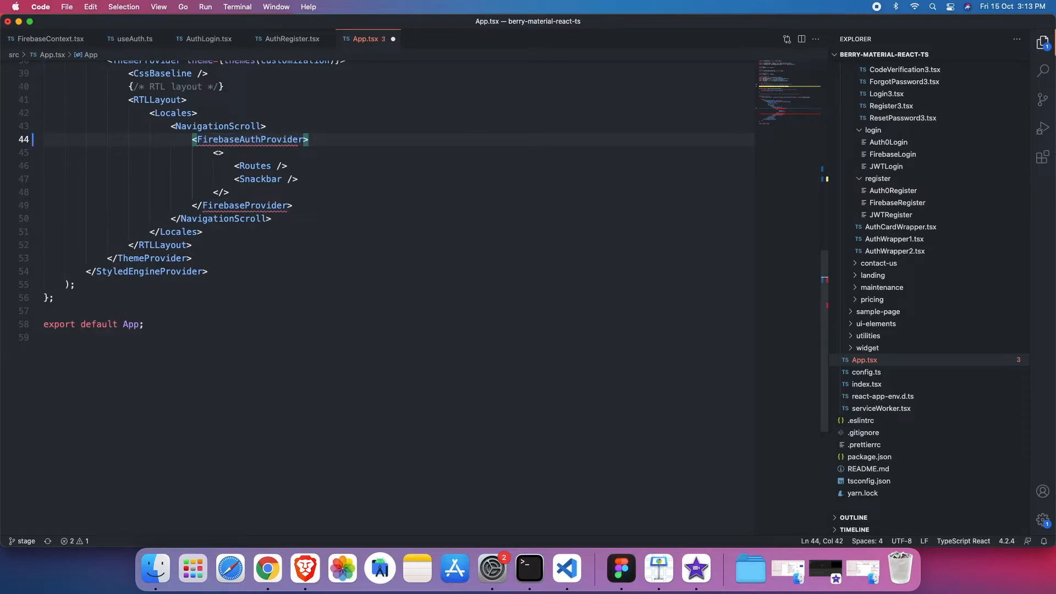
double_click(247, 140)
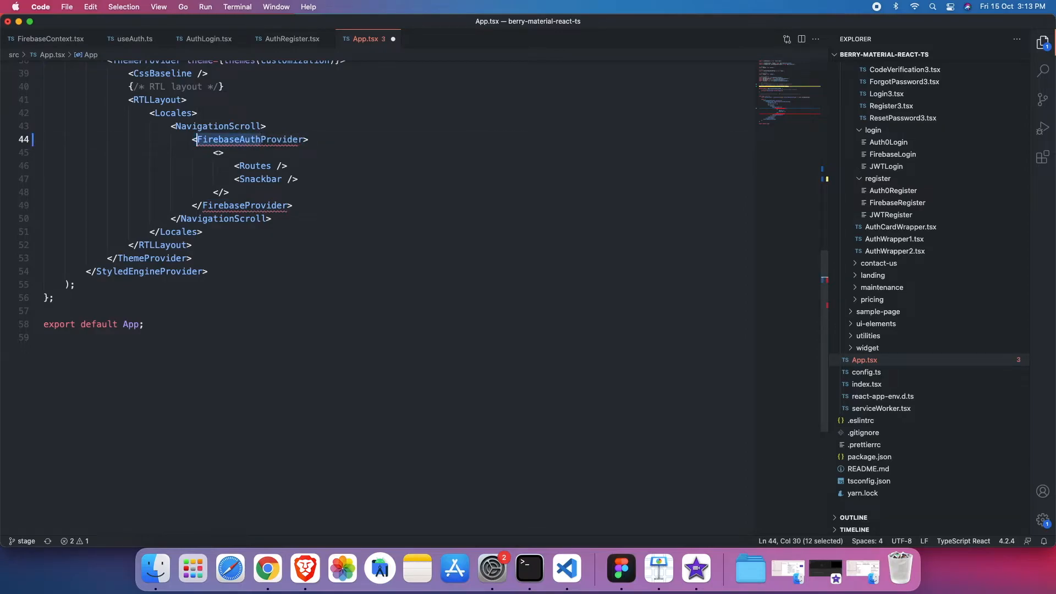
text(Auth0Provider)
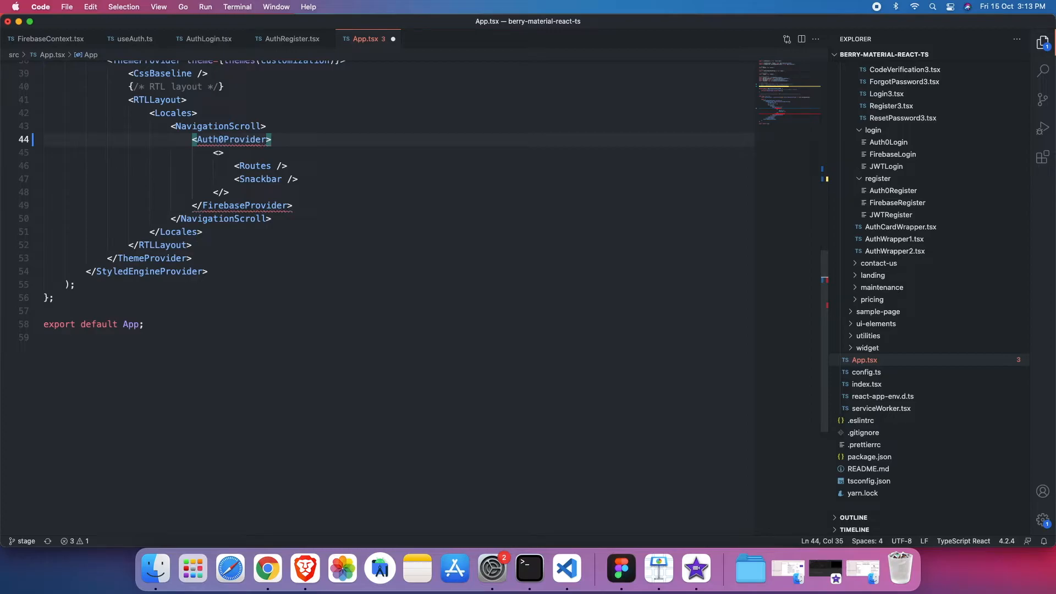
double_click(229, 139)
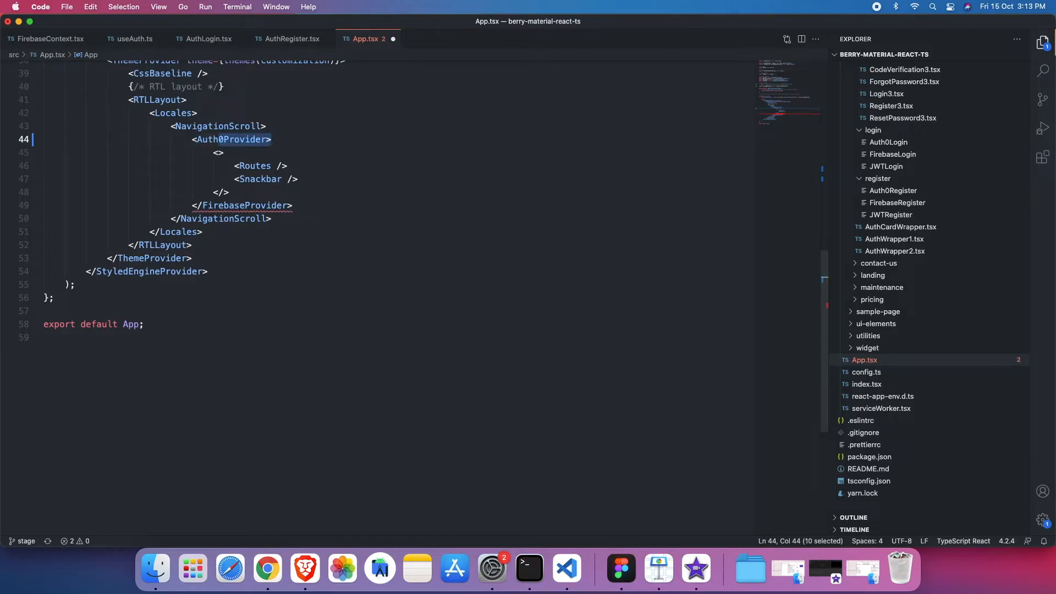
click(44, 152)
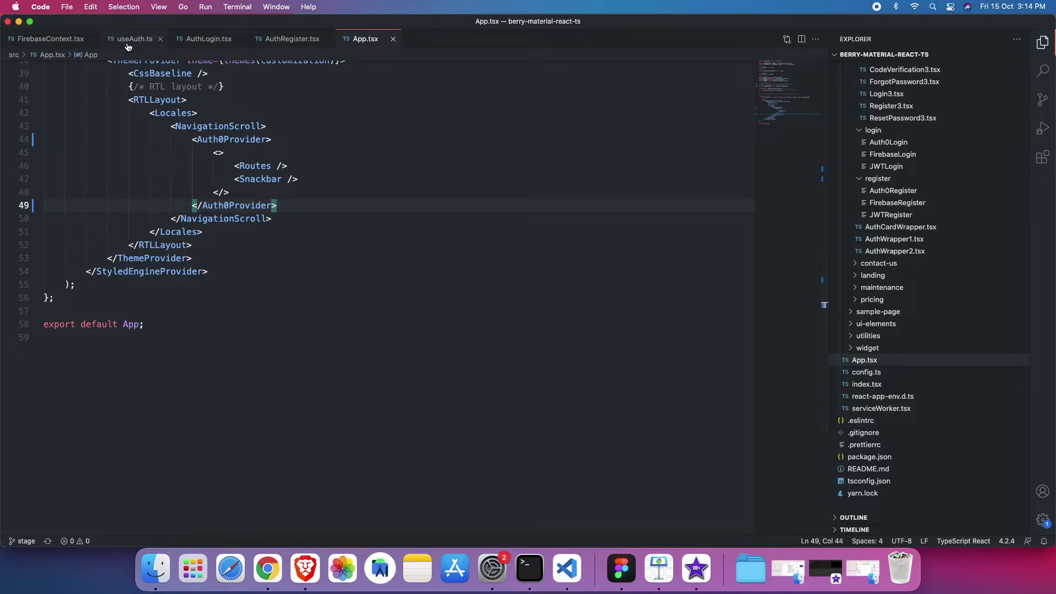
Step: Confirm useAuth.ts imports AuthContext from Auth0Context, then open Auth0Login from the login views folder
click(134, 39)
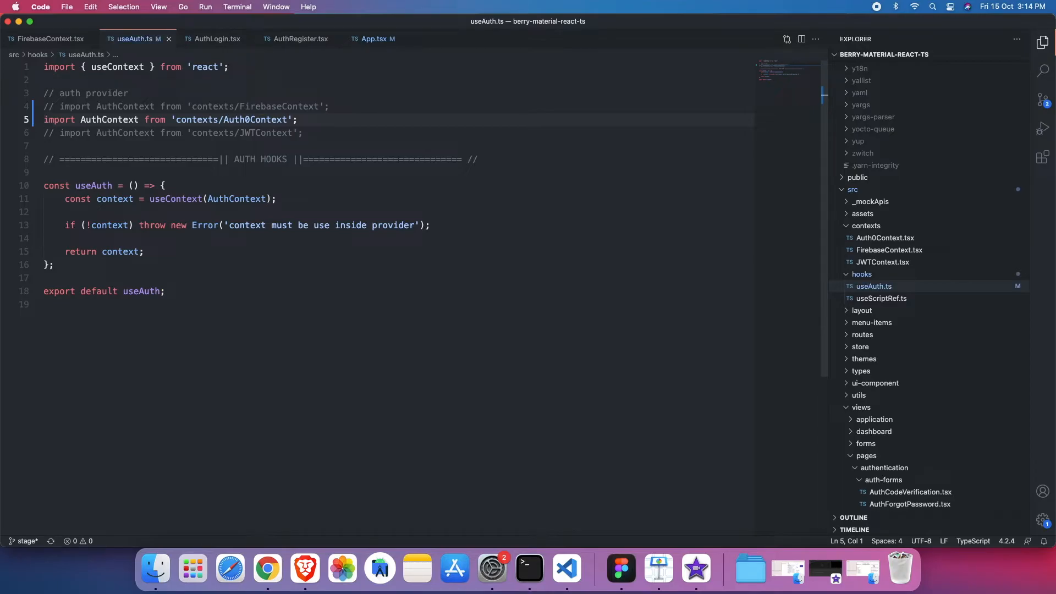
mouse_move(35, 55)
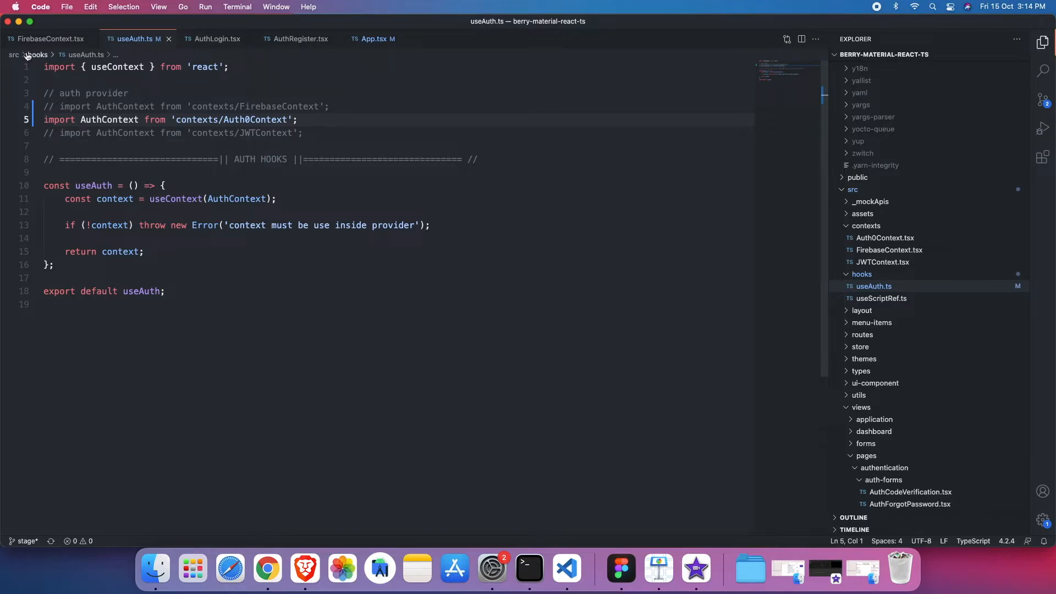
mouse_move(48, 38)
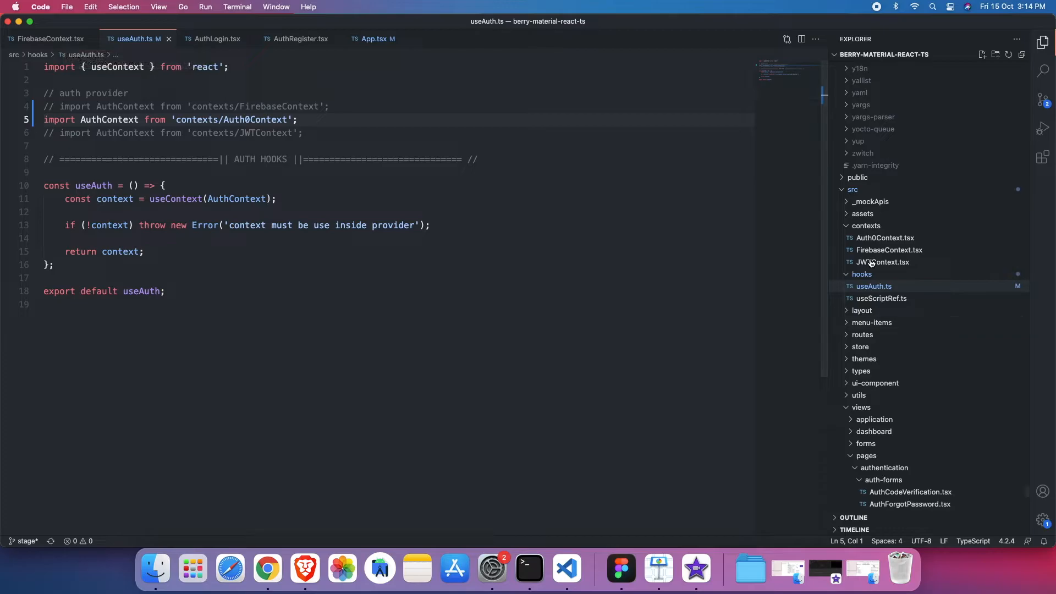
mouse_move(916, 356)
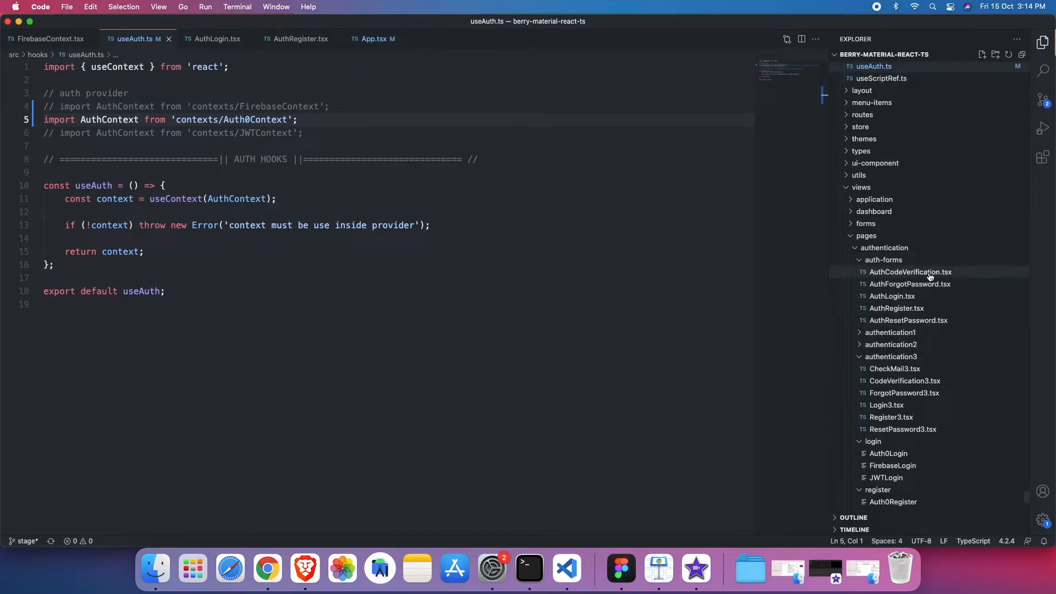
mouse_move(906, 327)
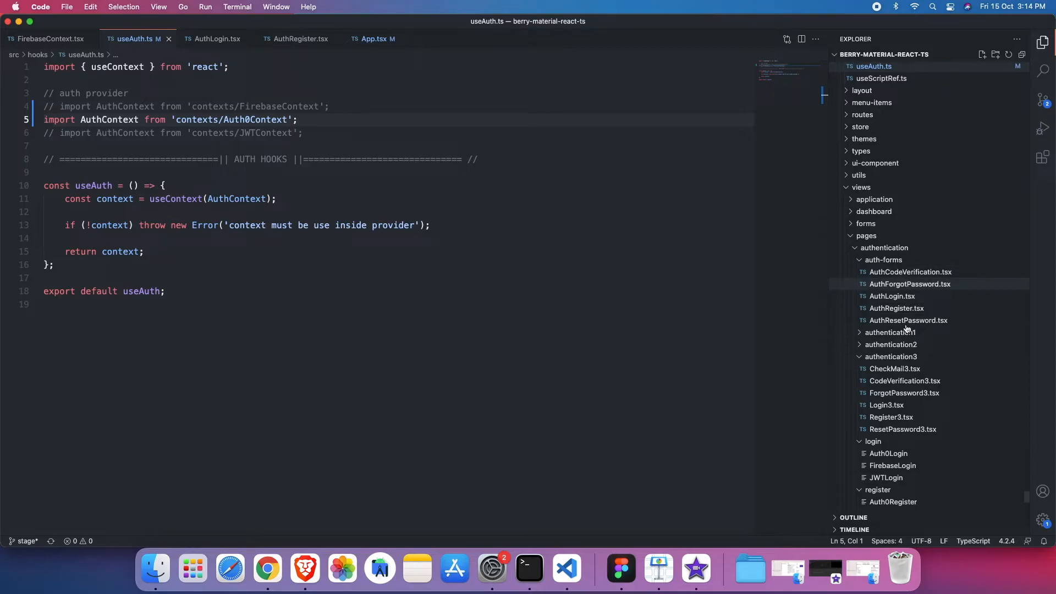
mouse_move(898, 284)
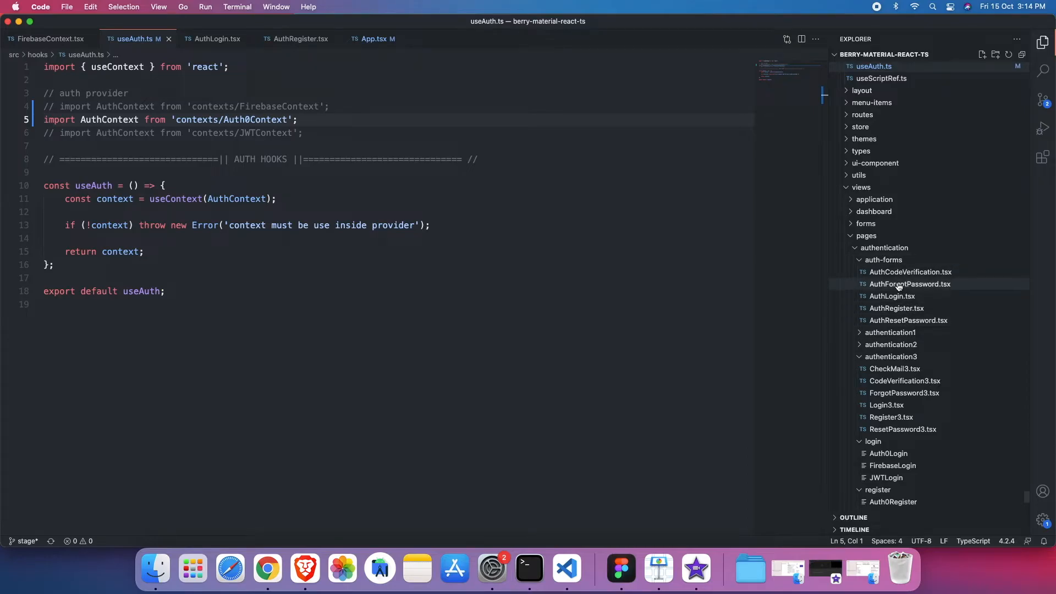
mouse_move(918, 330)
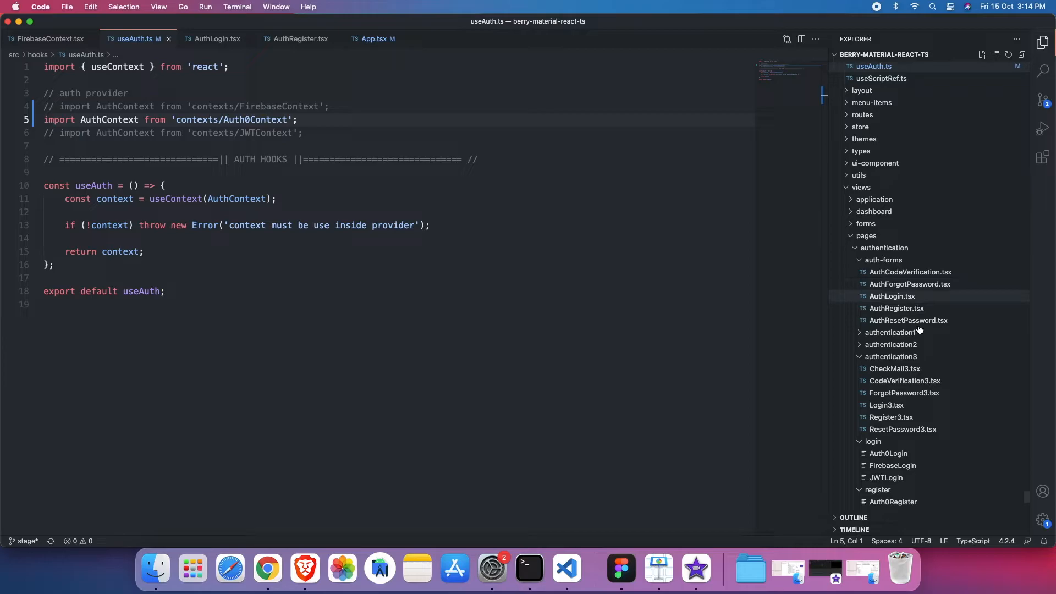
scroll(down, 3)
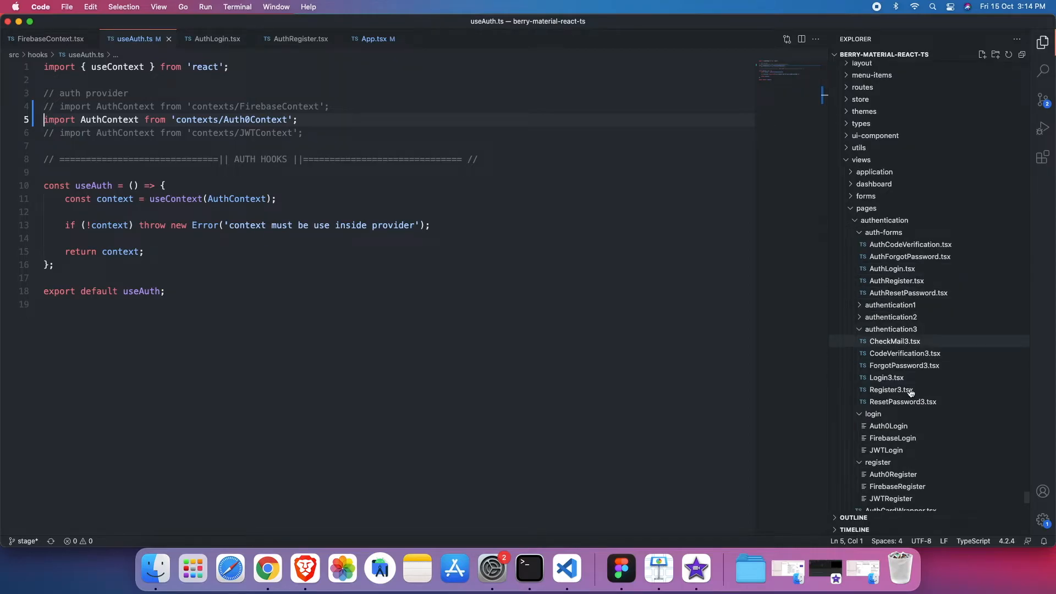
click(888, 426)
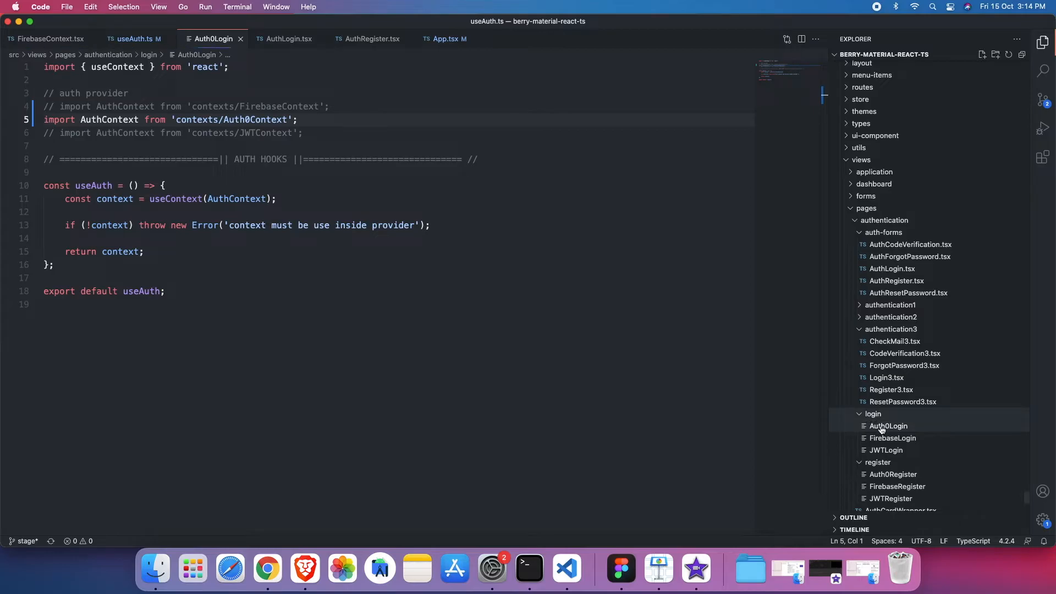
Step: Fill AuthLogin.tsx with the Auth0Login form and AuthRegister.tsx with the Auth0Register form, saved
click(888, 425)
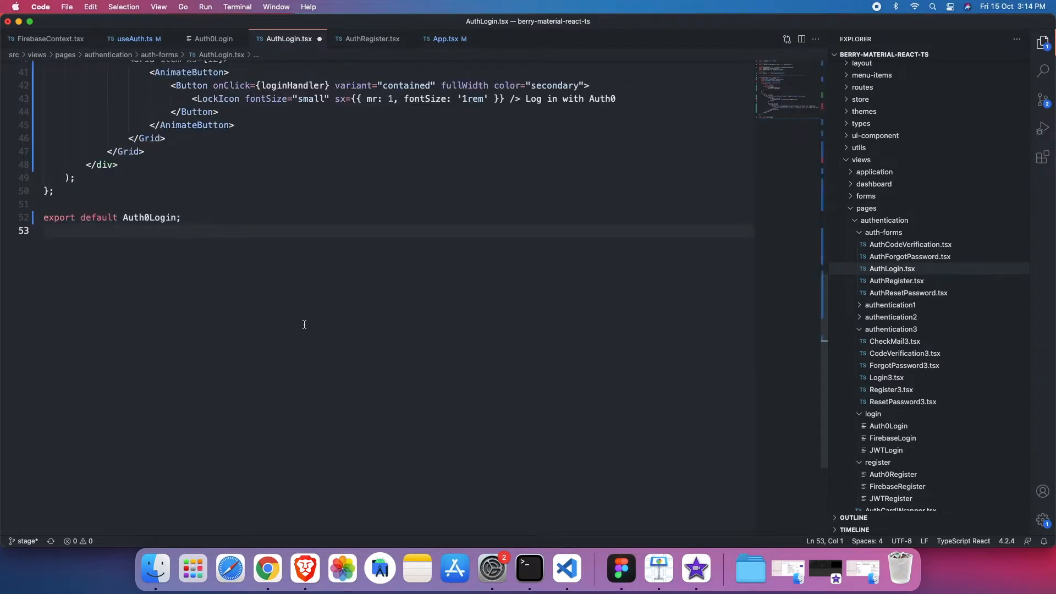
mouse_move(284, 342)
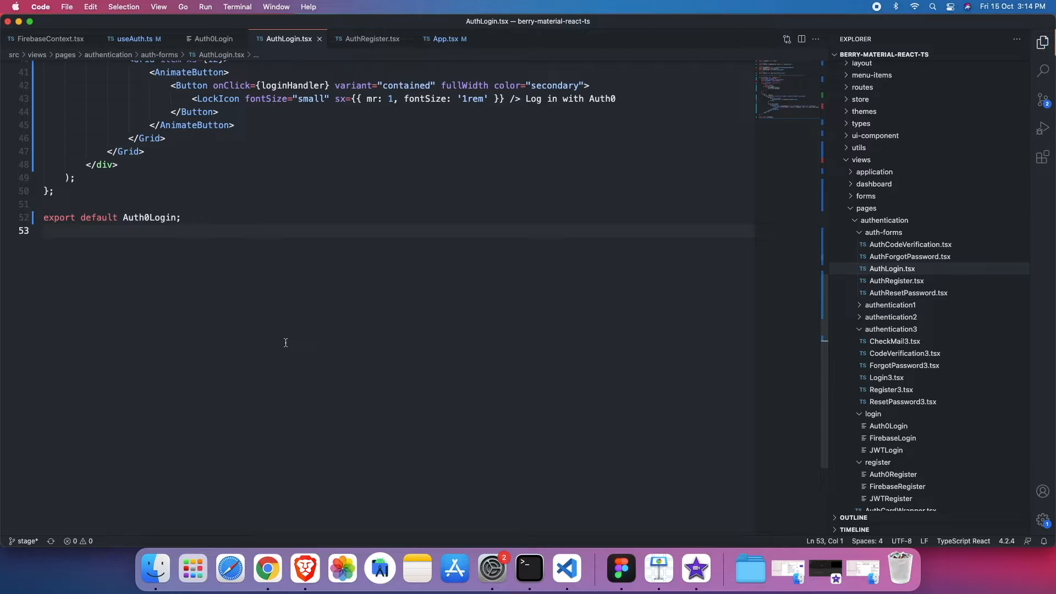
click(892, 268)
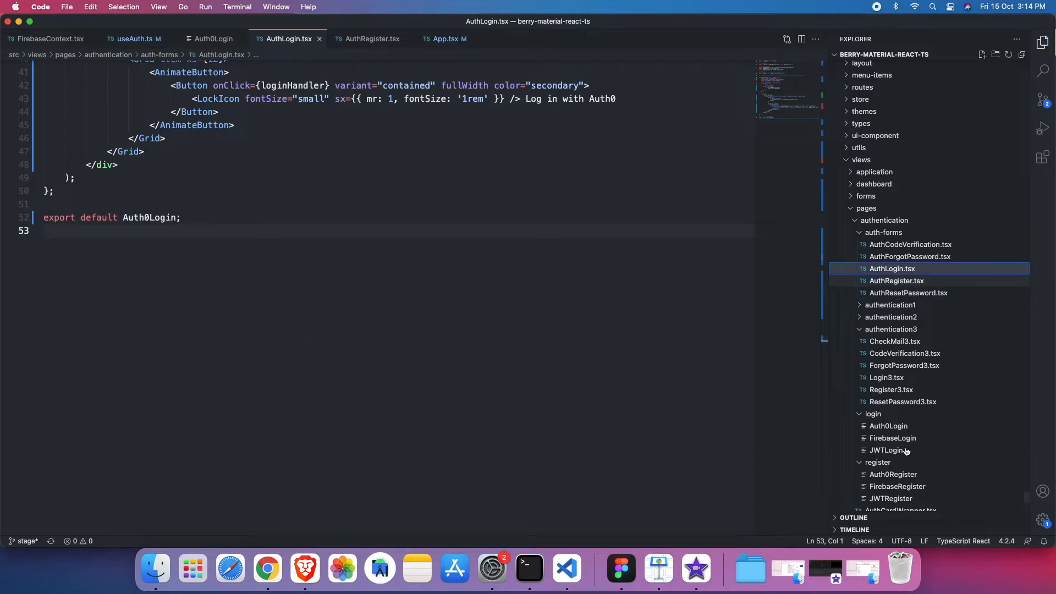
click(893, 473)
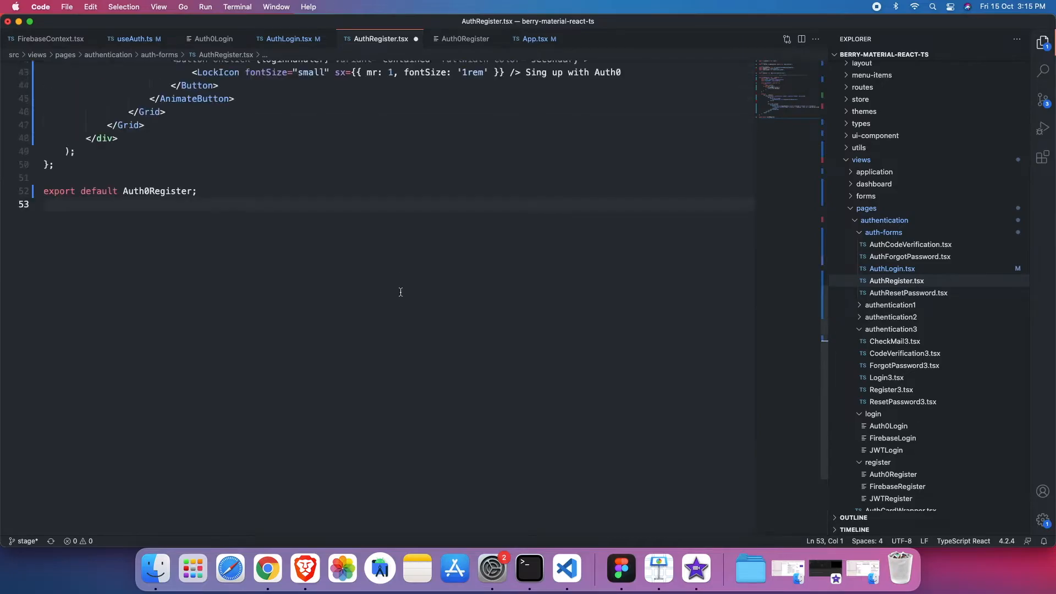
scroll(up, 3)
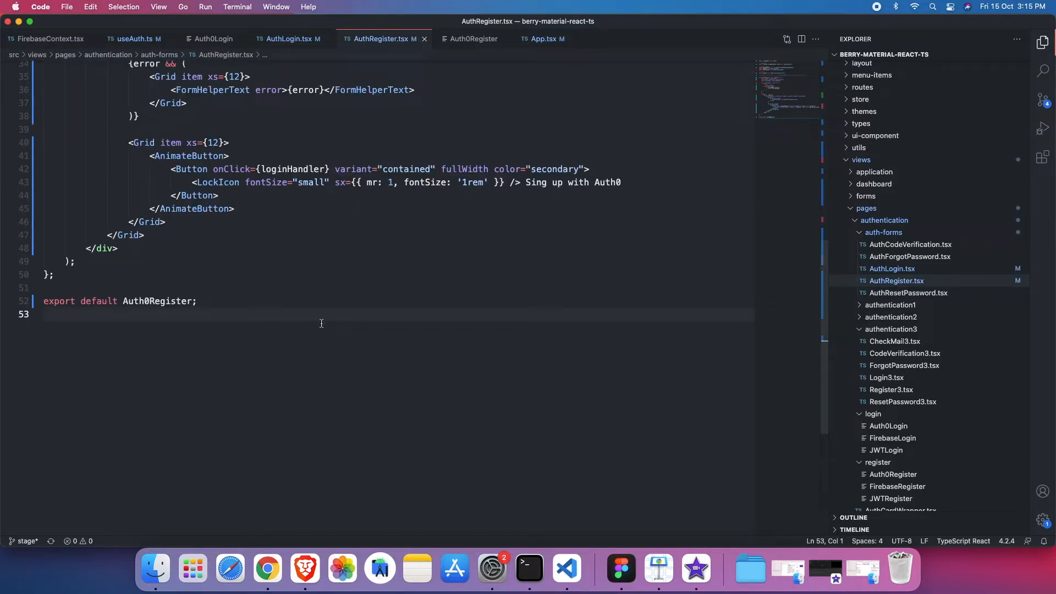
mouse_move(324, 246)
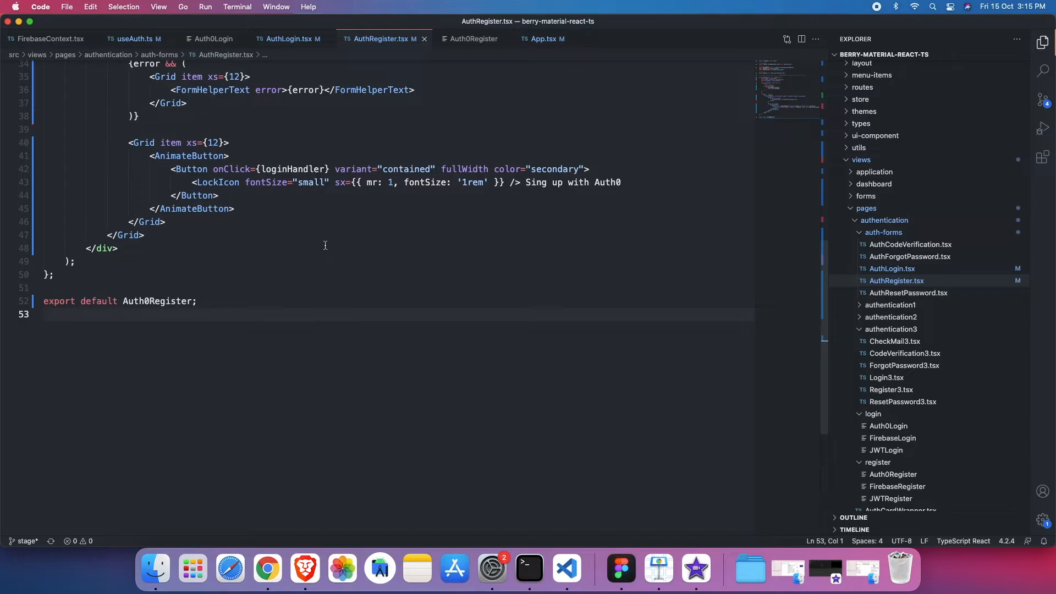
mouse_move(347, 533)
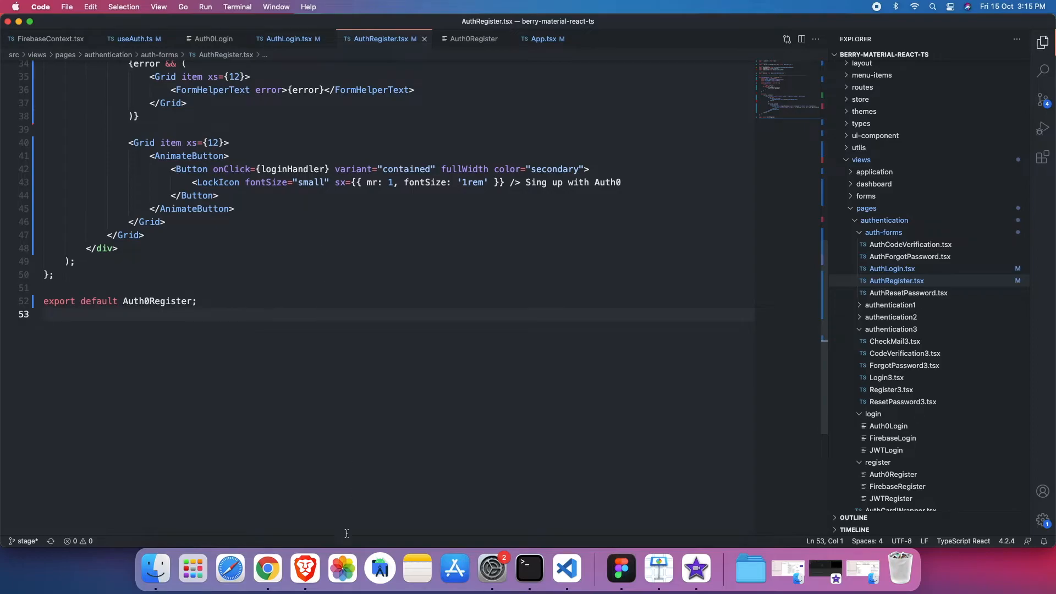
mouse_move(234, 415)
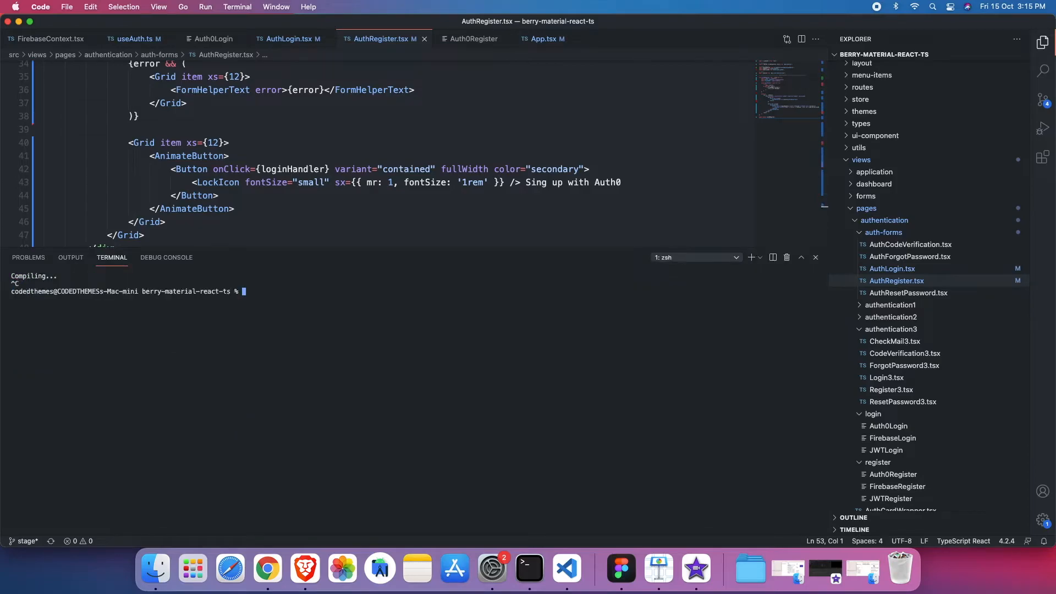
Step: Run yarn start in the terminal to relaunch the development server
text(yarn start)
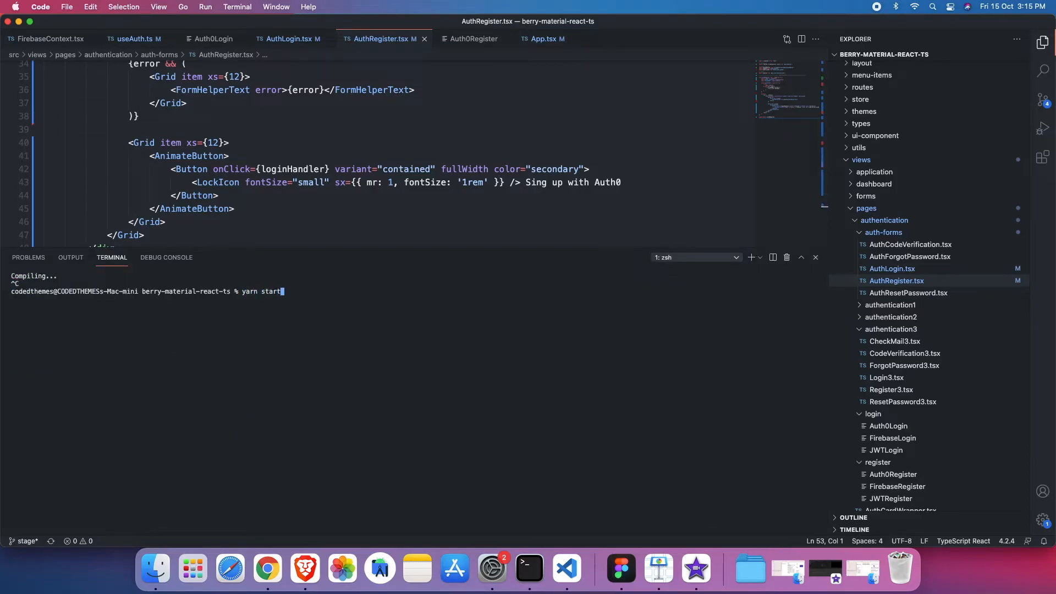
key(Return)
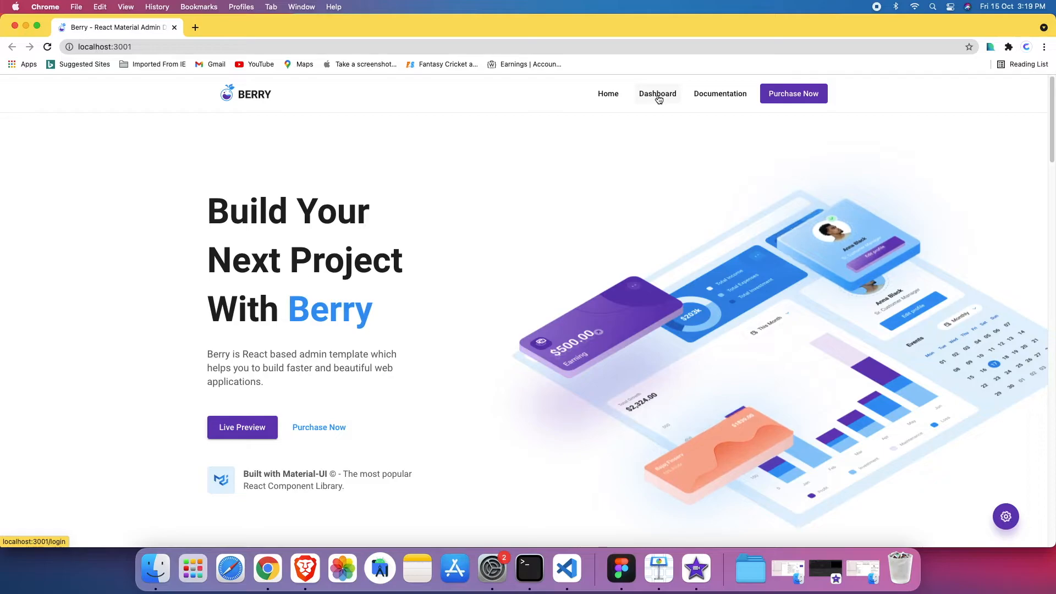
Step: Reach the Berry login page via Dashboard and try Log In With Auth0
click(658, 93)
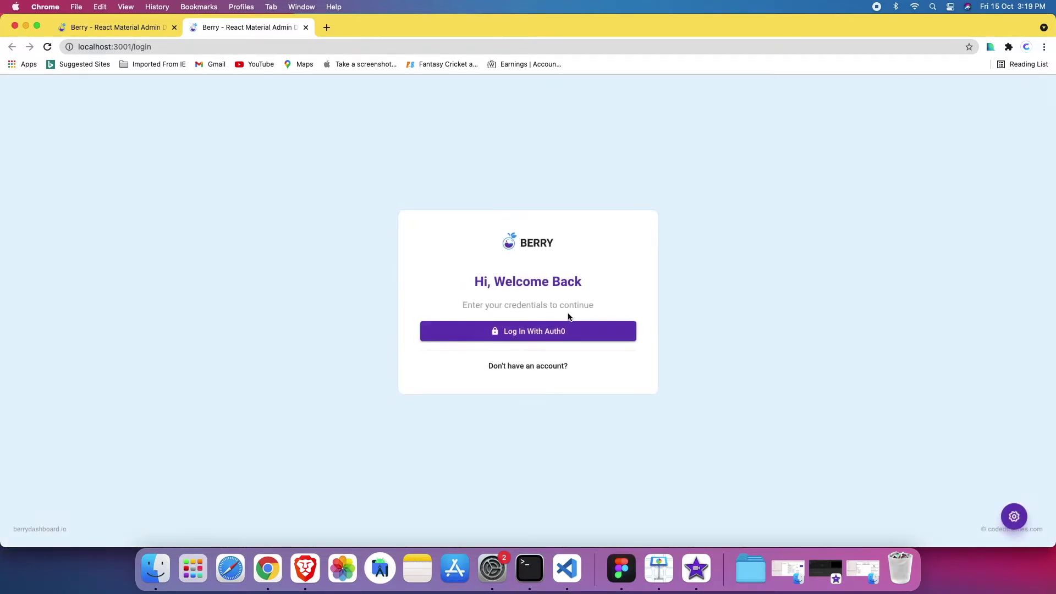
mouse_move(486, 335)
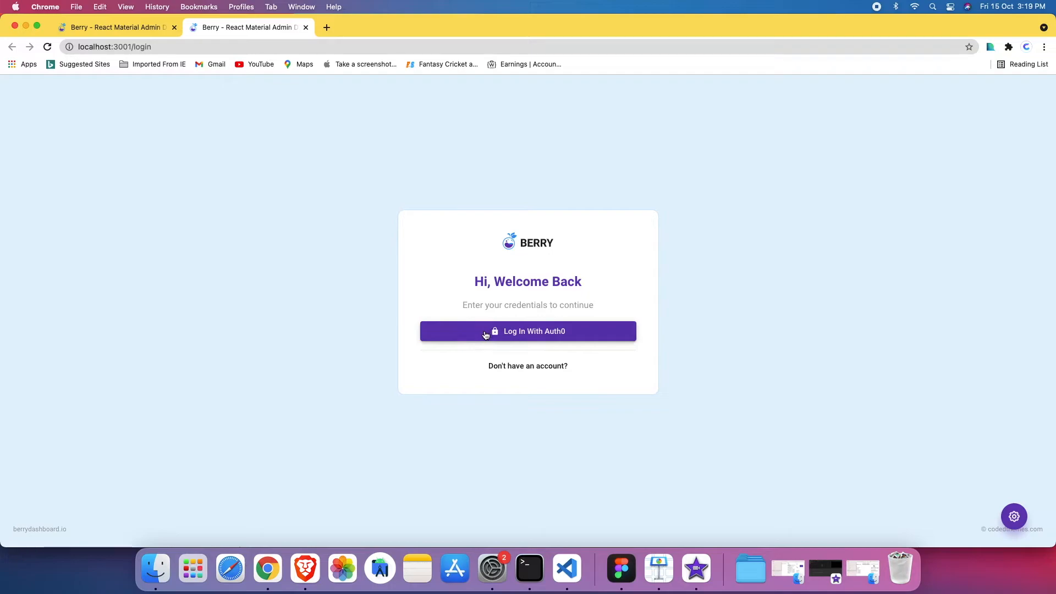
mouse_move(594, 309)
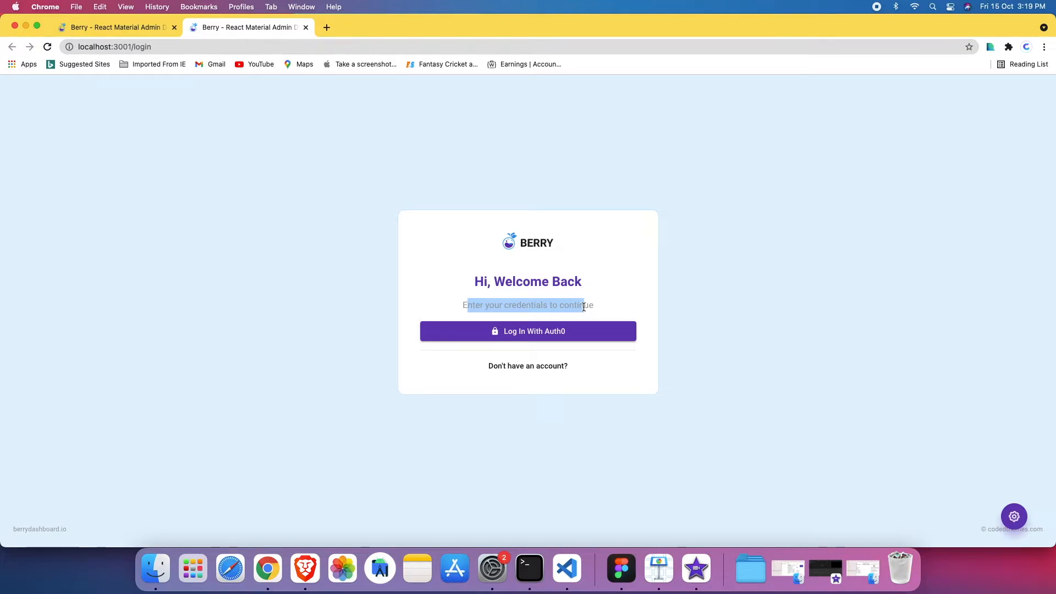
mouse_move(580, 330)
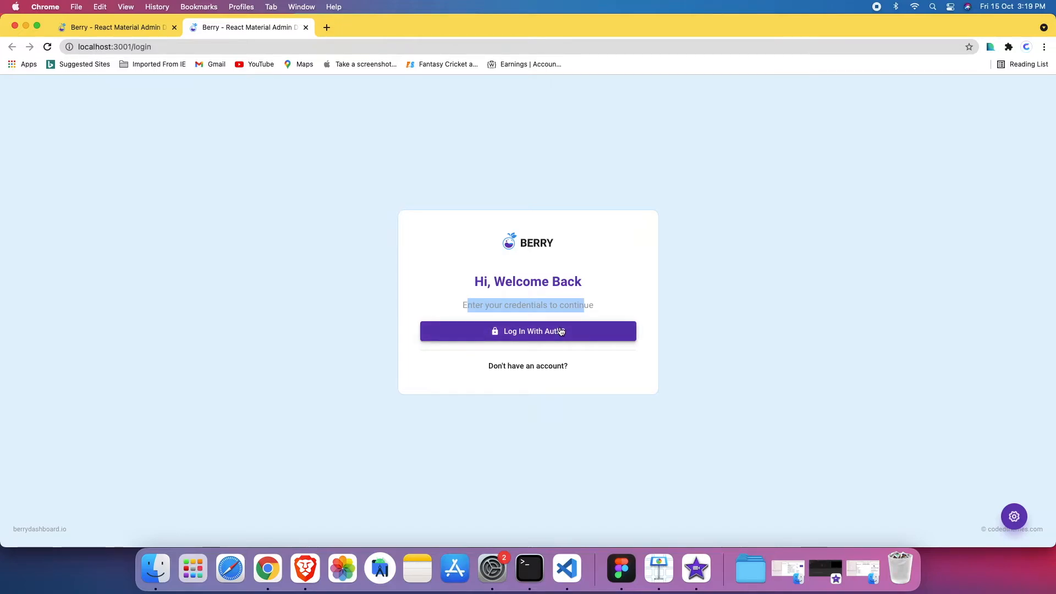
click(527, 331)
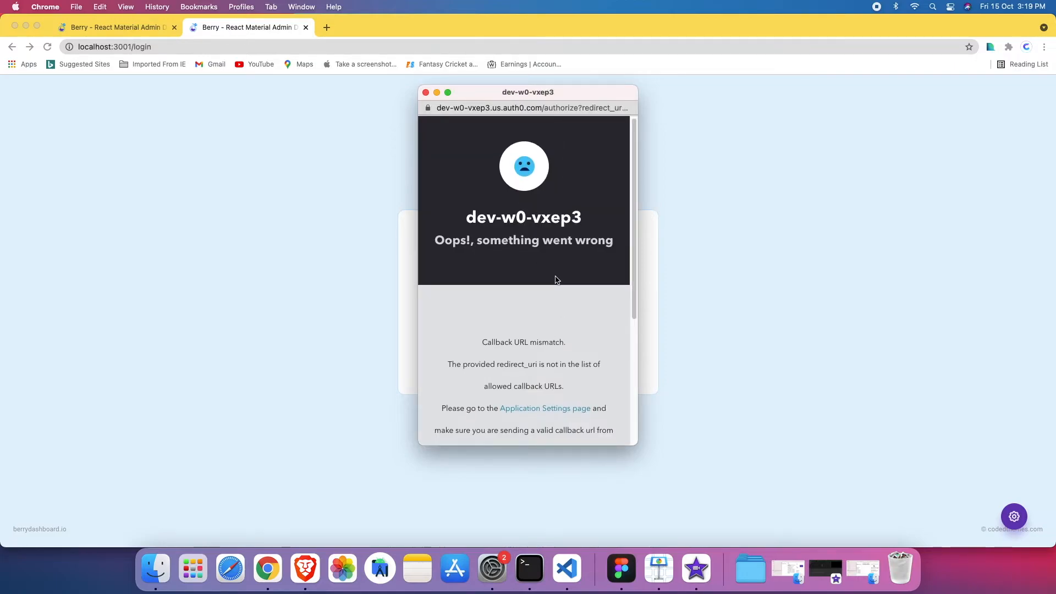
Step: Read the Auth0 Callback URL mismatch error details, then close the popup
scroll(down, 3)
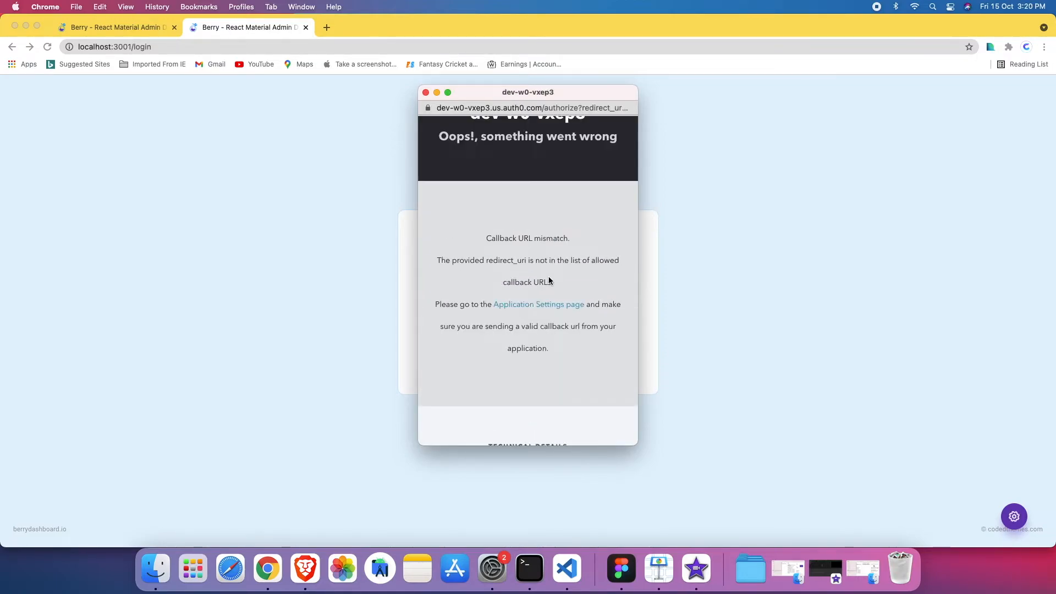
scroll(up, 3)
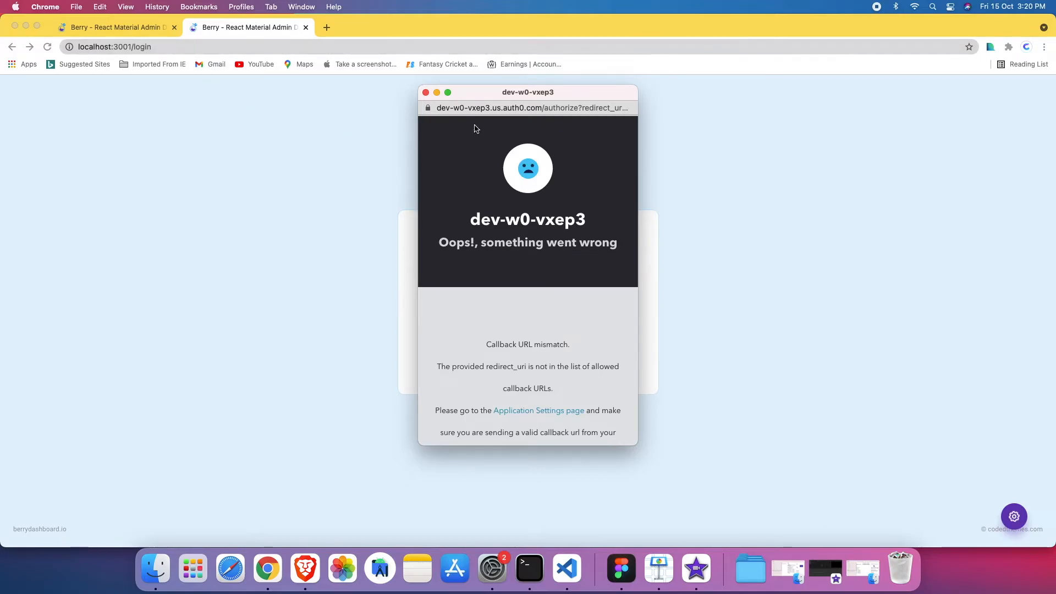
scroll(down, 3)
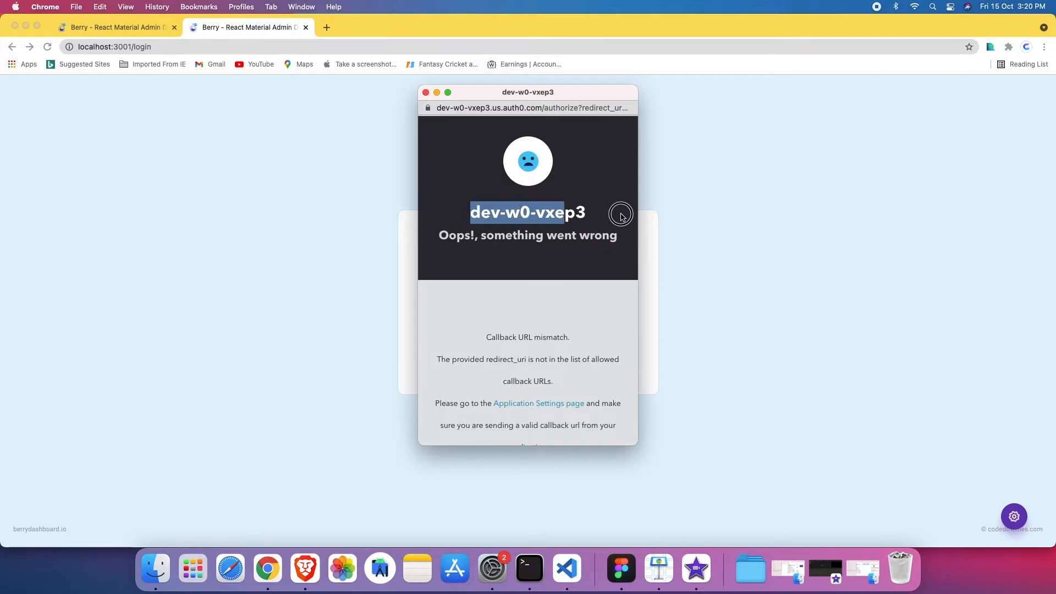
scroll(down, 3)
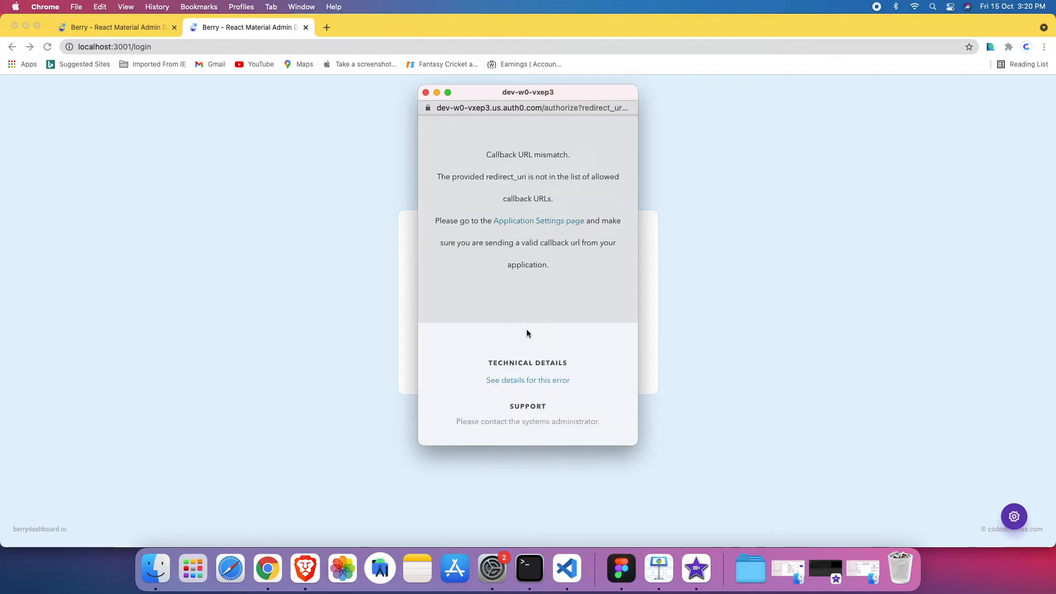
mouse_move(517, 323)
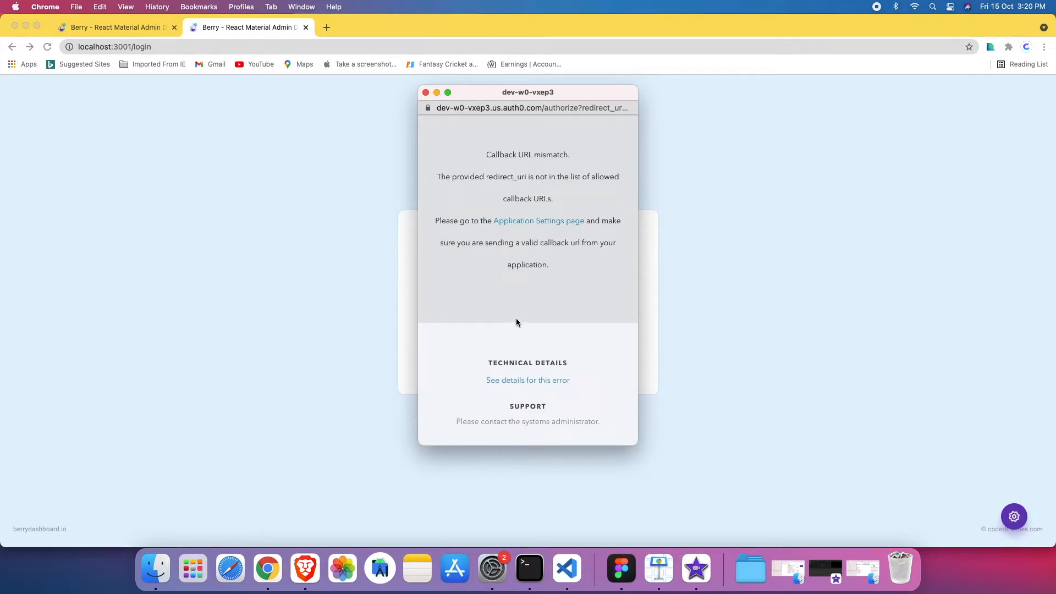
scroll(up, 3)
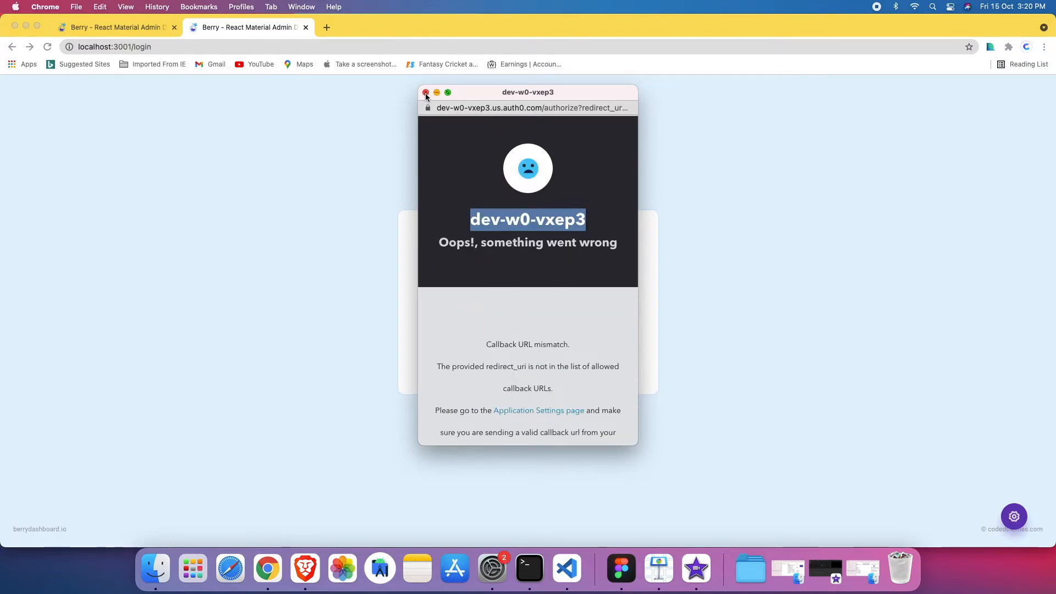
click(566, 567)
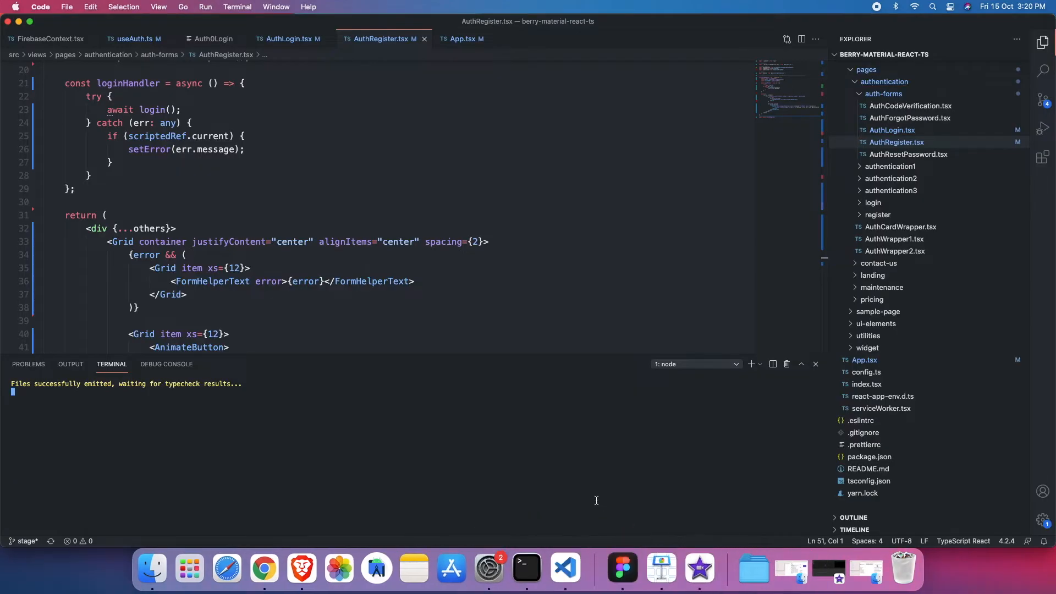
Step: Review the login call in the register handler, then return to App.tsx
click(138, 307)
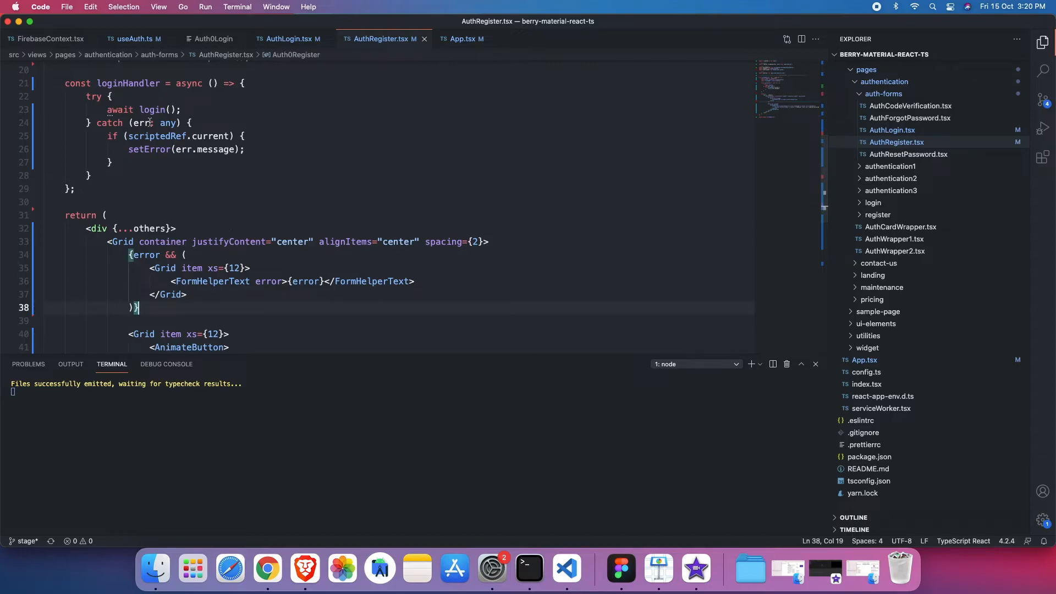
double_click(152, 110)
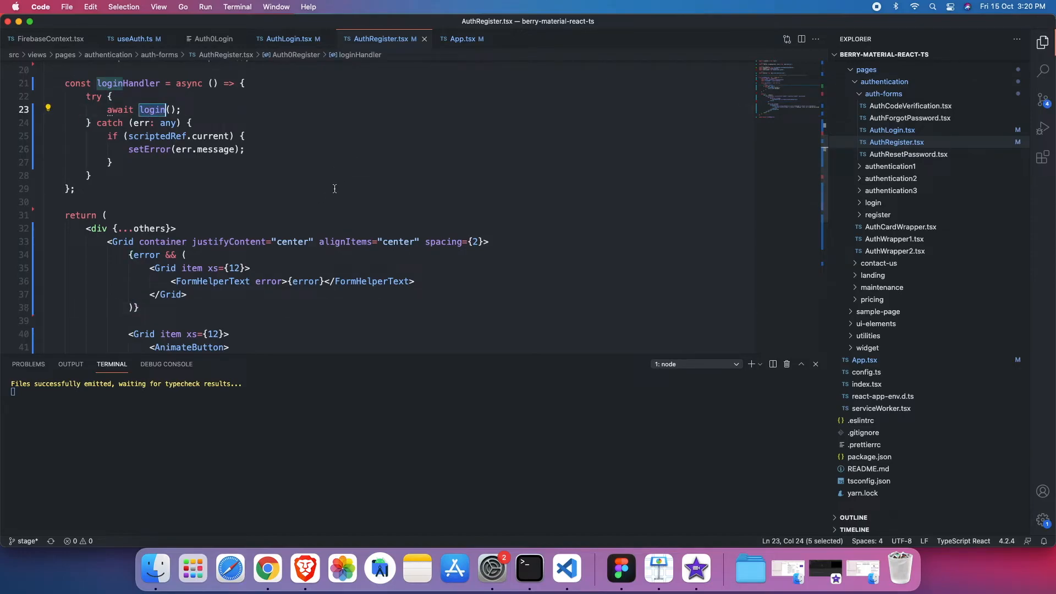
mouse_move(469, 265)
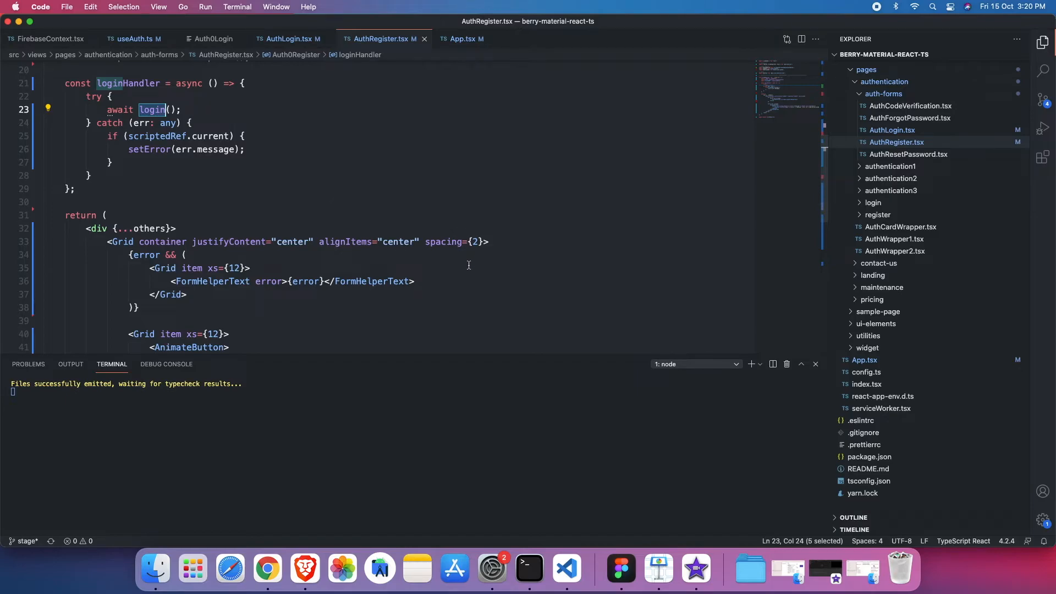
scroll(up, 3)
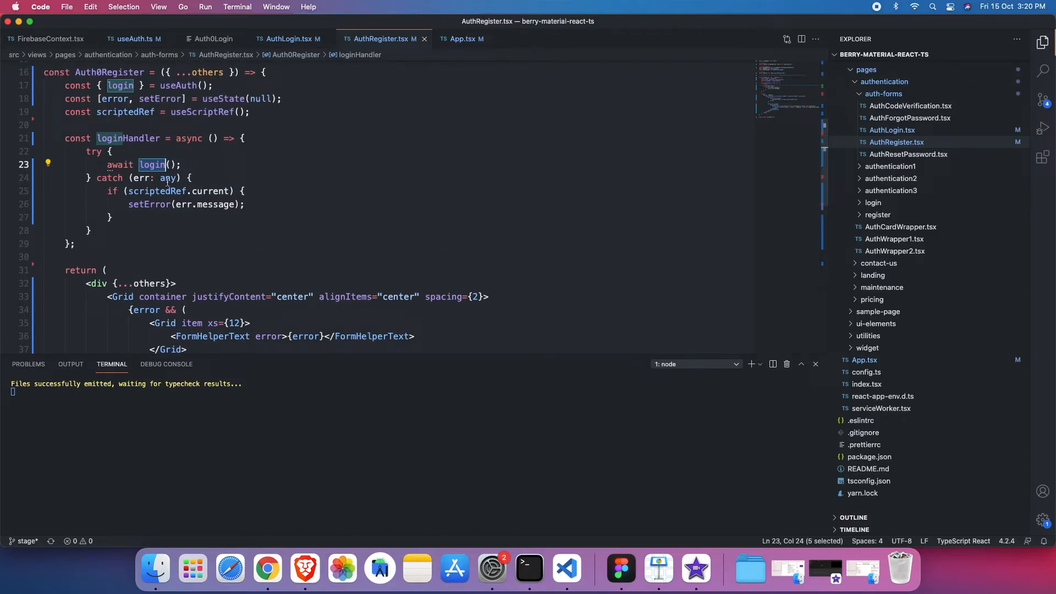
mouse_move(292, 48)
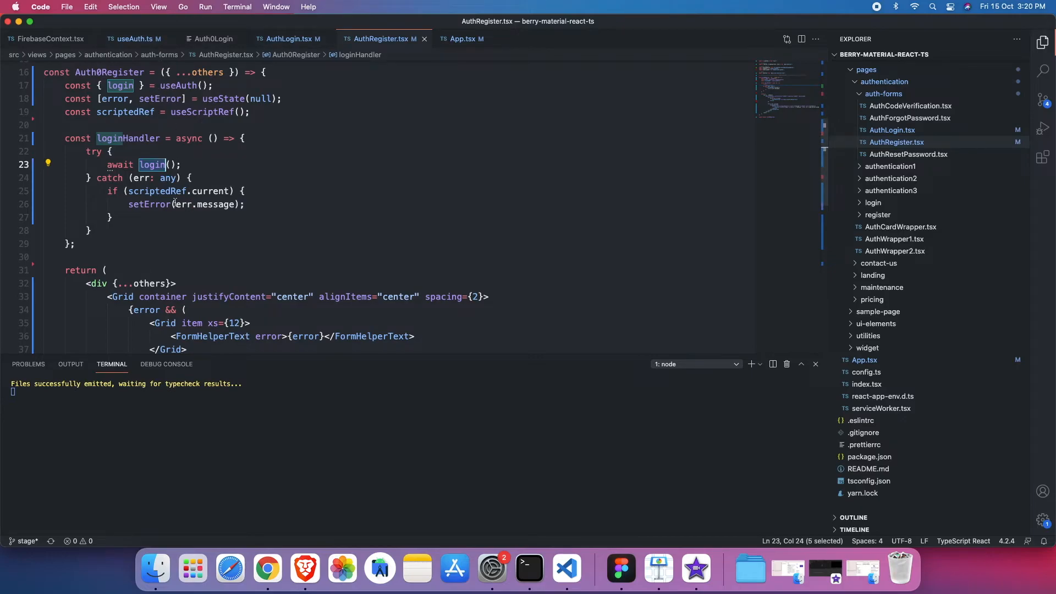
mouse_move(288, 39)
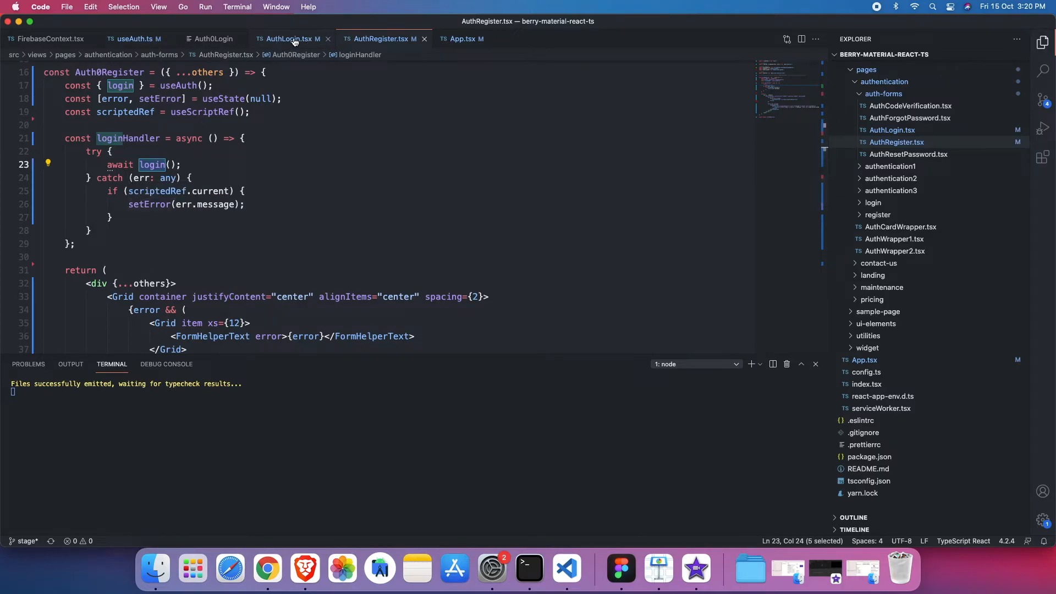
click(461, 39)
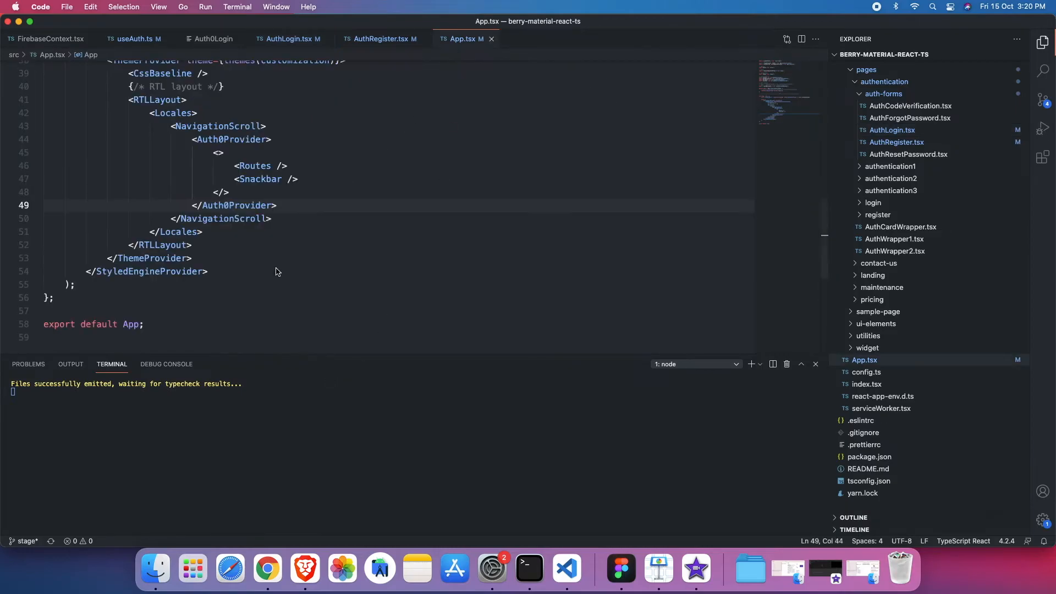
Step: Expand src/contexts in the Explorer to show the Auth0, Firebase and JWT context files
scroll(up, 3)
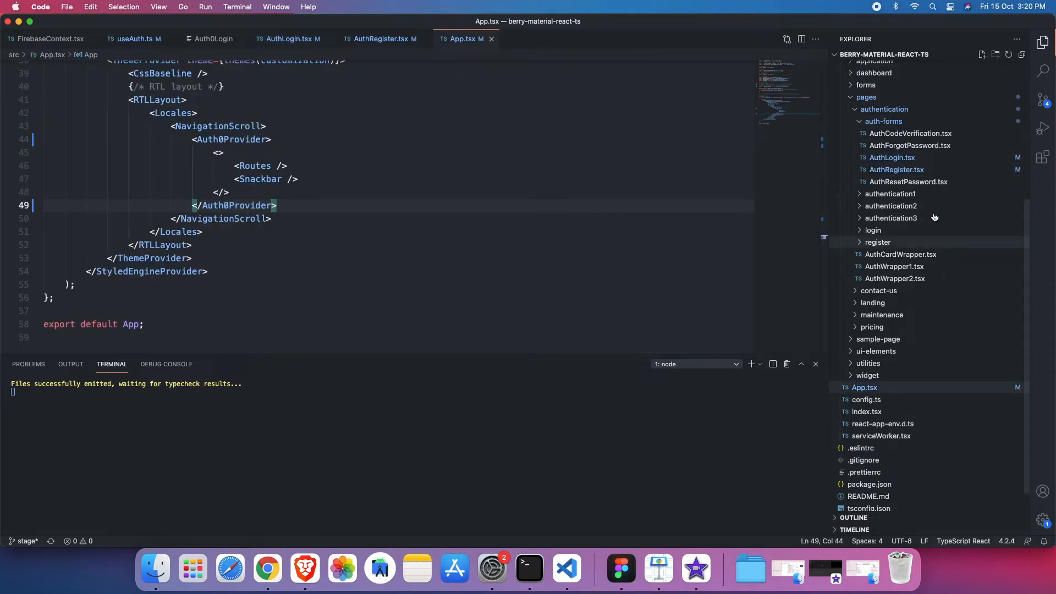
scroll(up, 3)
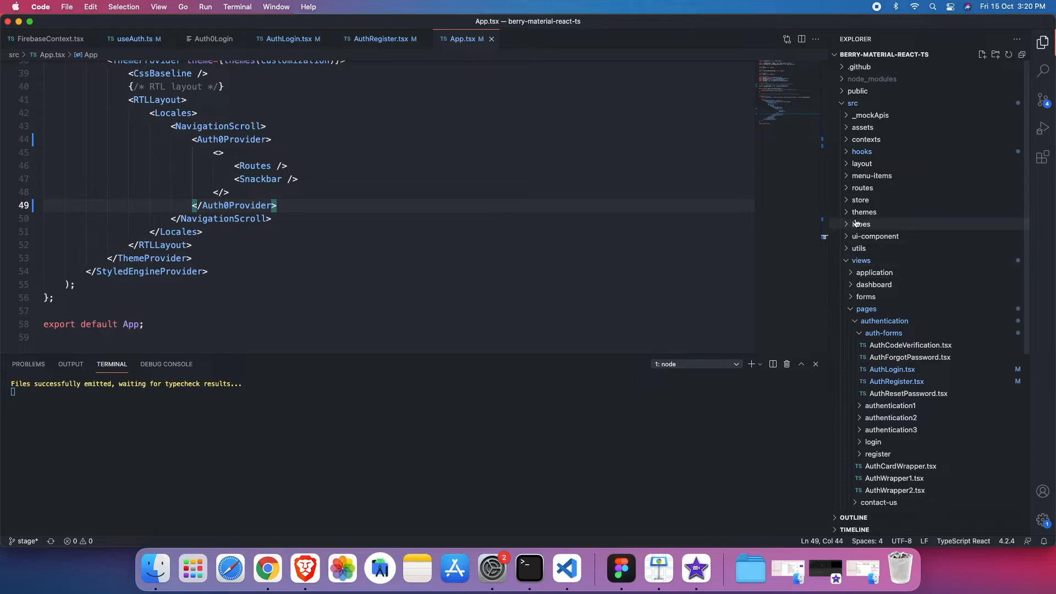
click(865, 139)
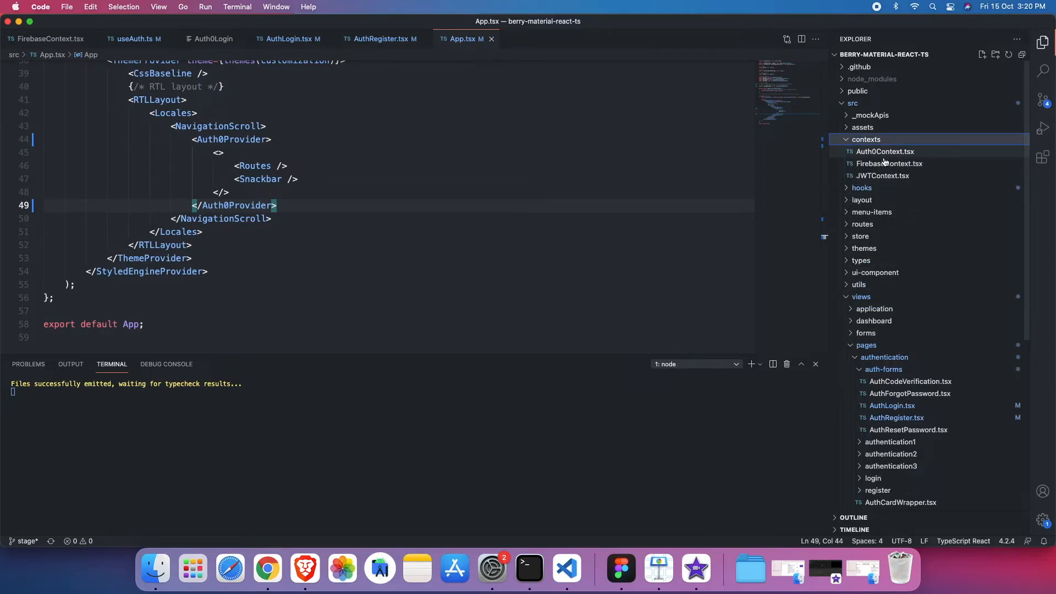
Step: Inspect Auth0Context.tsx and the Auth0Client.d.ts methods down to buildLogoutUrl and logout
click(885, 151)
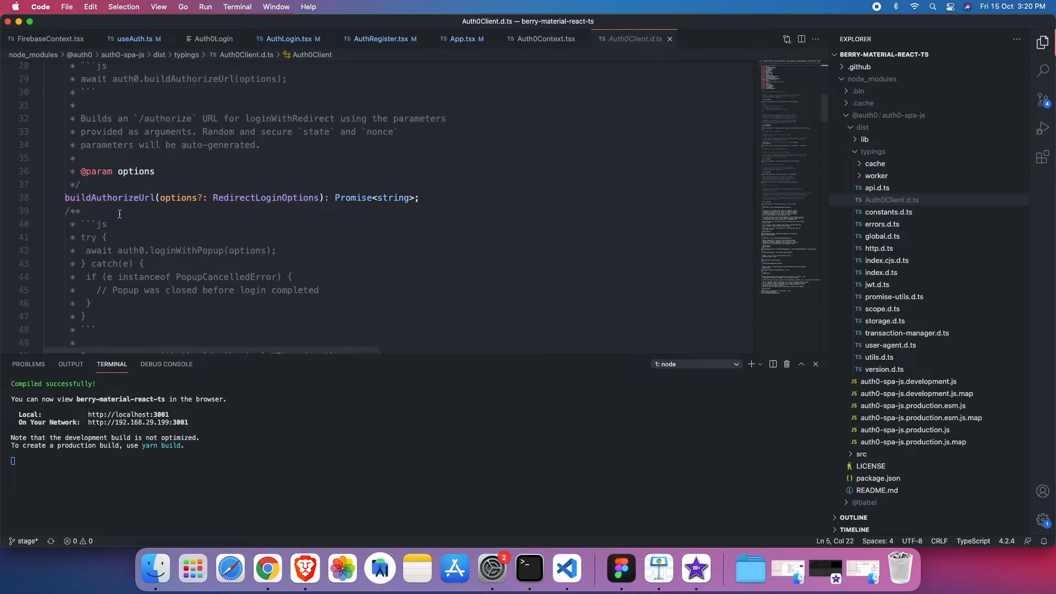
double_click(110, 197)
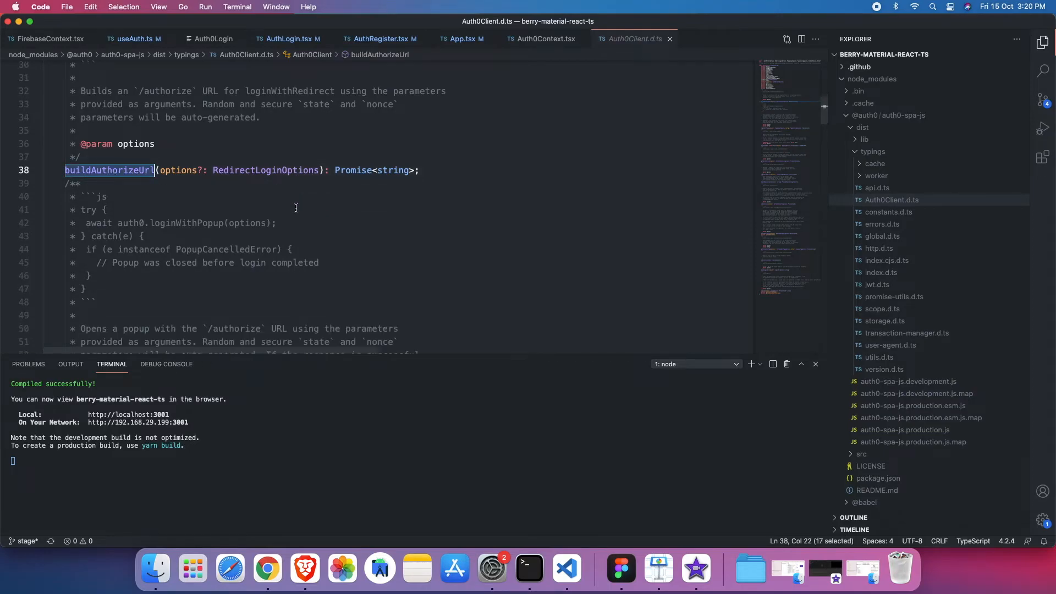
scroll(down, 3)
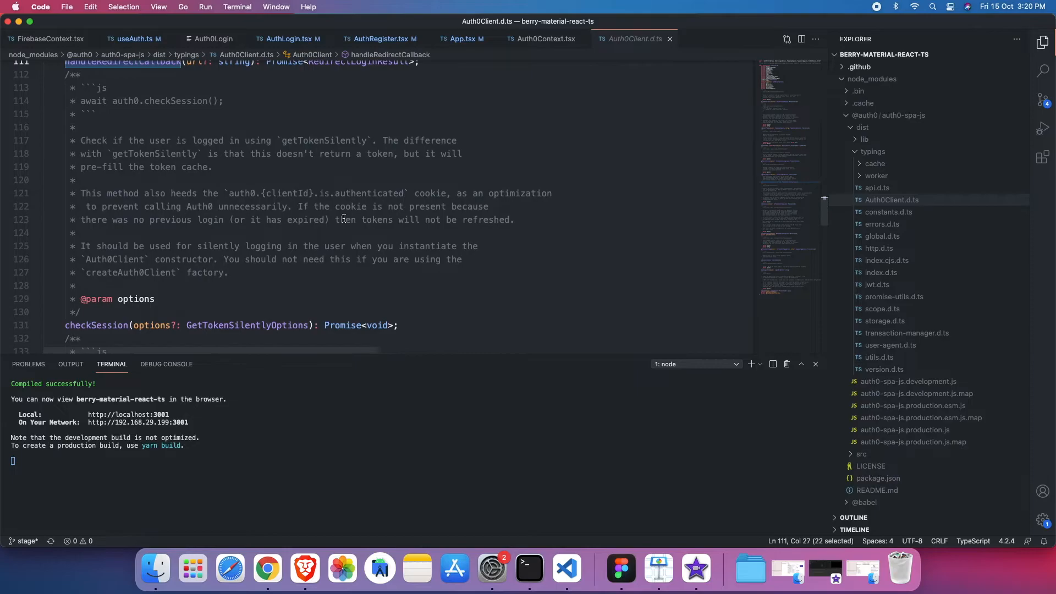
scroll(down, 3)
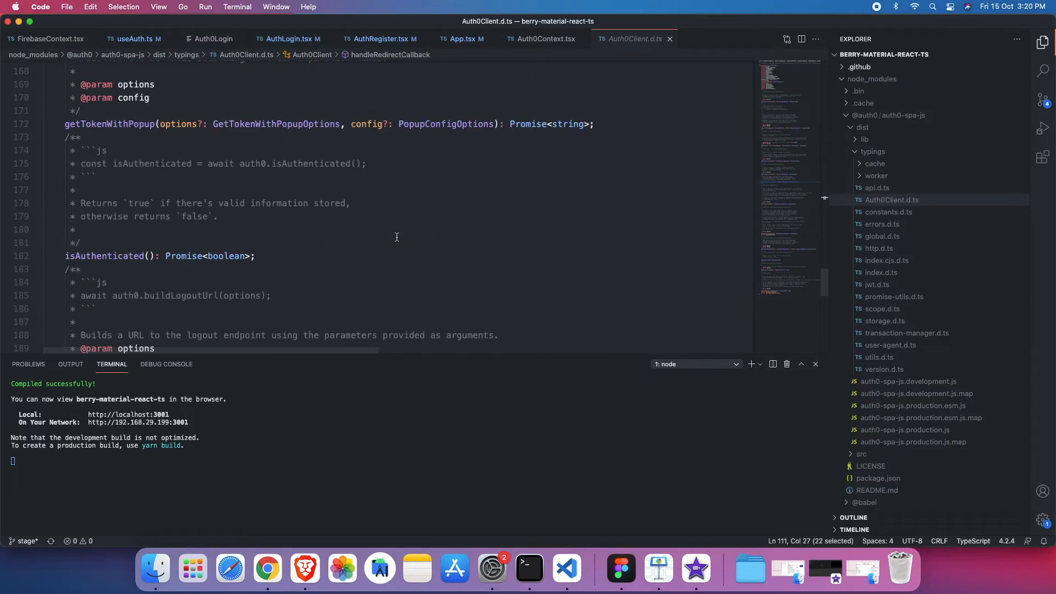
scroll(down, 3)
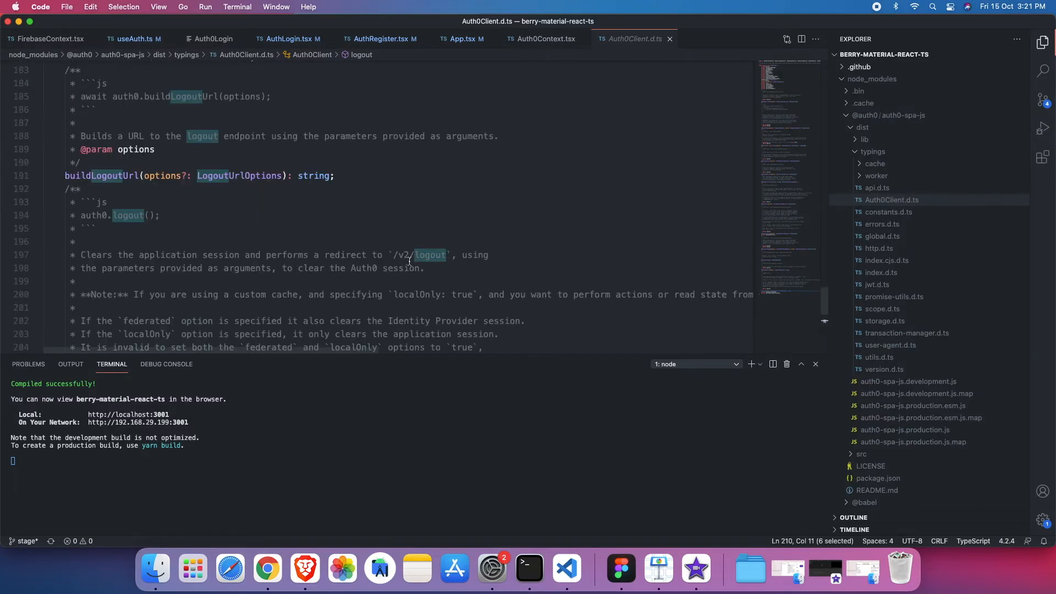
Step: In Chrome go to the Berry sign-up page and try Sign Up With Auth0
click(266, 568)
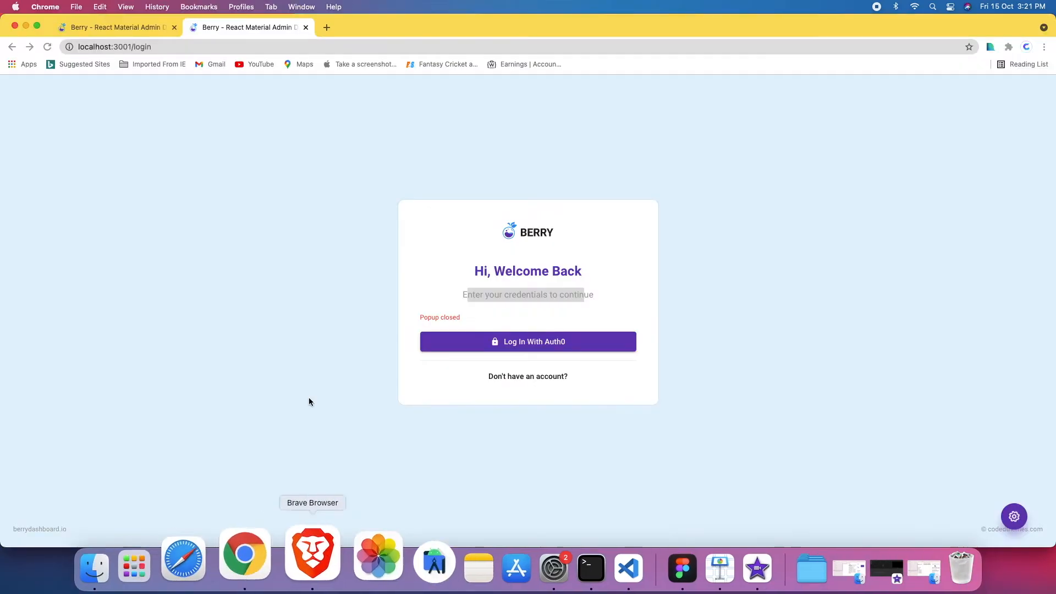
click(526, 376)
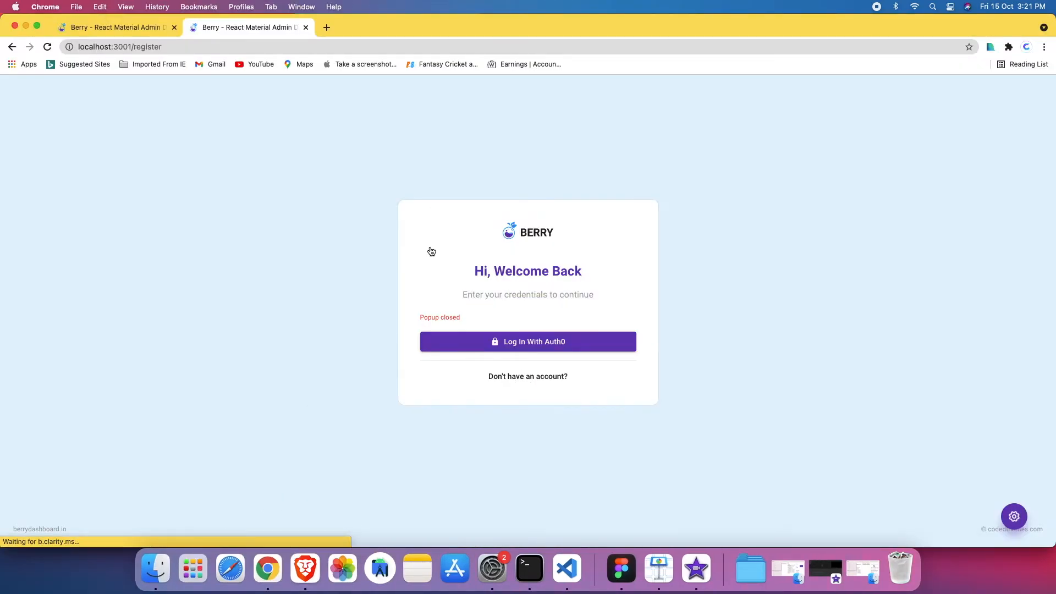
click(526, 376)
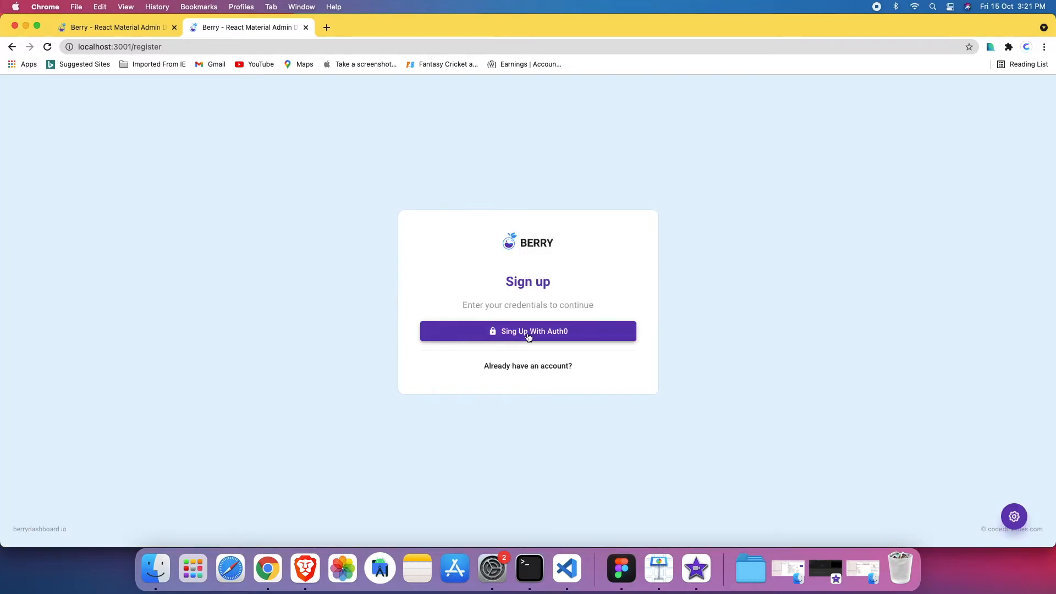
mouse_move(278, 154)
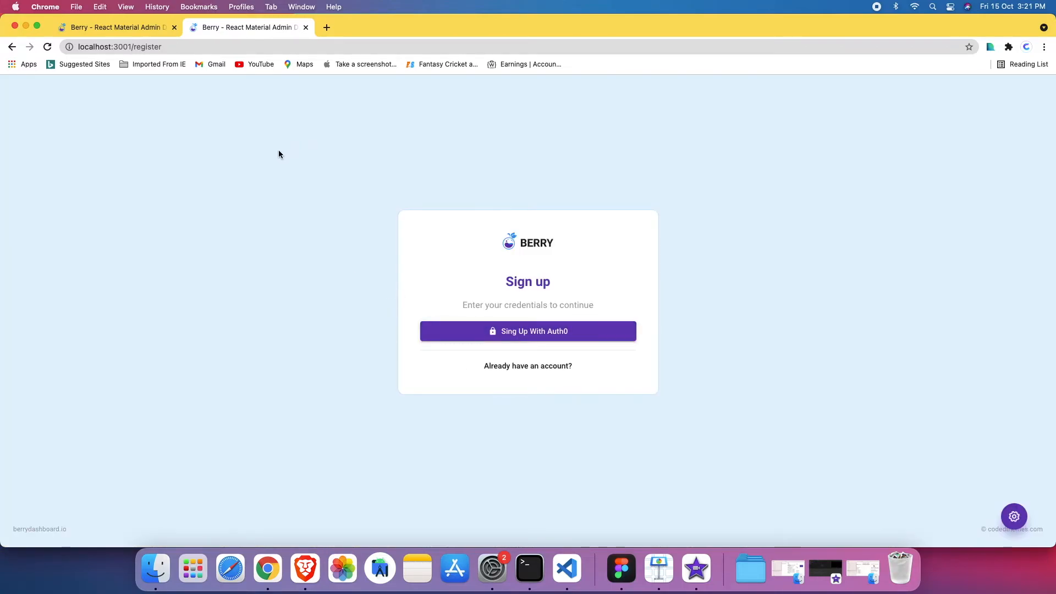
mouse_move(563, 555)
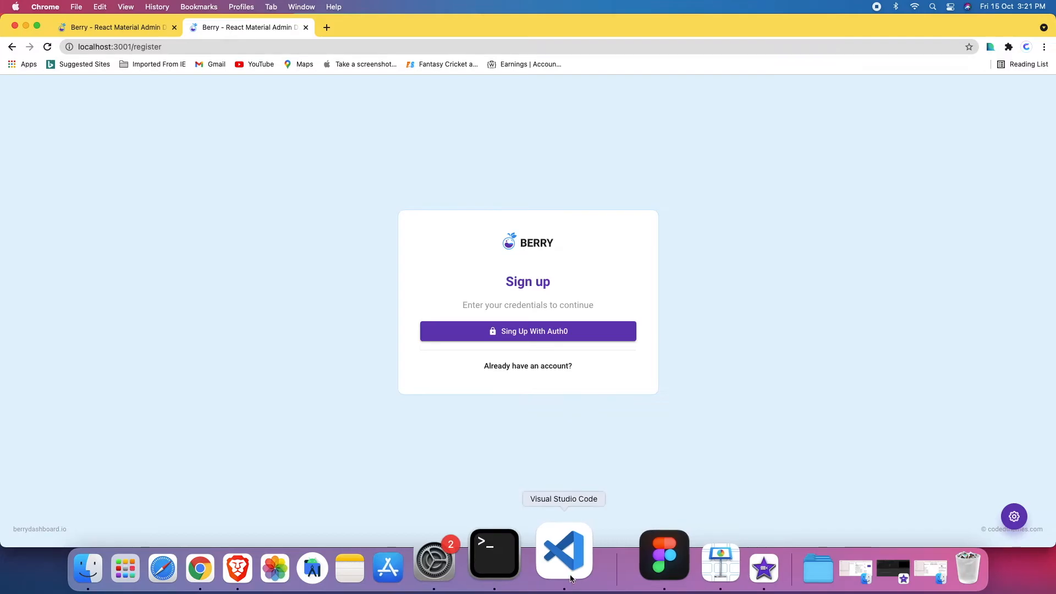
Step: In App.tsx swap Auth0Provider for JWTProvider imported from contexts/JWTContext and save
click(563, 552)
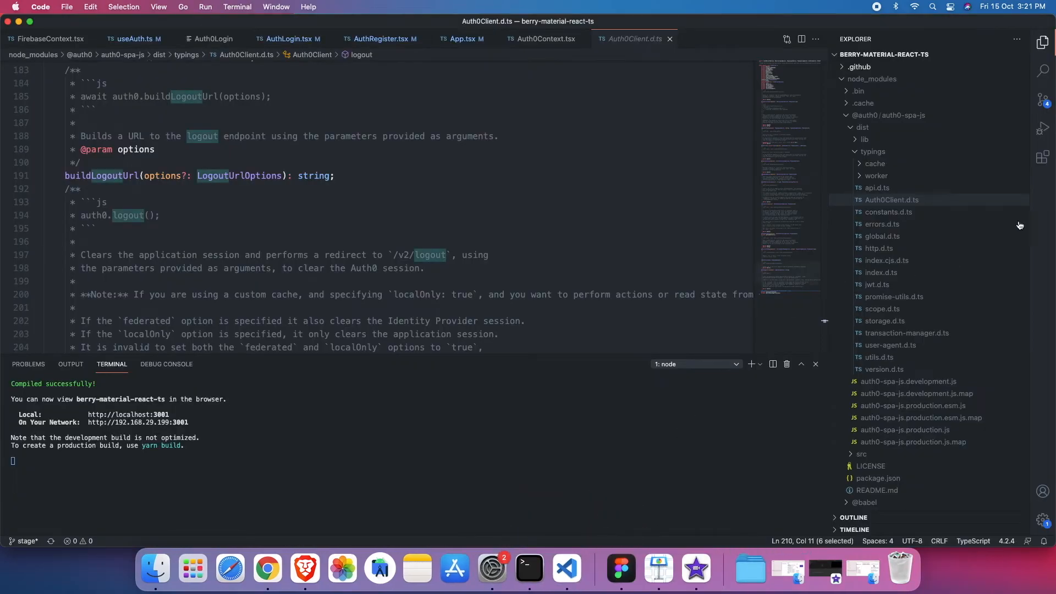
mouse_move(939, 244)
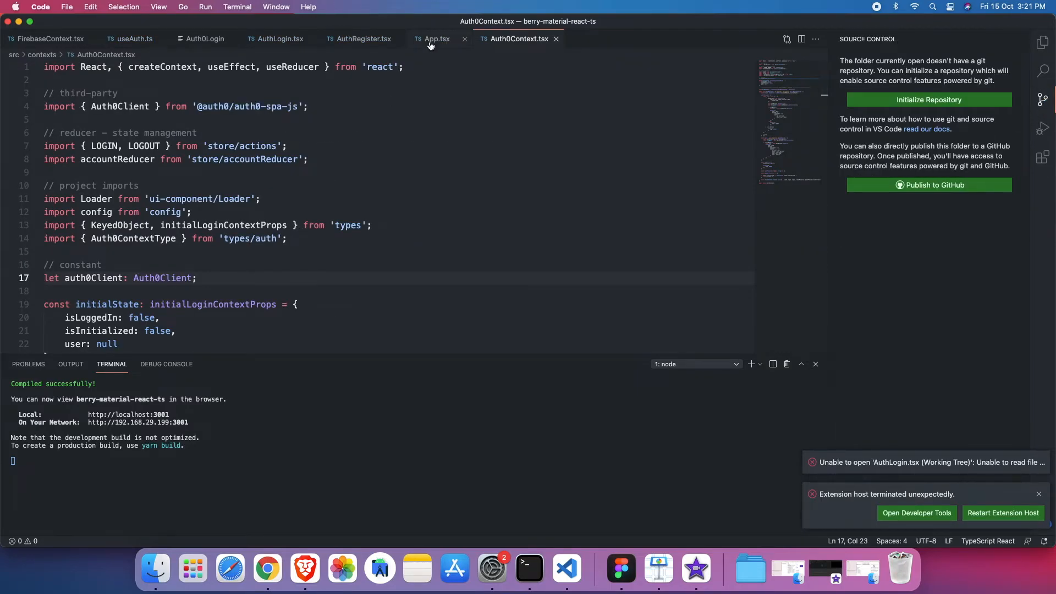
click(437, 38)
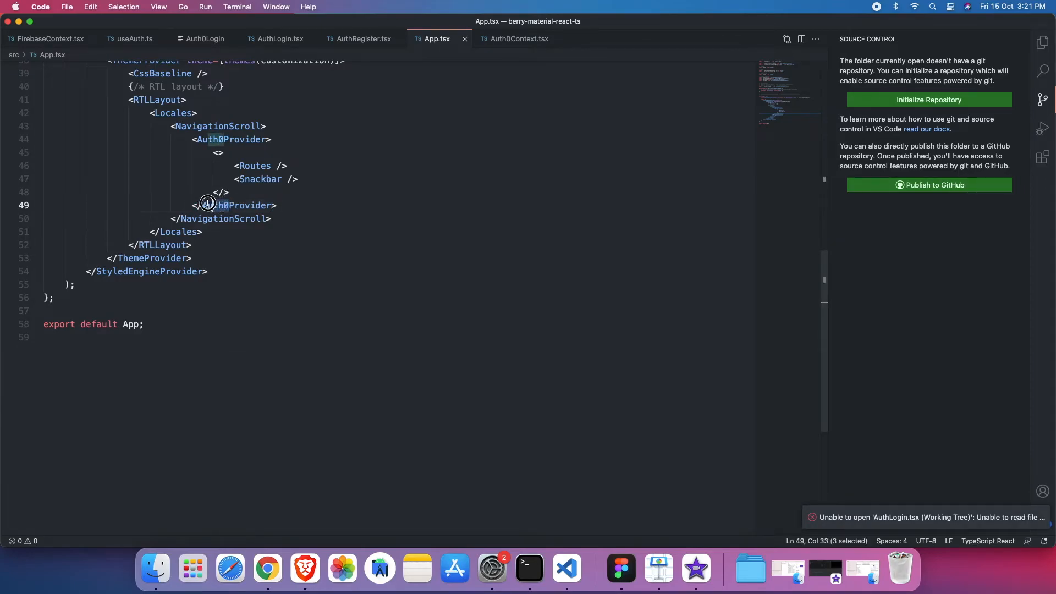
scroll(up, 3)
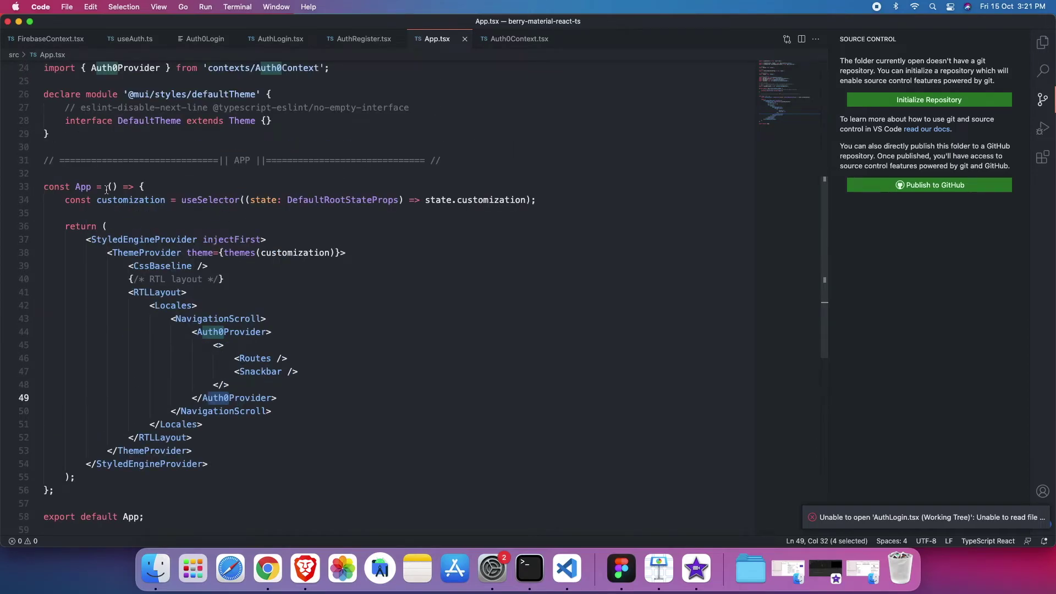
scroll(up, 3)
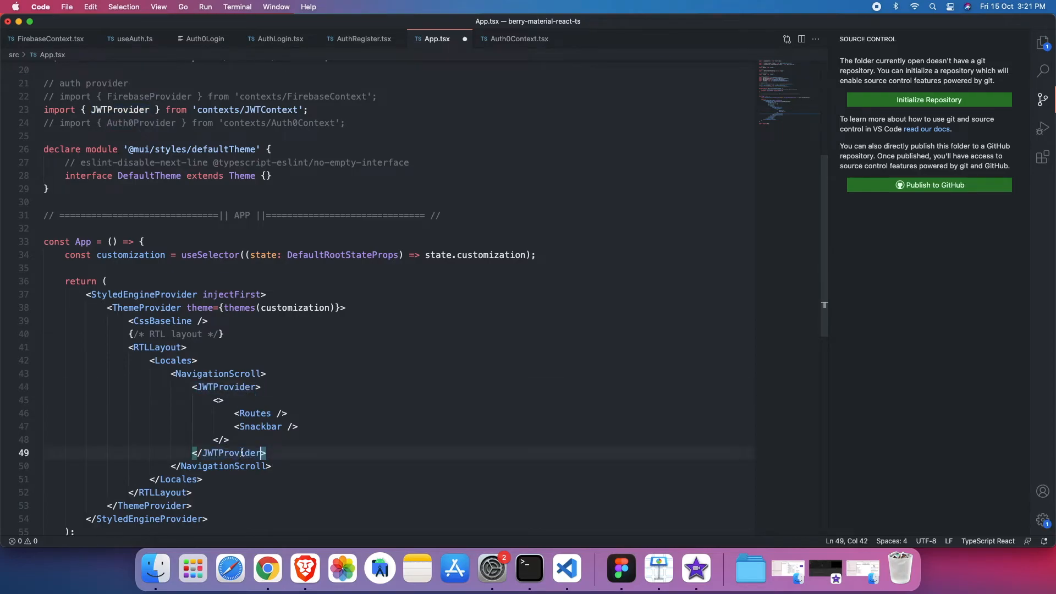
mouse_move(364, 38)
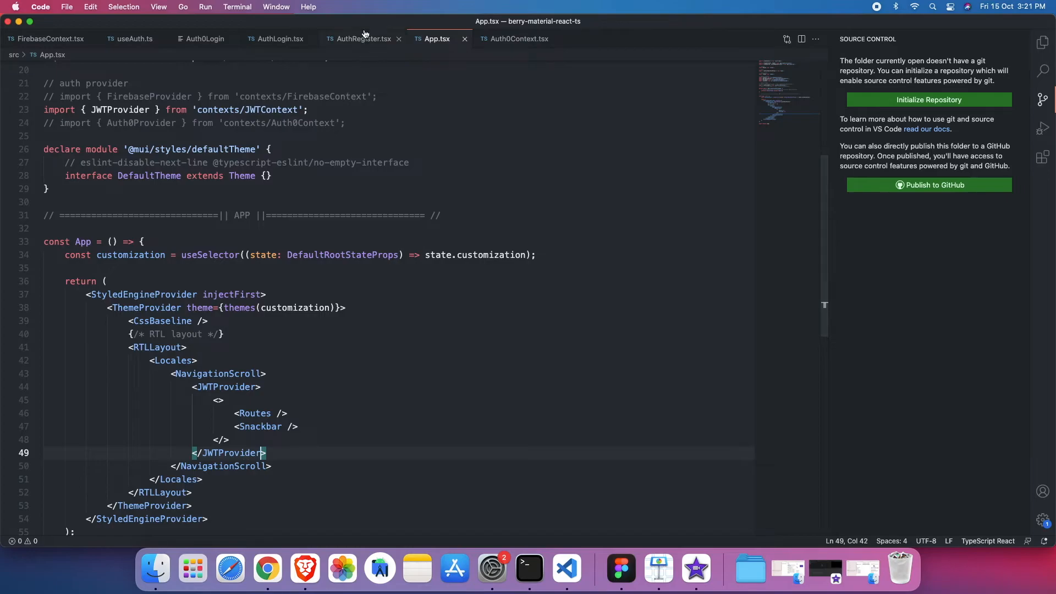
Step: In useAuth.ts import AuthContext from contexts/JWTContext instead of Auth0Context
click(134, 38)
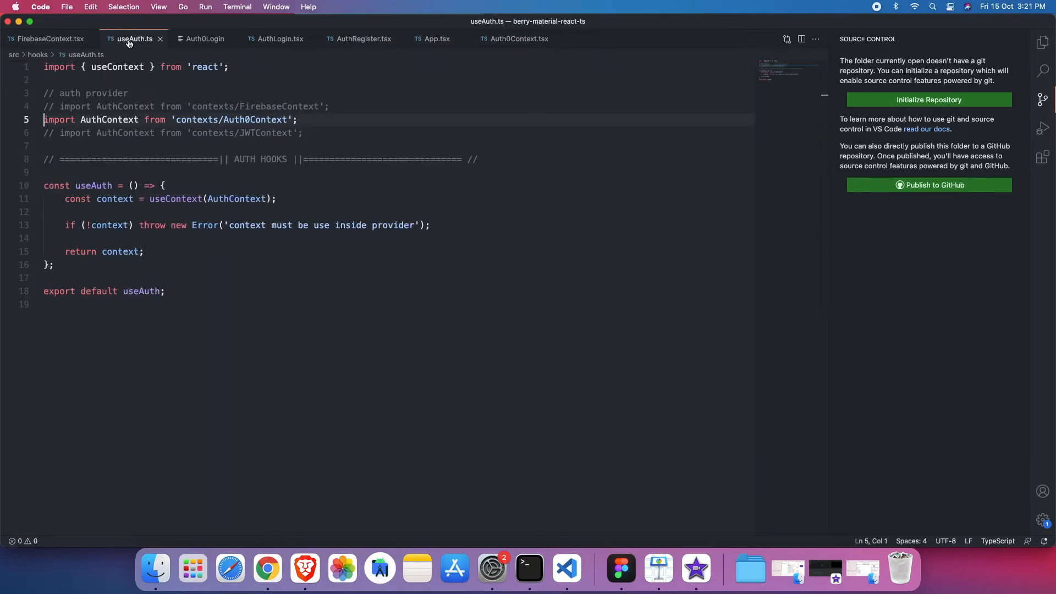
double_click(109, 119)
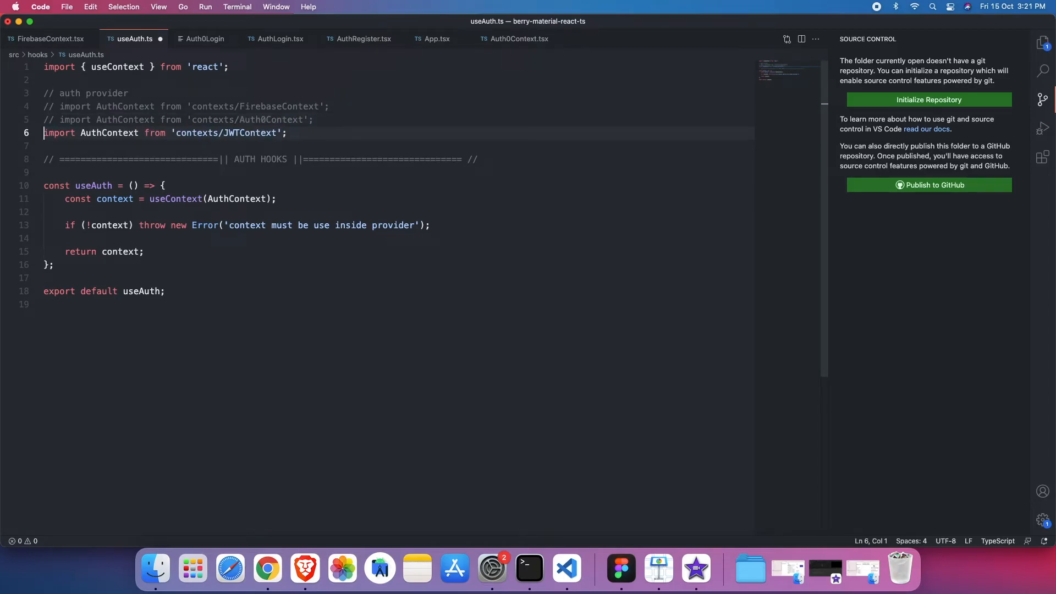
mouse_move(278, 39)
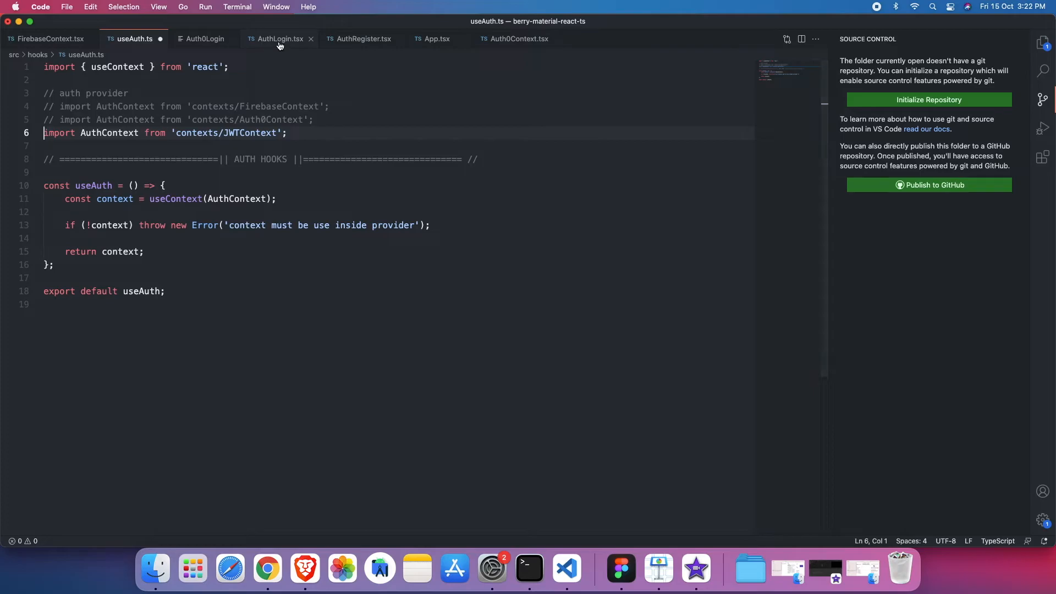
Step: Save useAuth.ts and bring AuthLogin.tsx up with the file tree visible
click(278, 38)
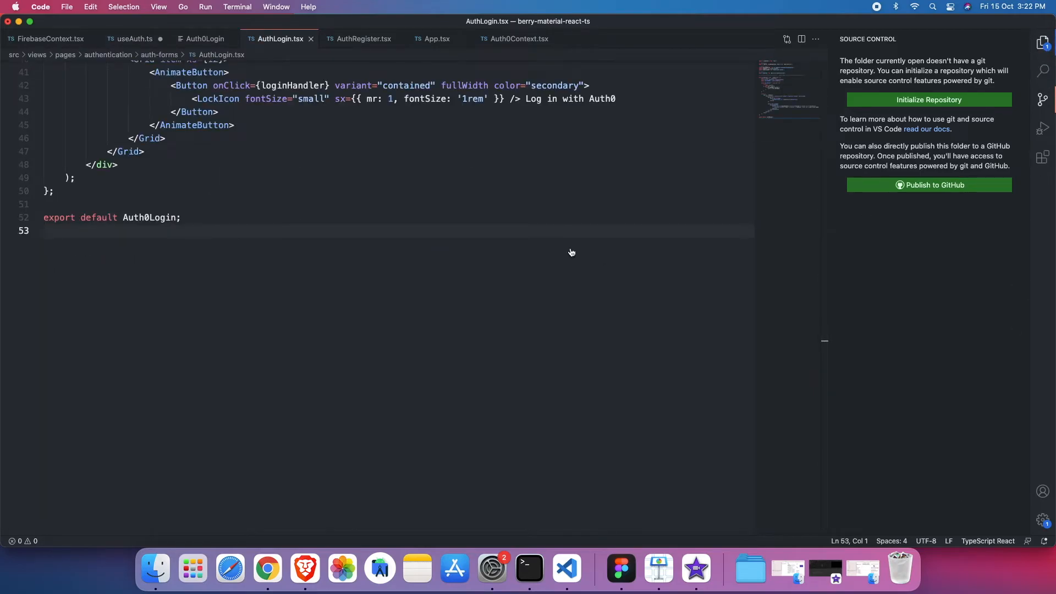
click(1041, 43)
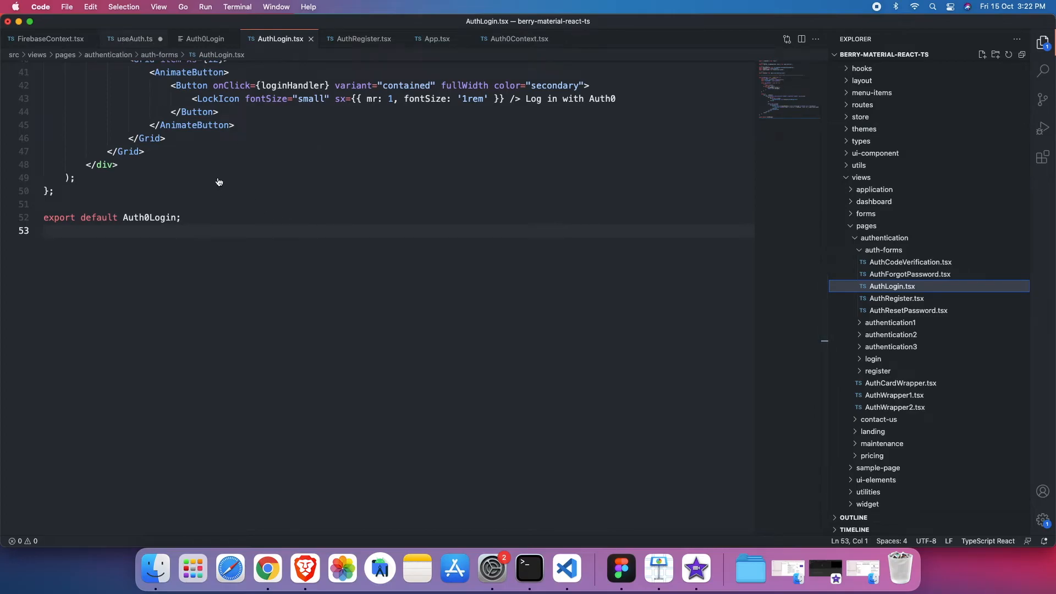
click(134, 39)
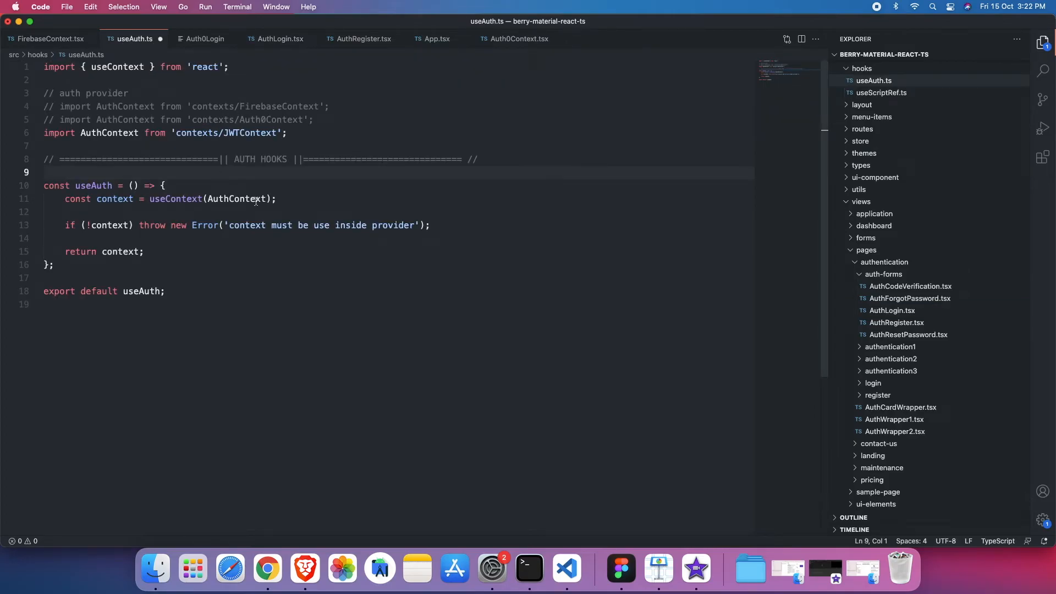
click(278, 38)
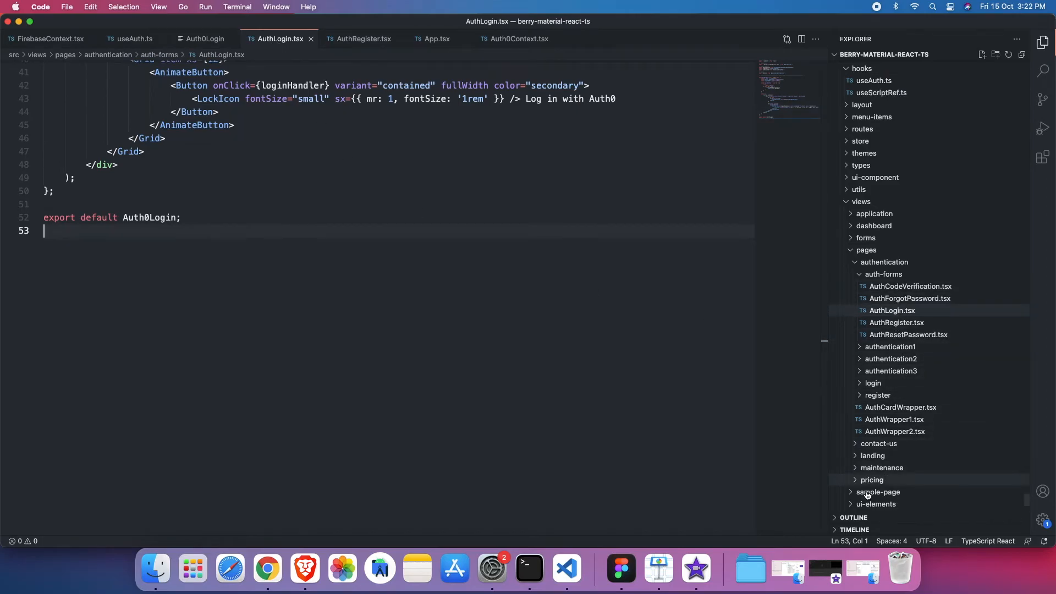
Step: Copy JWTLogin's form code over AuthLogin.tsx, then bring up JWTRegister to copy its code
click(872, 383)
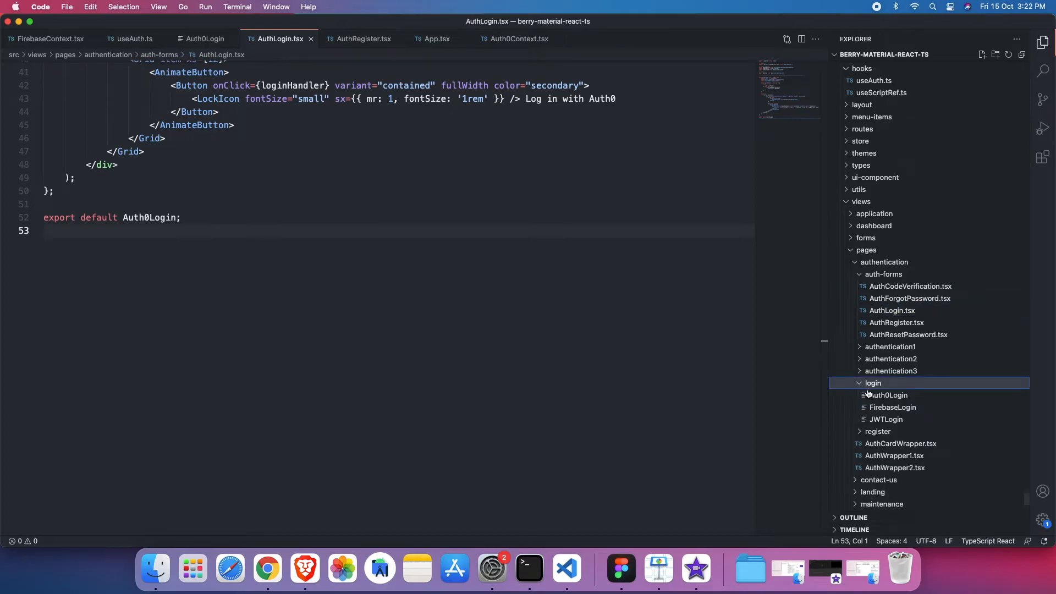
click(886, 419)
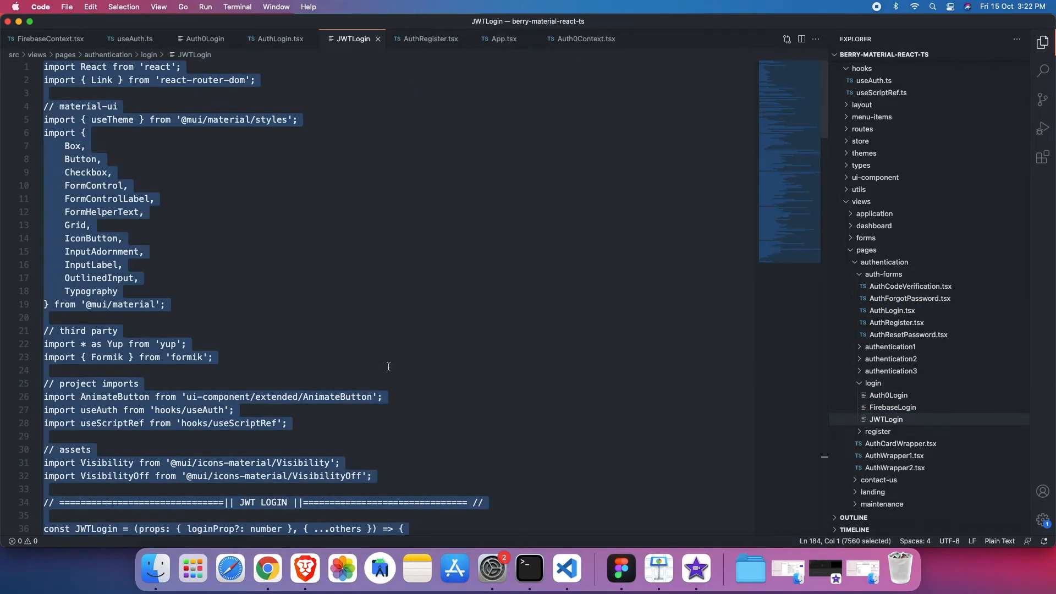
mouse_move(279, 38)
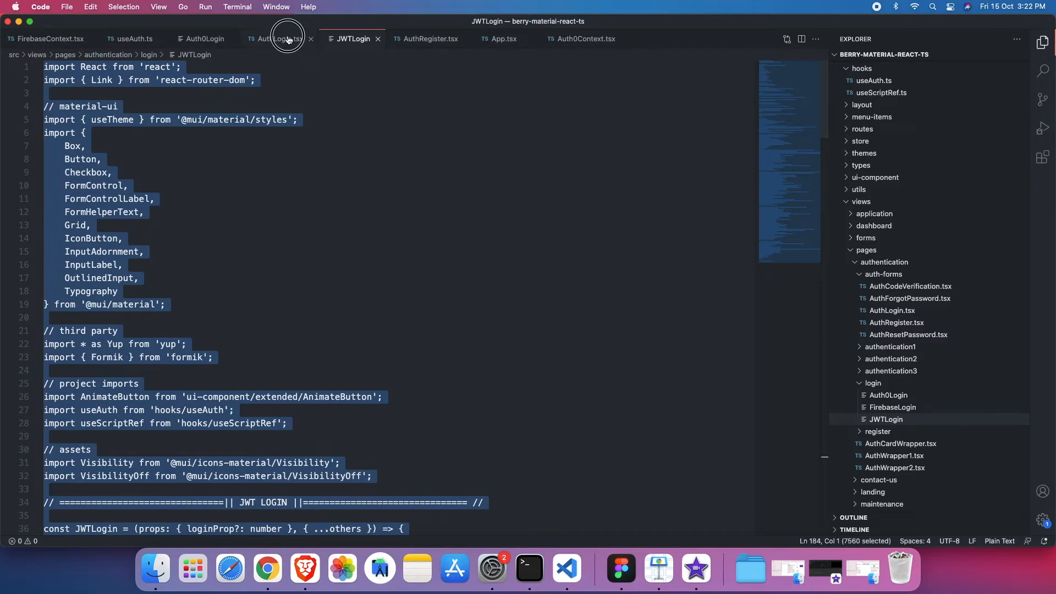
click(278, 39)
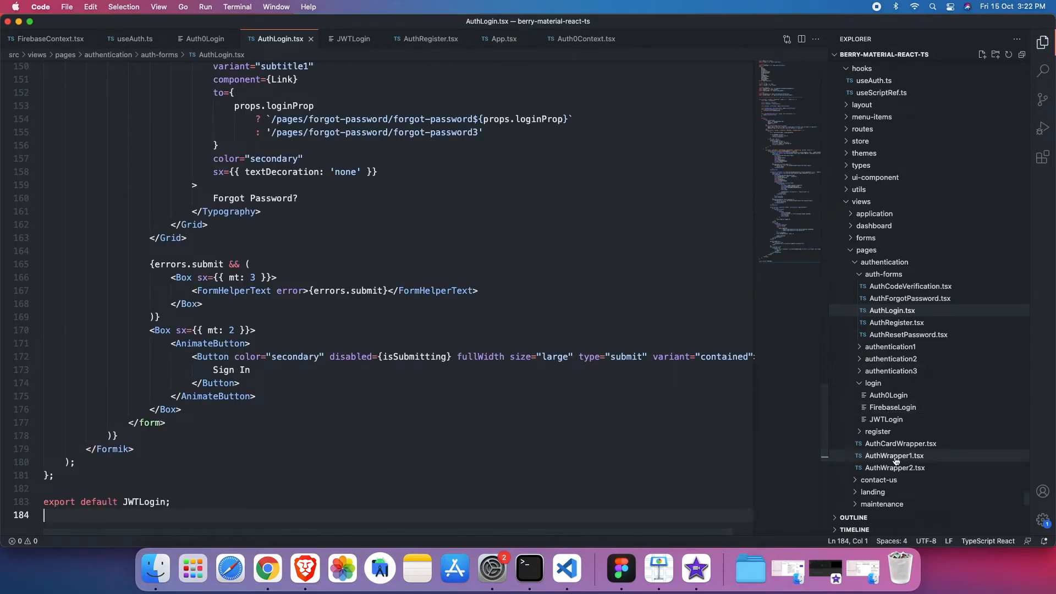
click(878, 431)
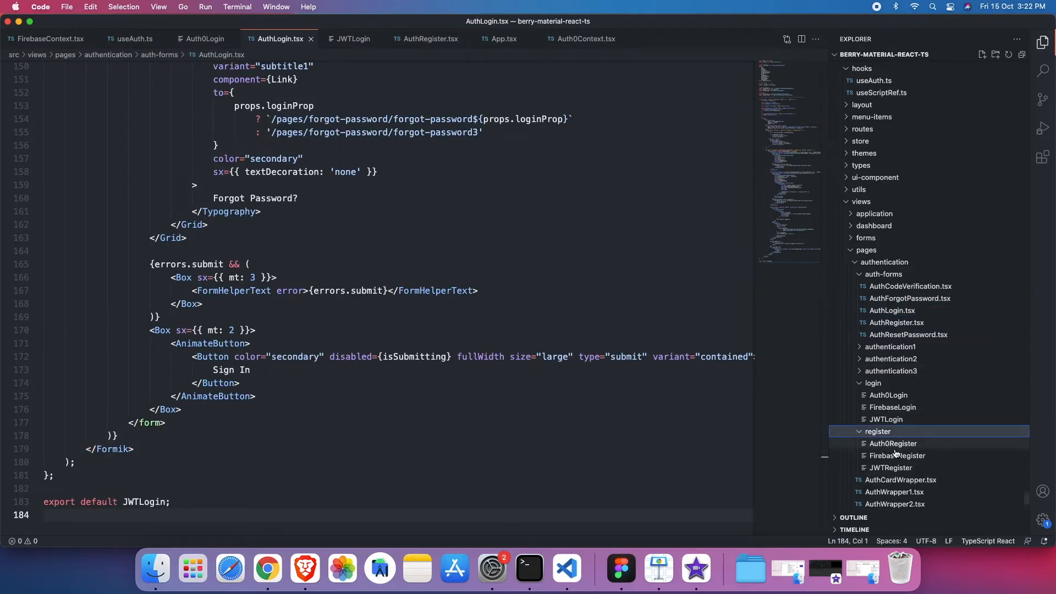
click(890, 468)
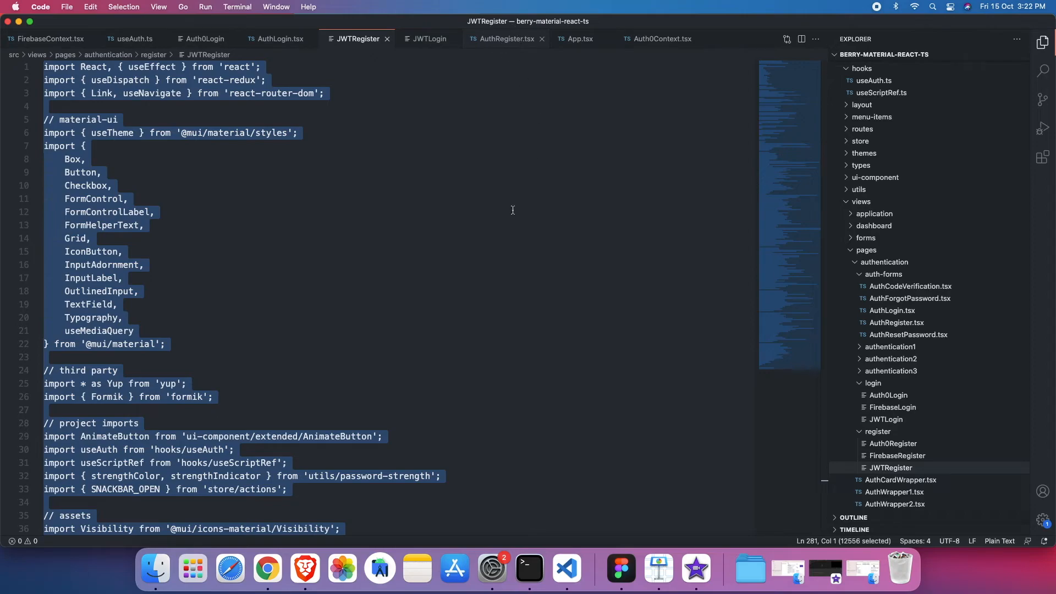
Step: Swap AuthRegister.tsx's Auth0 sign-up code for the JWTRegister form code and let it recompile
click(503, 38)
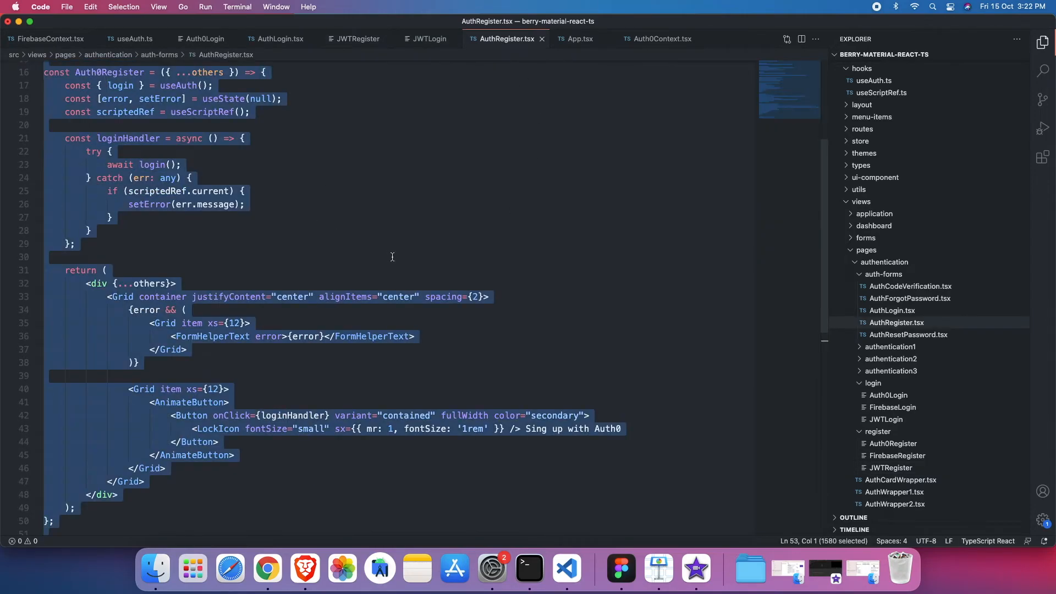
scroll(down, 3)
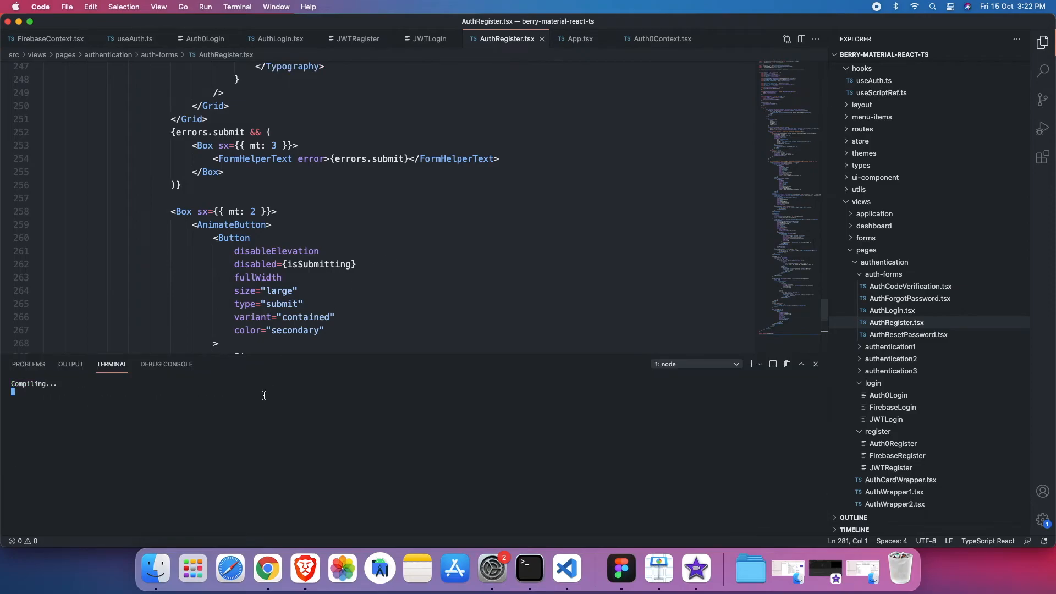
mouse_move(210, 460)
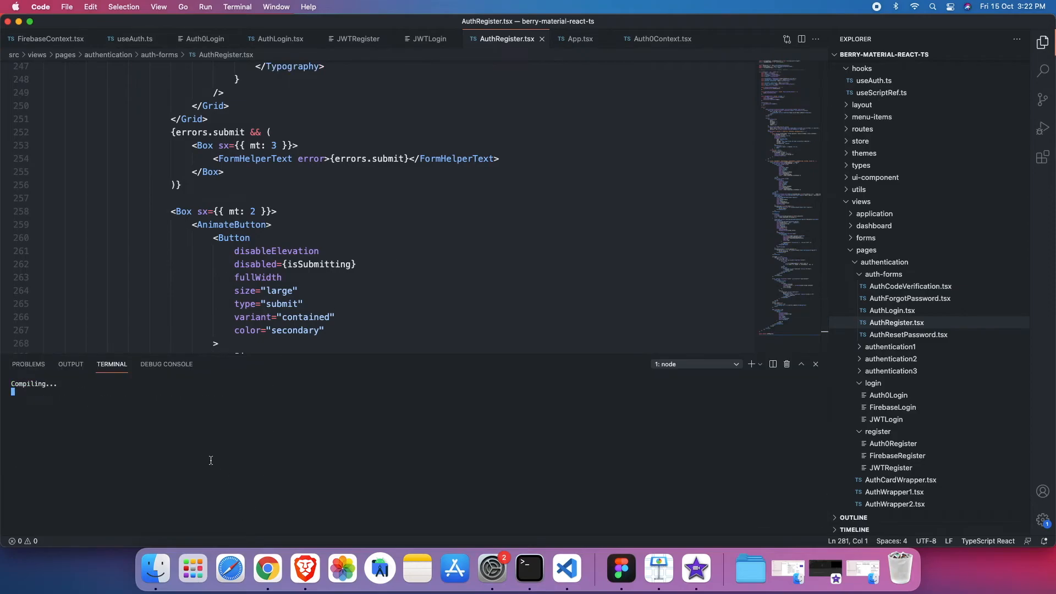
mouse_move(385, 431)
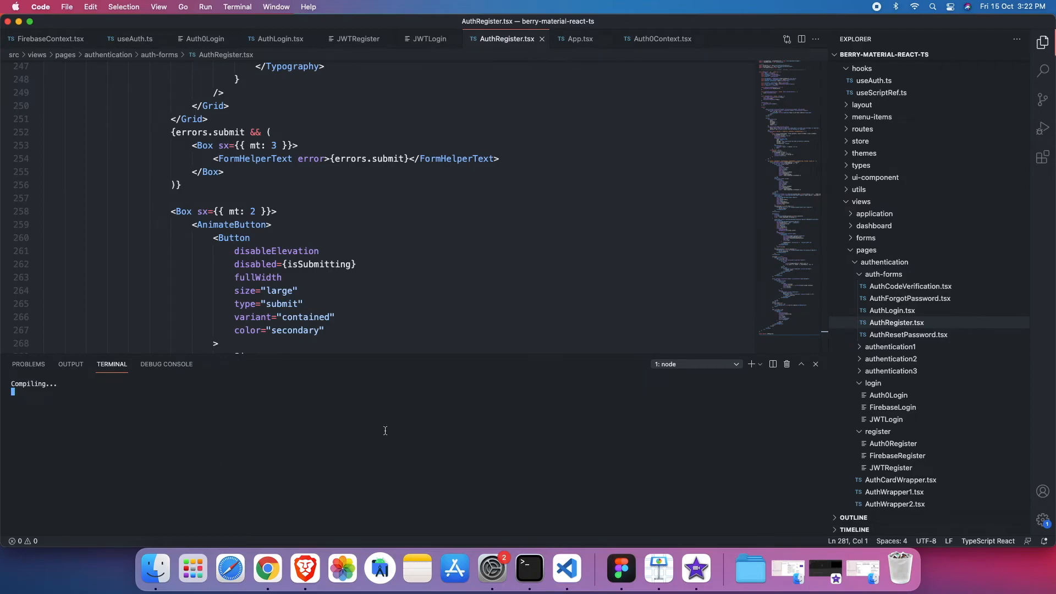
Step: Reload the Berry app at localhost:3001/login in Chrome and focus the email field of the JWT sign-in form
click(266, 567)
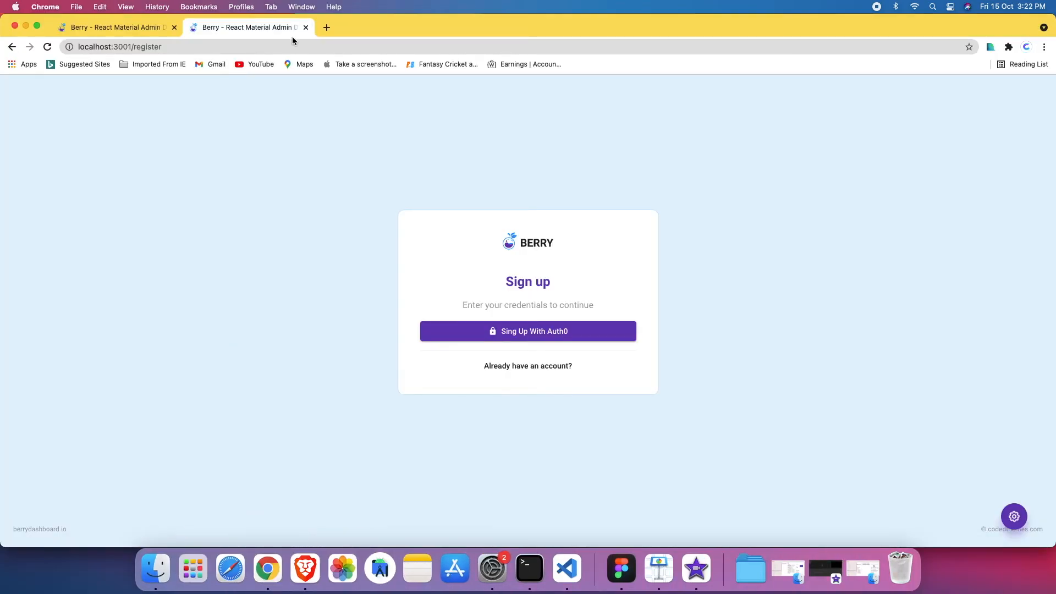
mouse_move(343, 88)
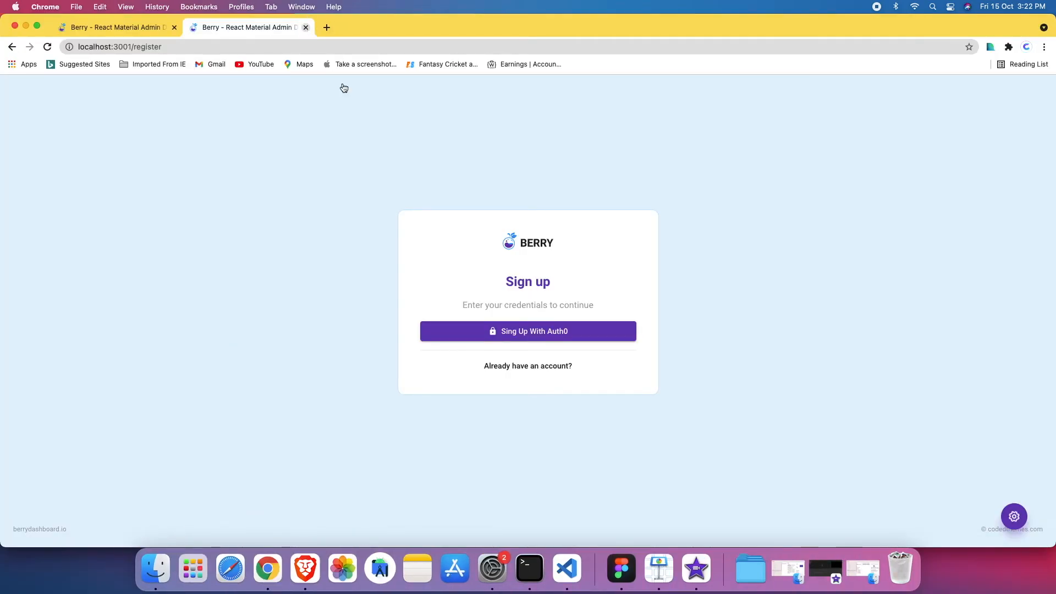
click(305, 27)
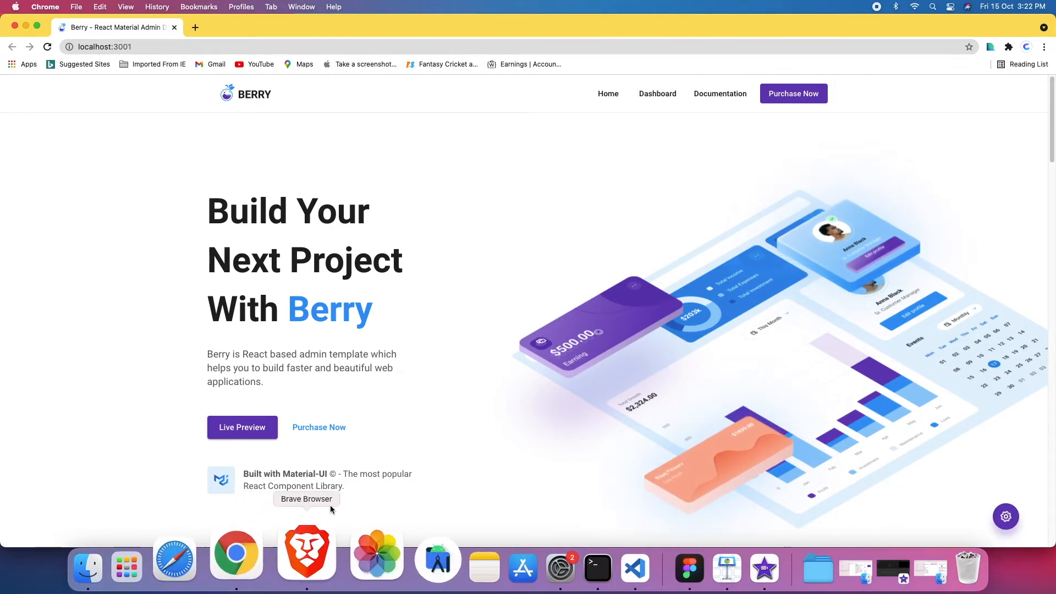
click(242, 427)
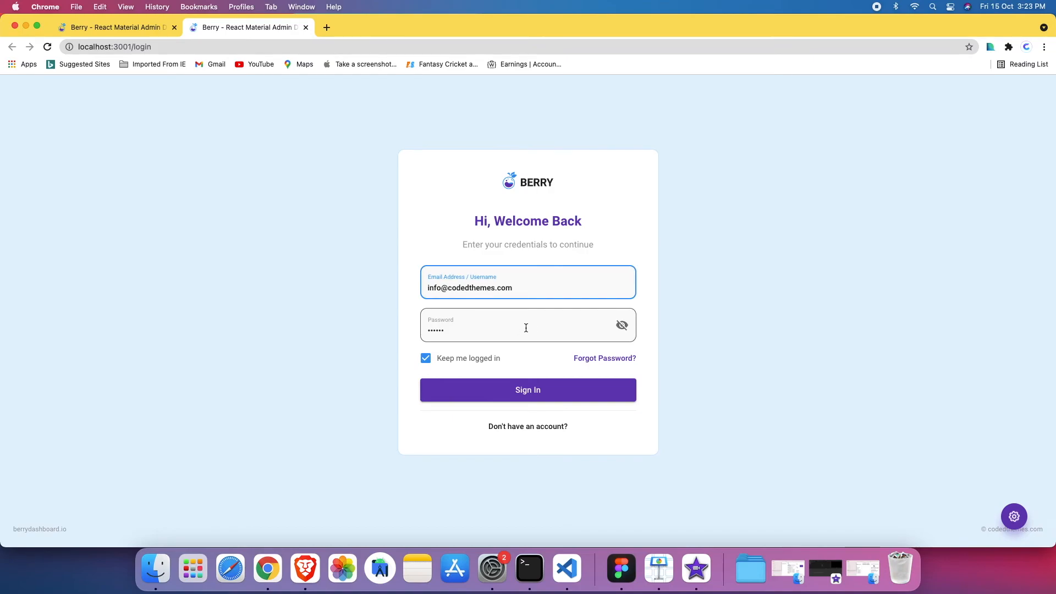
click(515, 287)
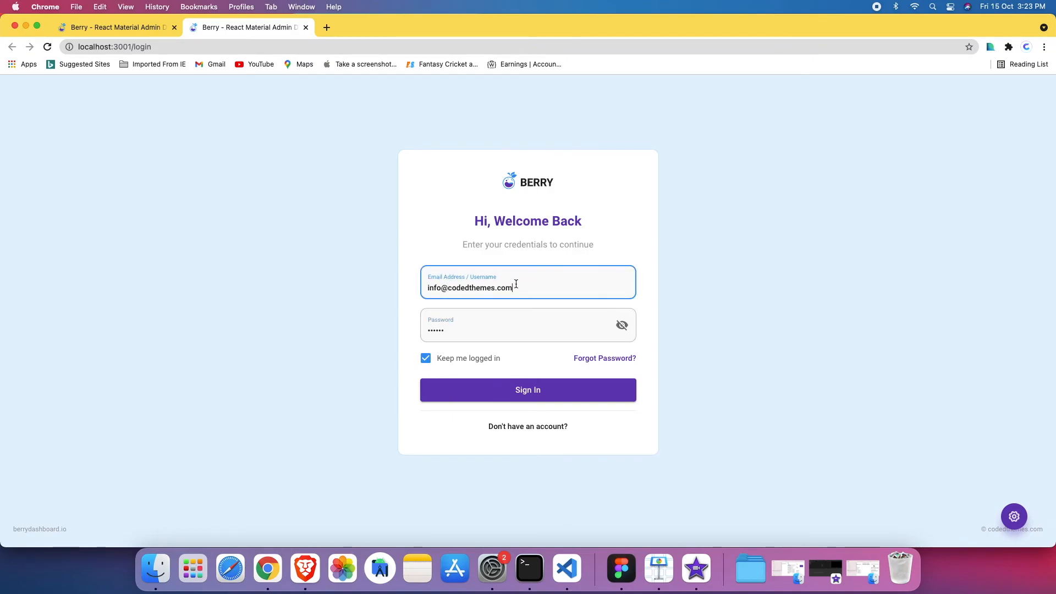
mouse_move(520, 286)
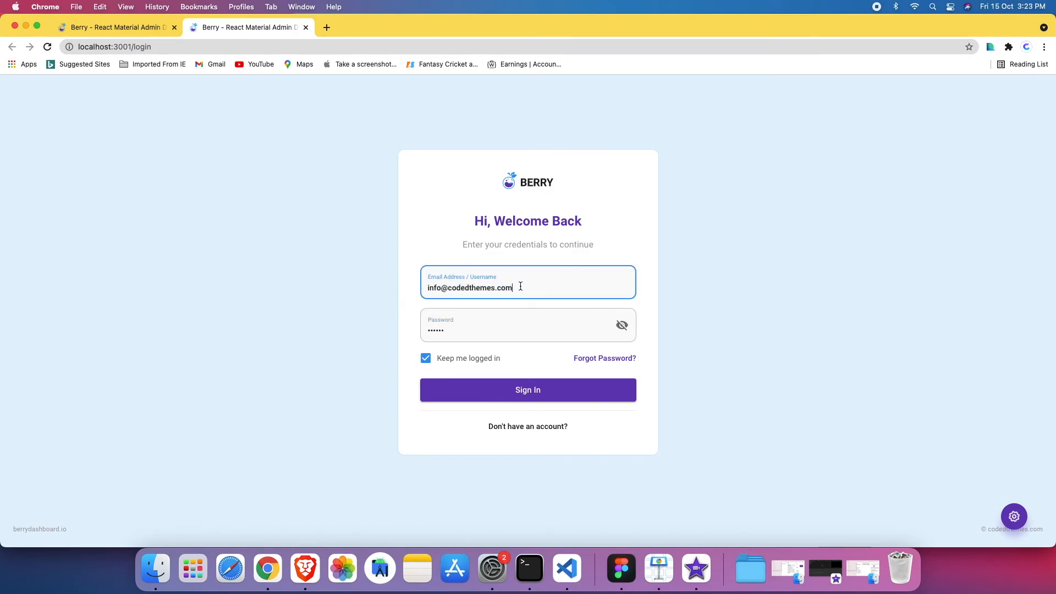
mouse_move(527, 389)
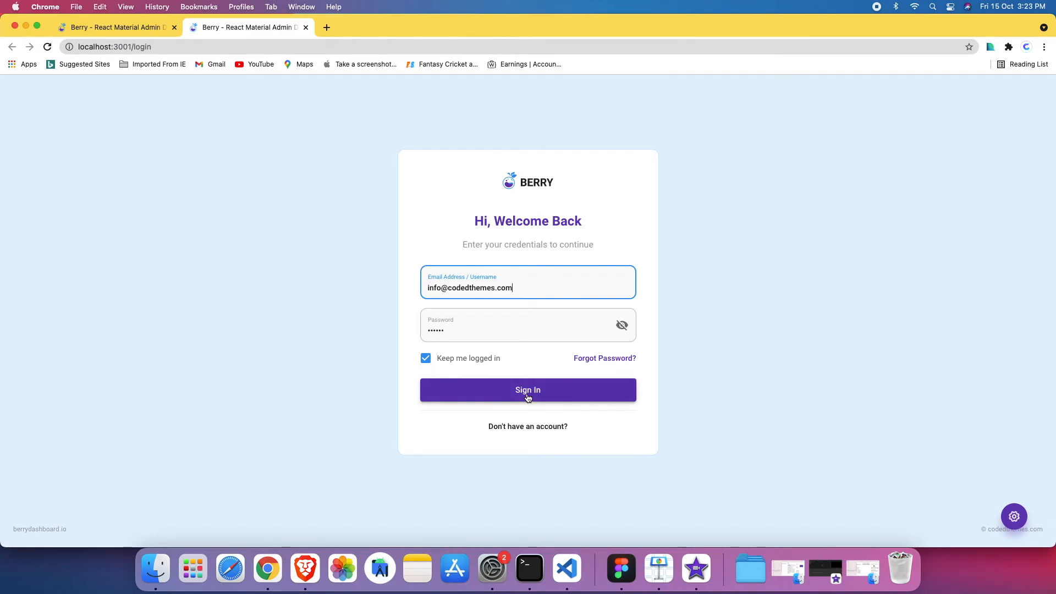
mouse_move(537, 430)
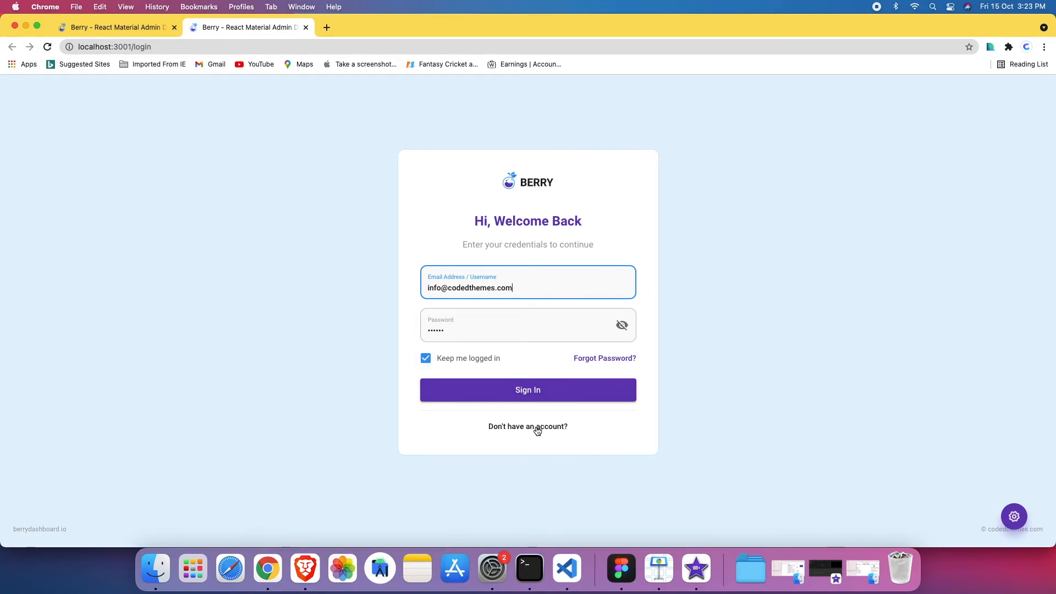
click(527, 427)
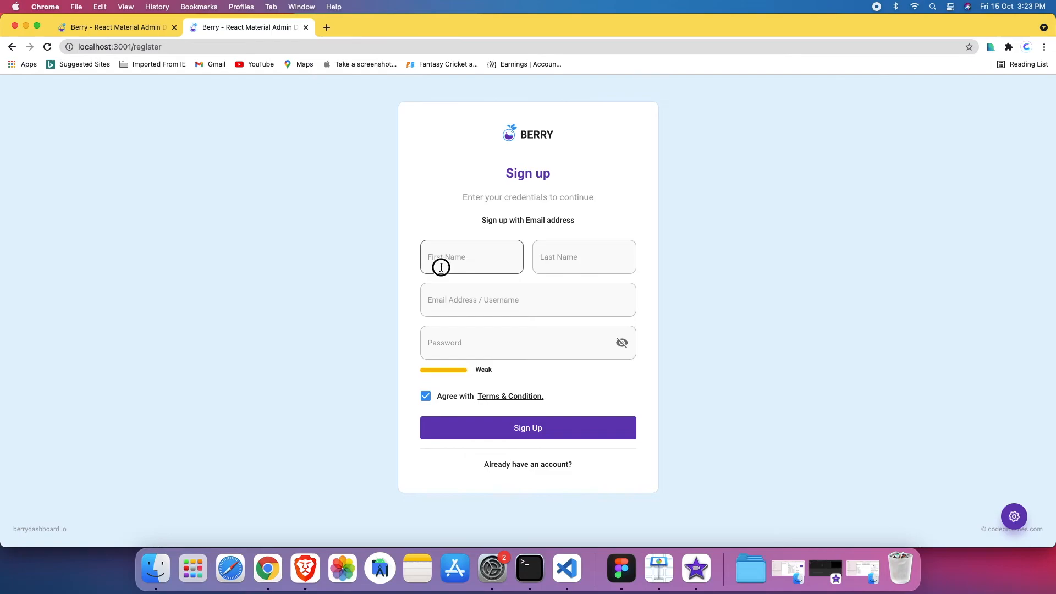
text(phoenixcoded)
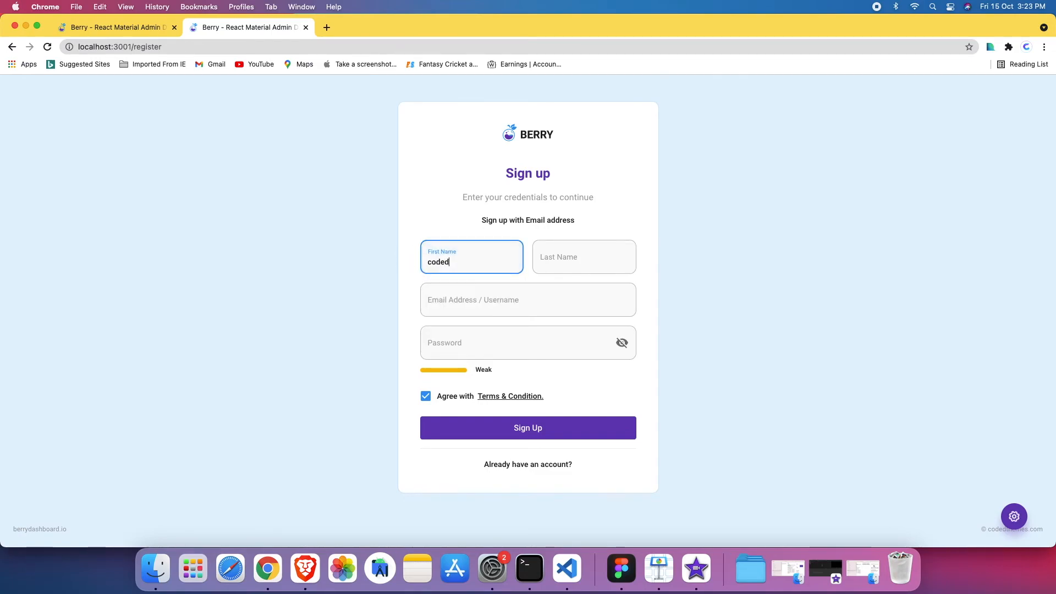
click(583, 256)
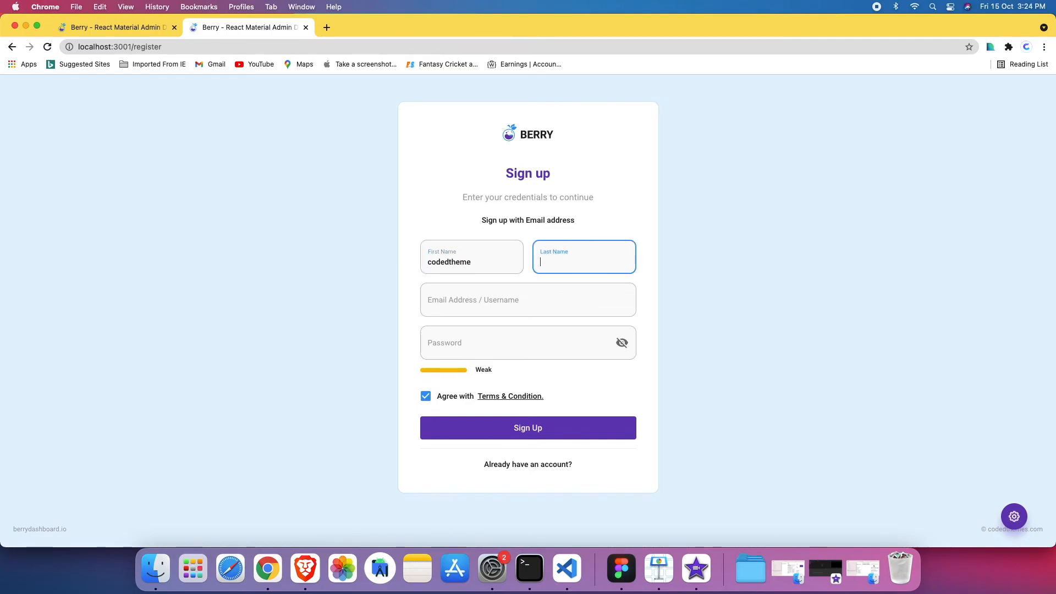
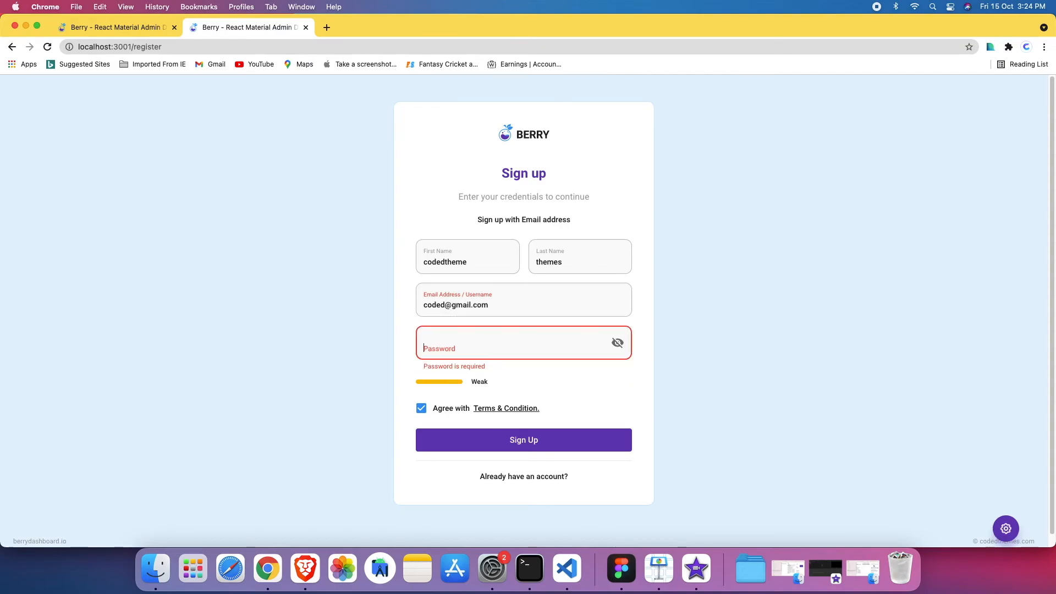
Step: Enter the password and submit Sign Up, getting the registration-successful confirmation
click(518, 342)
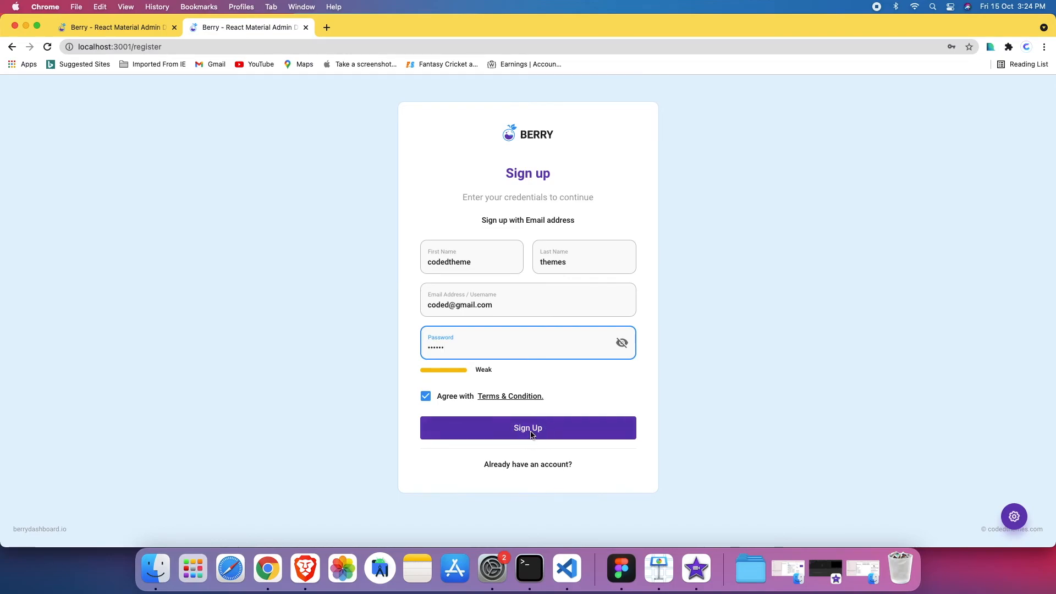
click(527, 427)
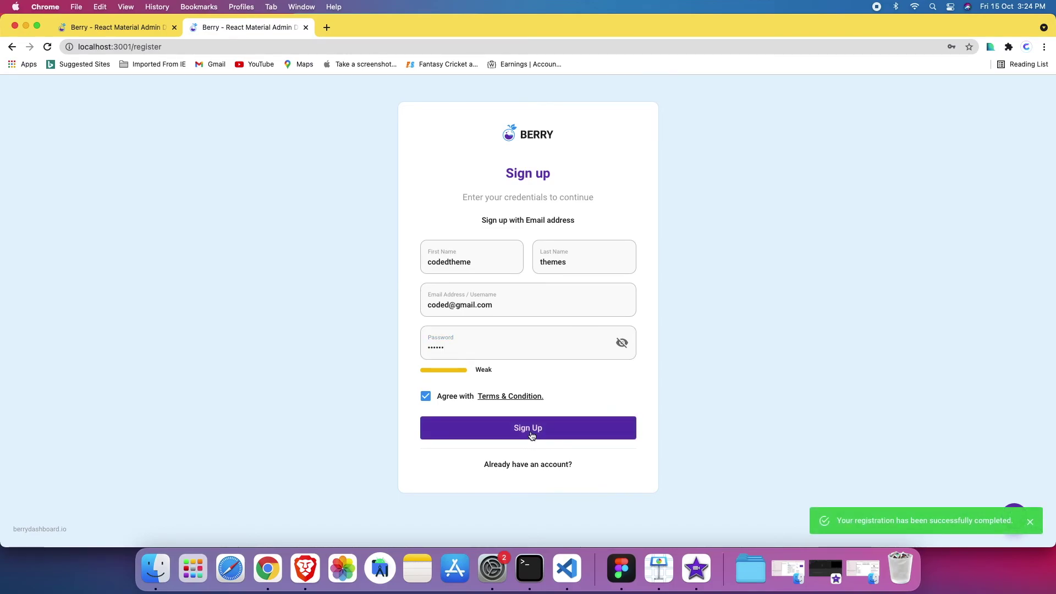
click(527, 428)
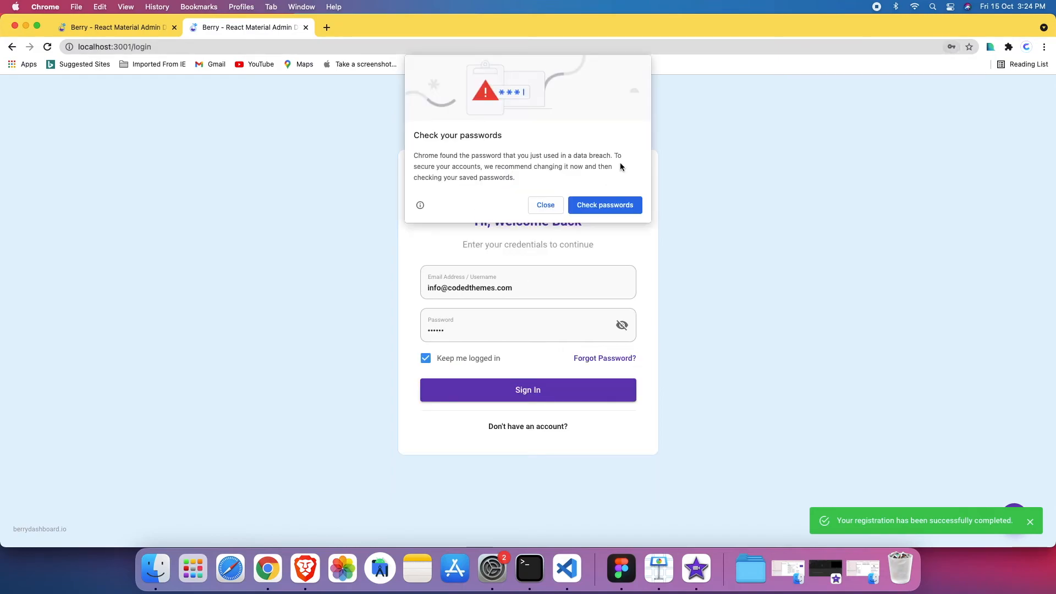
click(546, 204)
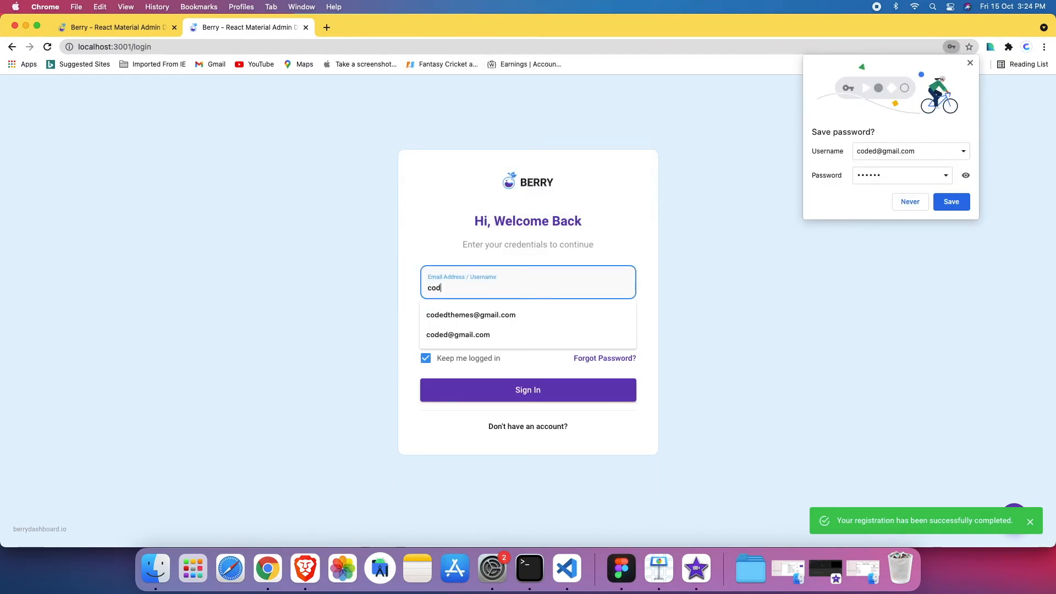
click(458, 334)
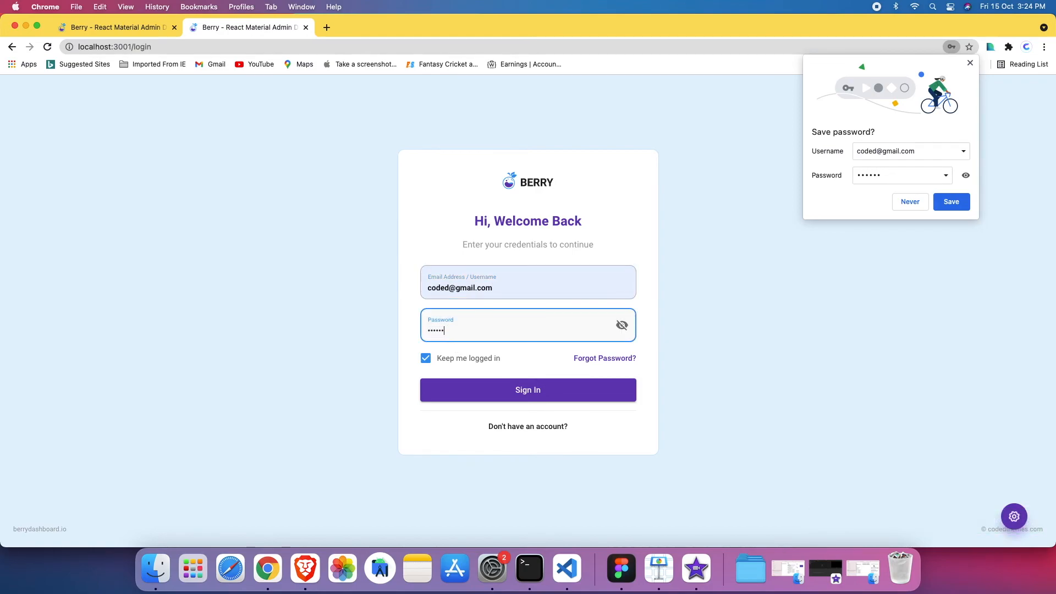
click(526, 389)
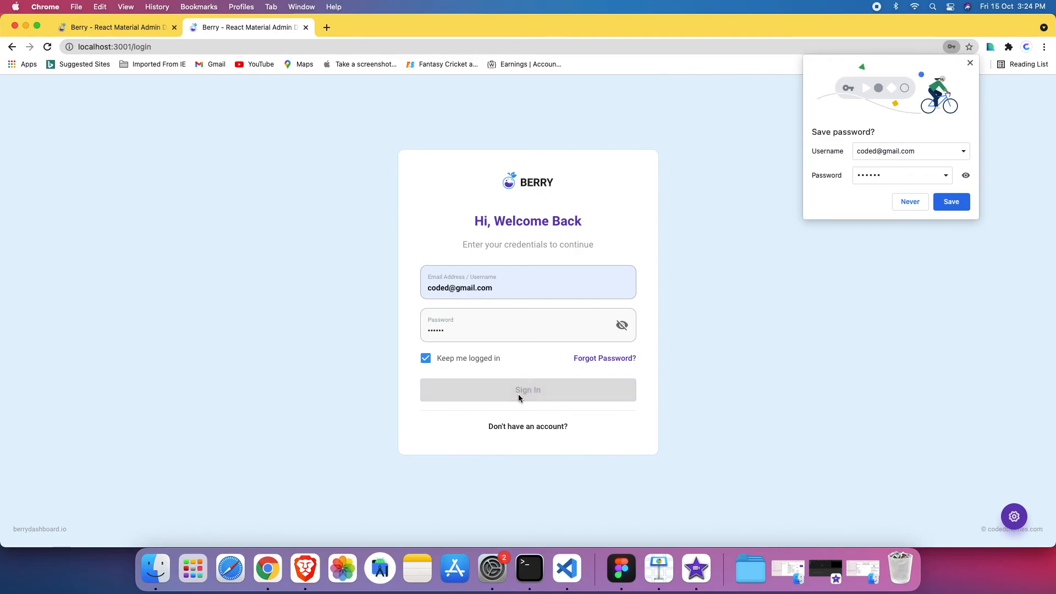
click(527, 389)
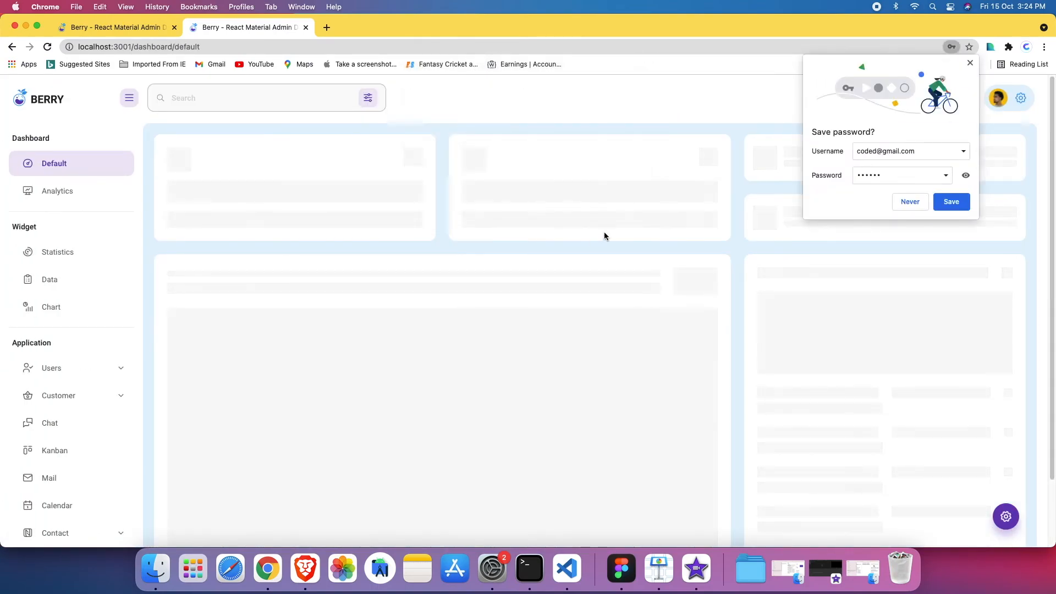
Step: Dismiss the save-password prompt and view the Default dashboard's Total Growth chart
click(970, 63)
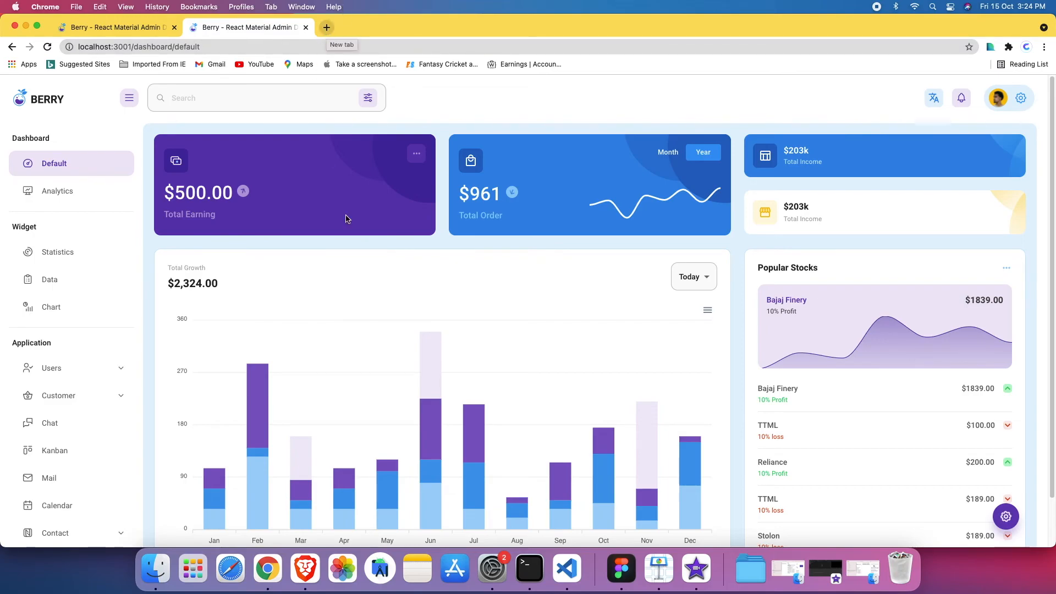
mouse_move(464, 100)
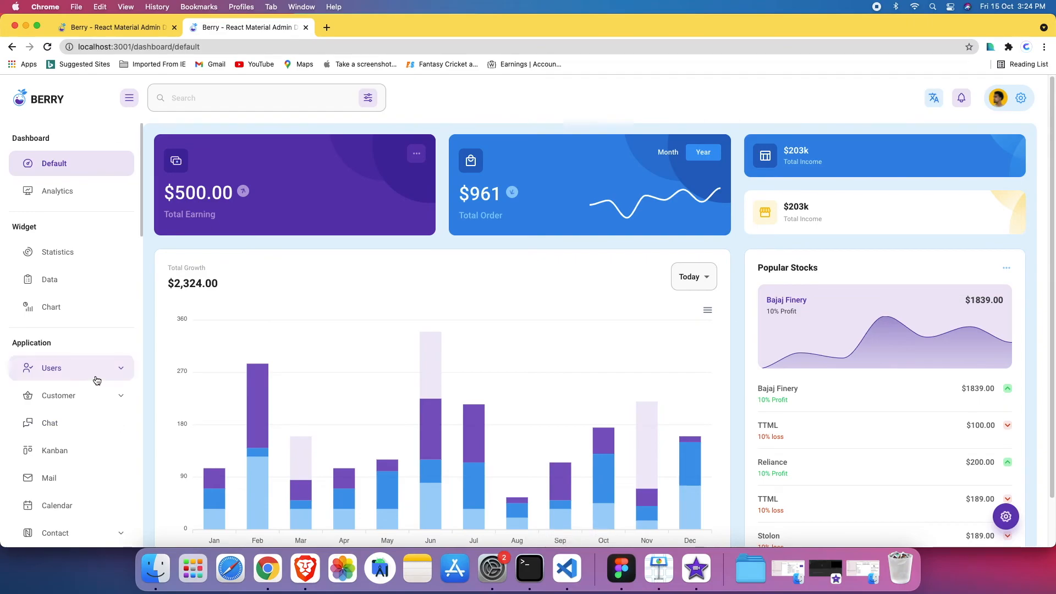
scroll(down, 3)
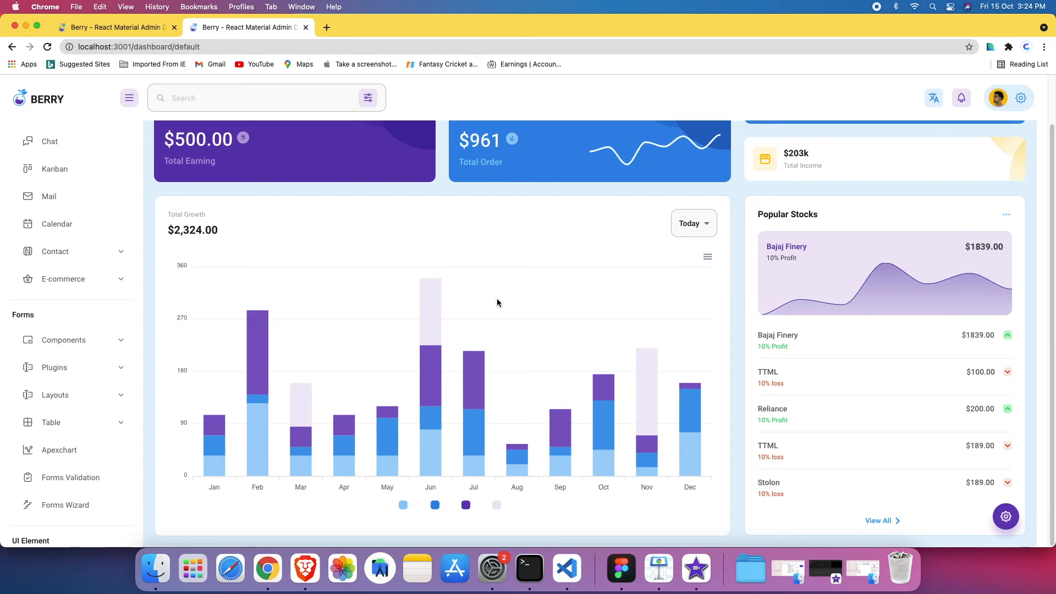
mouse_move(555, 413)
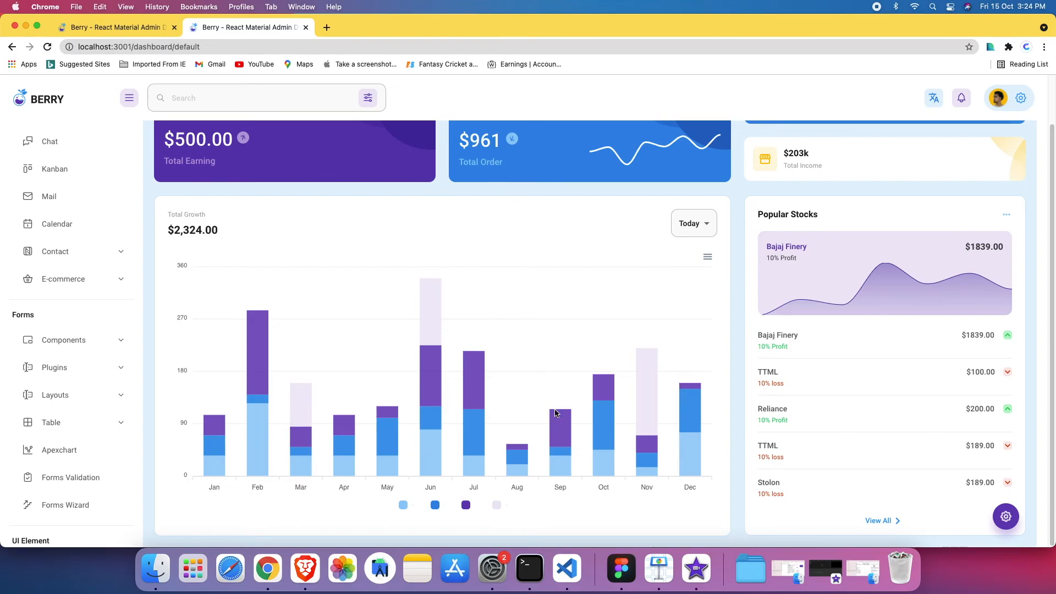
Step: Return to VS Code and browse the Explorer to the authentication login and register folders
click(566, 569)
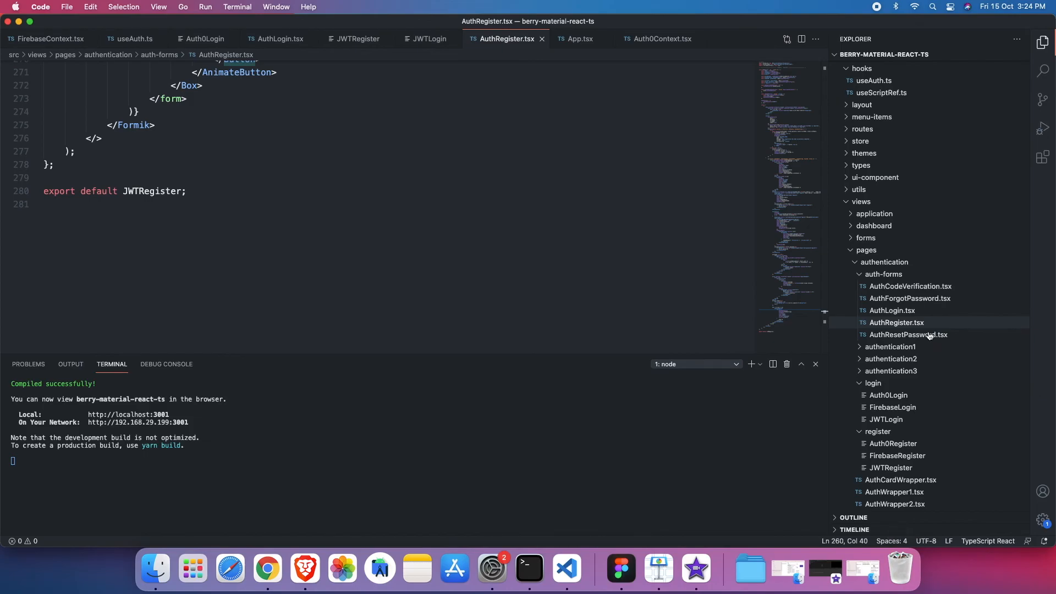
mouse_move(886, 288)
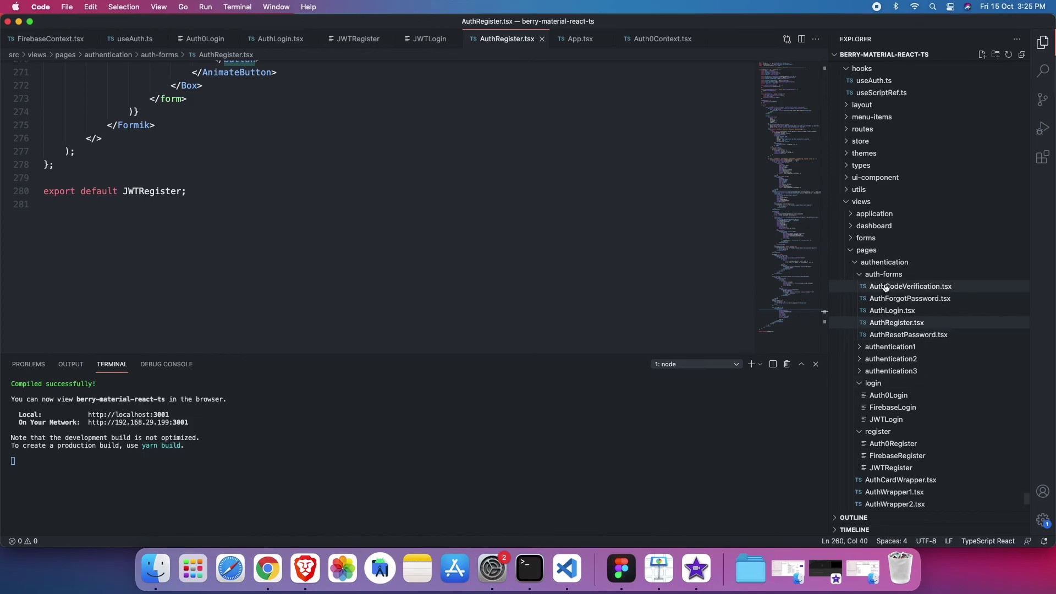
scroll(up, 3)
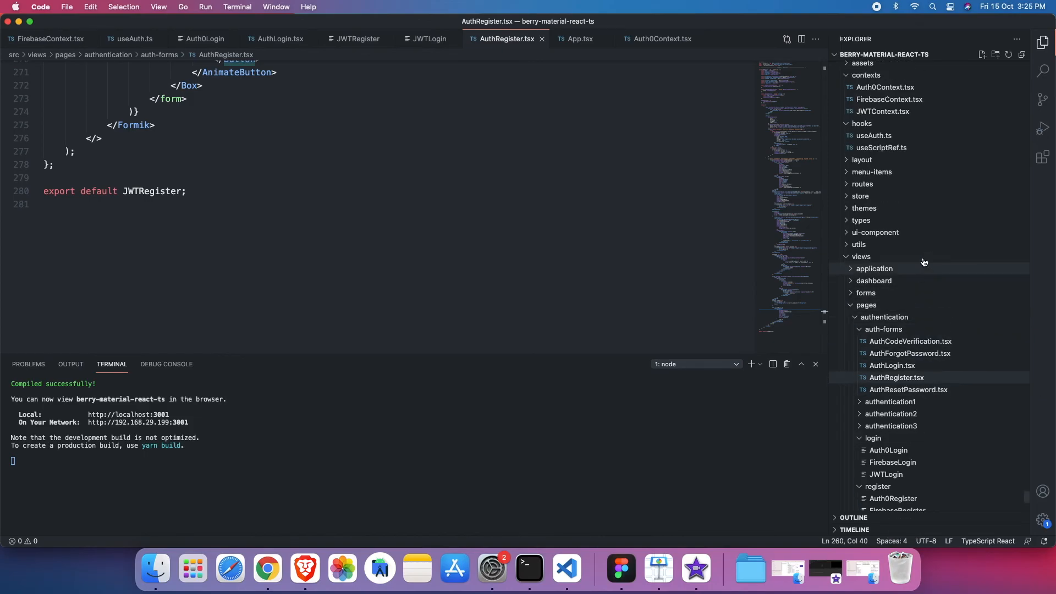
mouse_move(901, 104)
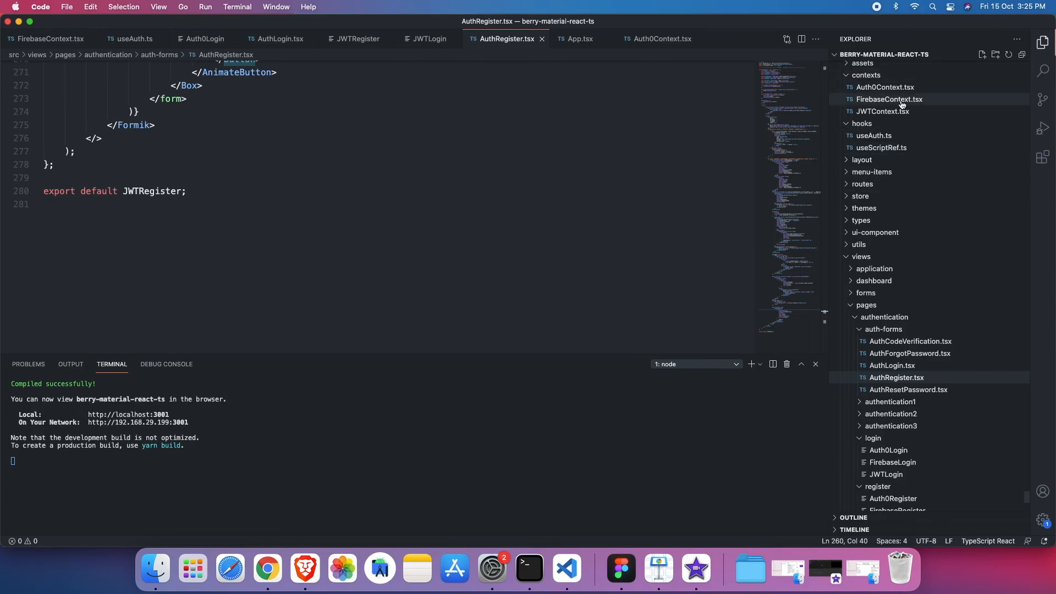
scroll(down, 3)
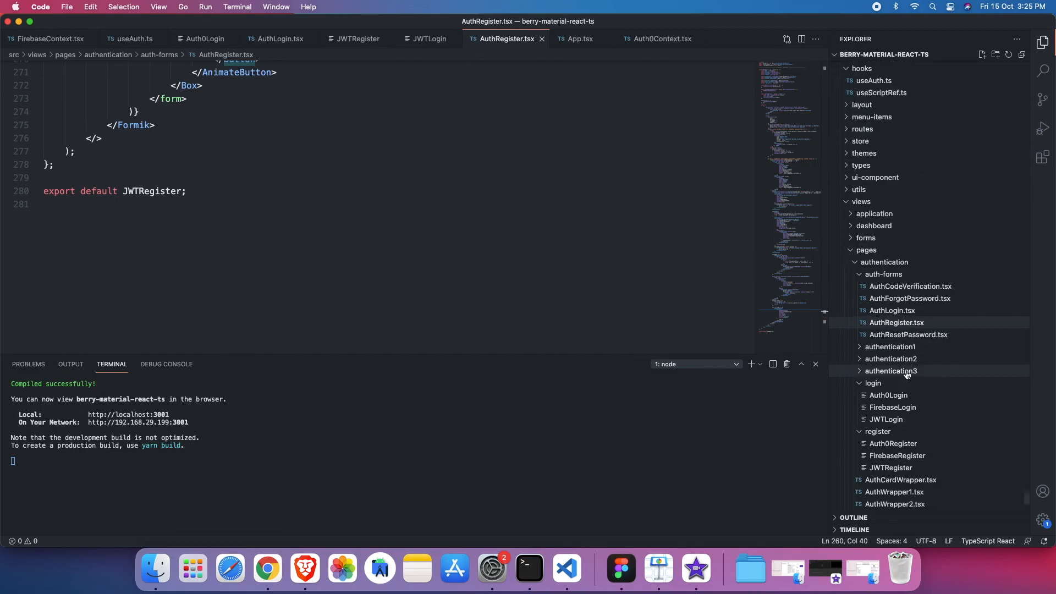
mouse_move(905, 286)
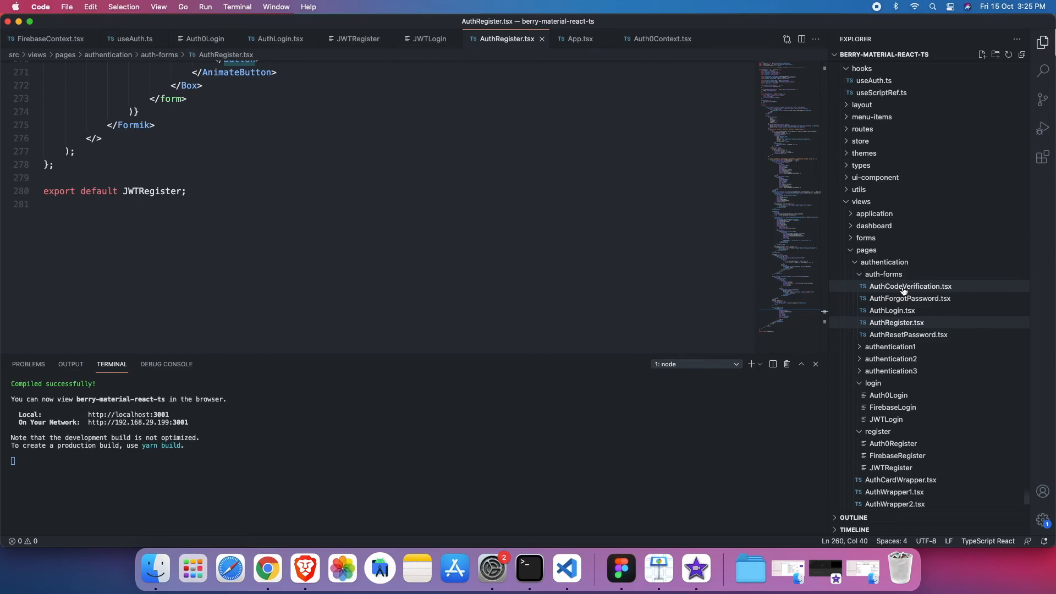
mouse_move(899, 335)
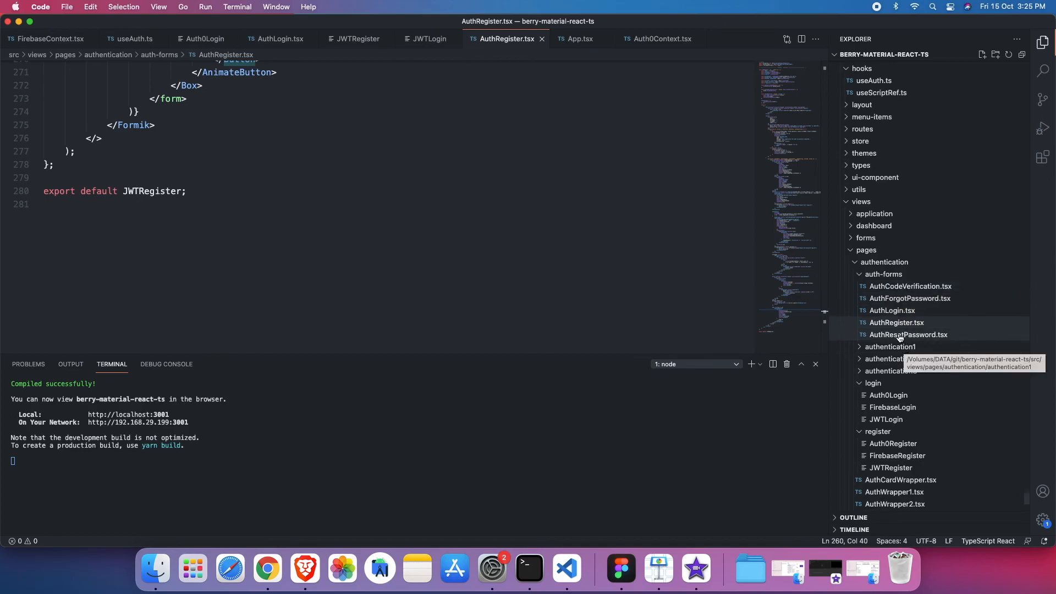
mouse_move(905, 289)
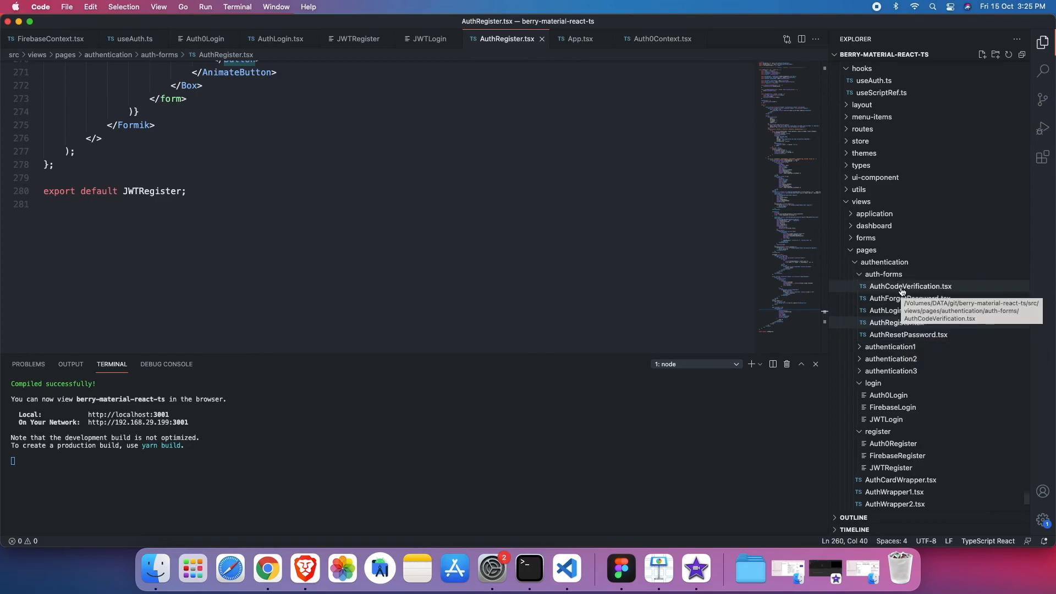
mouse_move(891, 310)
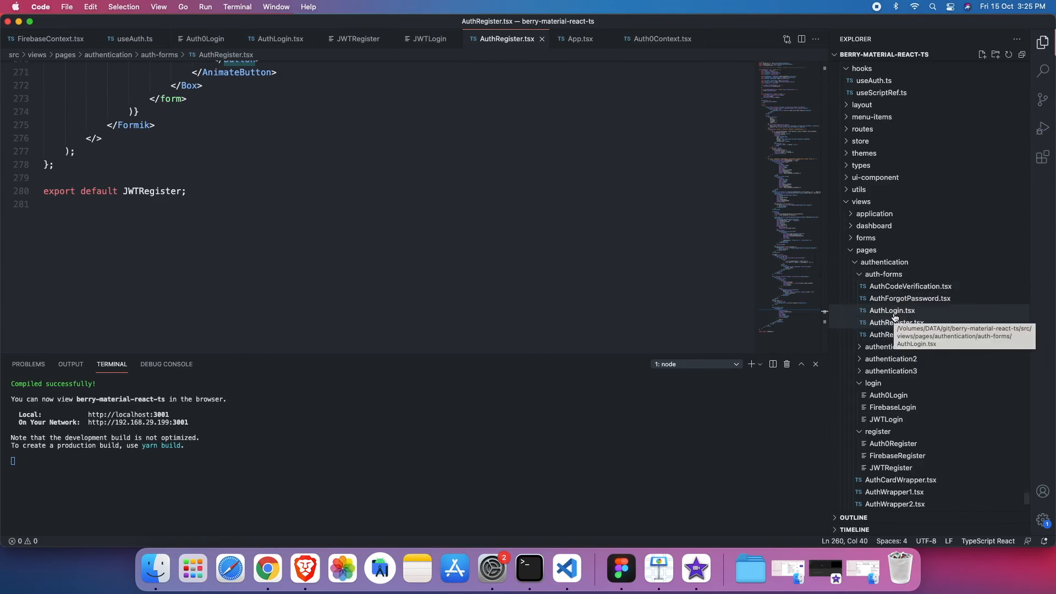
mouse_move(896, 322)
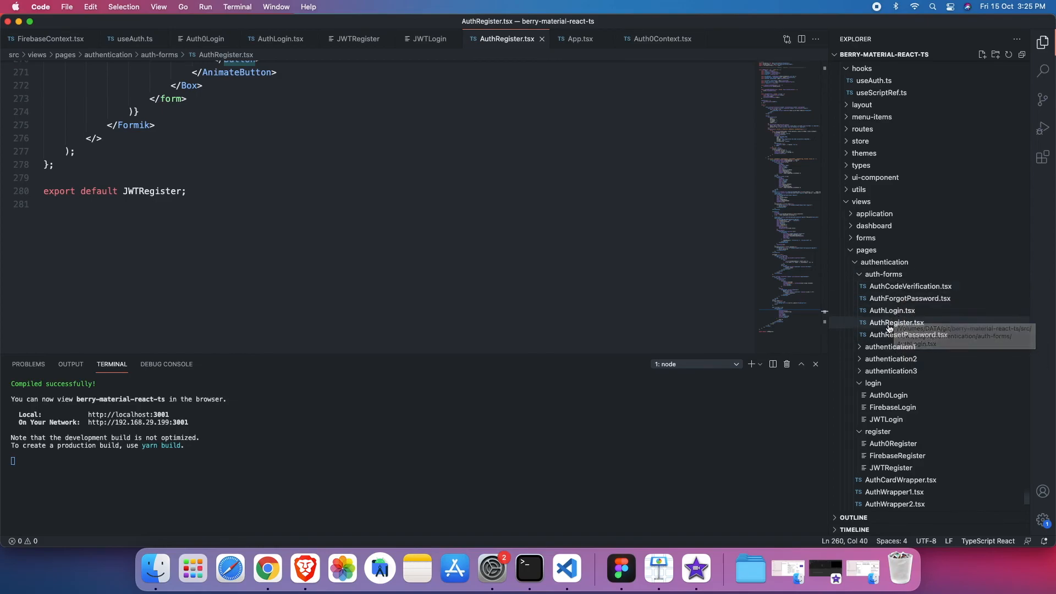
mouse_move(909, 298)
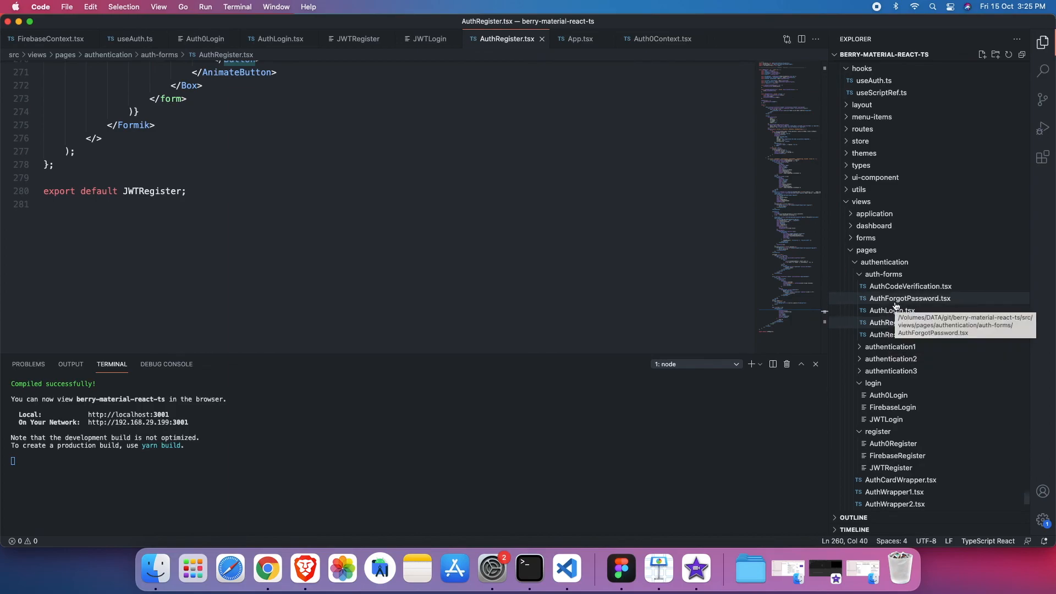
mouse_move(909, 335)
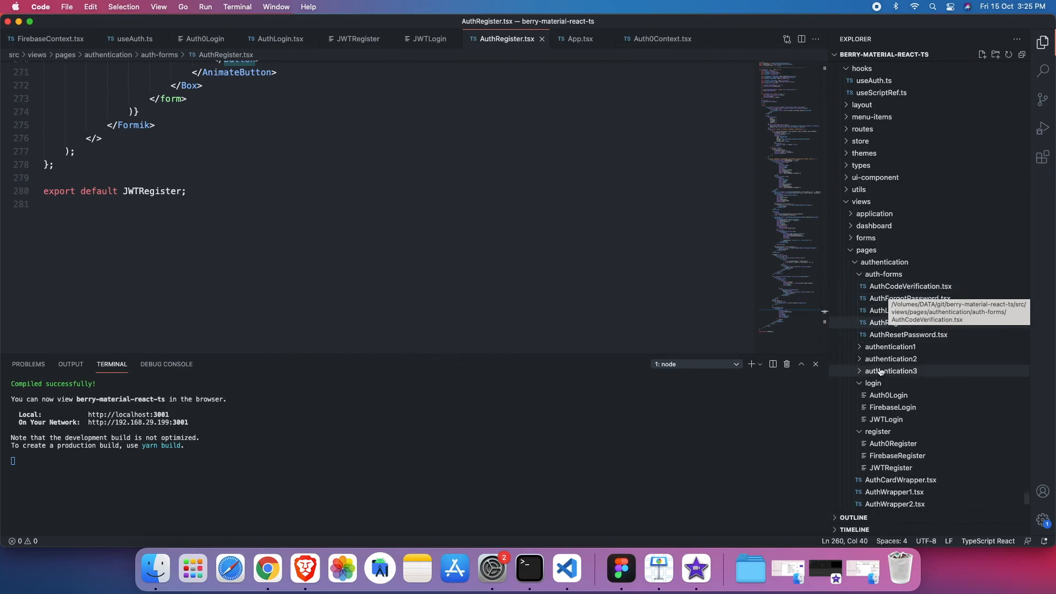
mouse_move(919, 316)
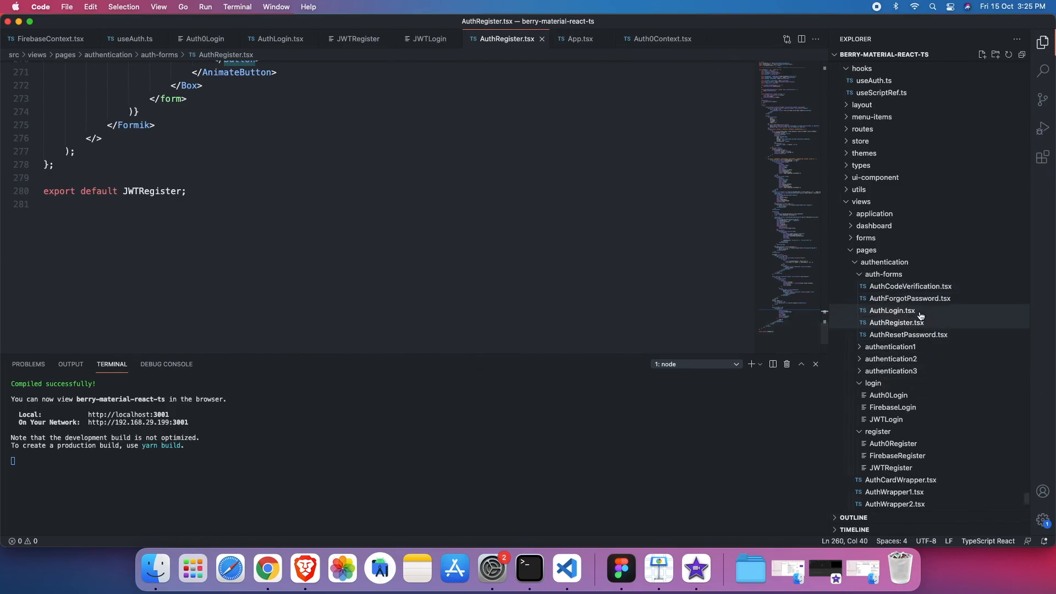
scroll(down, 3)
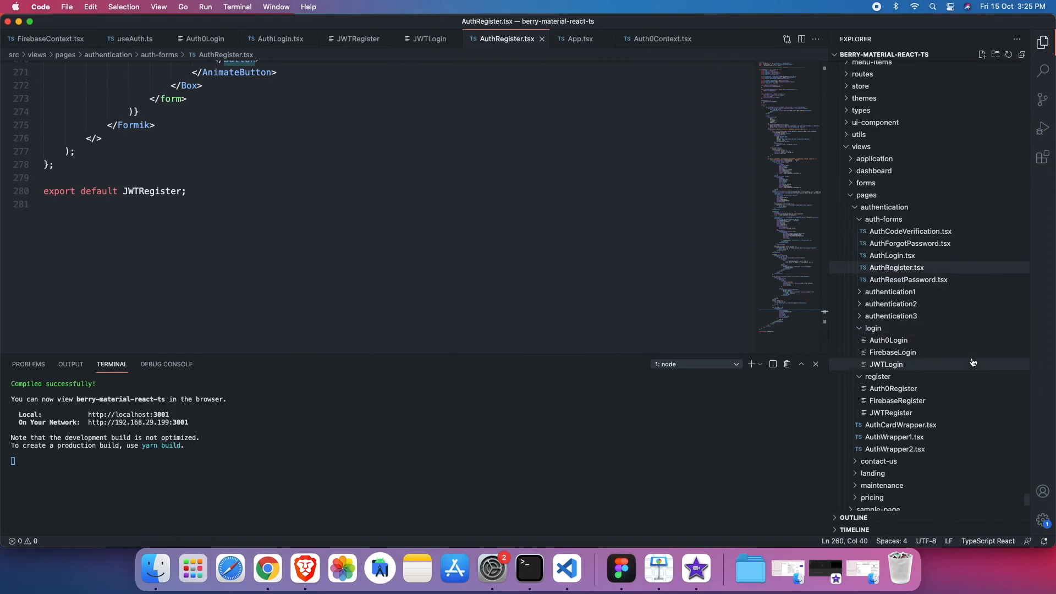
mouse_move(892, 388)
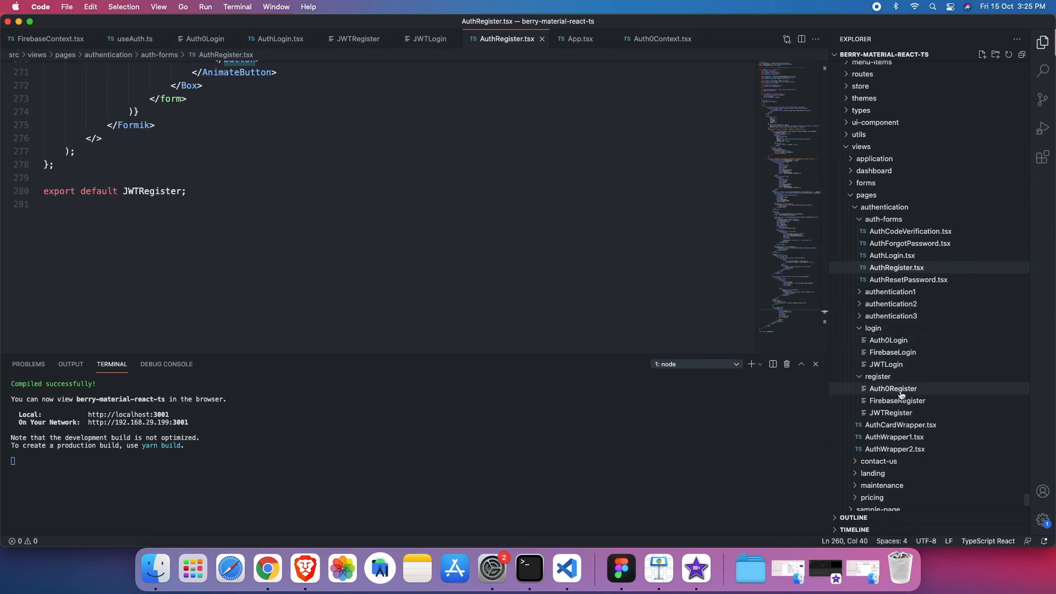
mouse_move(888, 340)
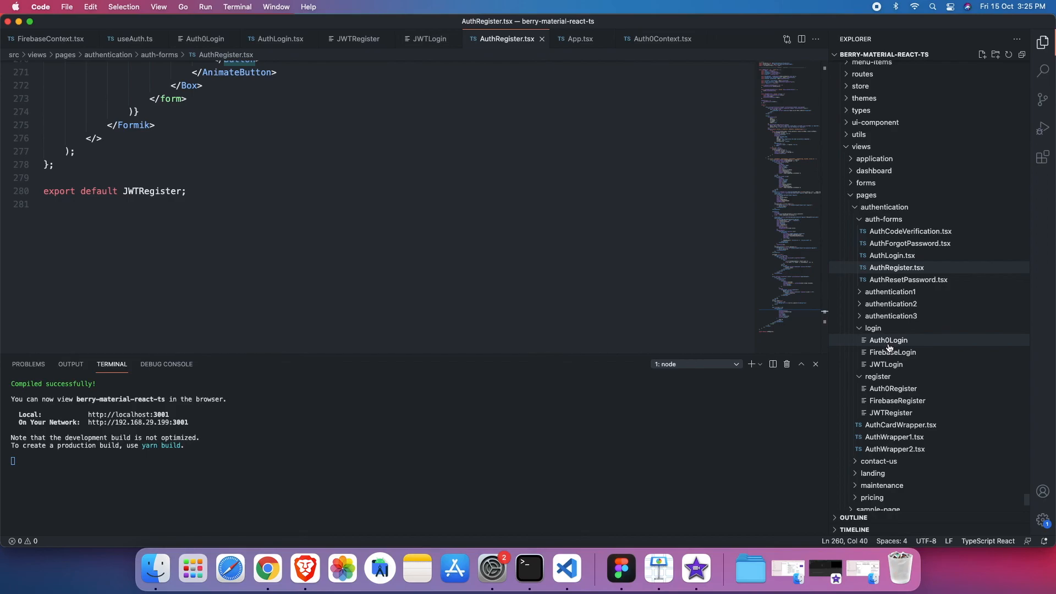
mouse_move(901, 344)
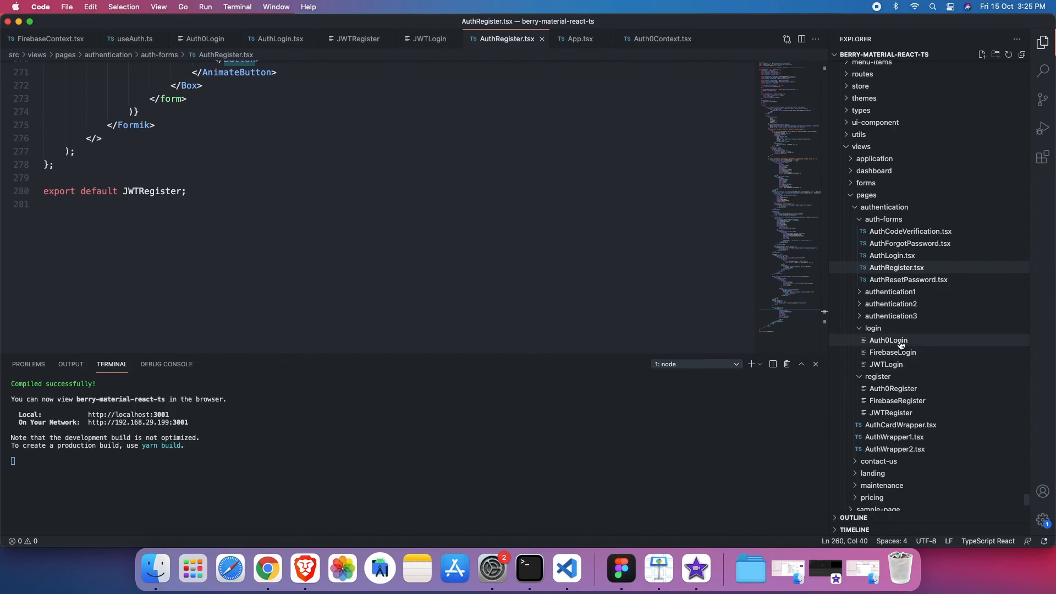
mouse_move(896, 267)
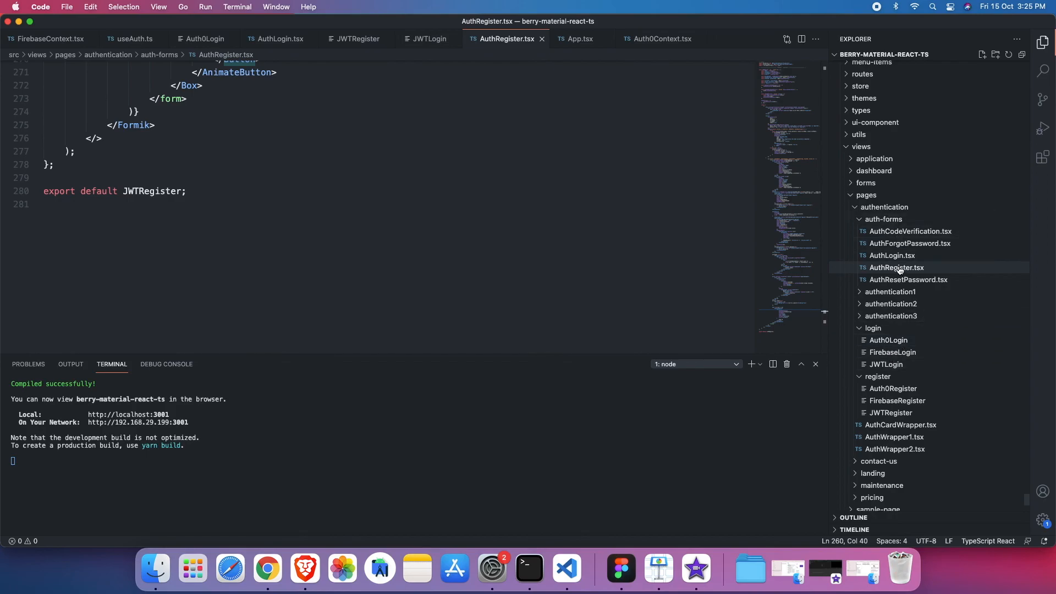
mouse_move(918, 460)
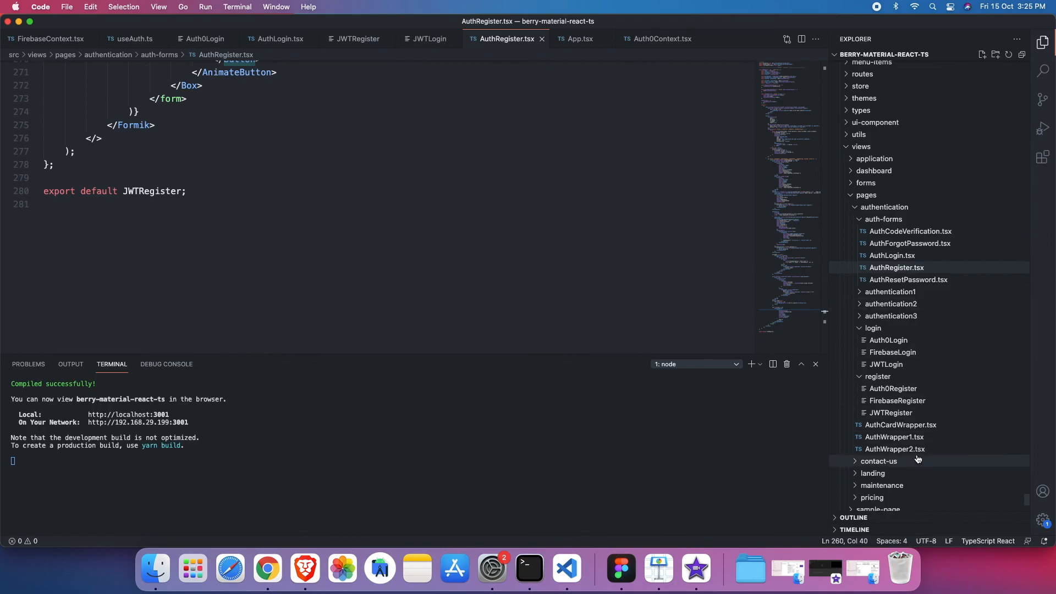
mouse_move(878, 461)
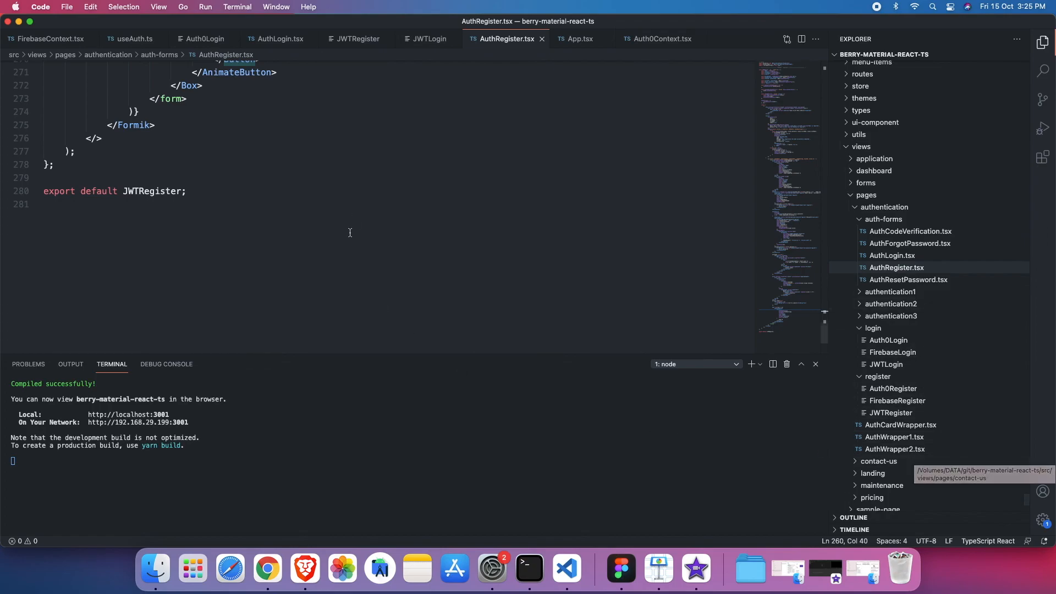
scroll(up, 3)
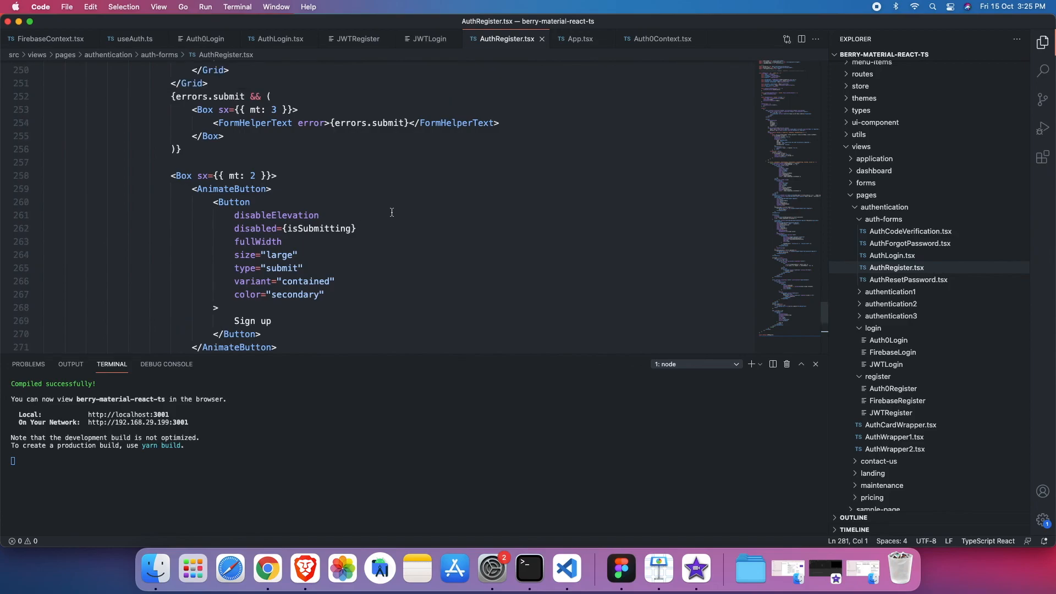
scroll(up, 3)
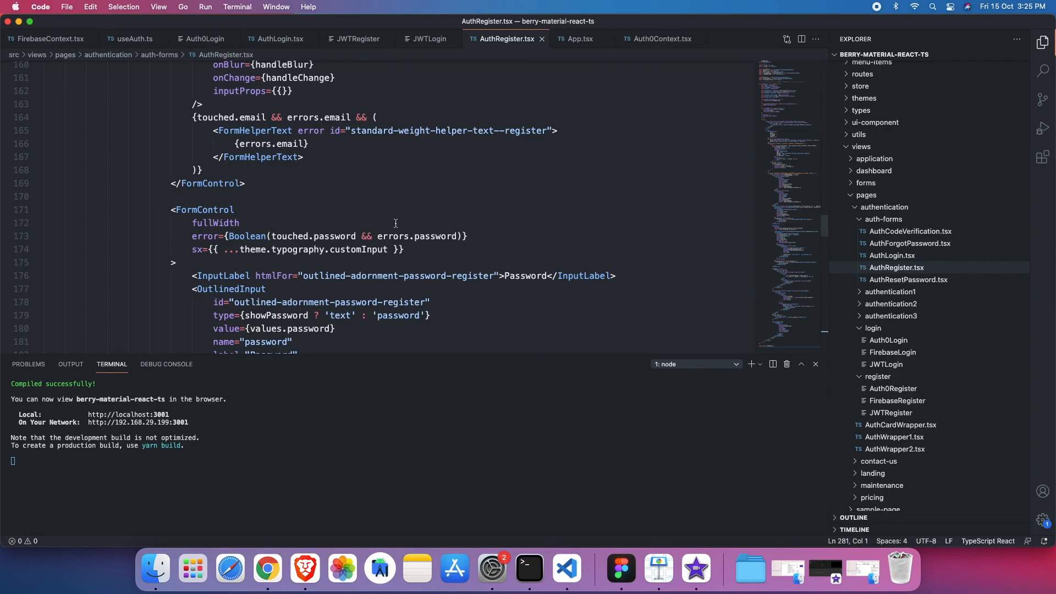
mouse_move(514, 241)
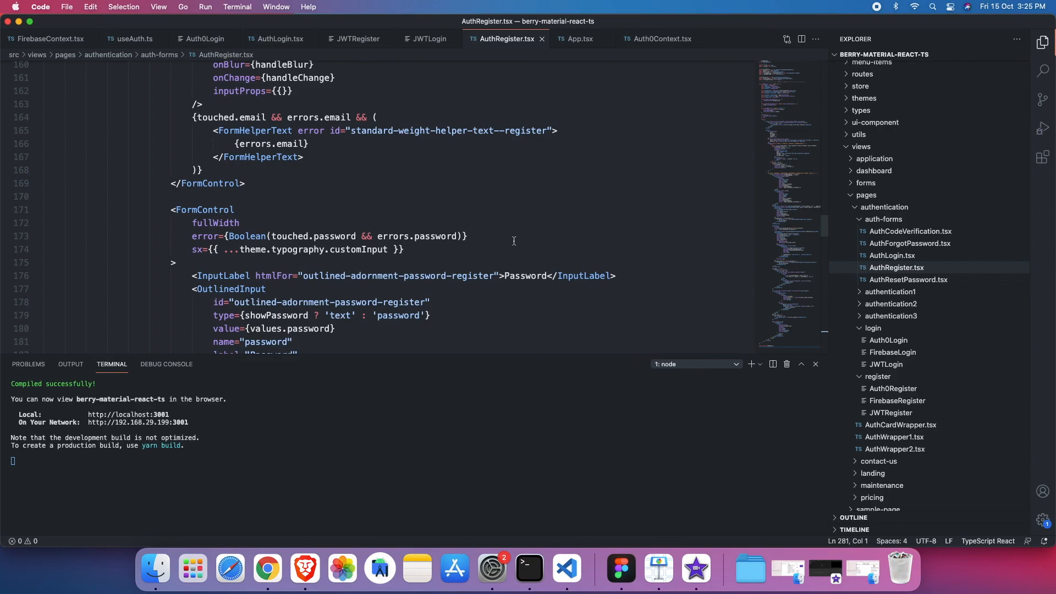